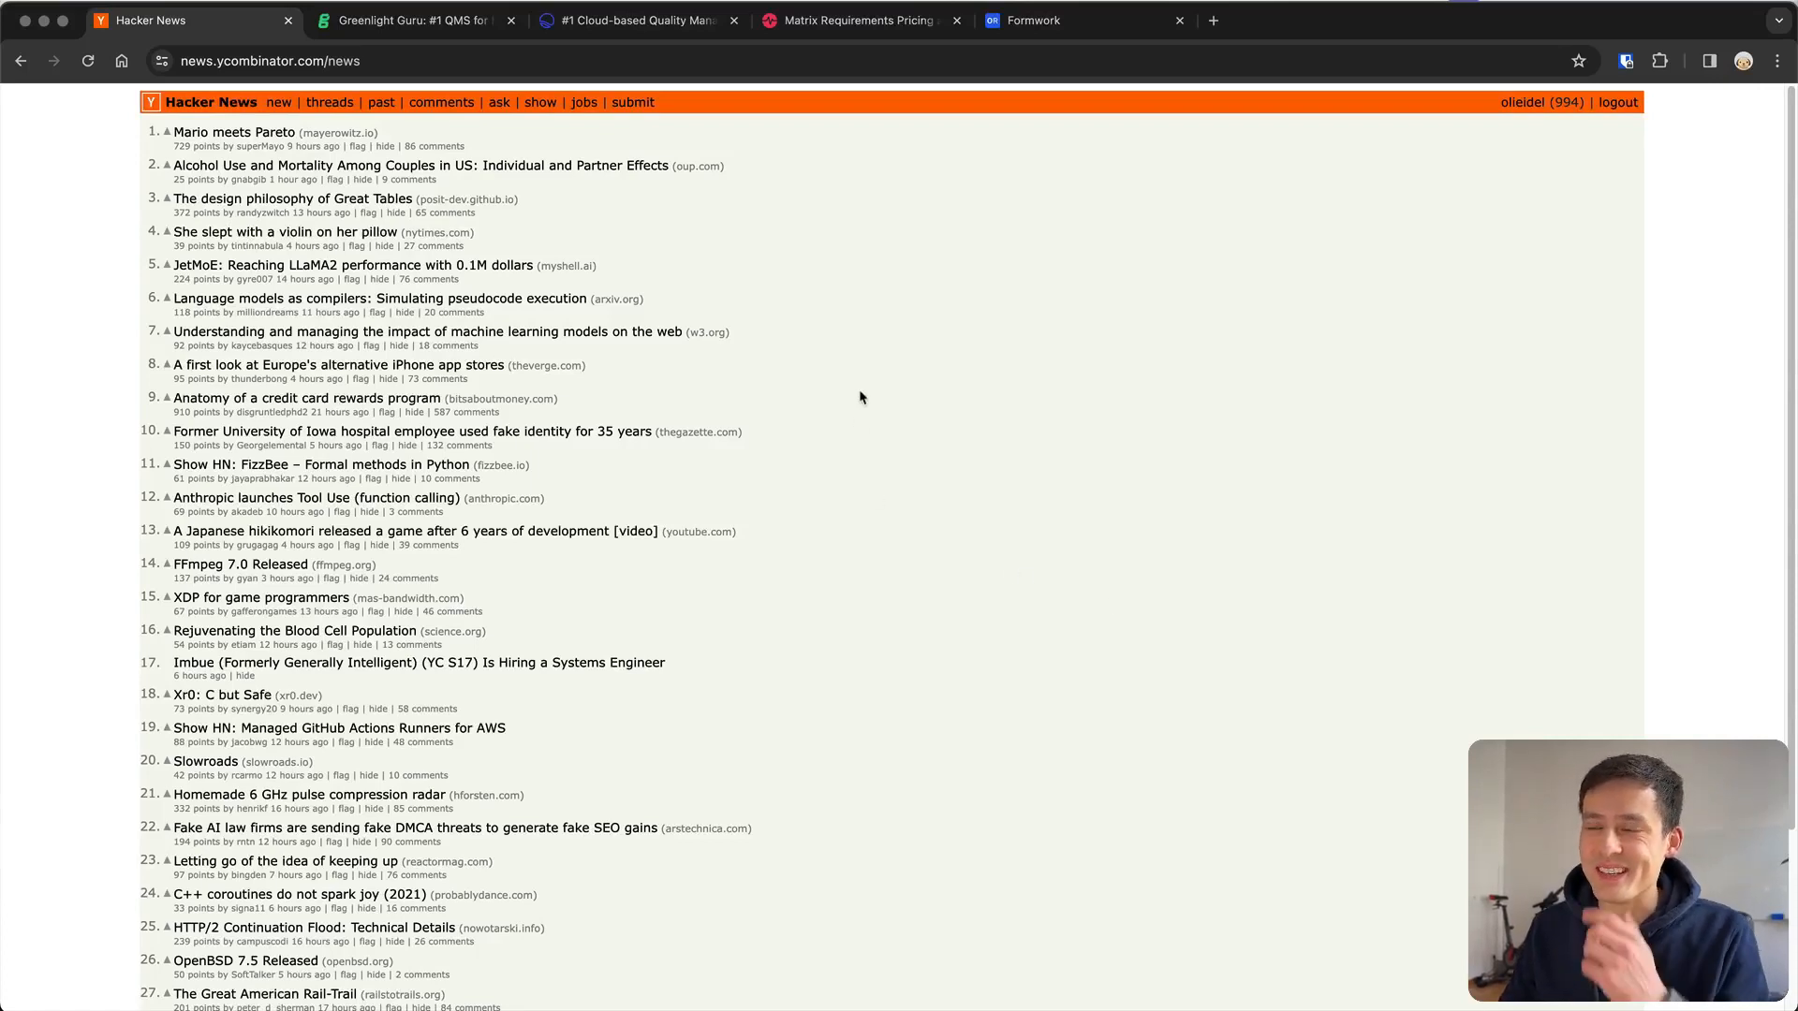
Switch to the Greenlight Guru tab to view its medical device QMS homepage
left_click(412, 18)
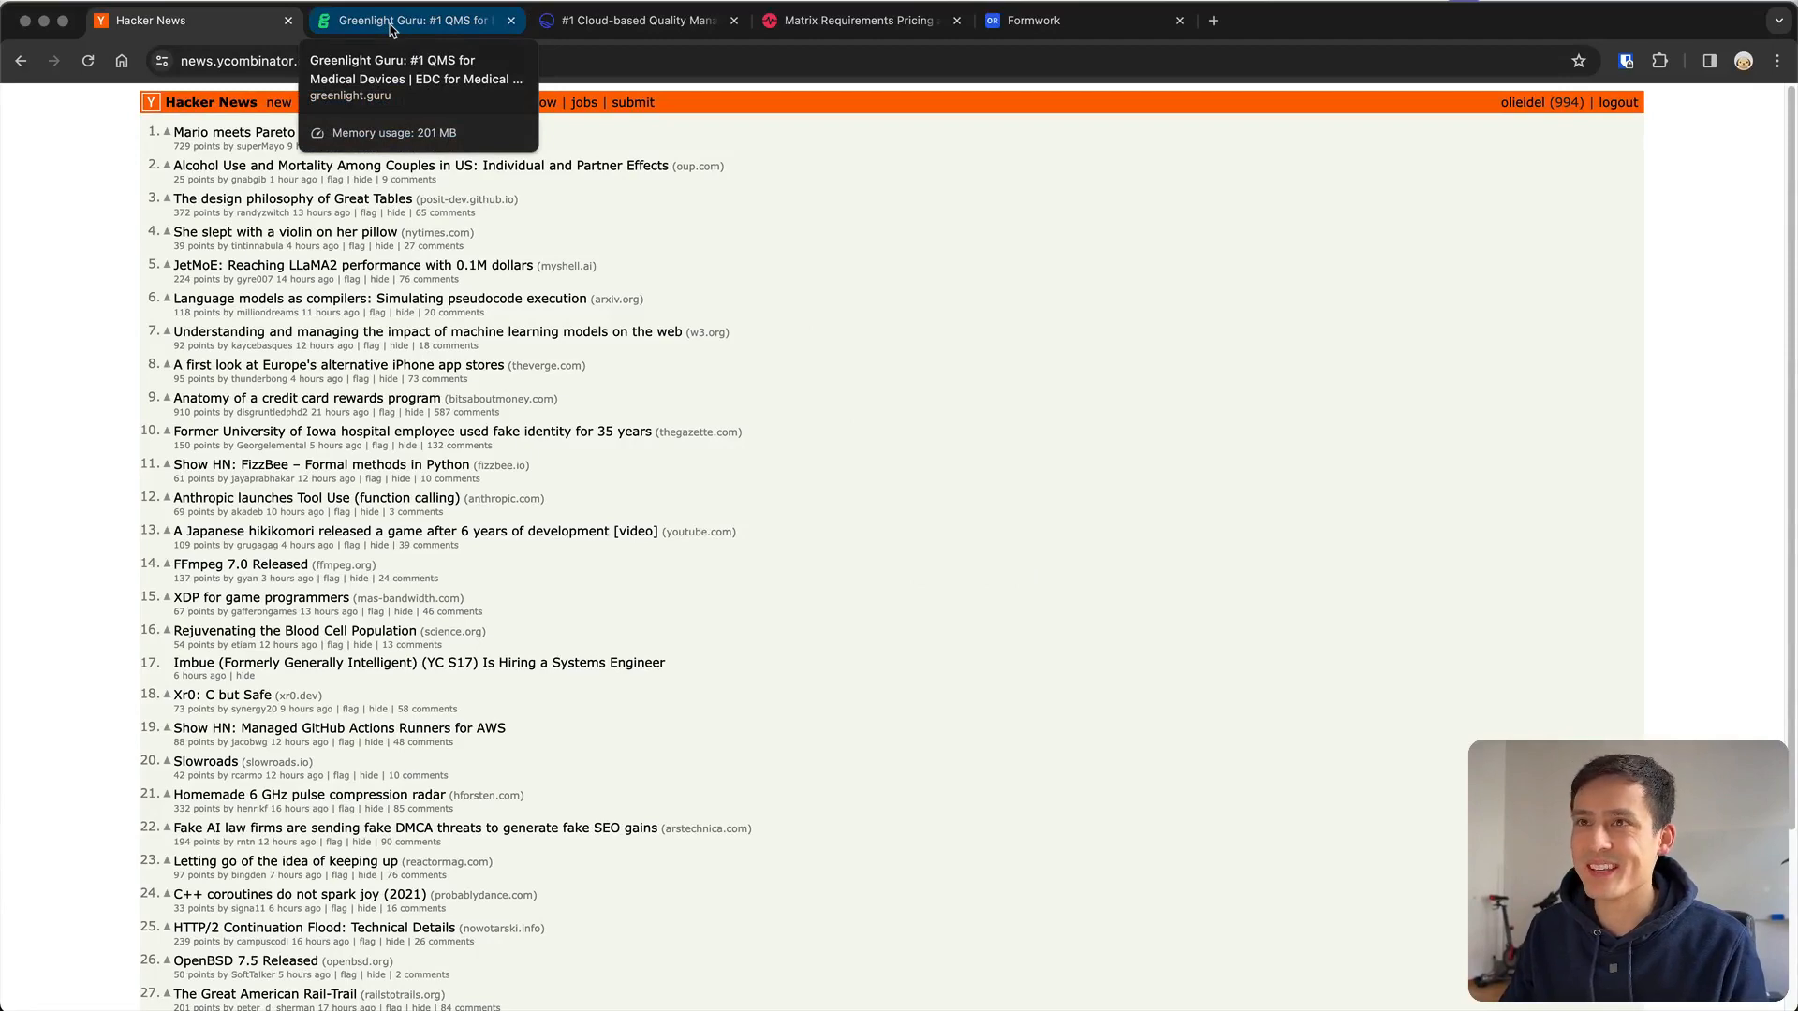
left_click(412, 19)
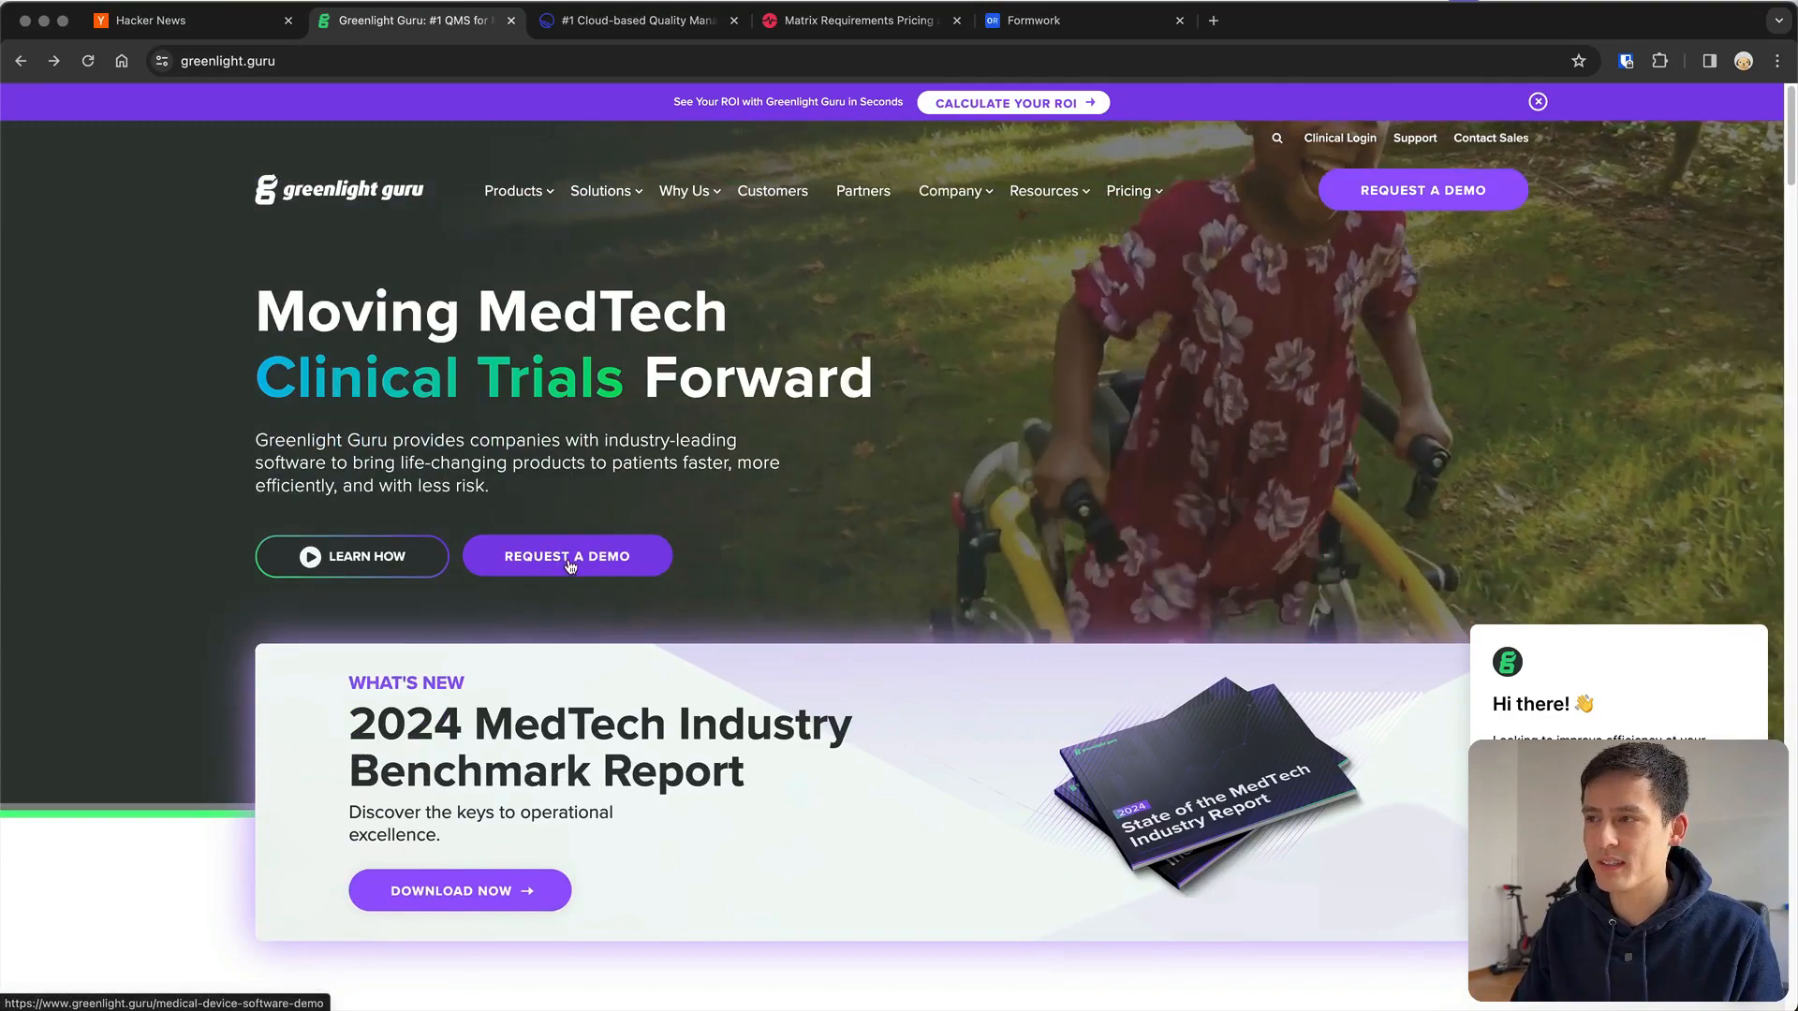
left_click(566, 556)
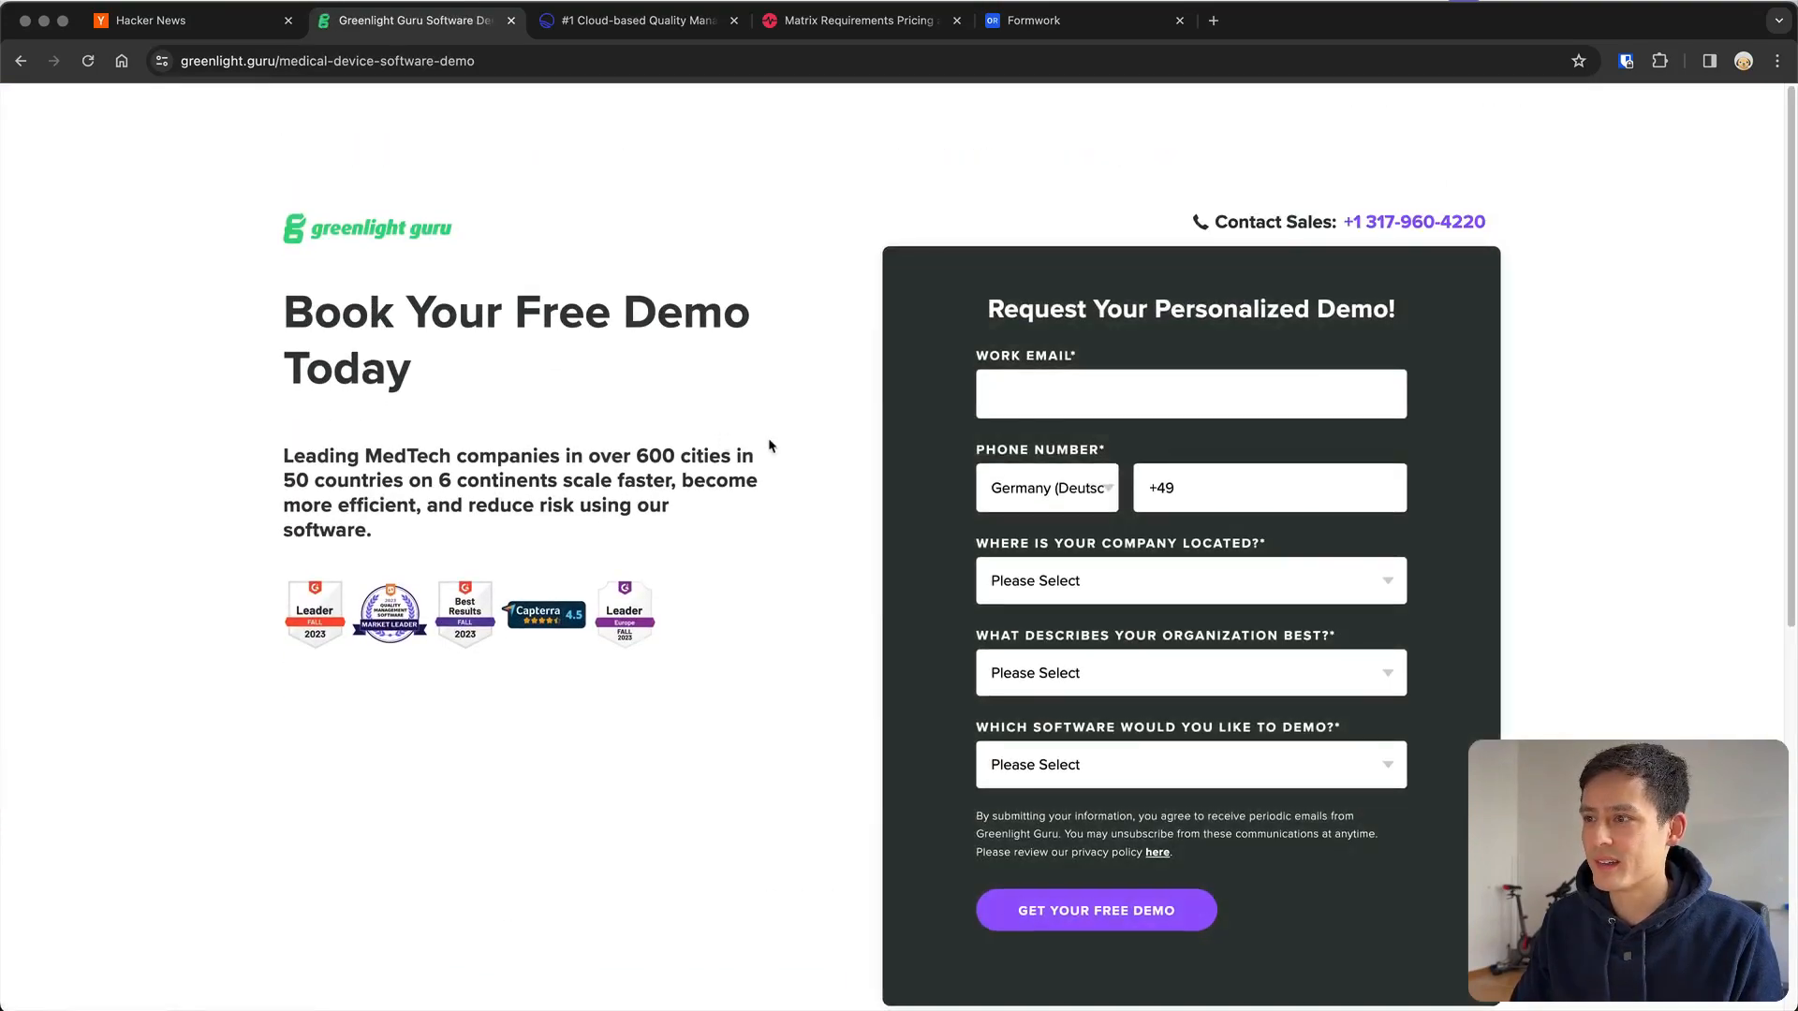
scroll("down", 3)
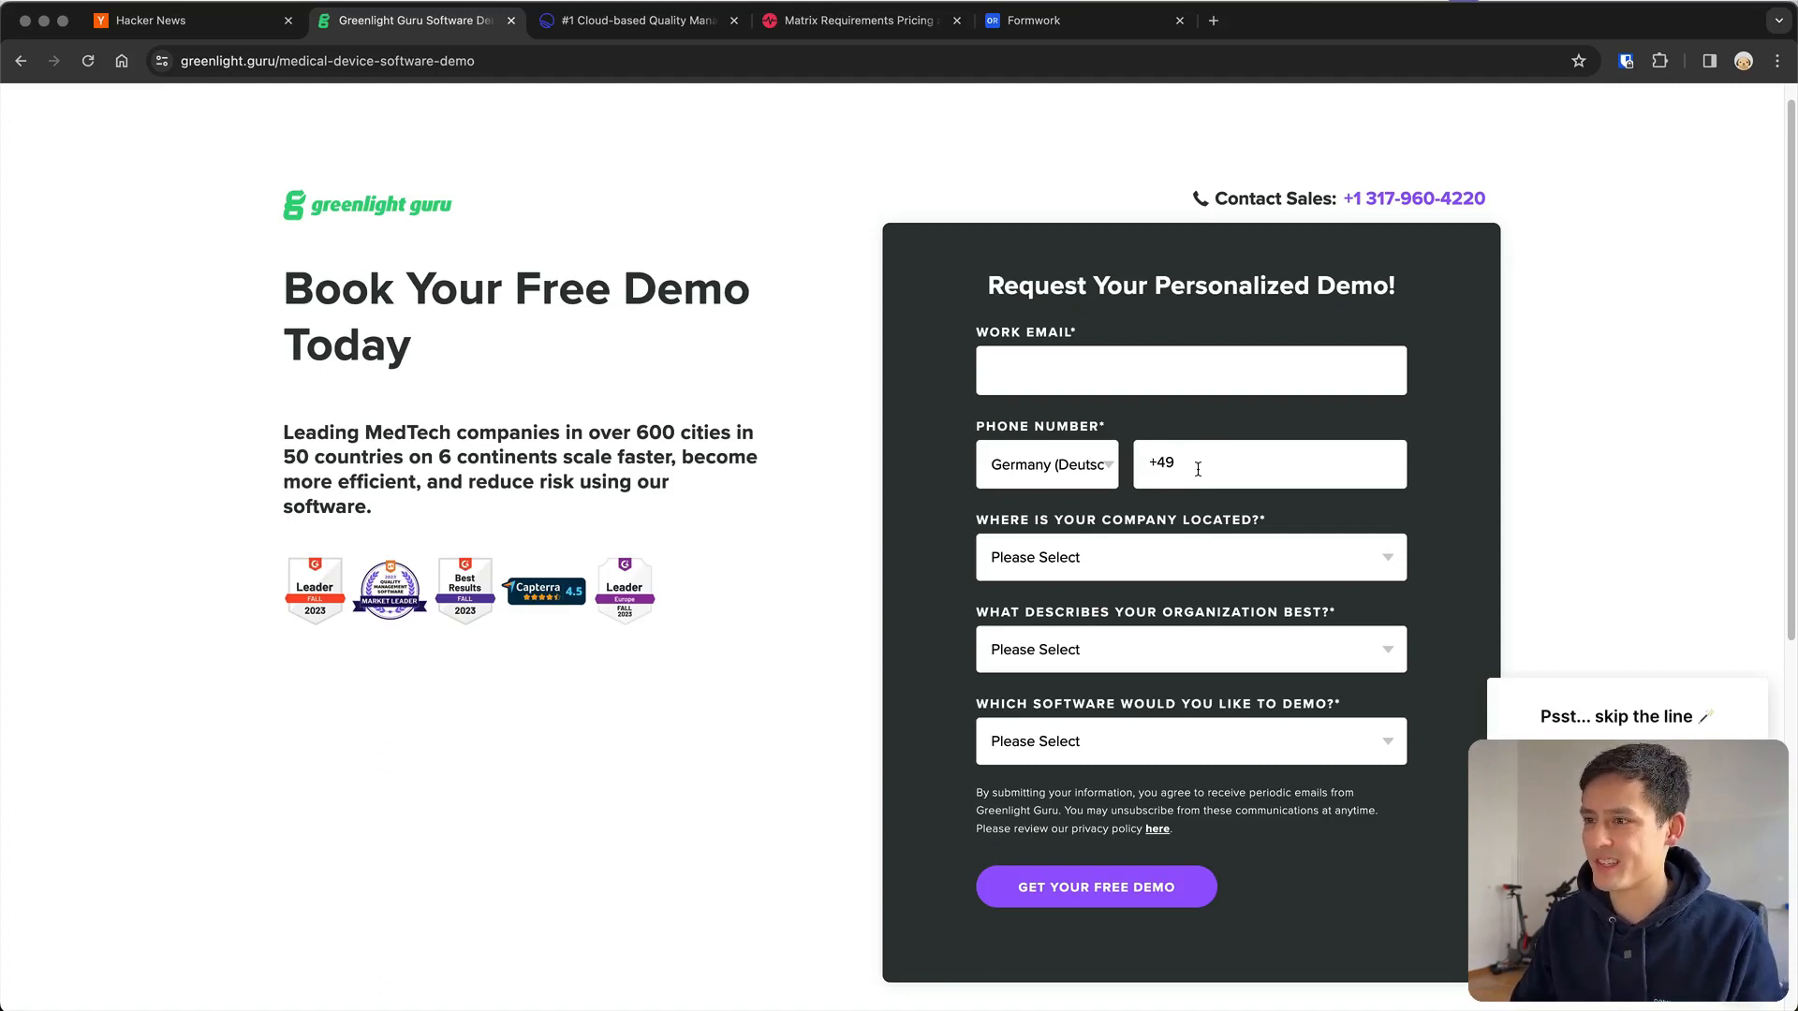
scroll("down", 3)
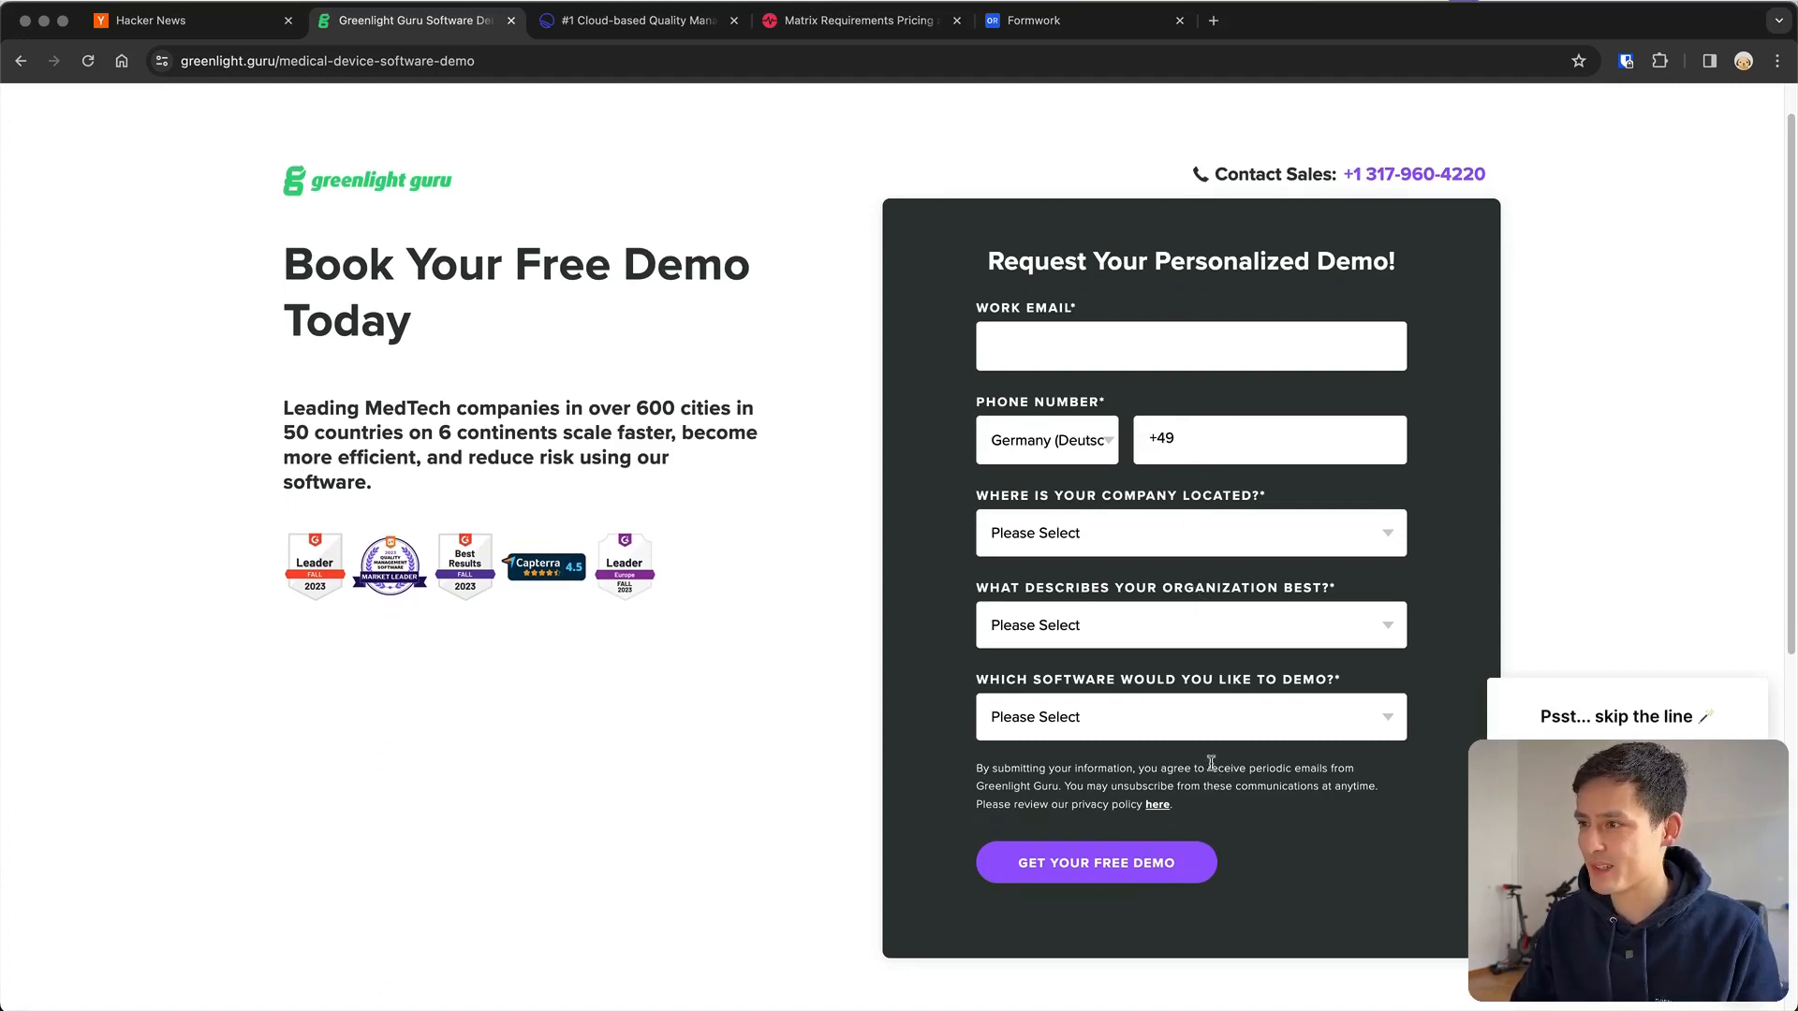
double_click(1168, 767)
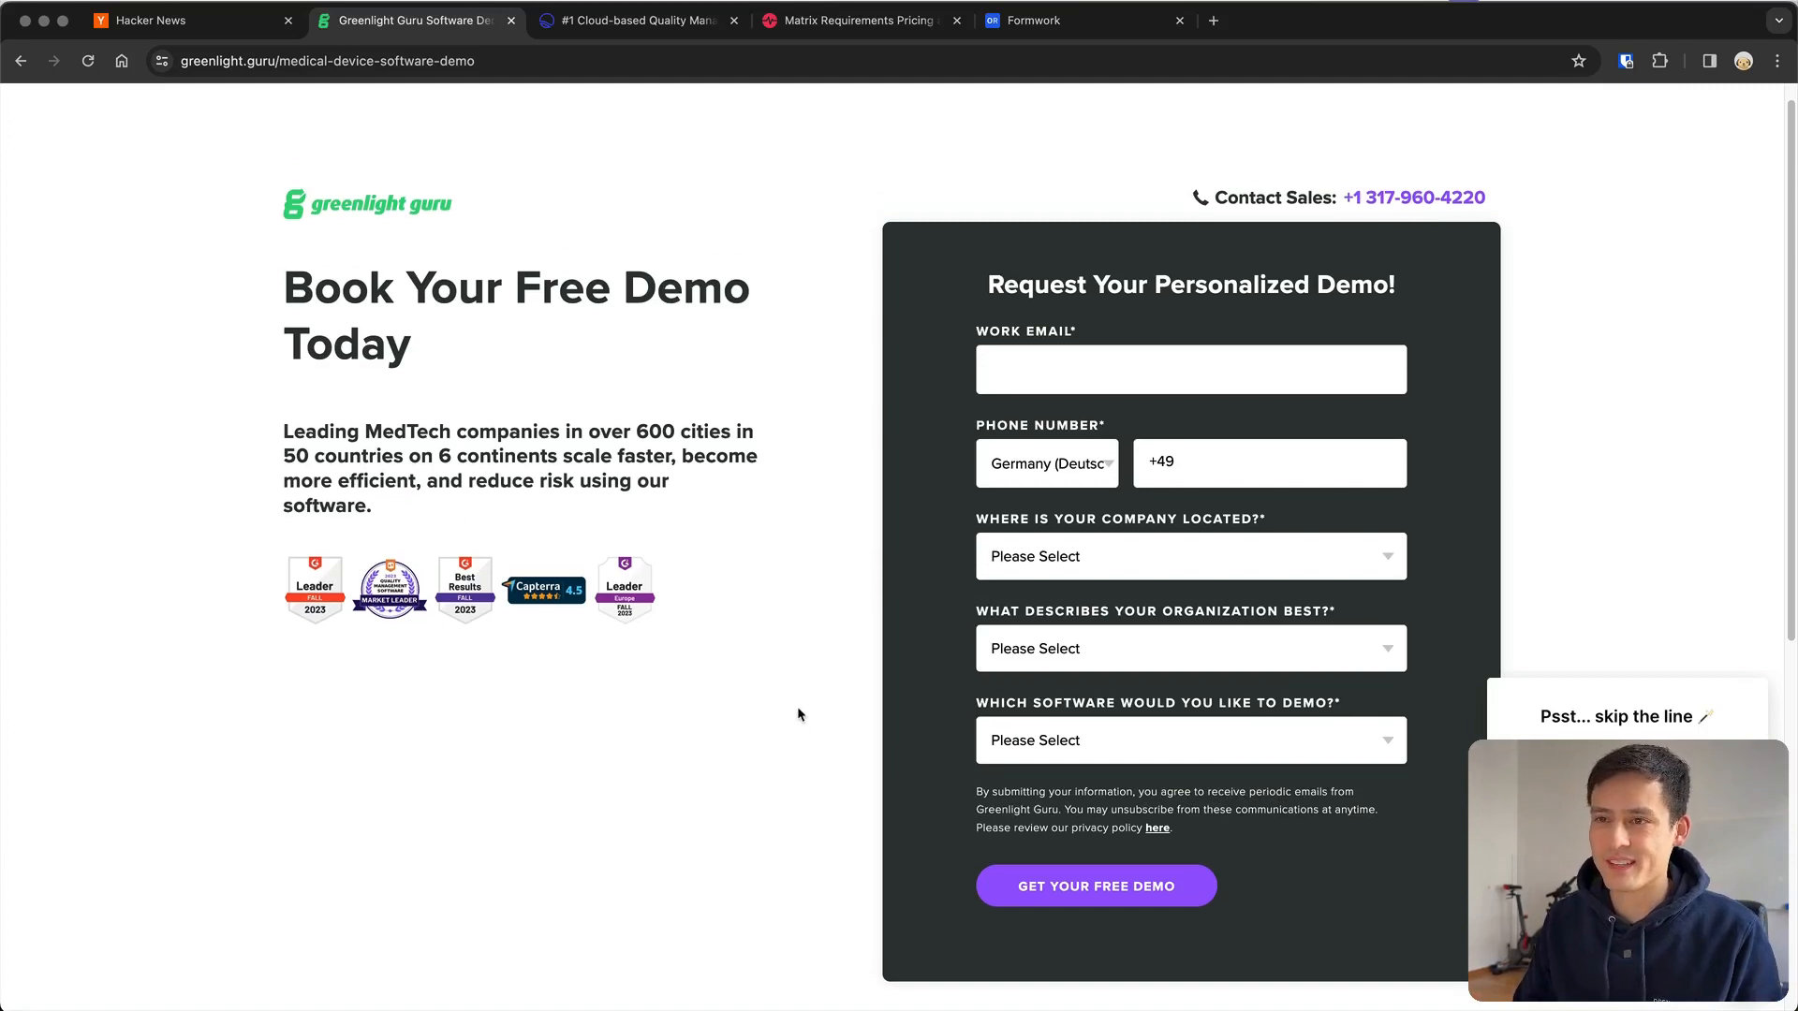
mouse_move(715, 596)
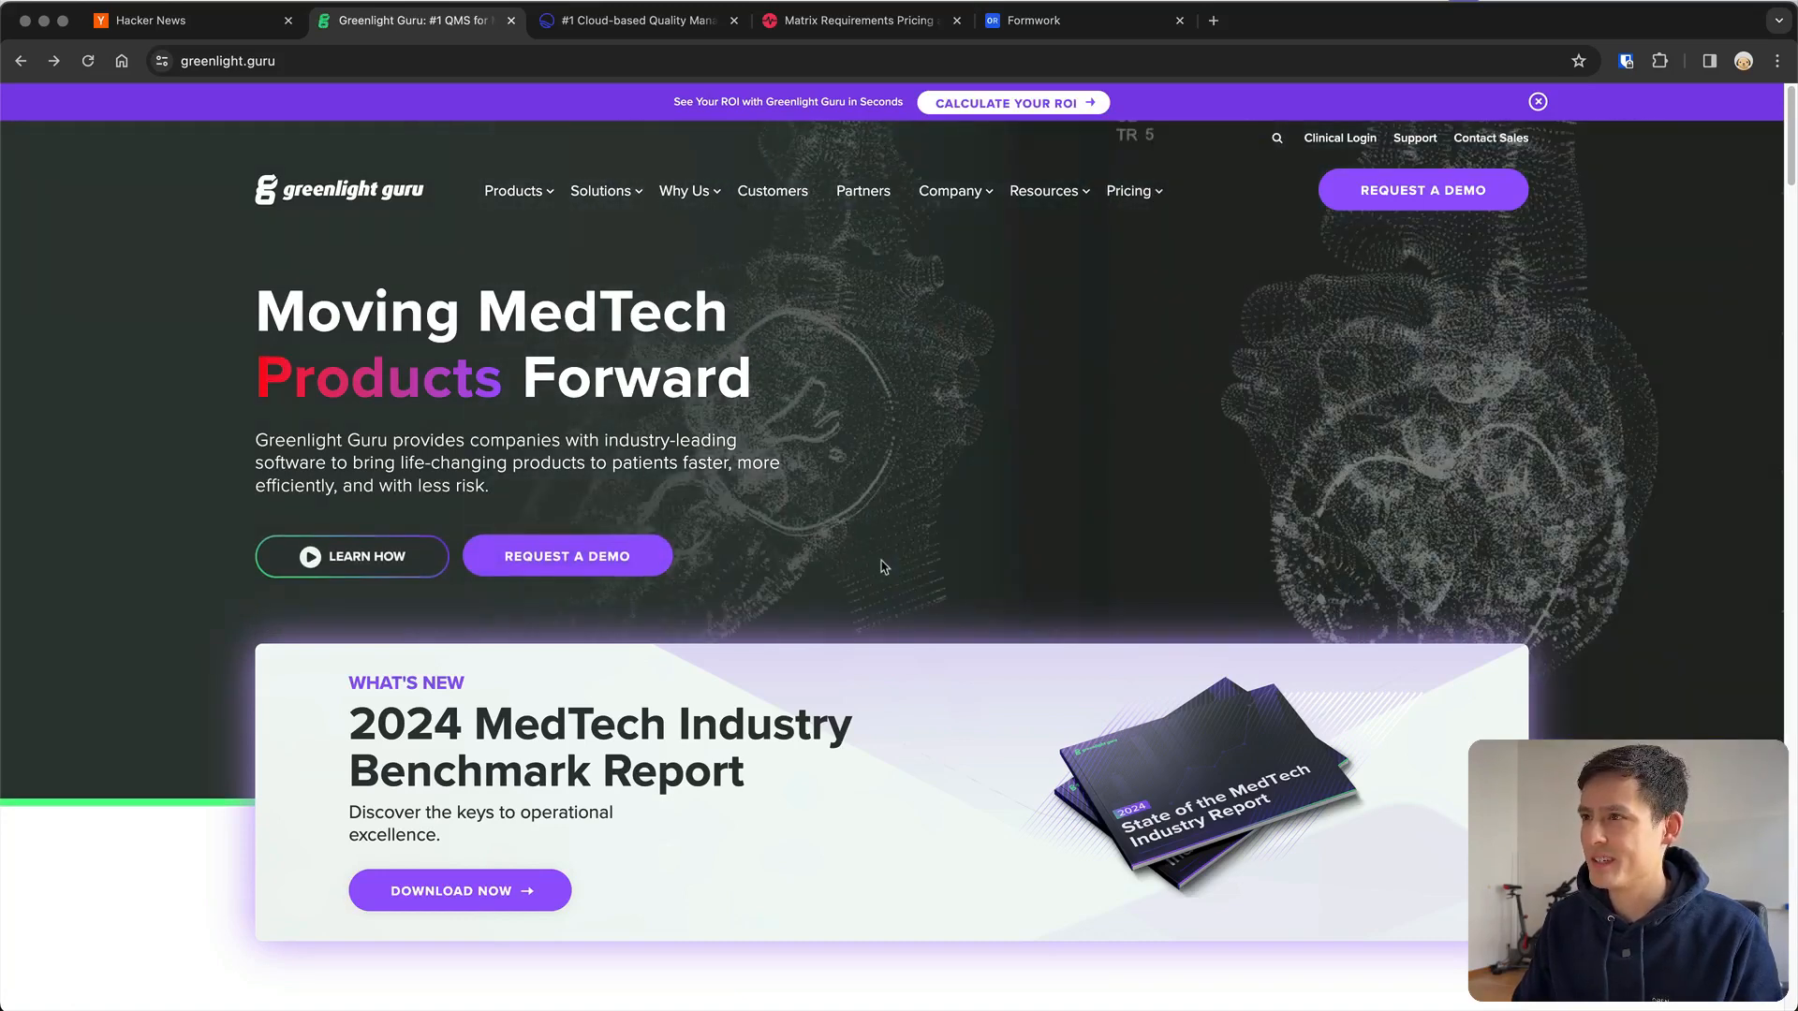
Go to Quality Pricing and review the Core package, included services and FAQs, which list no prices
left_click(1129, 191)
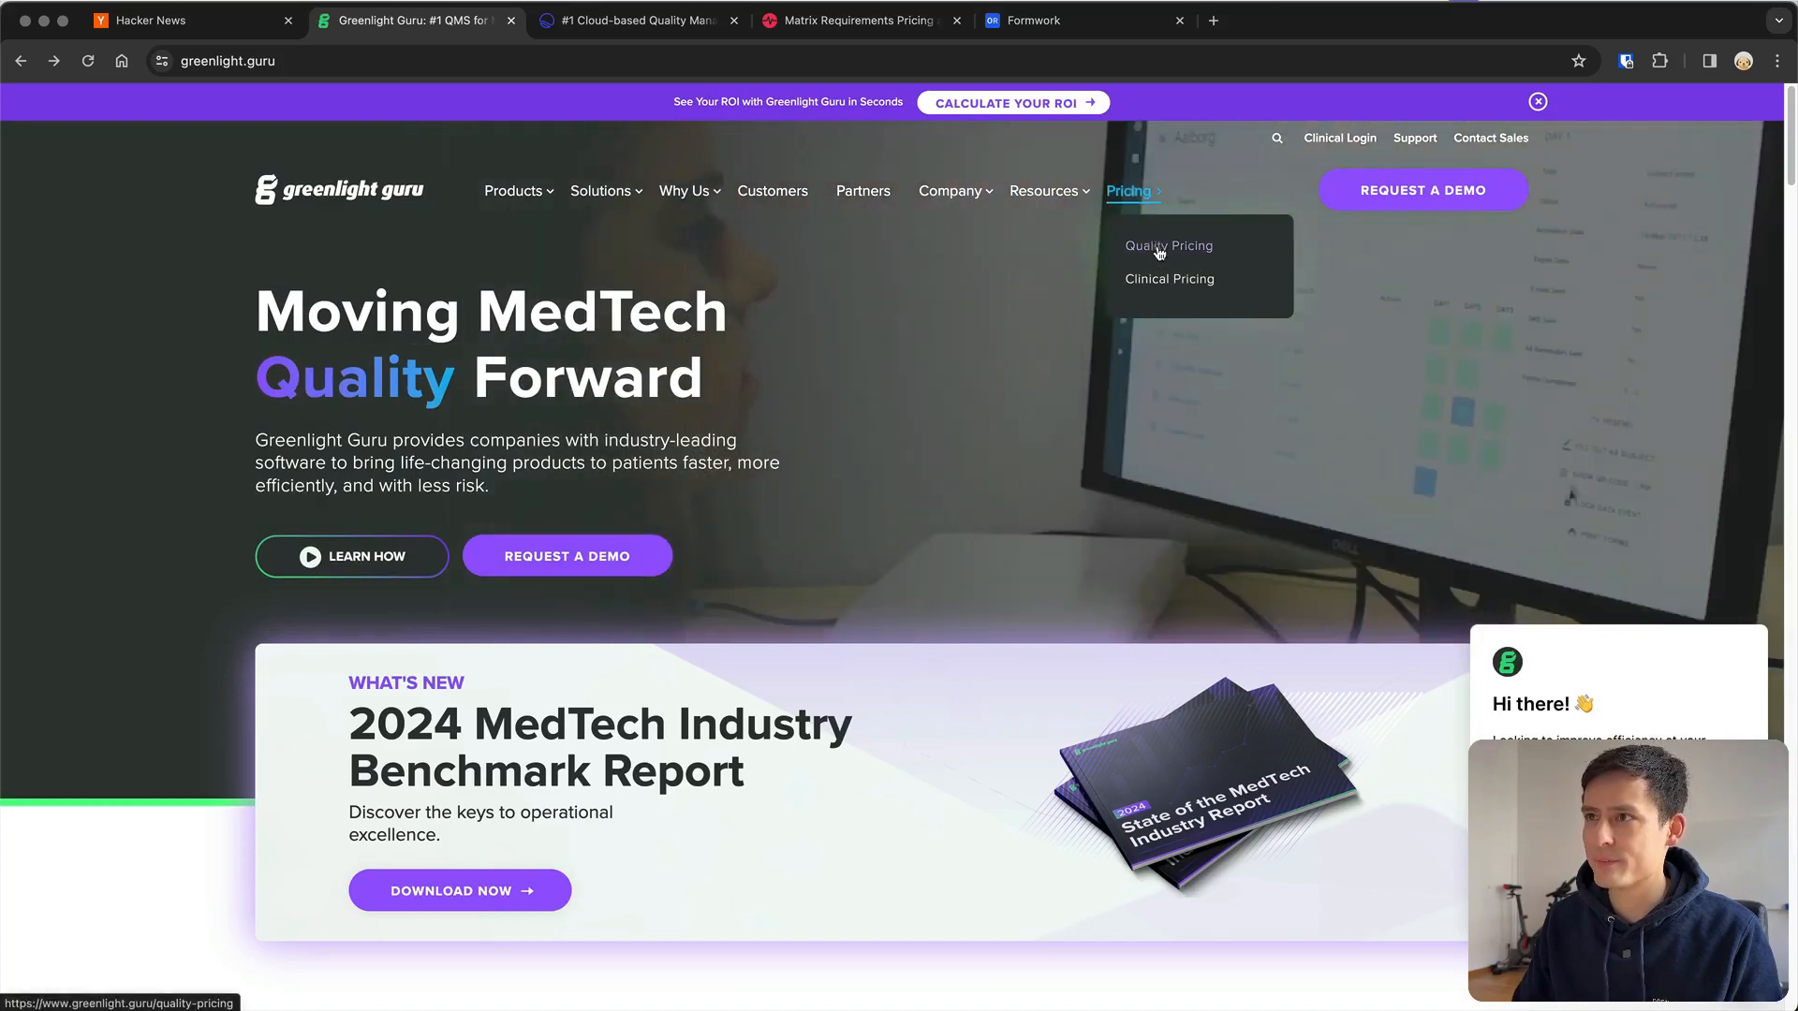
left_click(1168, 245)
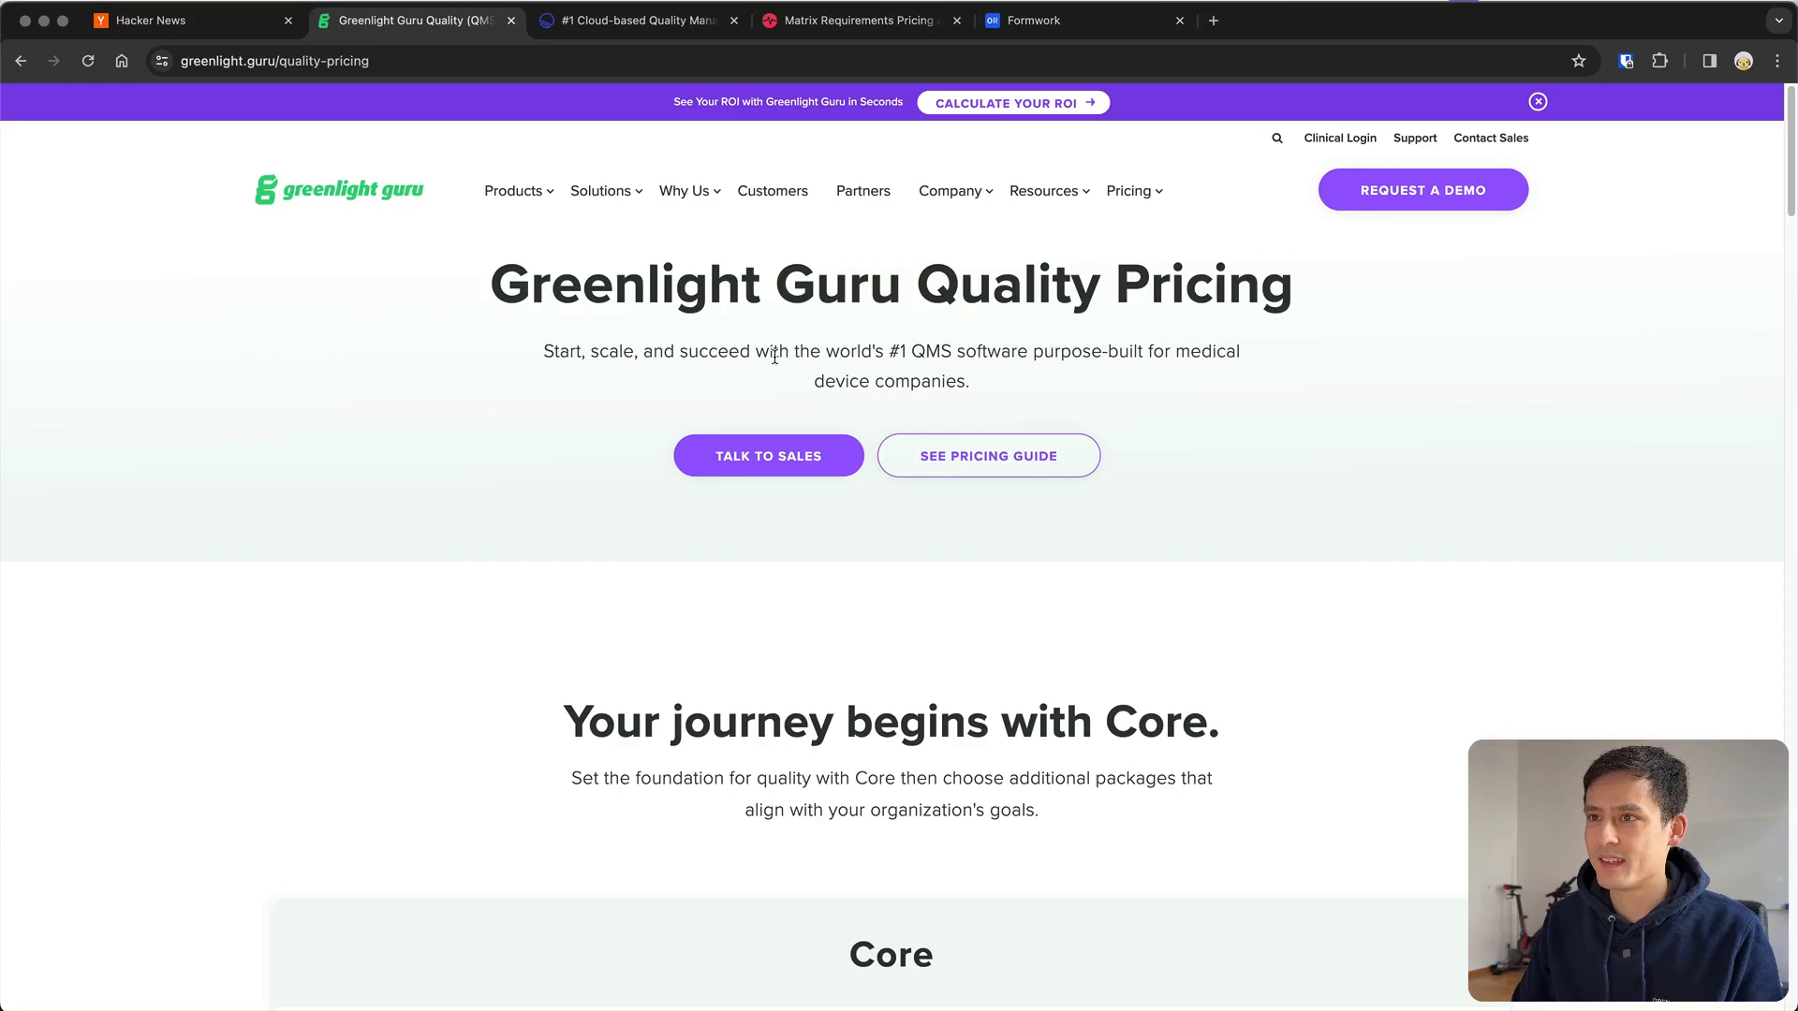
scroll("down", 3)
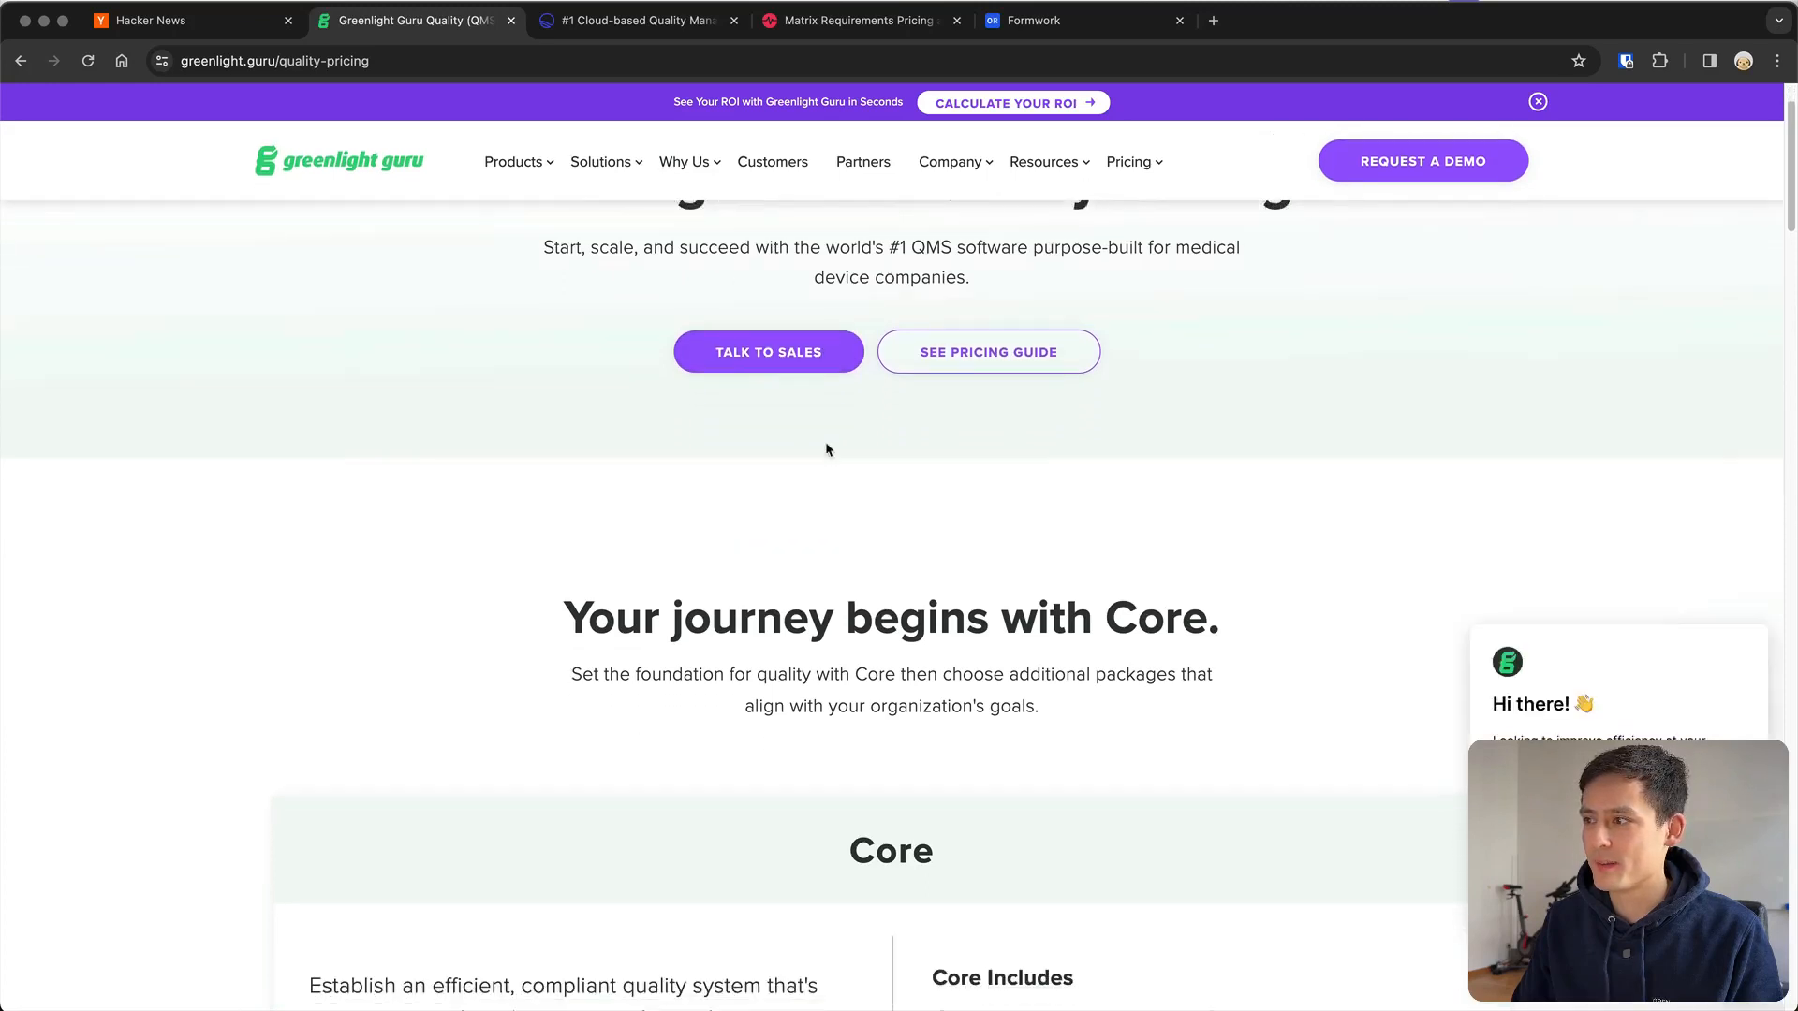
scroll("down", 3)
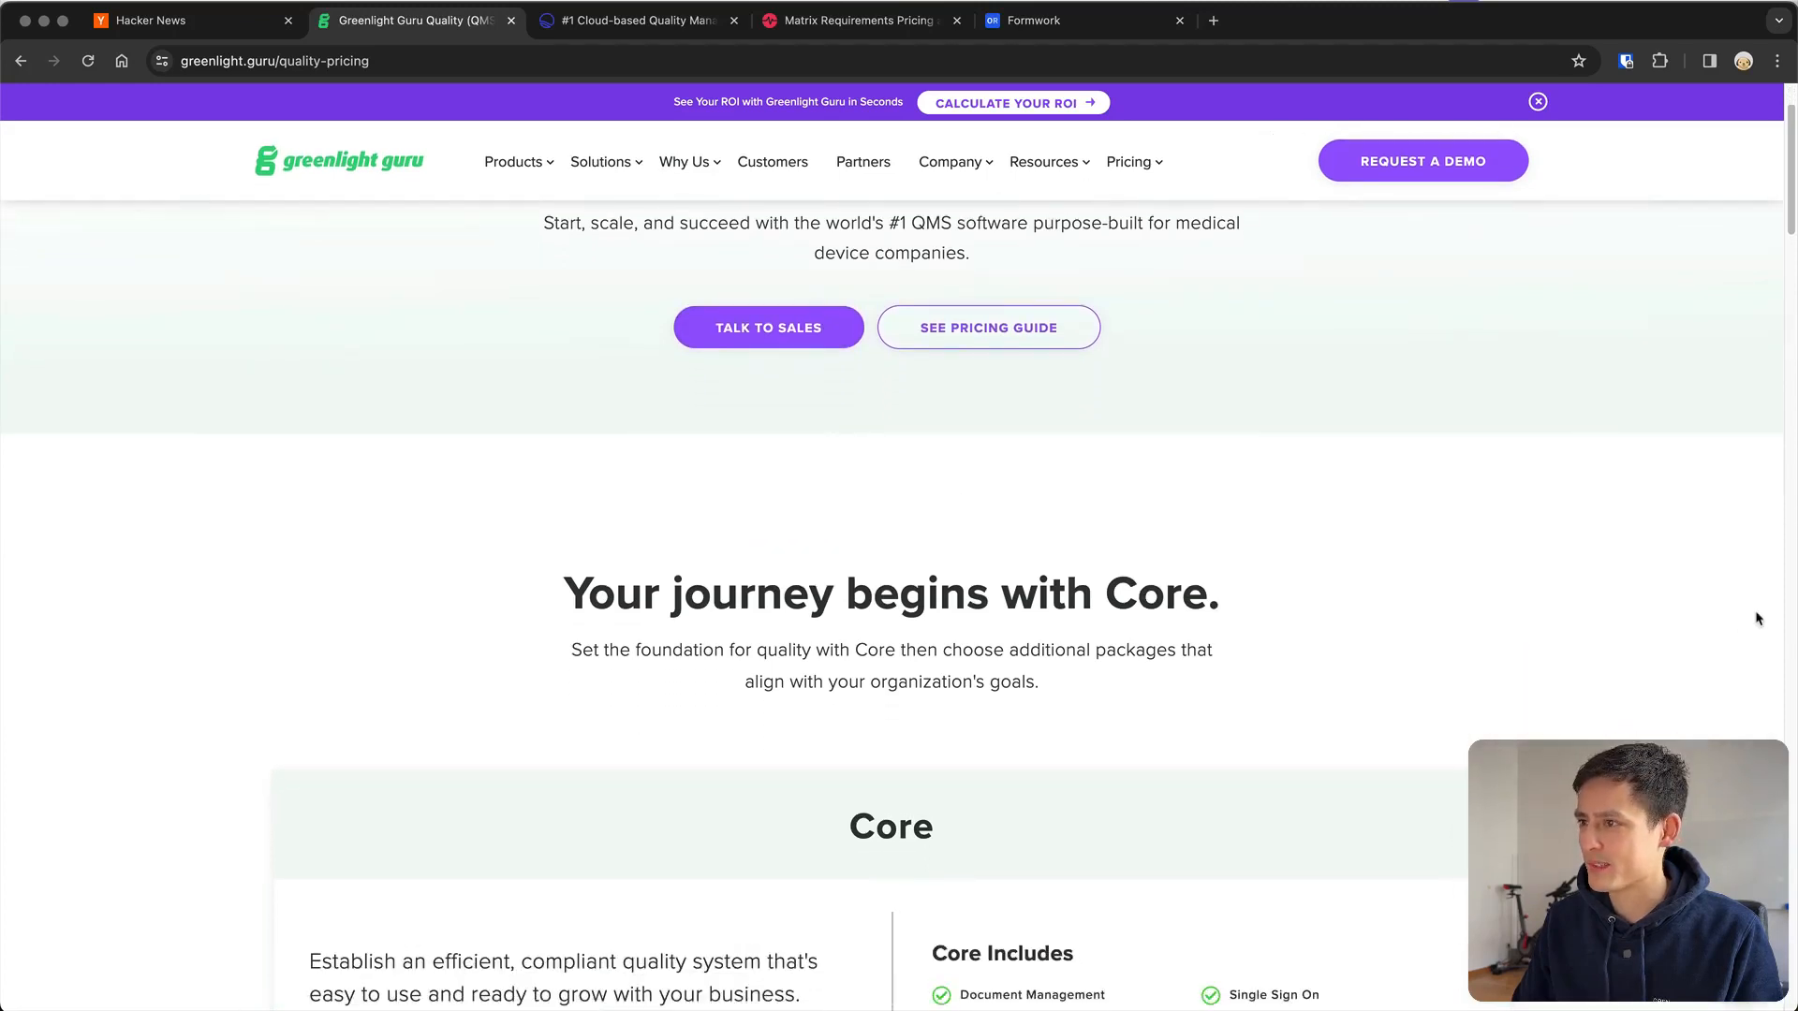
scroll("down", 3)
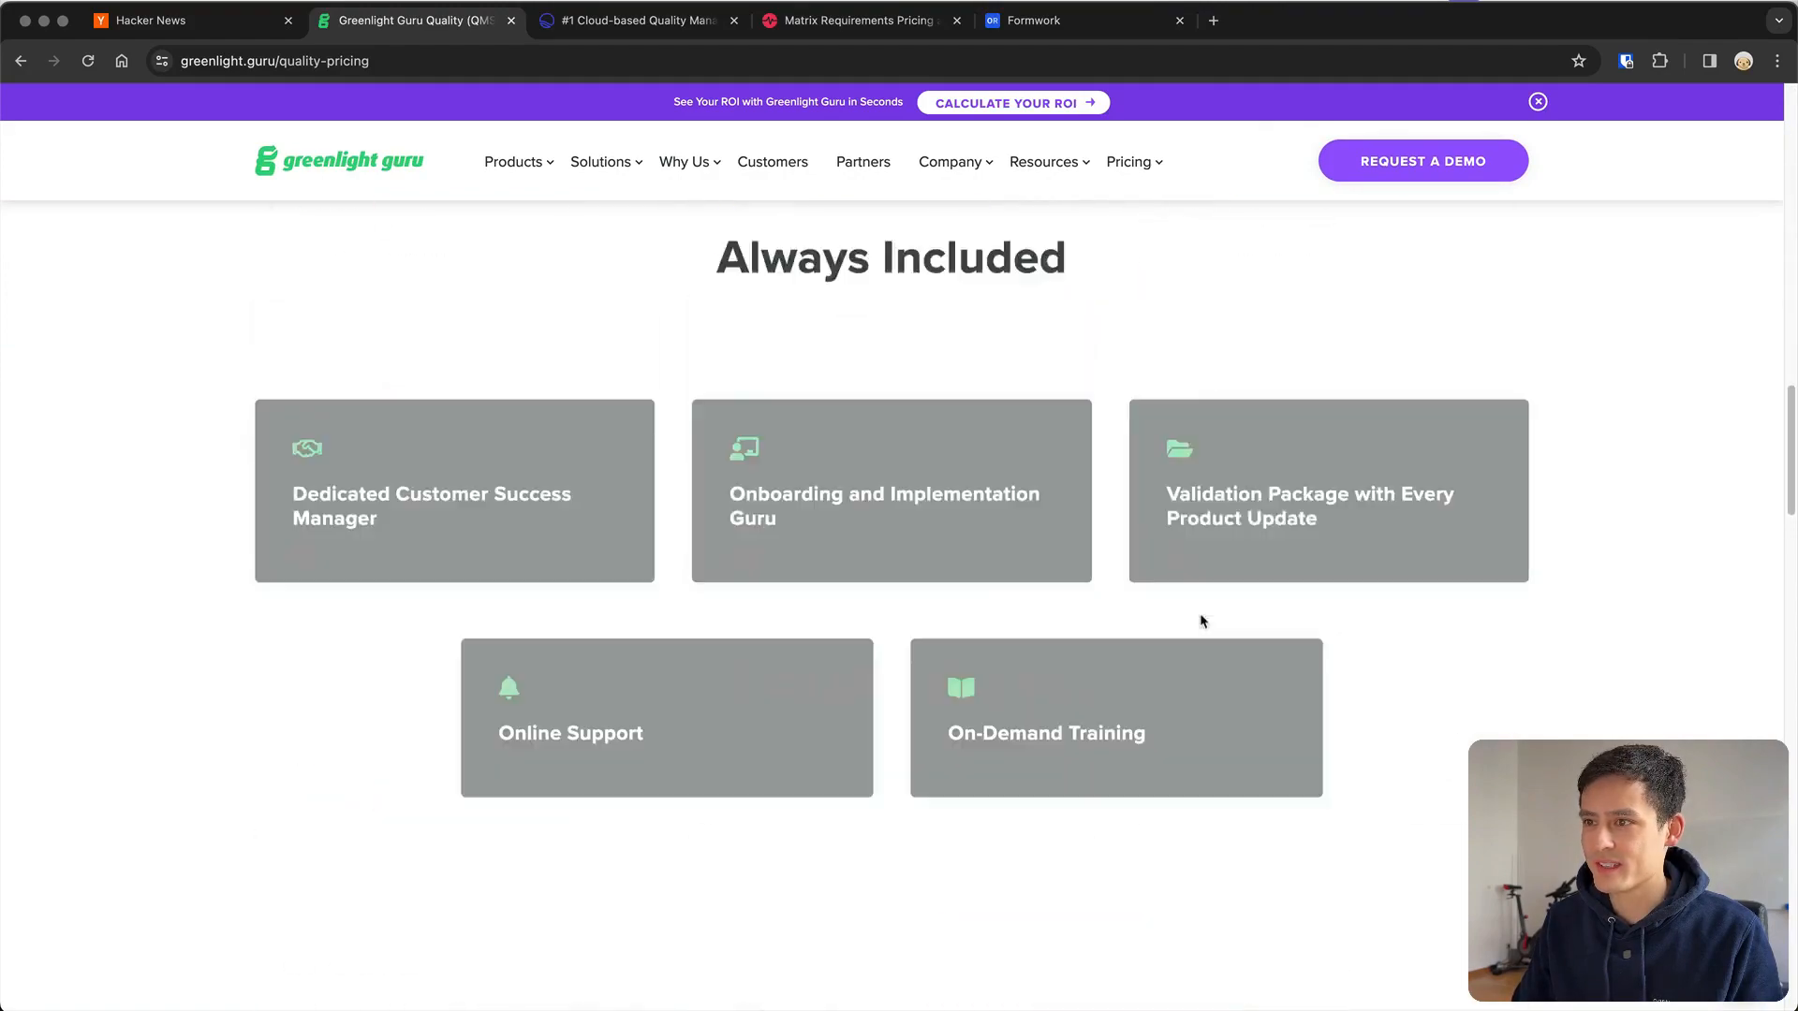
scroll("down", 3)
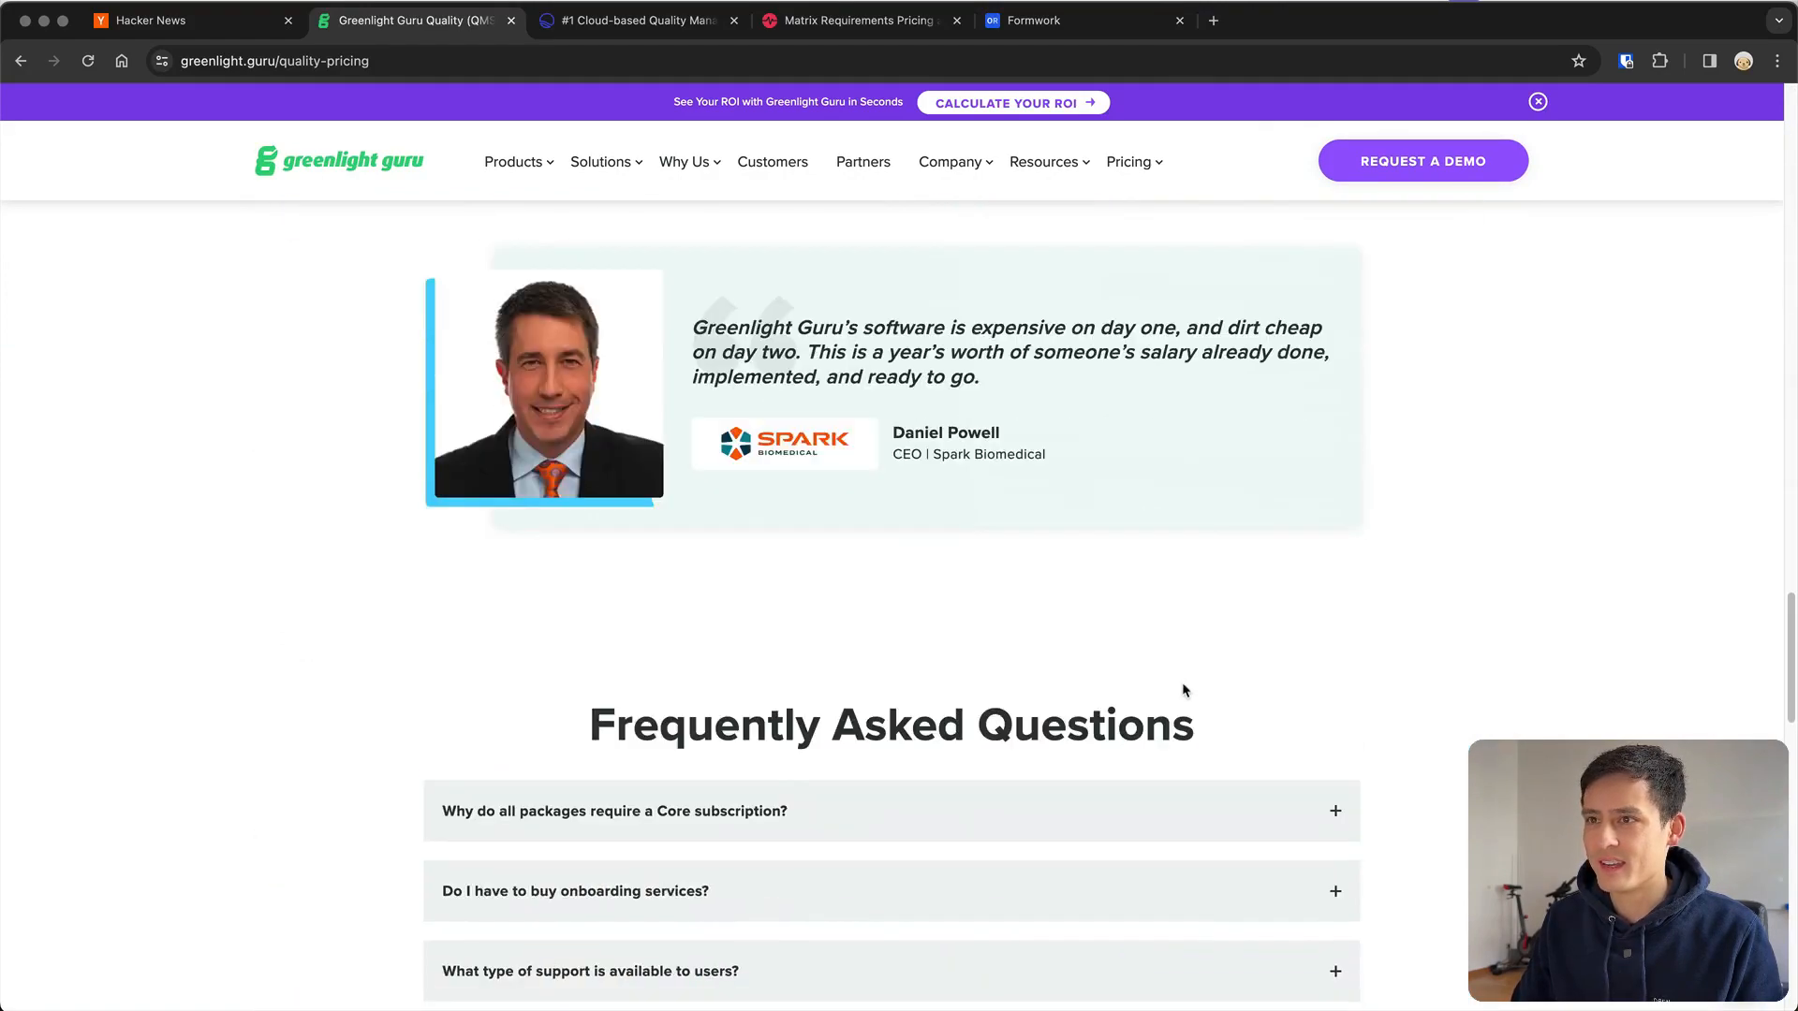
scroll("up", 3)
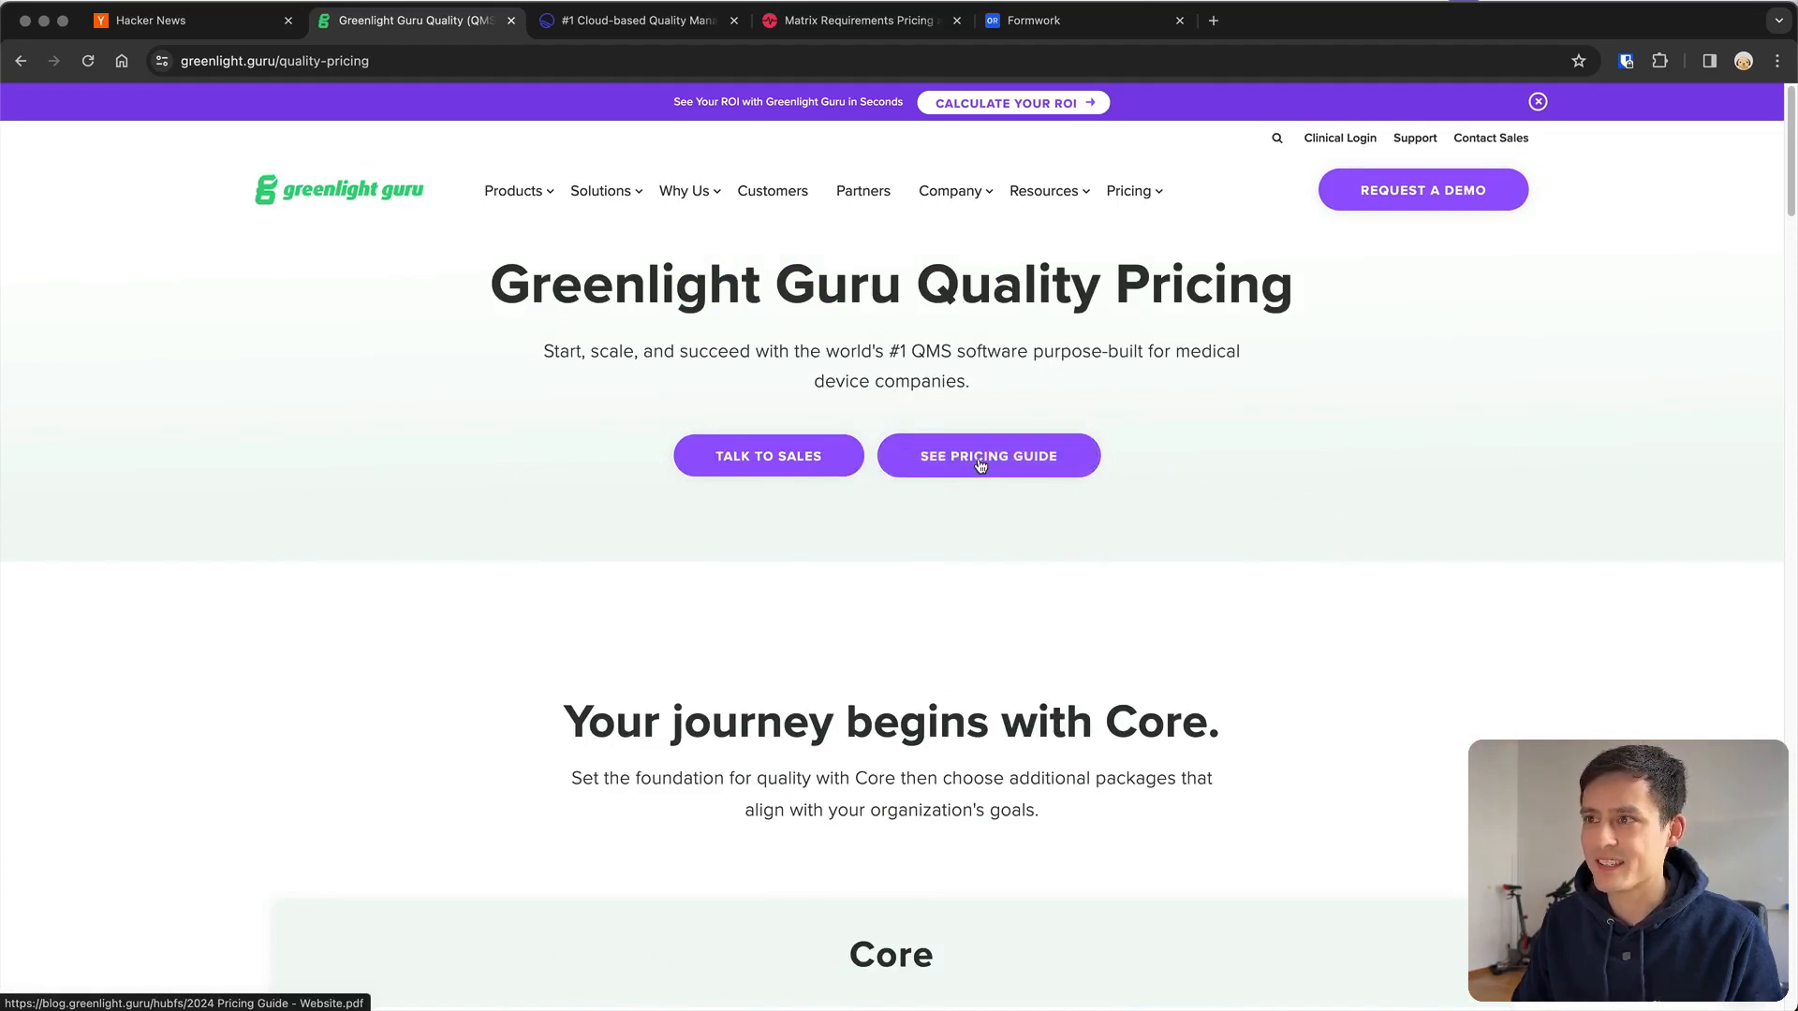
View the downloadable eight-page pricing guide PDF and return to the homepage
left_click(987, 455)
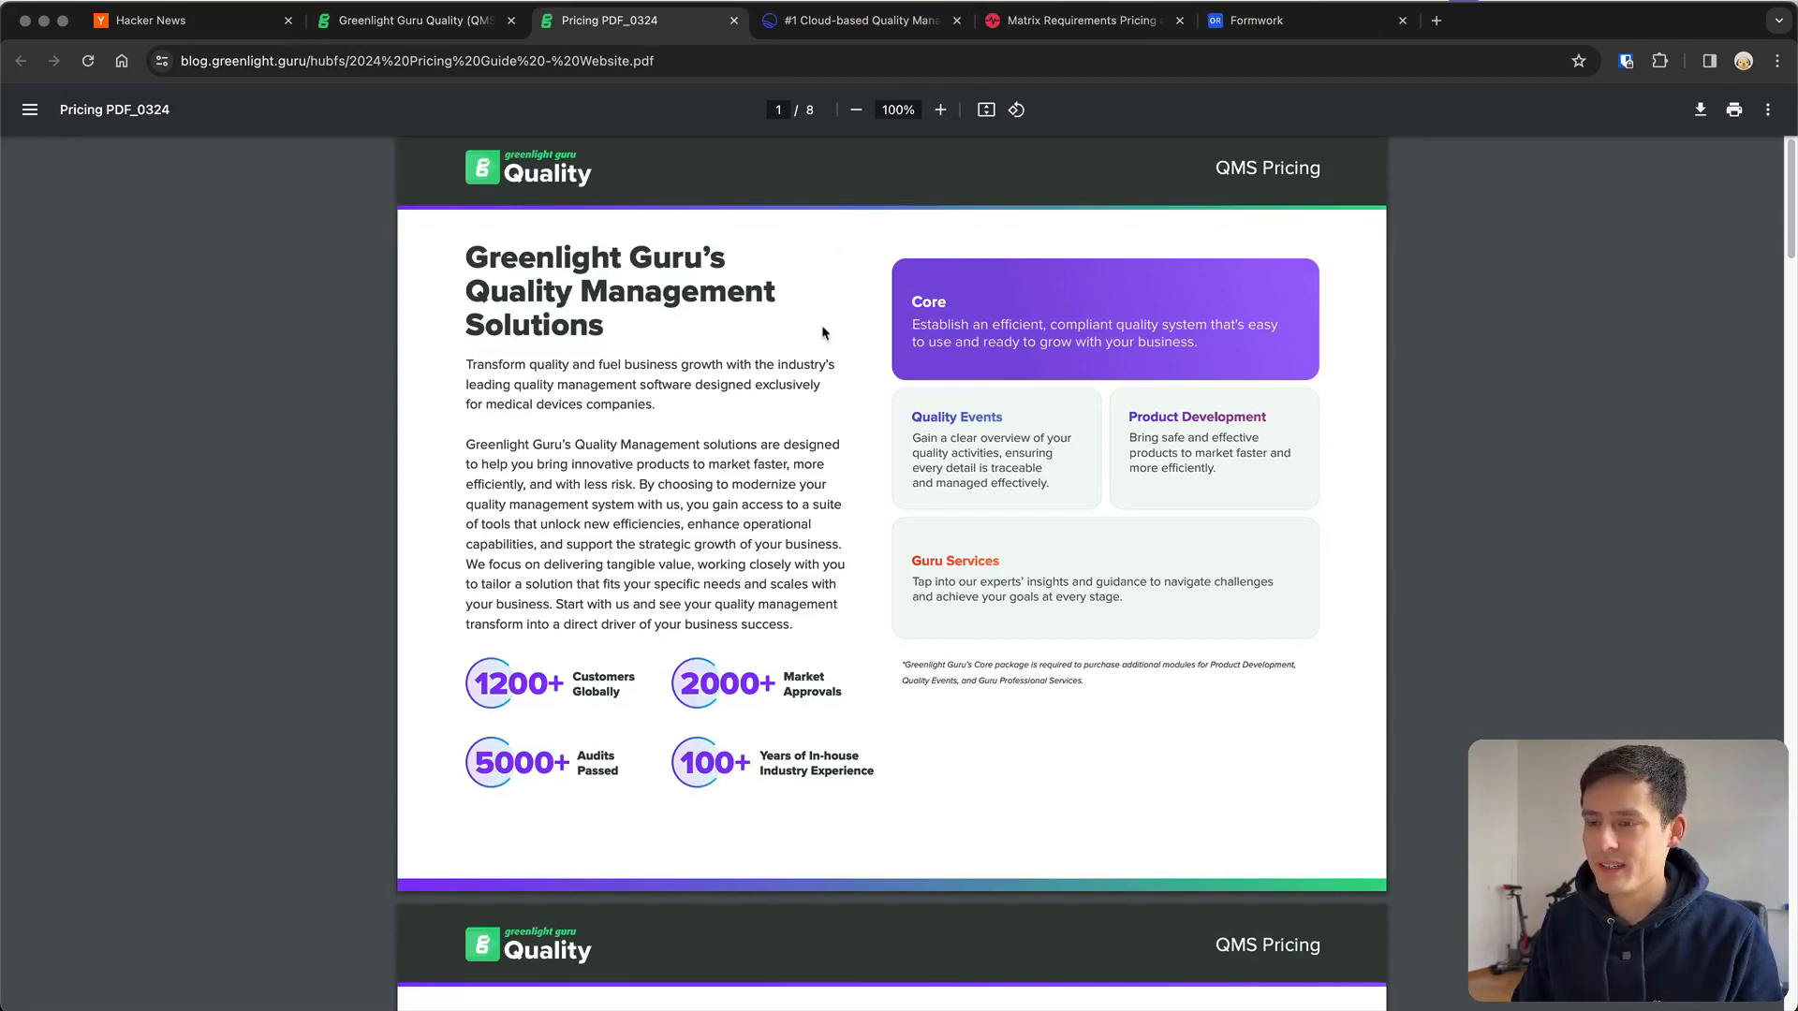
scroll("down", 3)
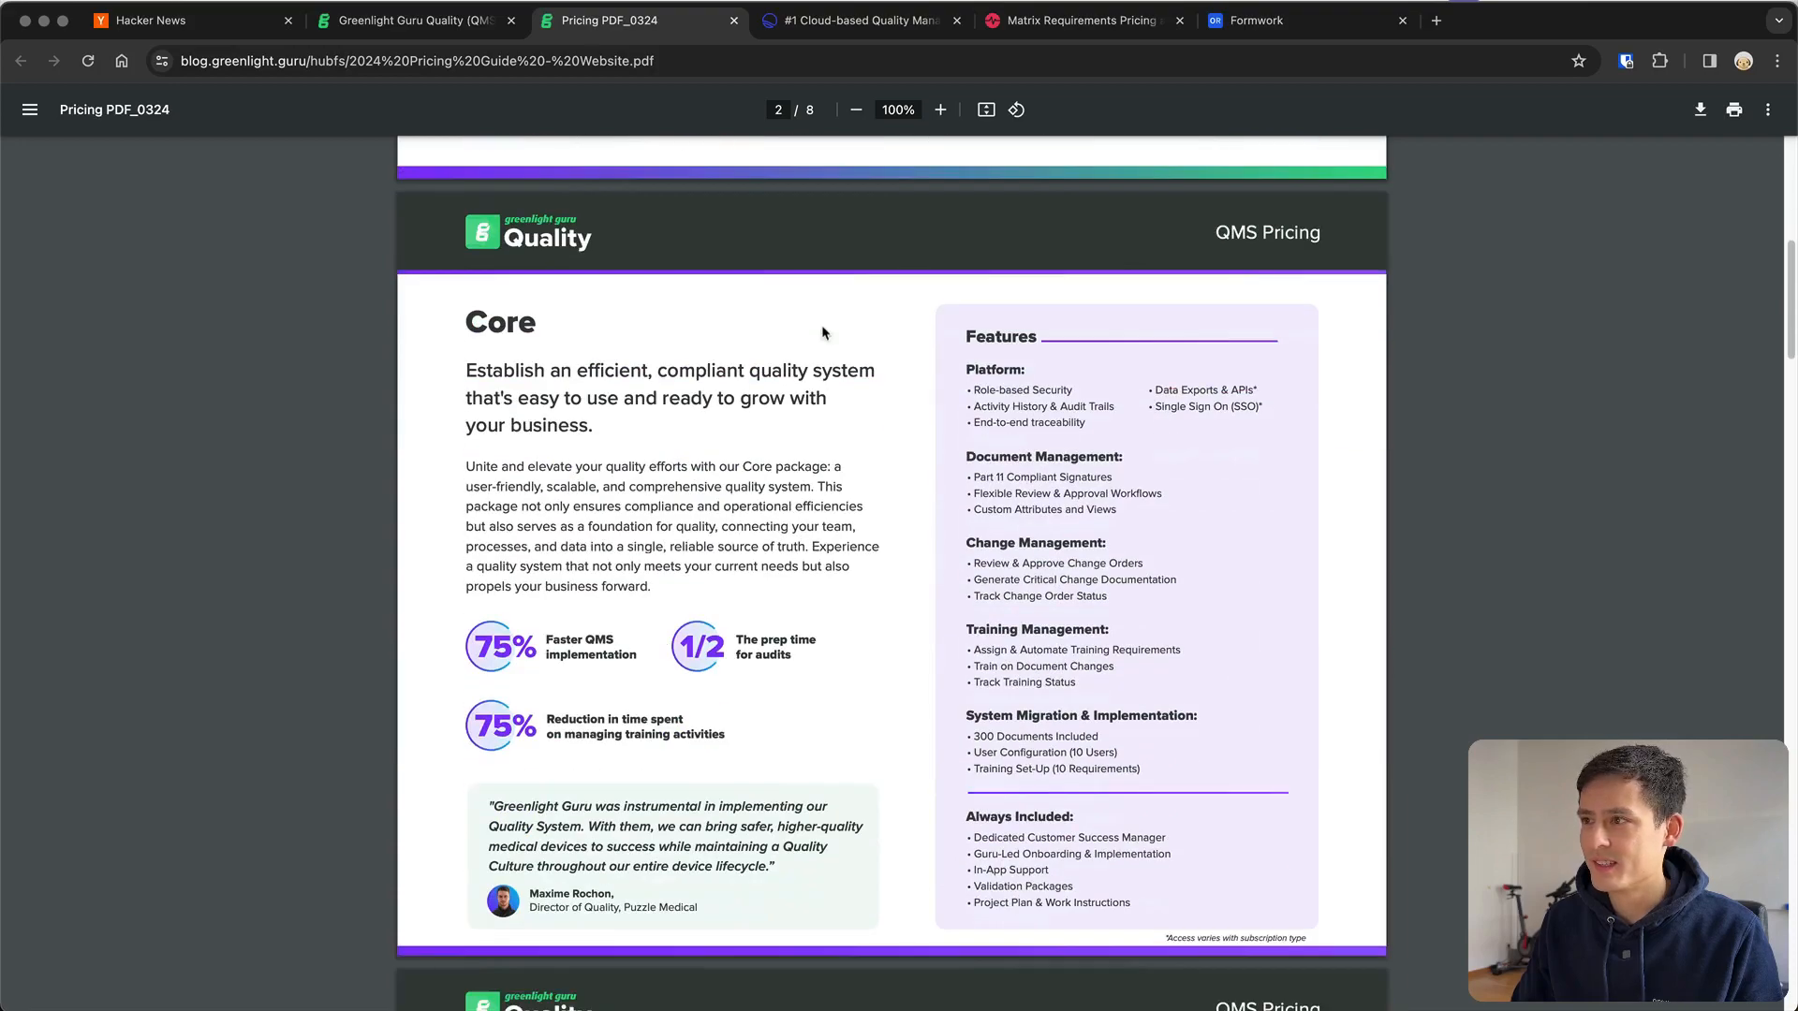
scroll("down", 3)
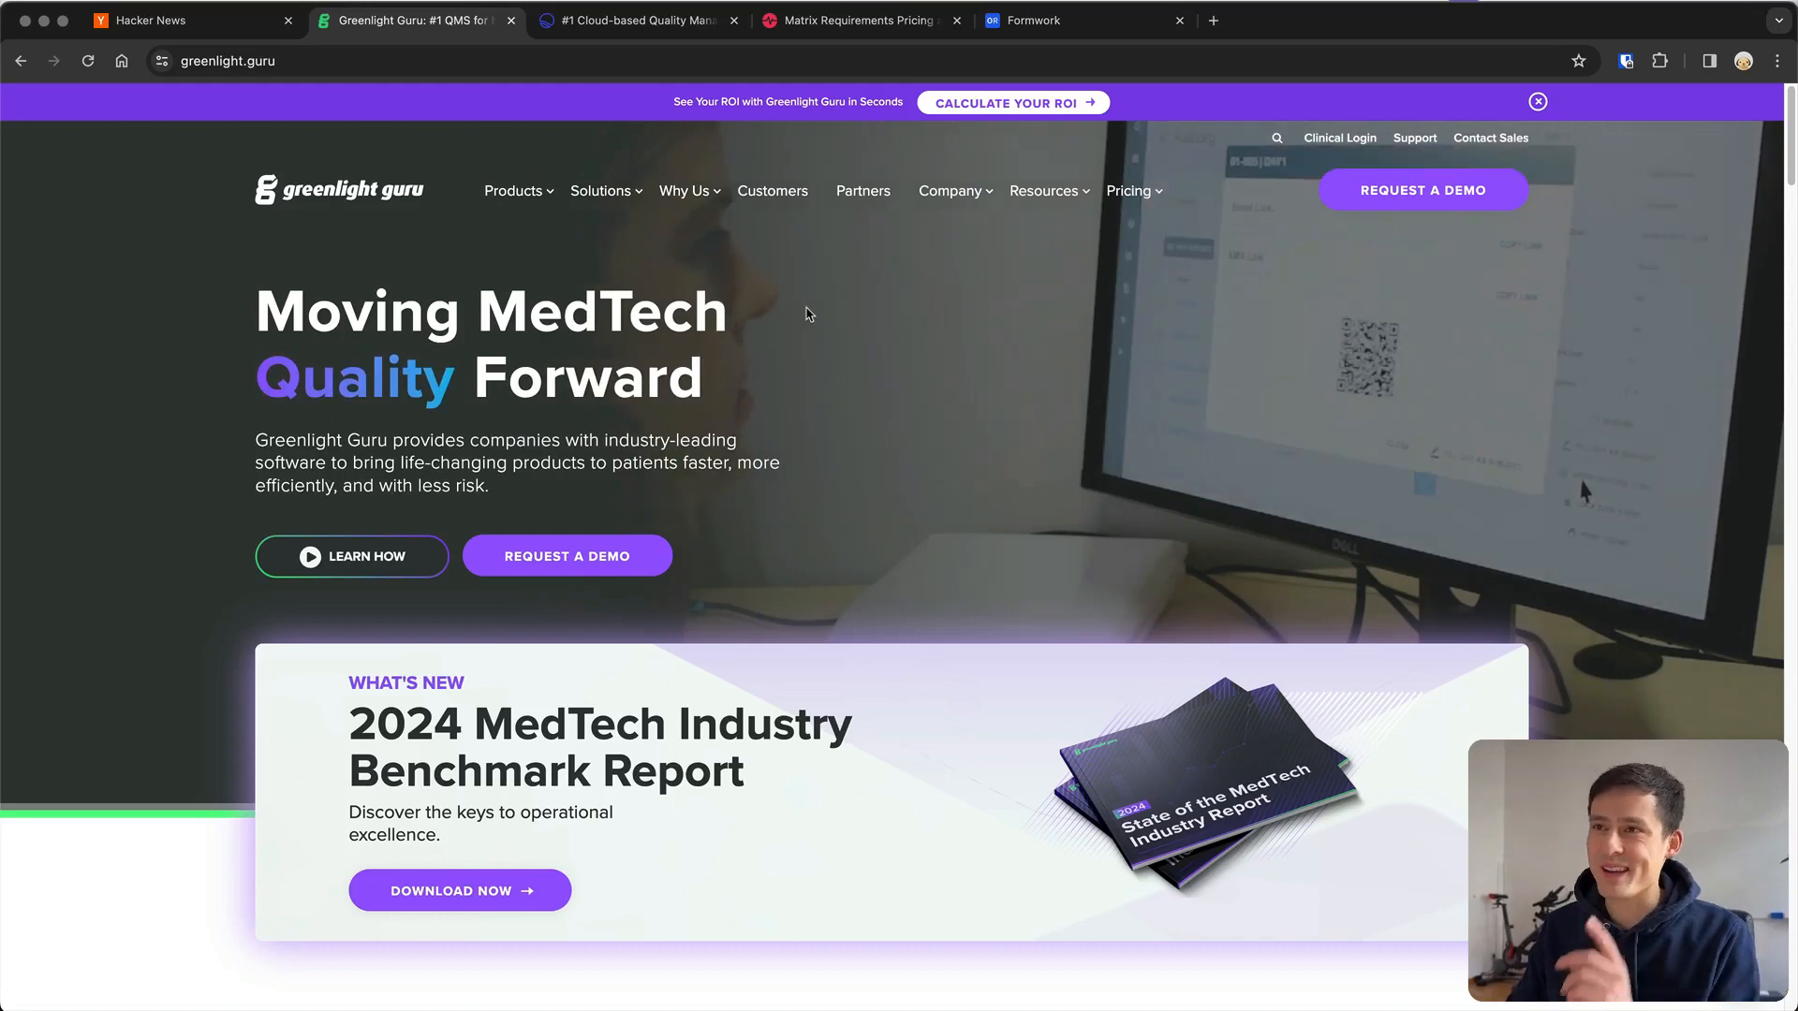
Switch to the Qualio tab and look over its scalable eQMS homepage headline
left_click(637, 20)
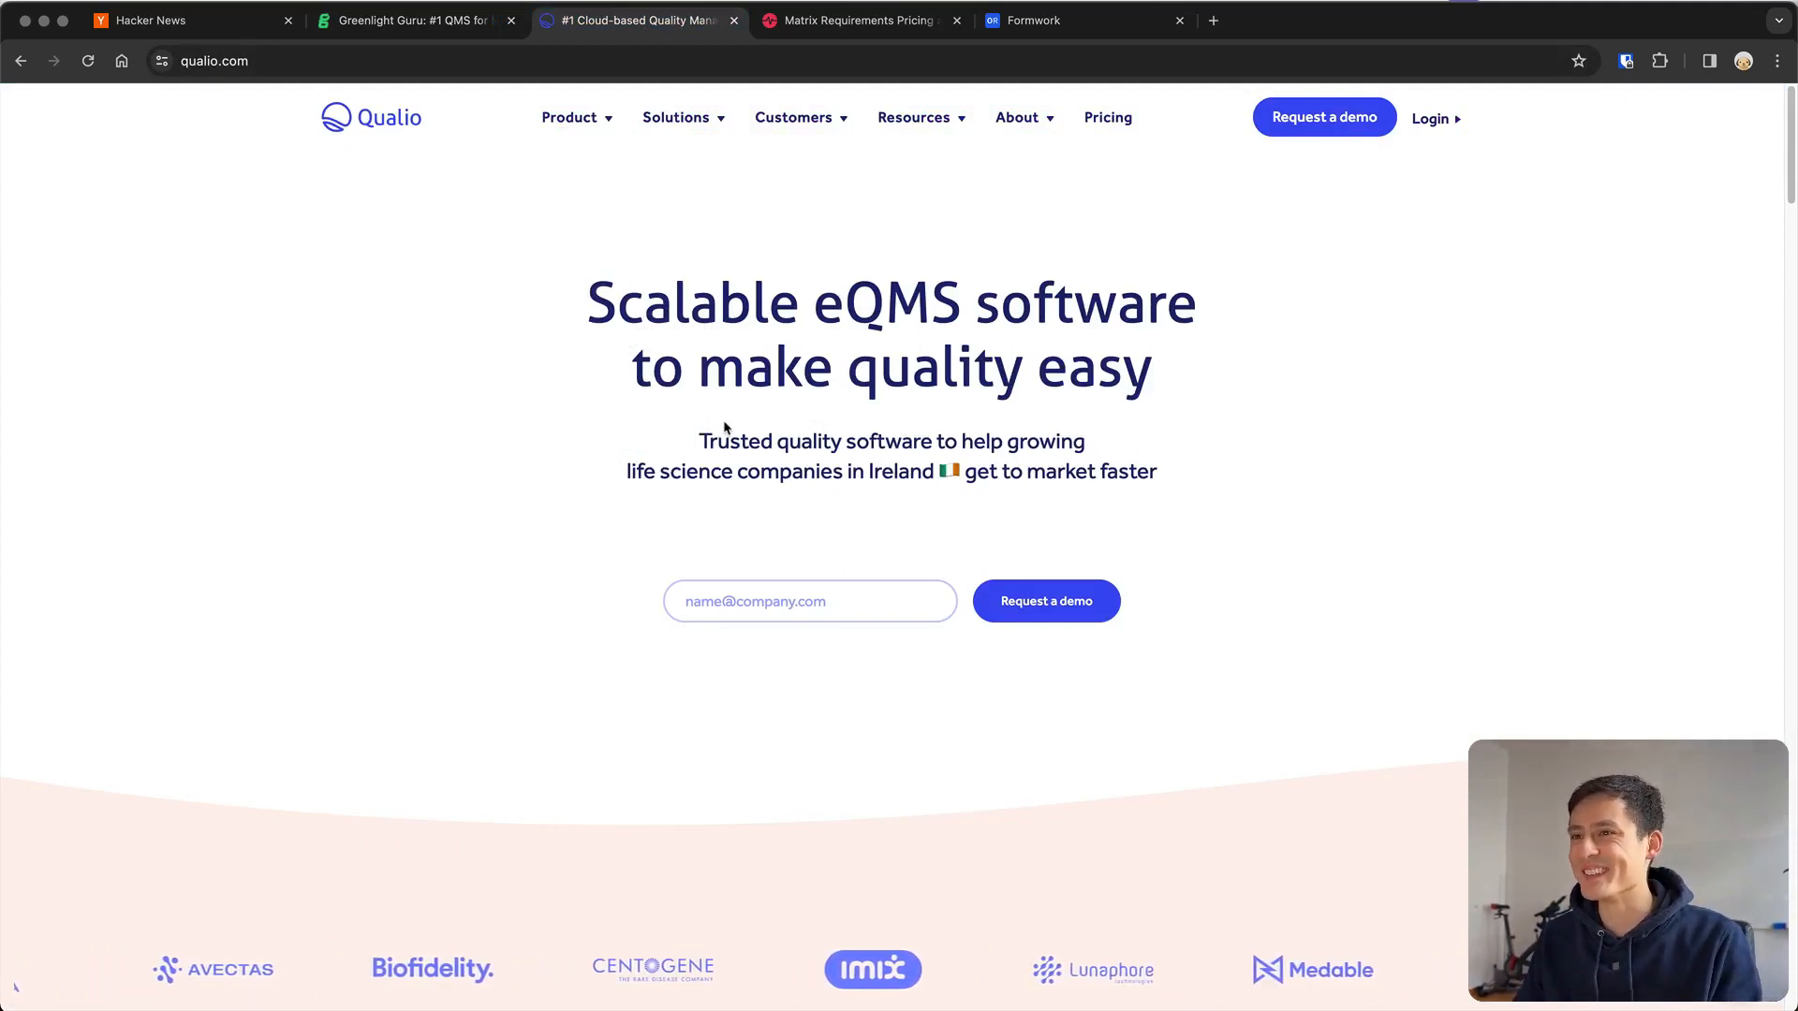
left_click_drag(723, 442, 1026, 470)
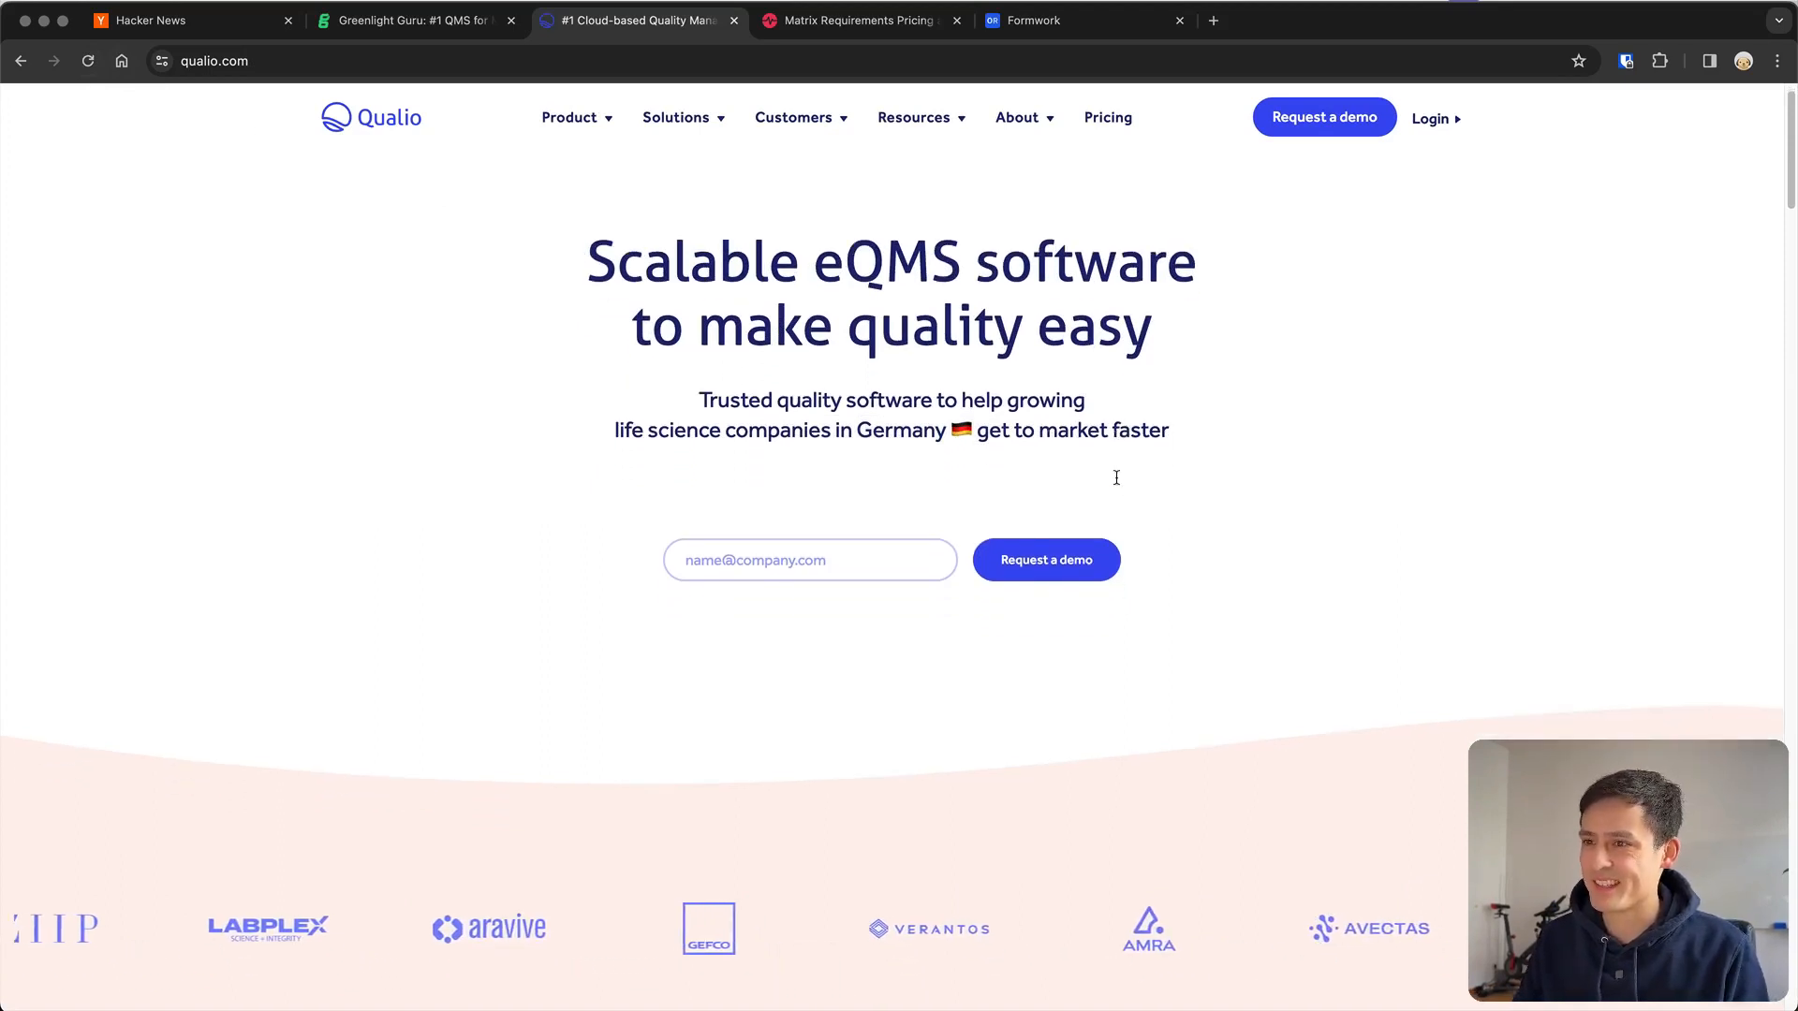
Review Qualio's homepage survey results and demo request section
scroll("down", 3)
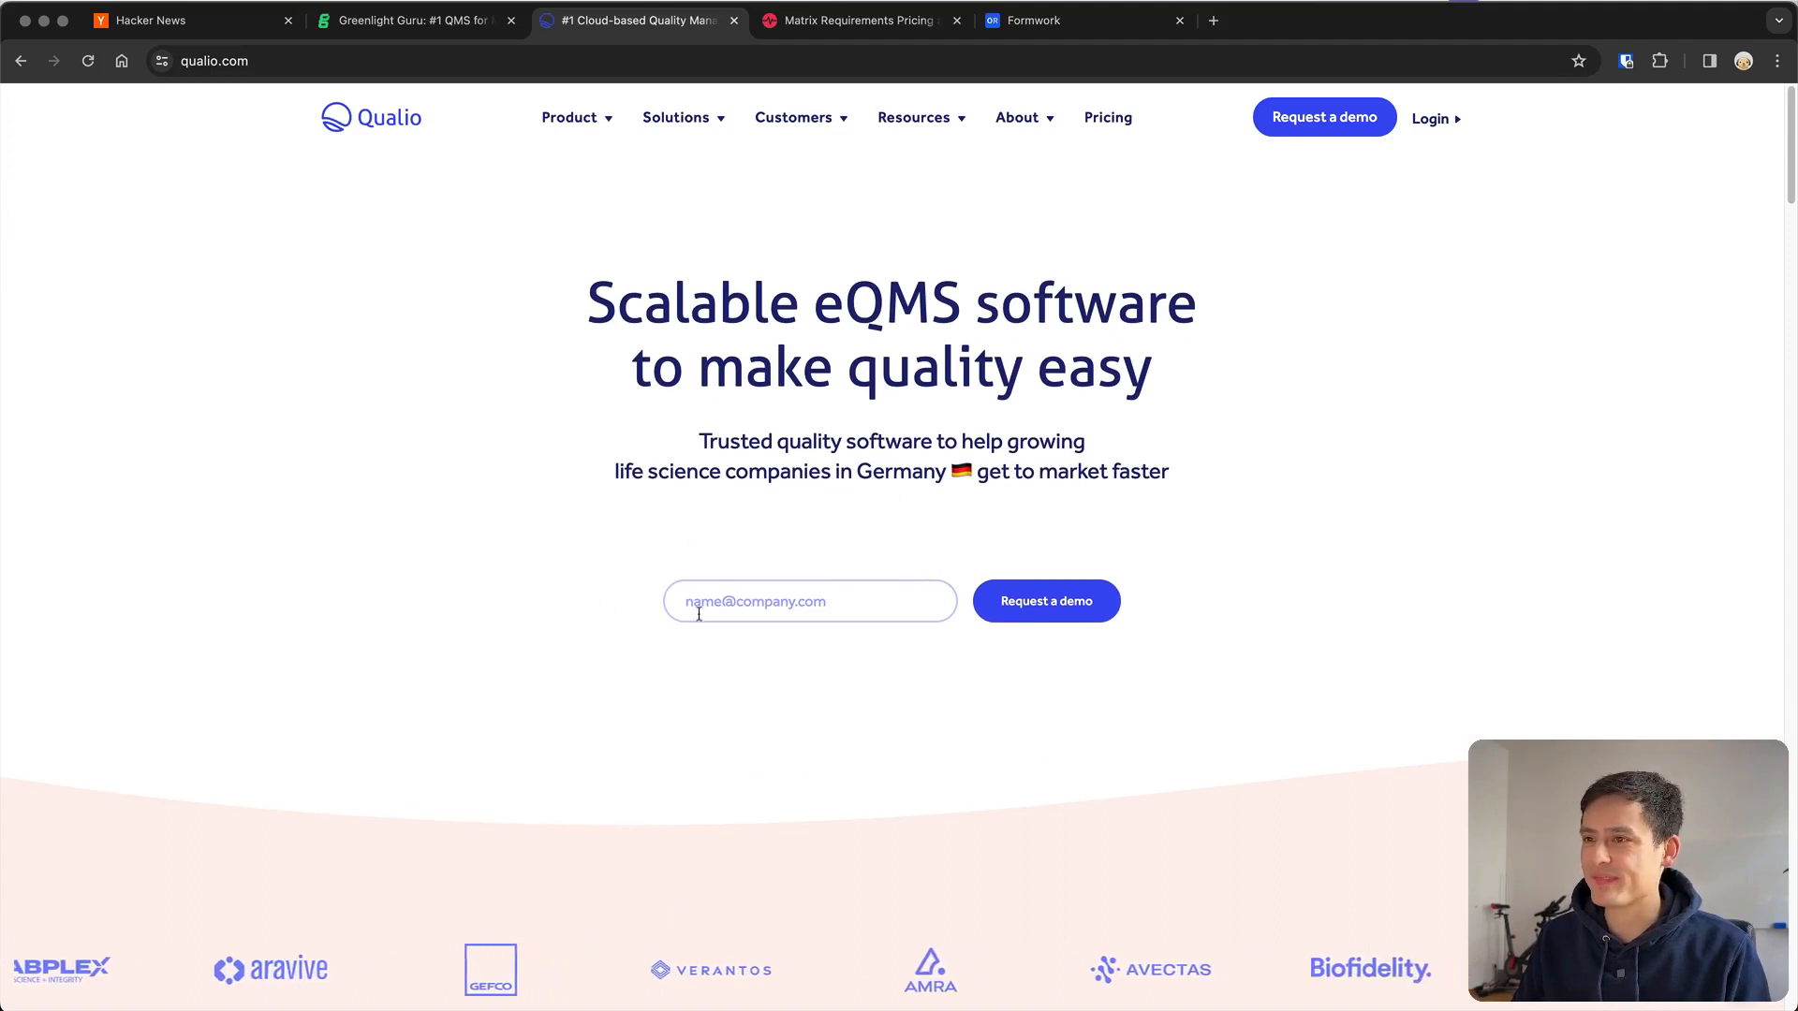
scroll("down", 3)
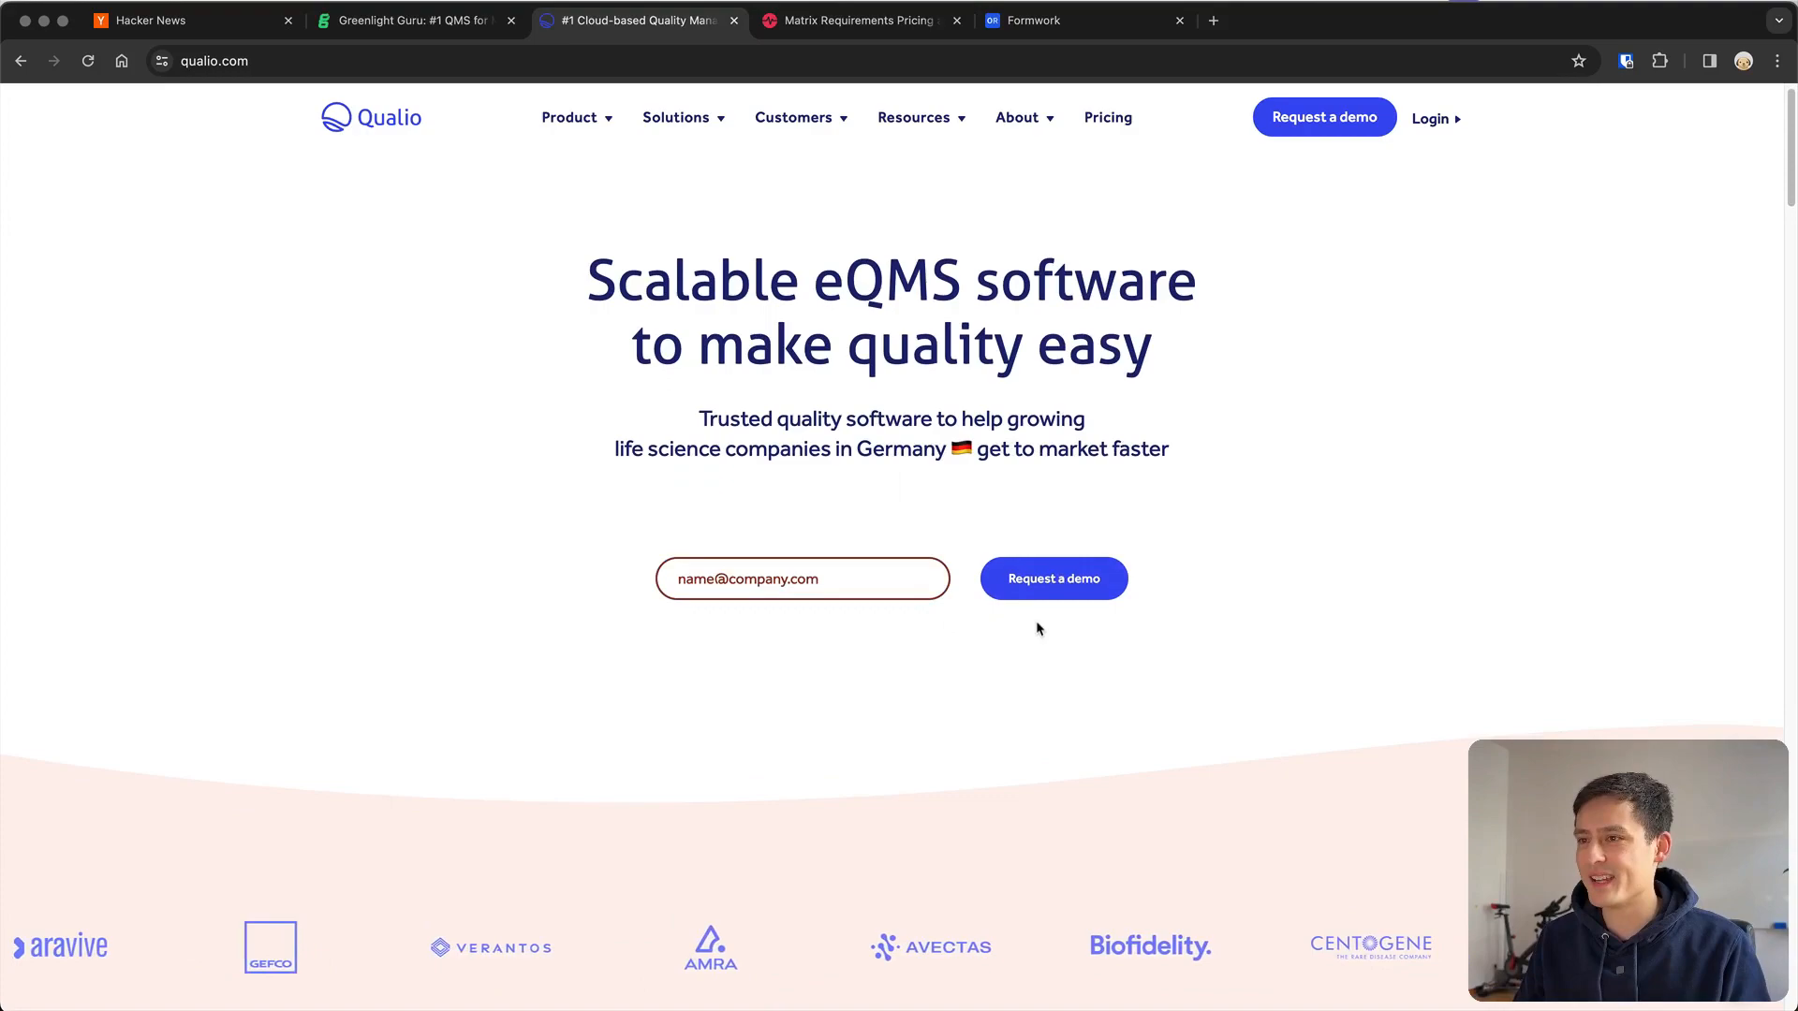
scroll("down", 3)
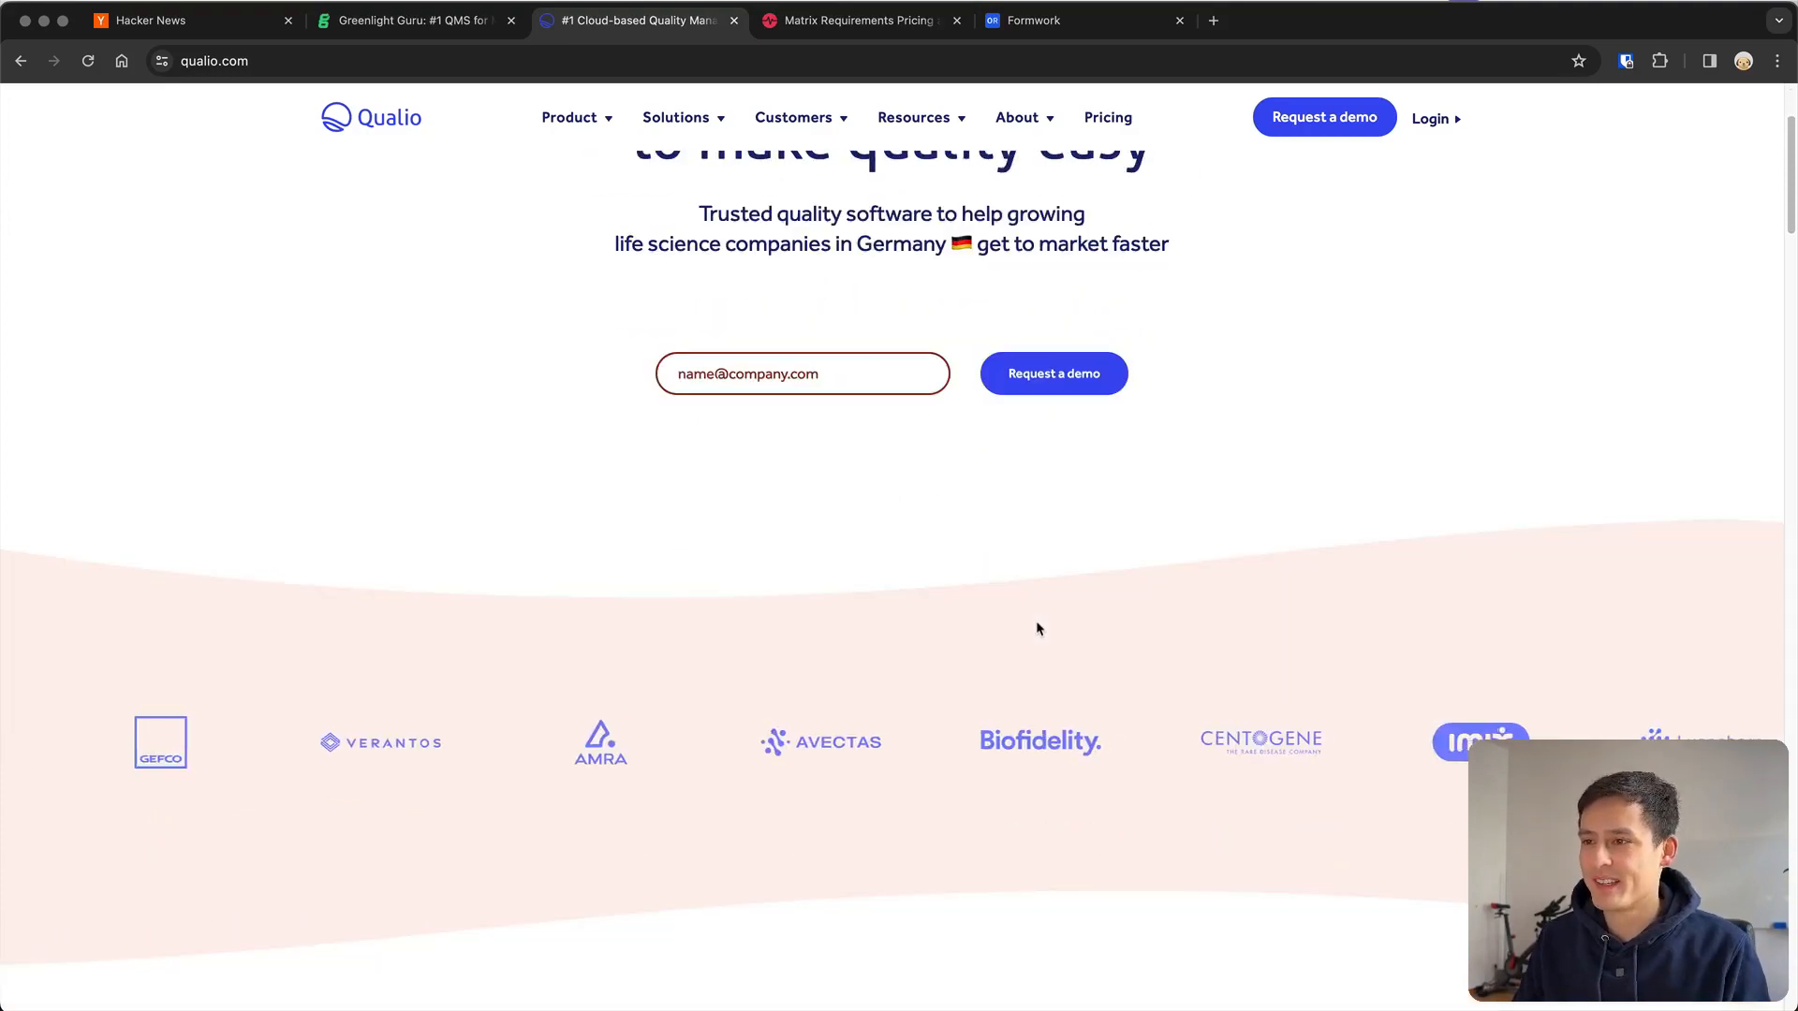
scroll("down", 3)
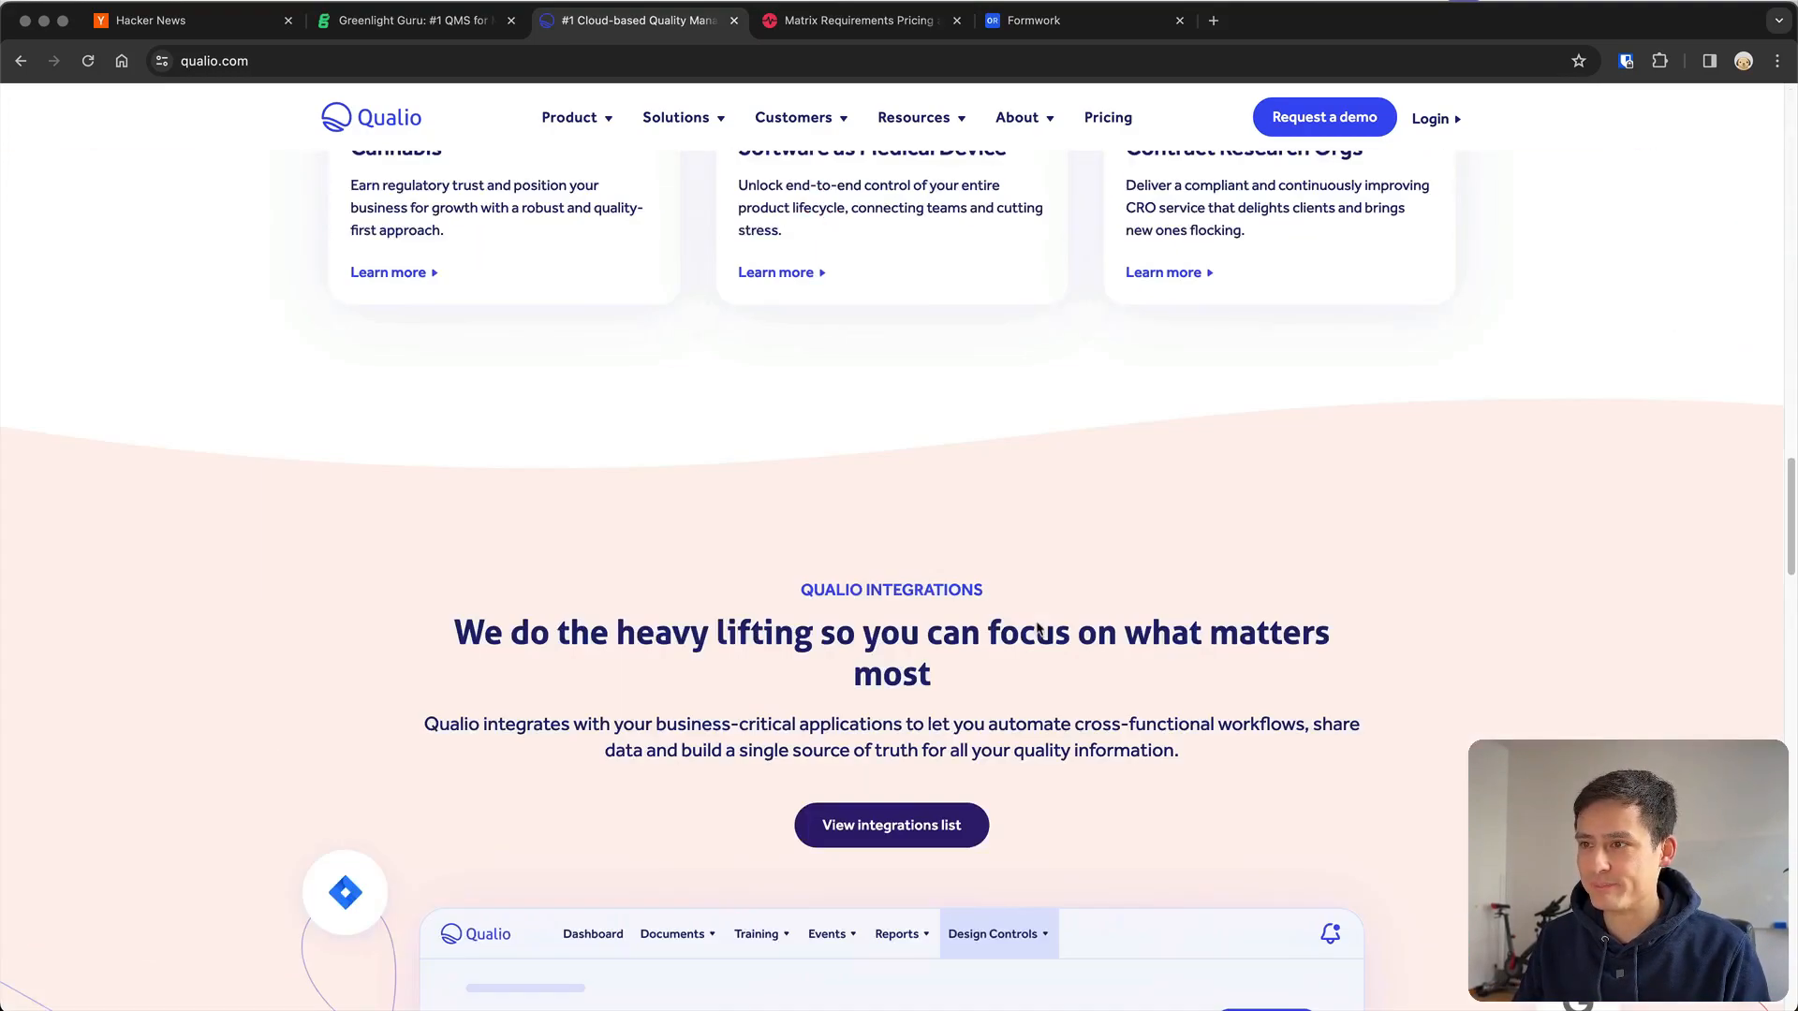
scroll("down", 3)
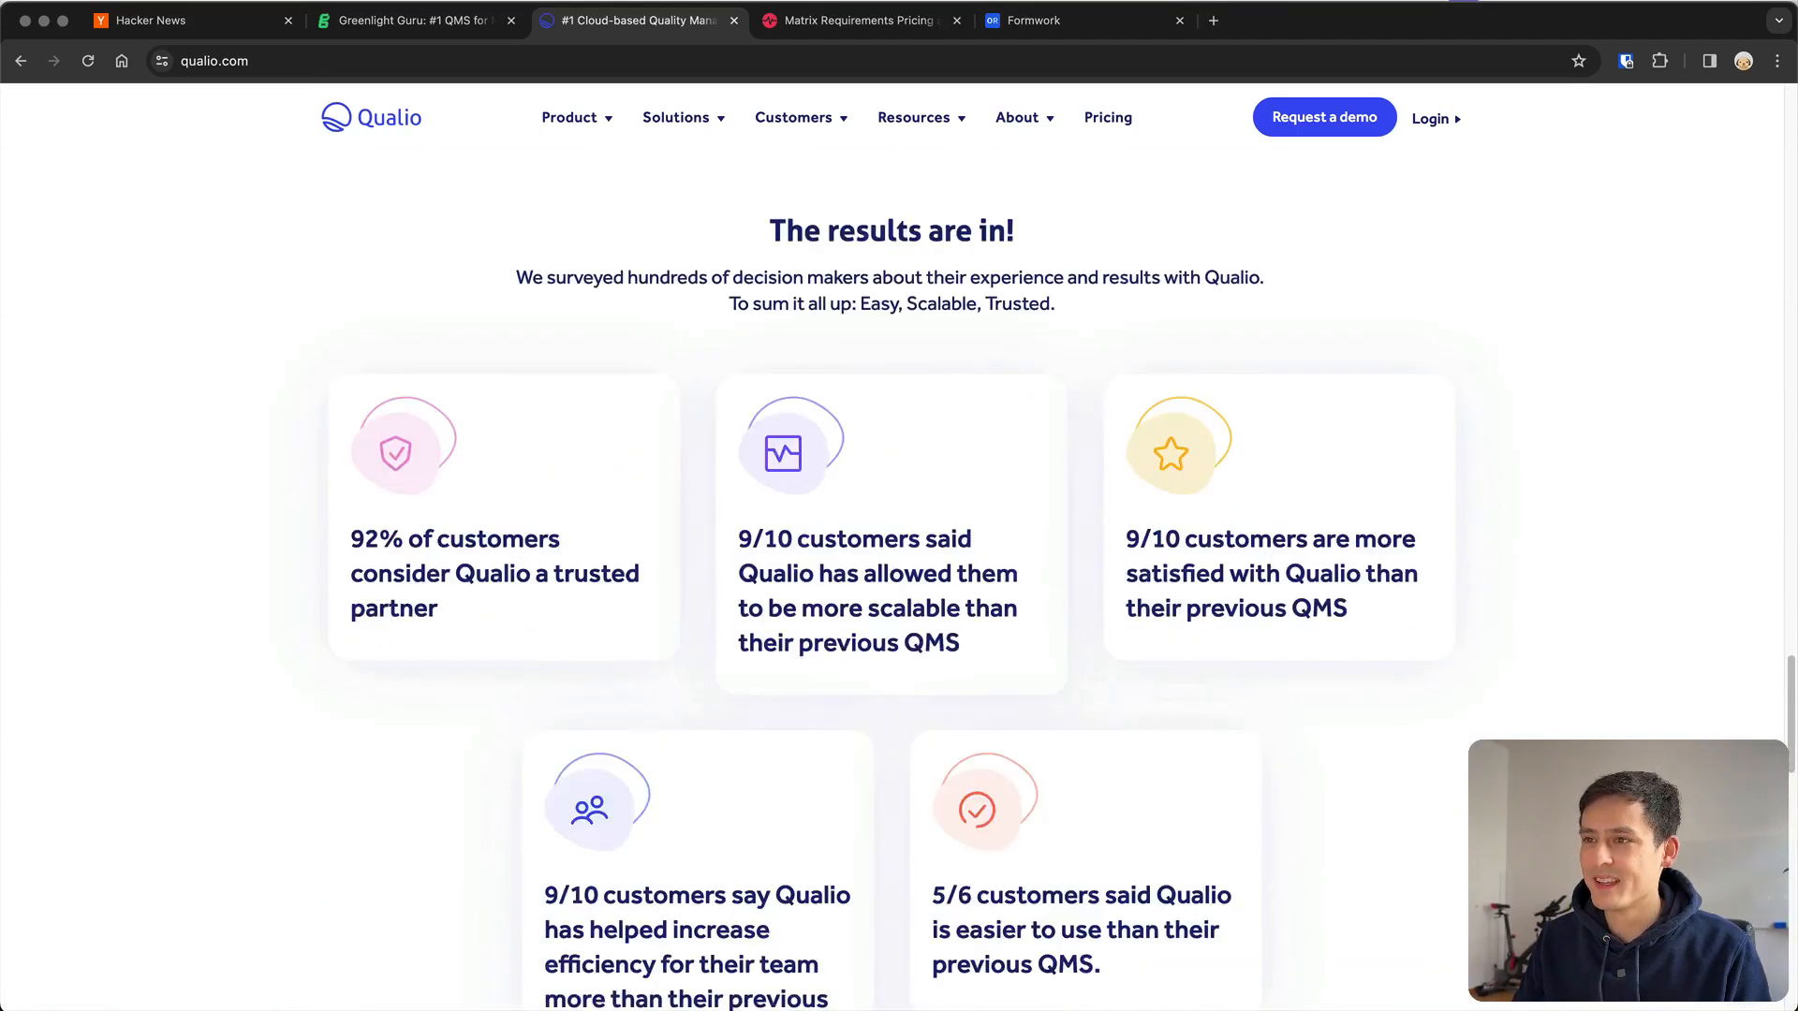
scroll("down", 3)
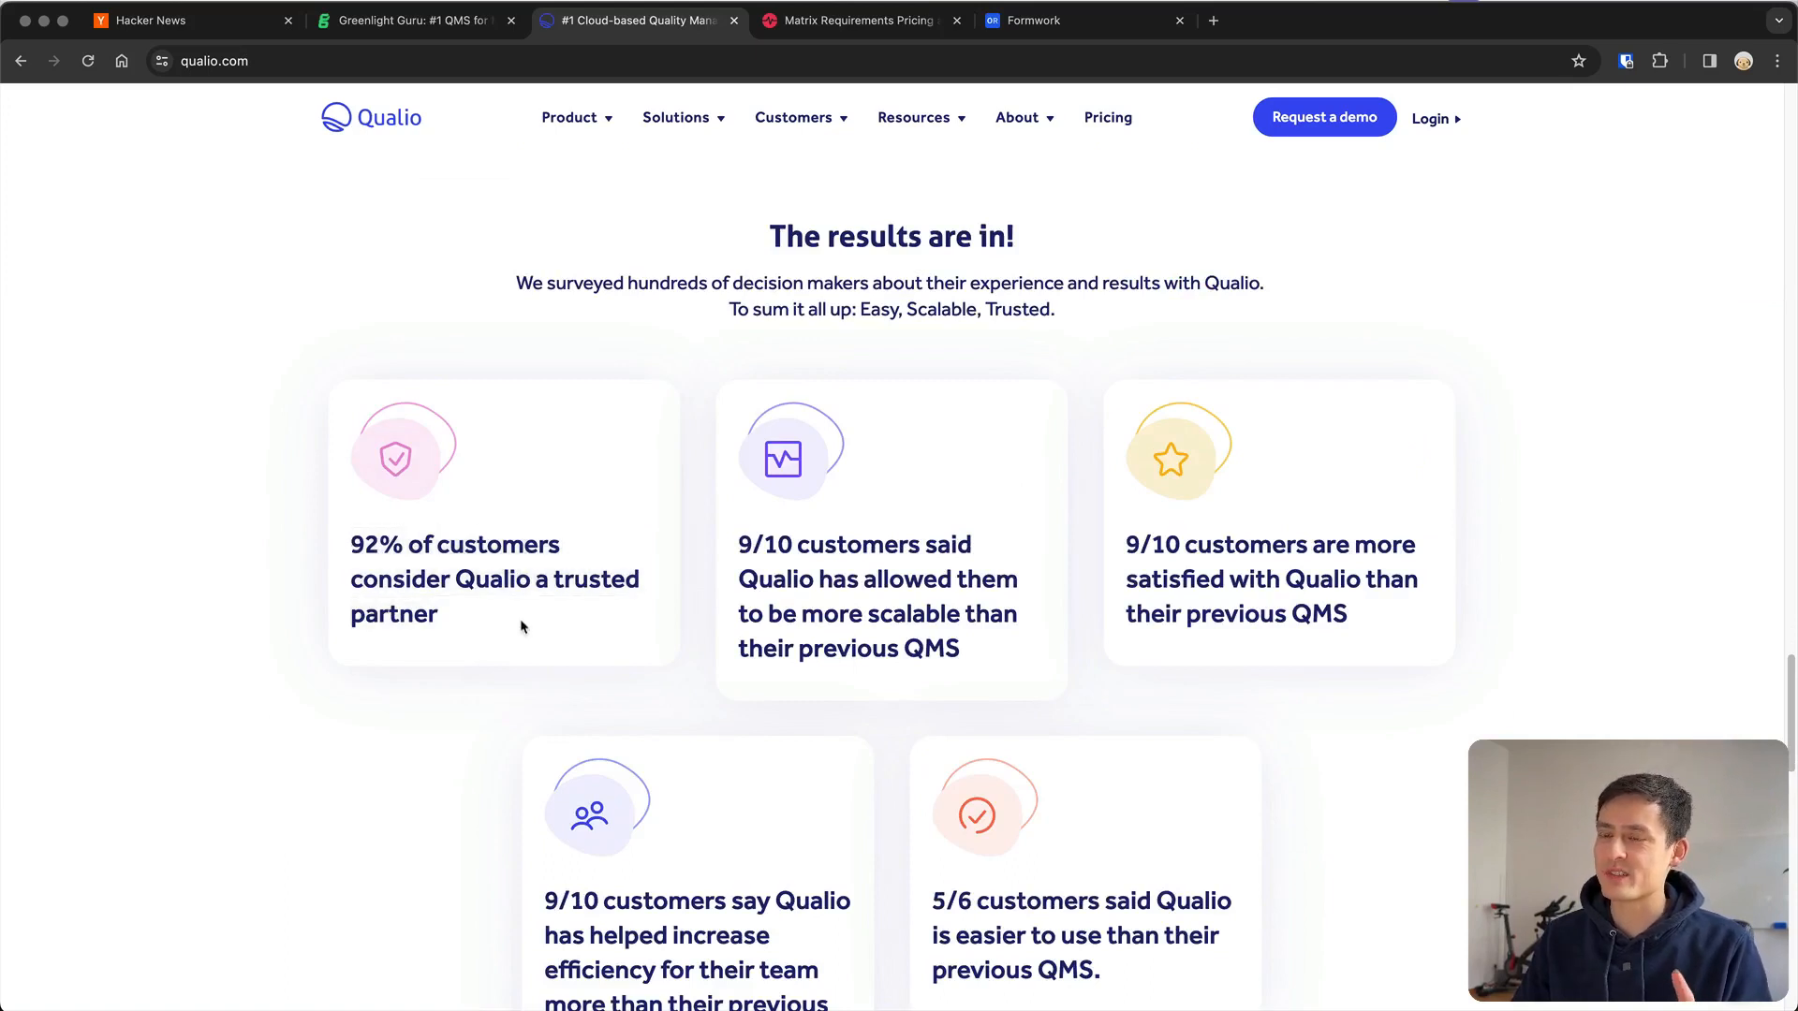
mouse_move(489, 634)
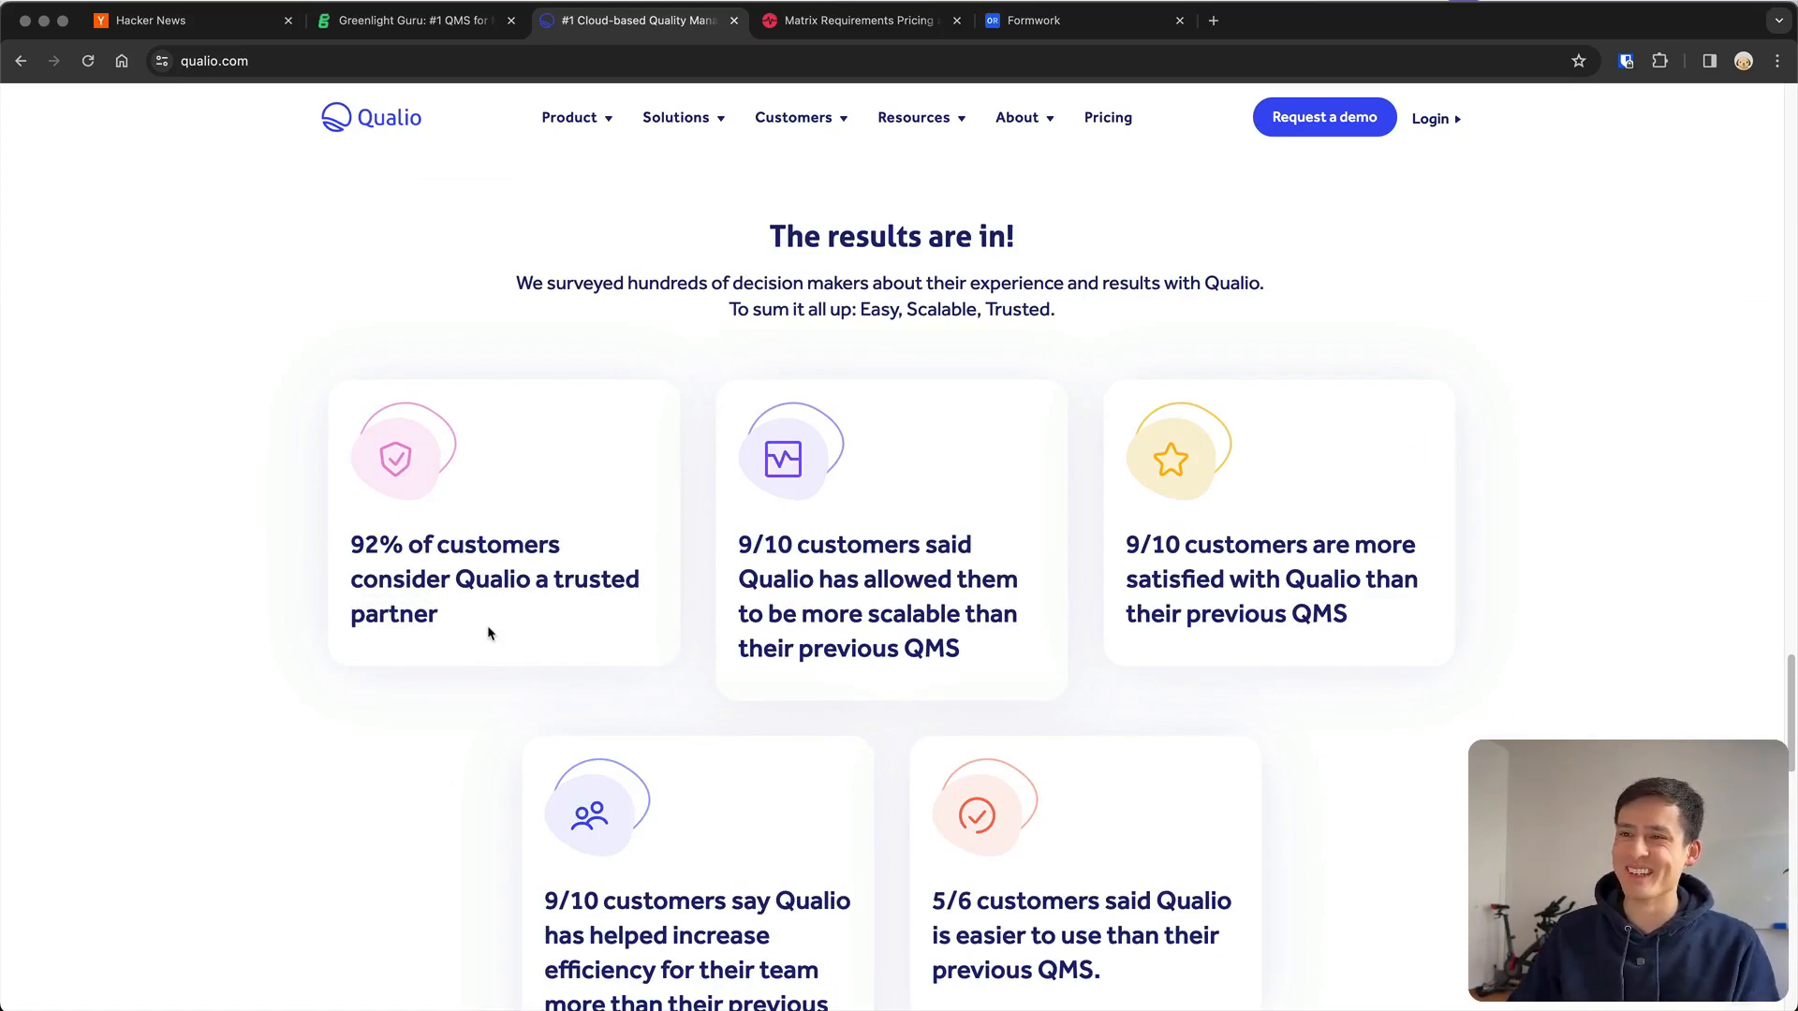
mouse_move(416, 573)
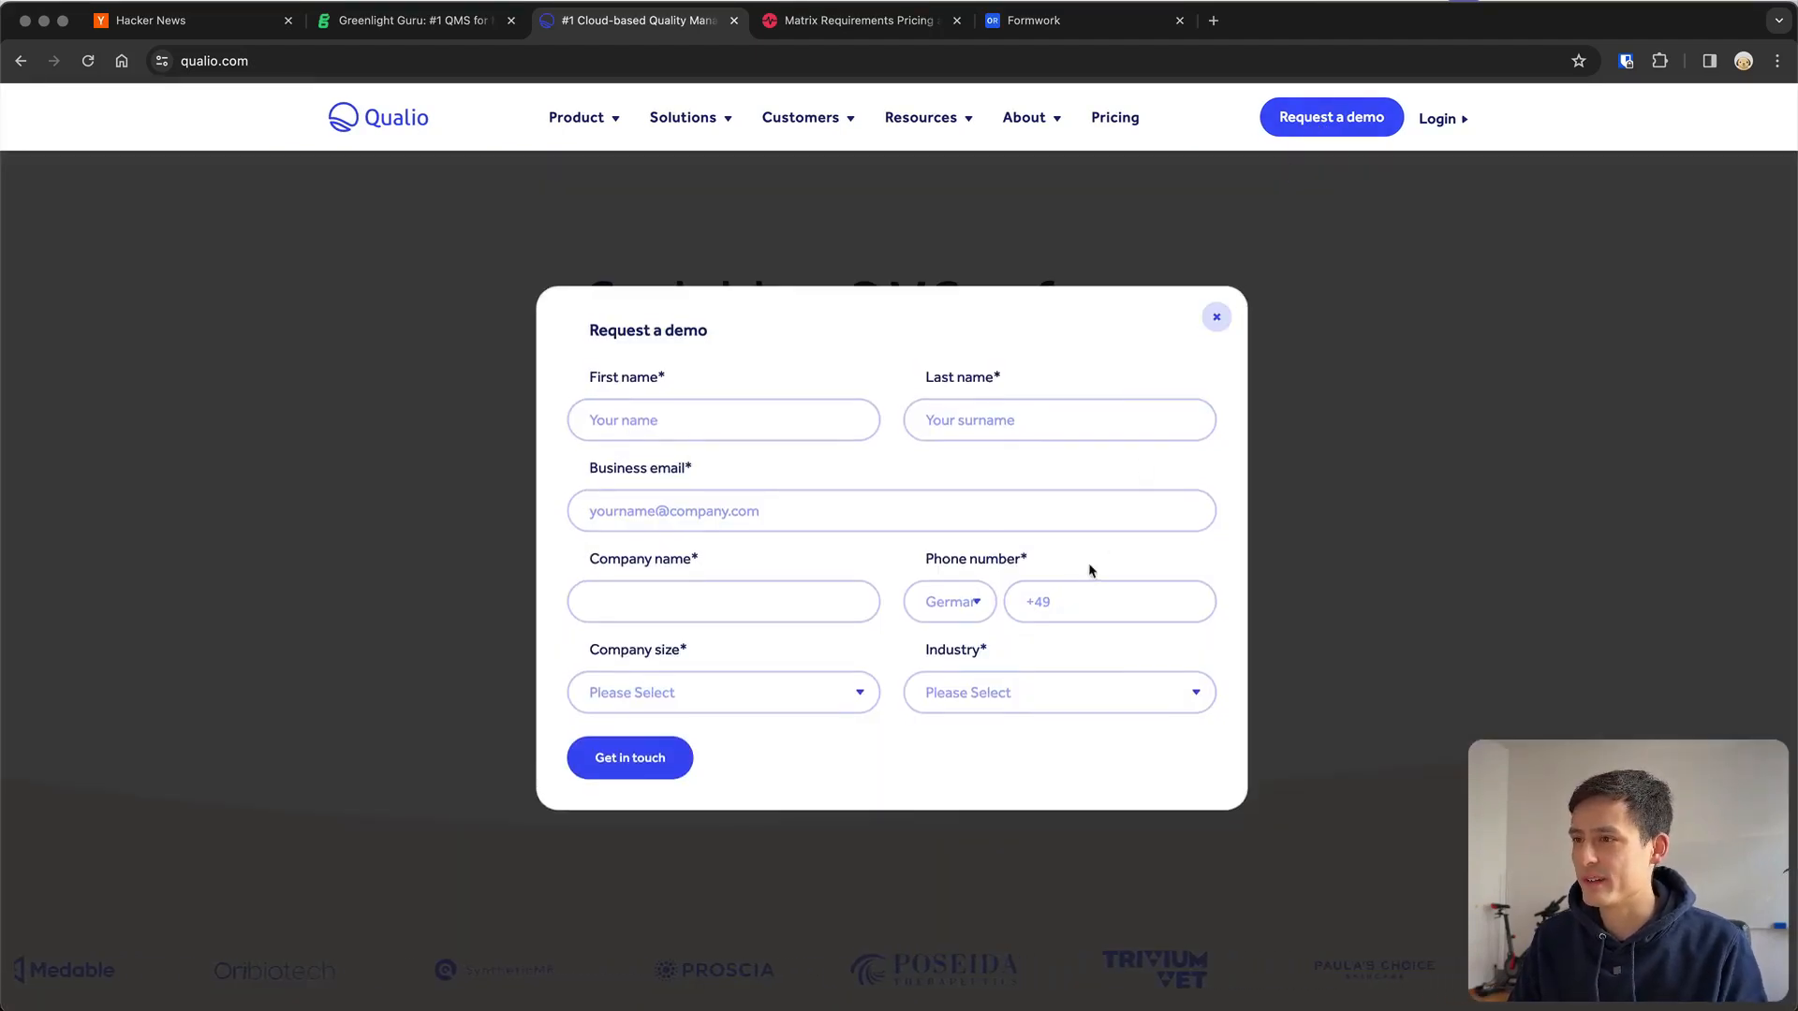
Dismiss the demo request form and go to Qualio's Pricing page
left_click(1216, 317)
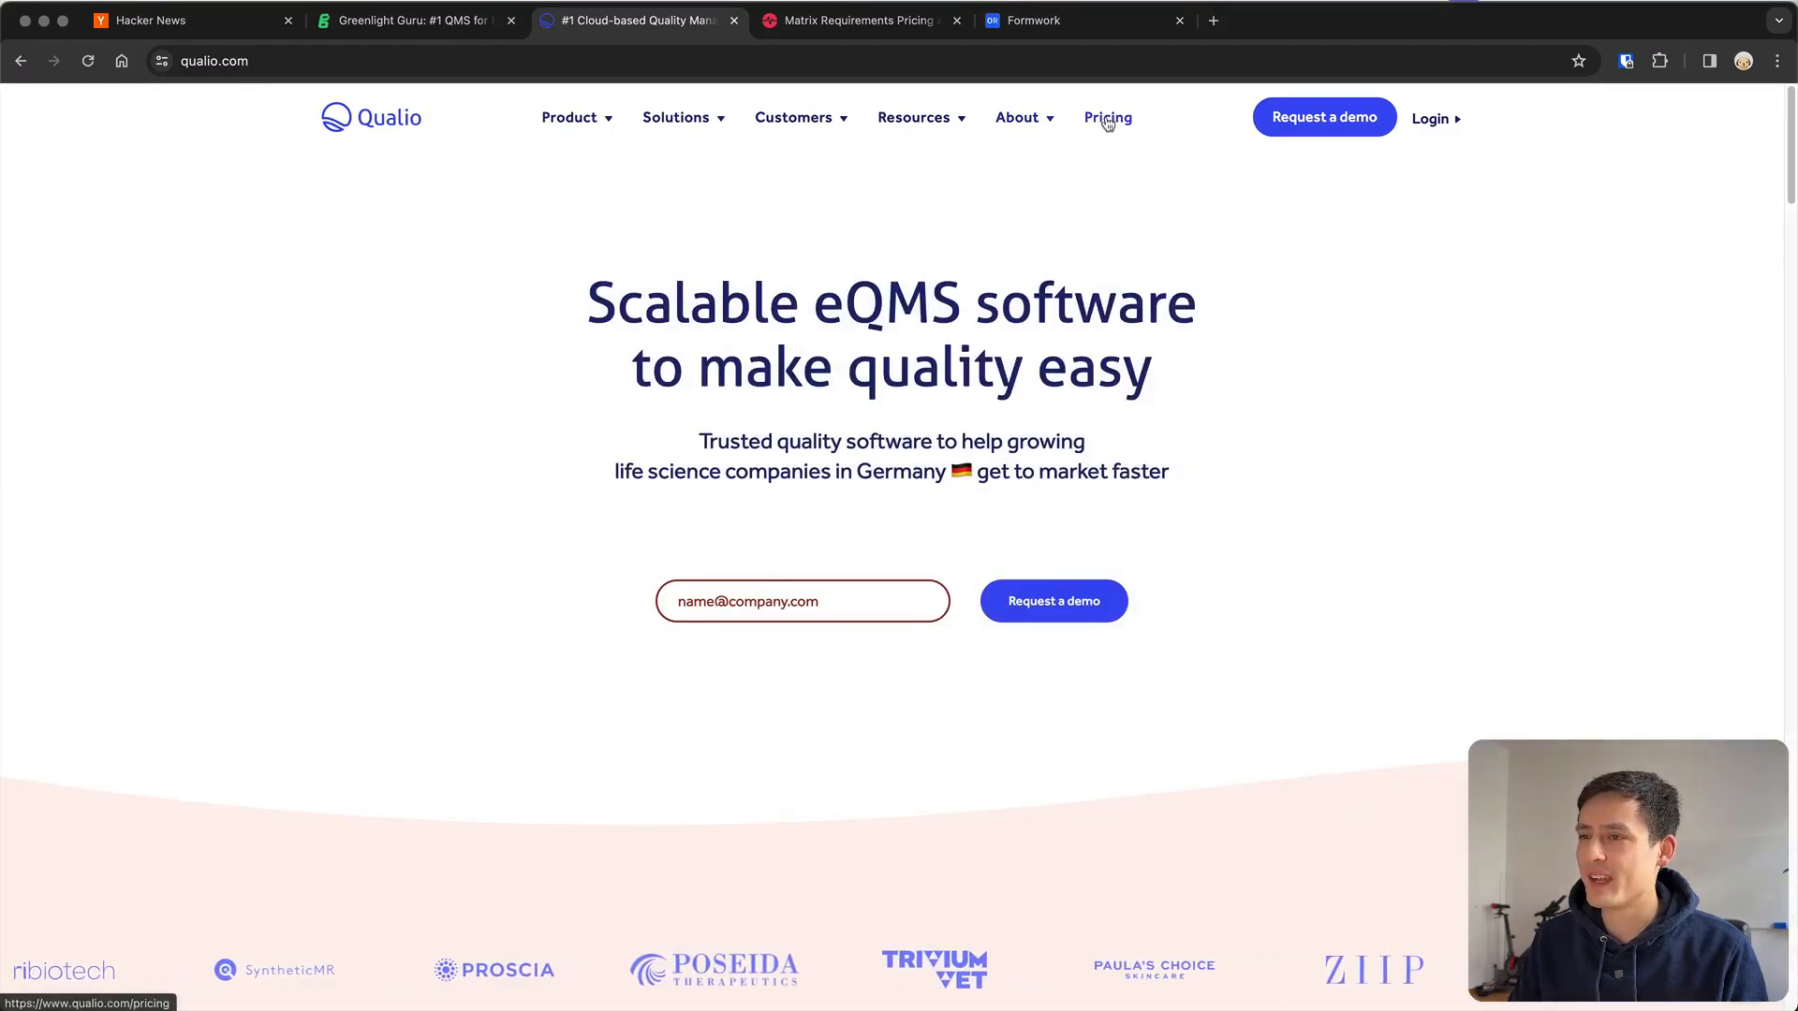
left_click(1107, 116)
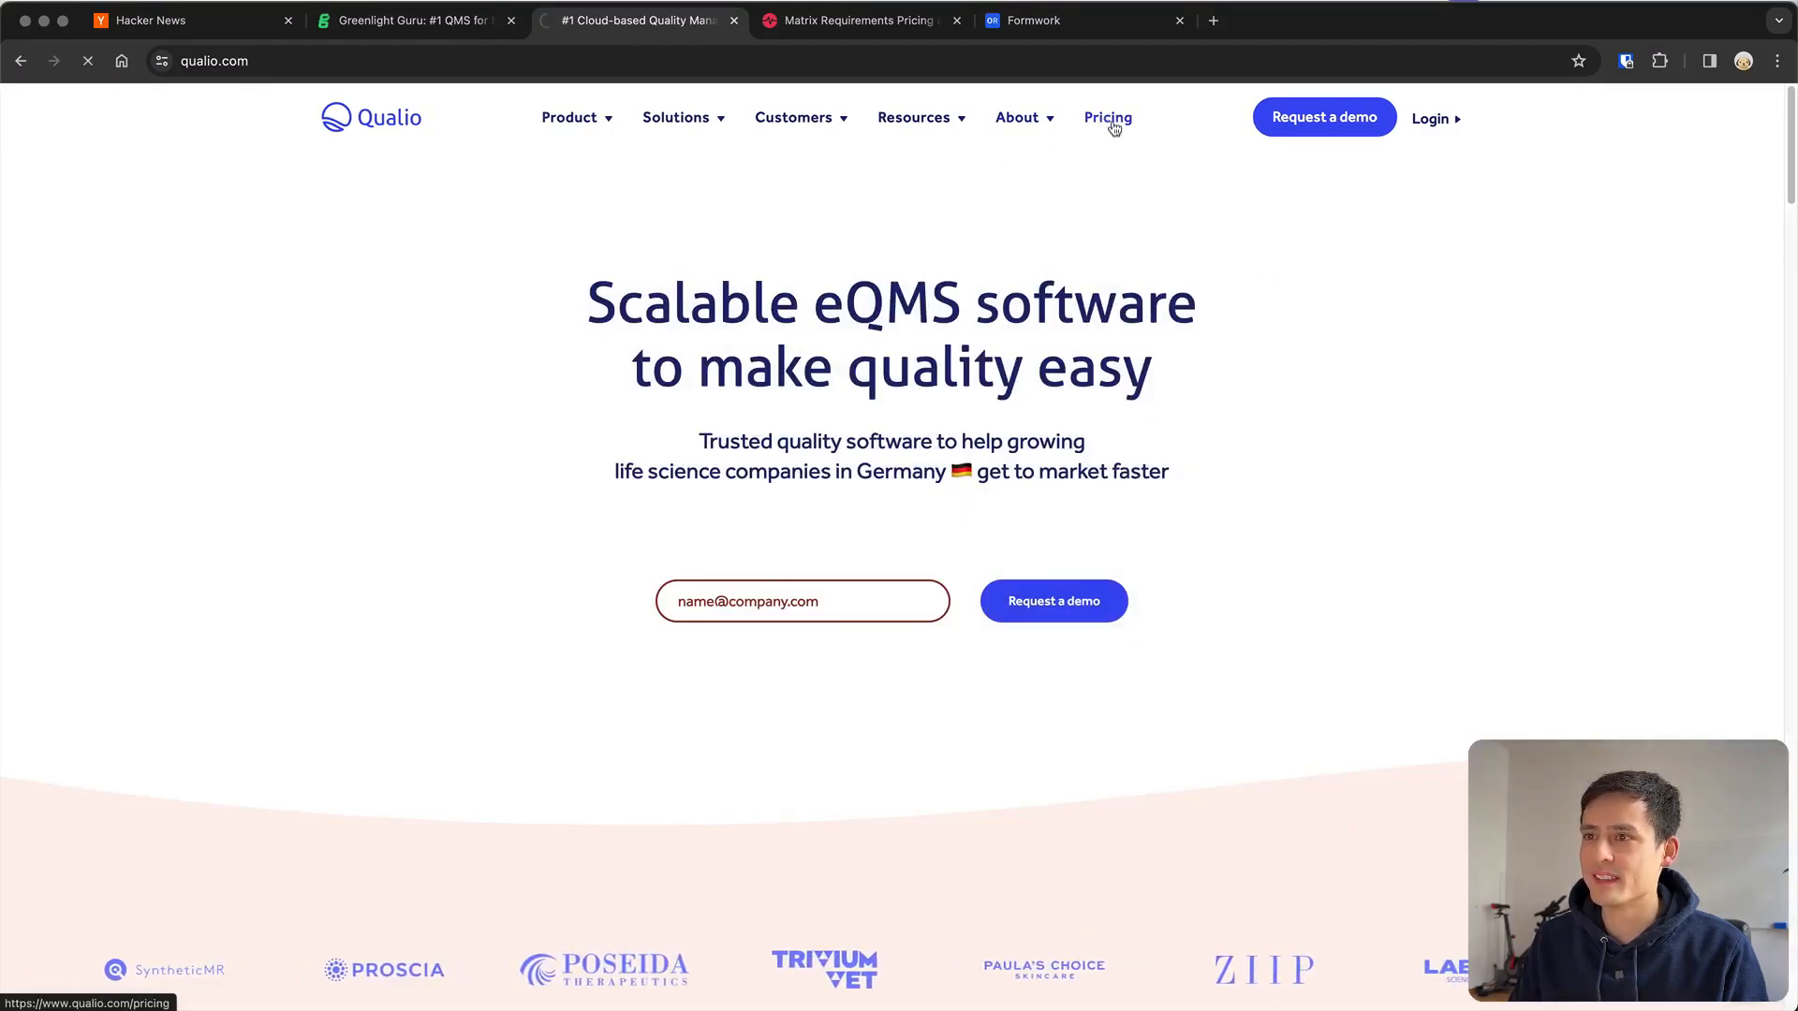
Compare the Foundation, Growth and Scale plans, then request pricing for the Growth plan
left_click(1106, 117)
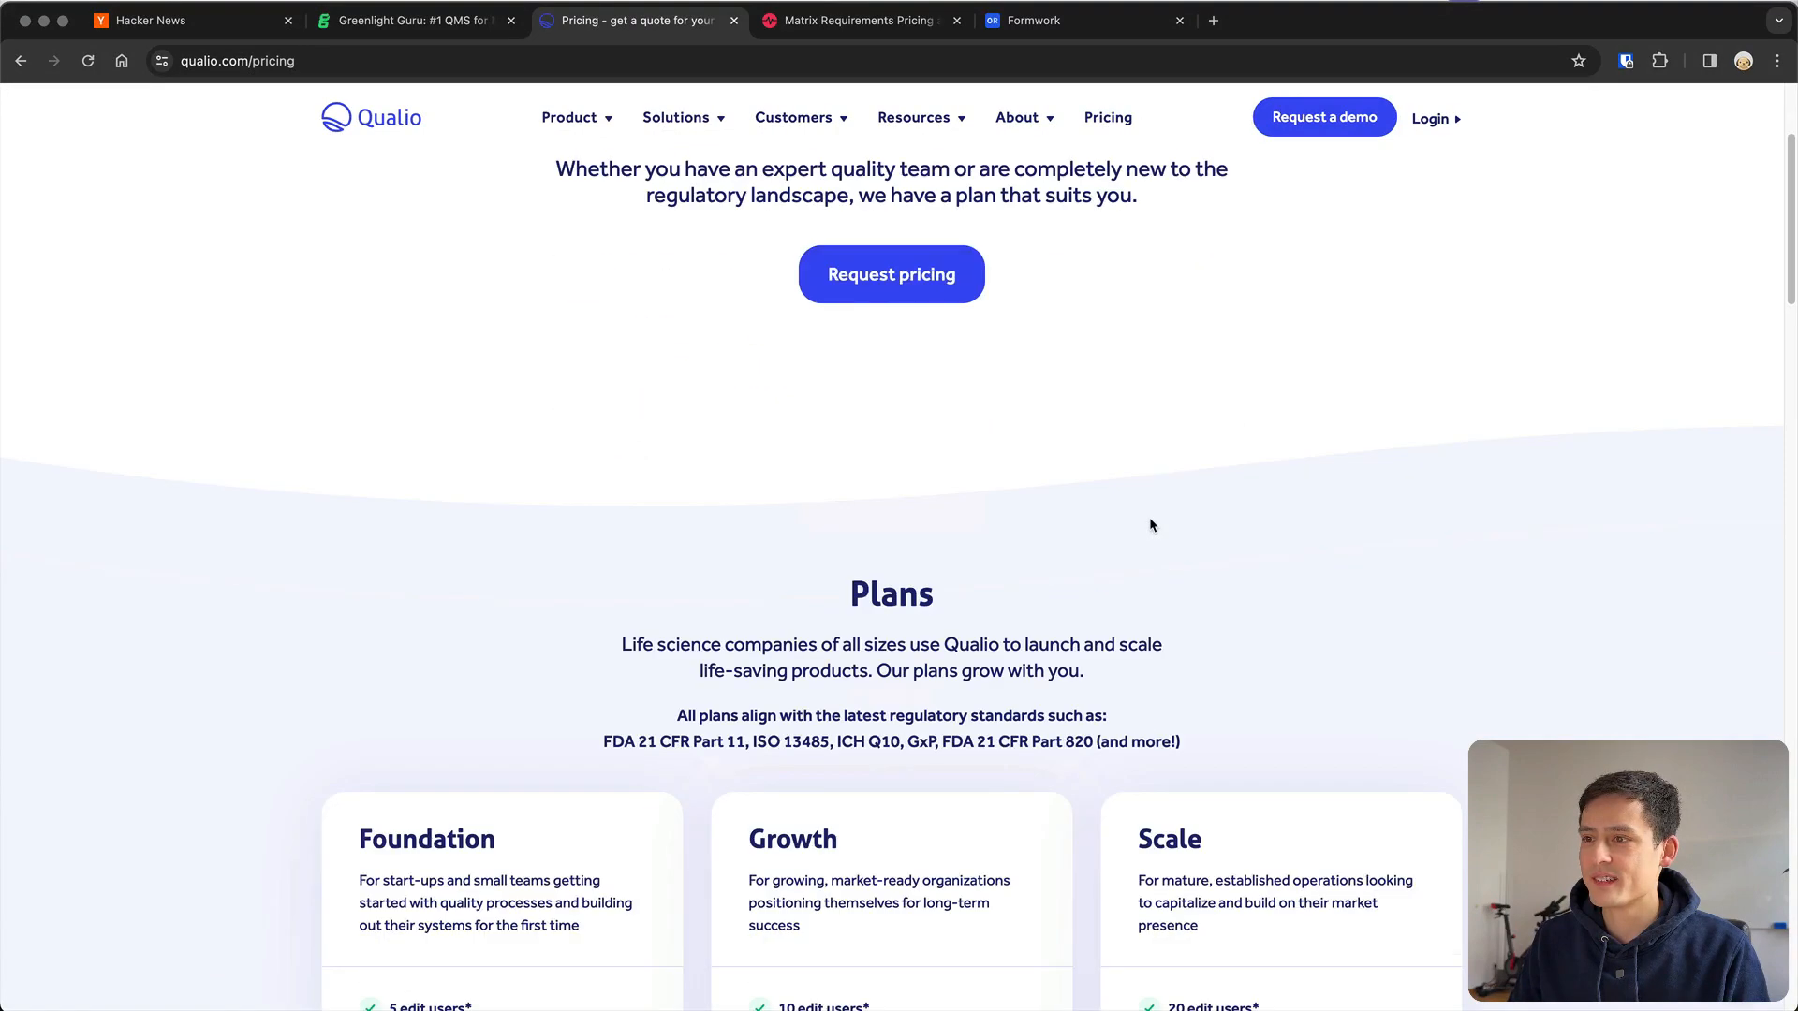
scroll("down", 3)
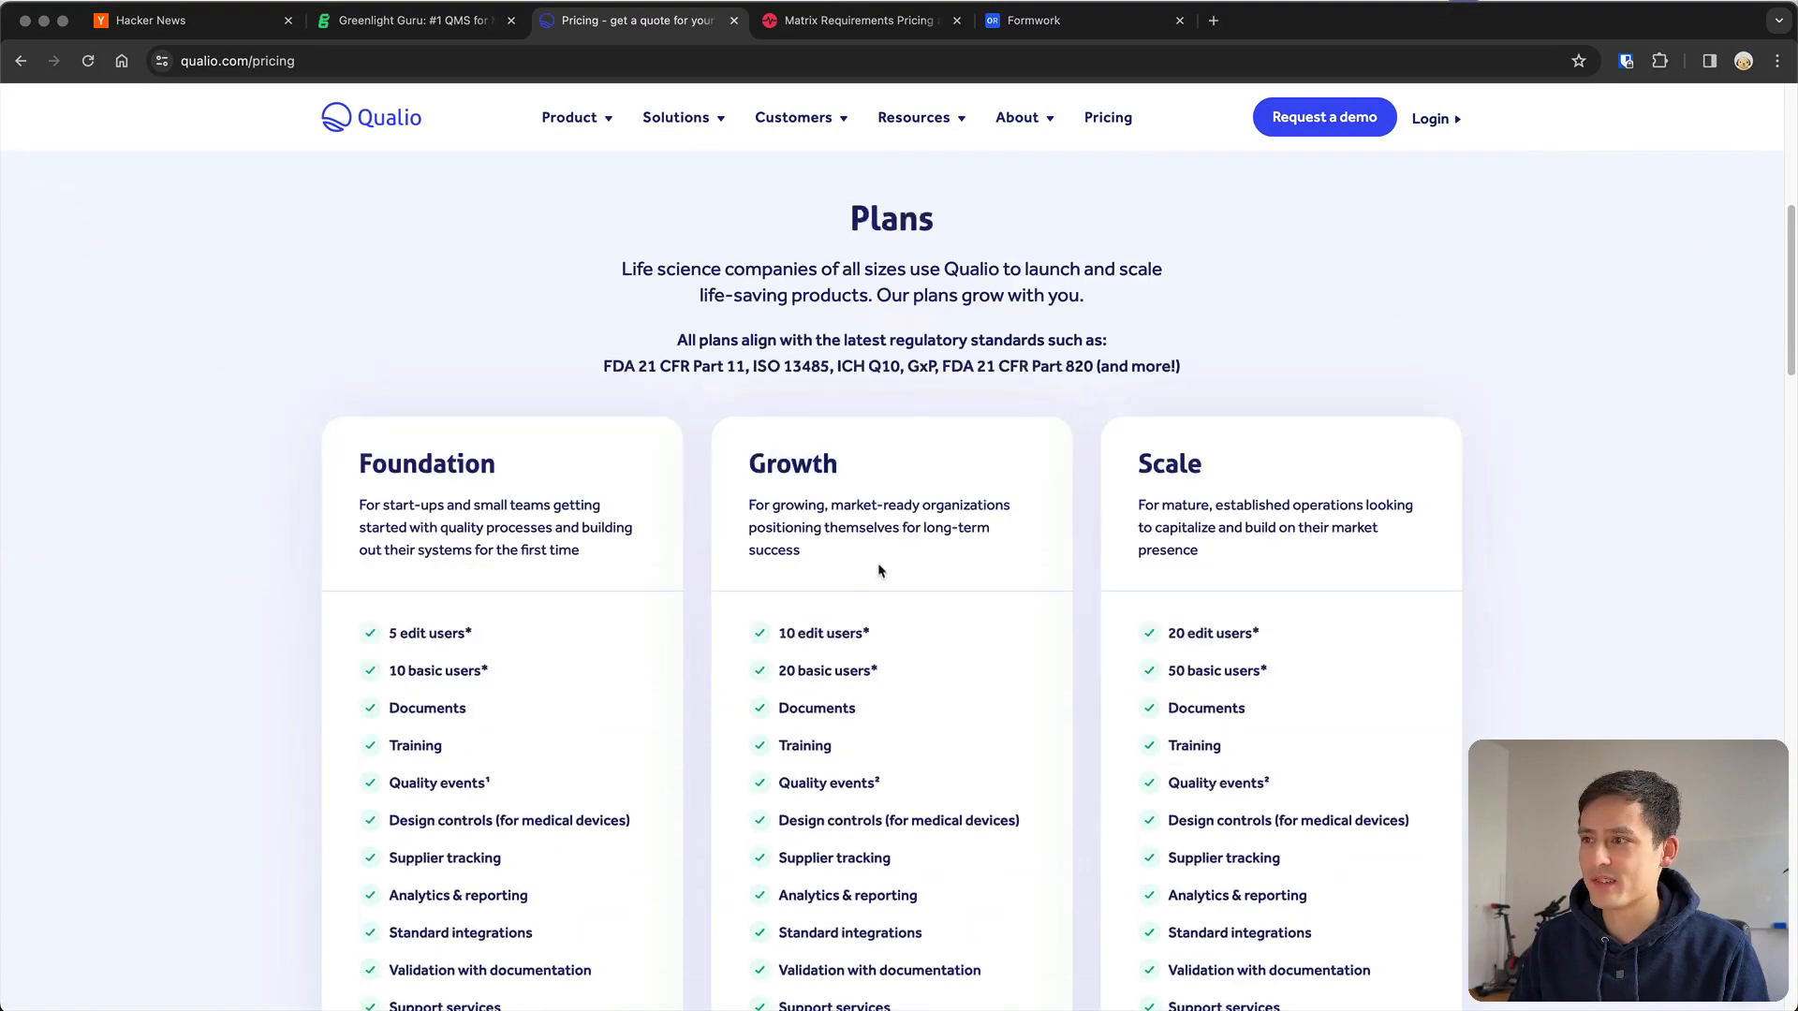
scroll("down", 3)
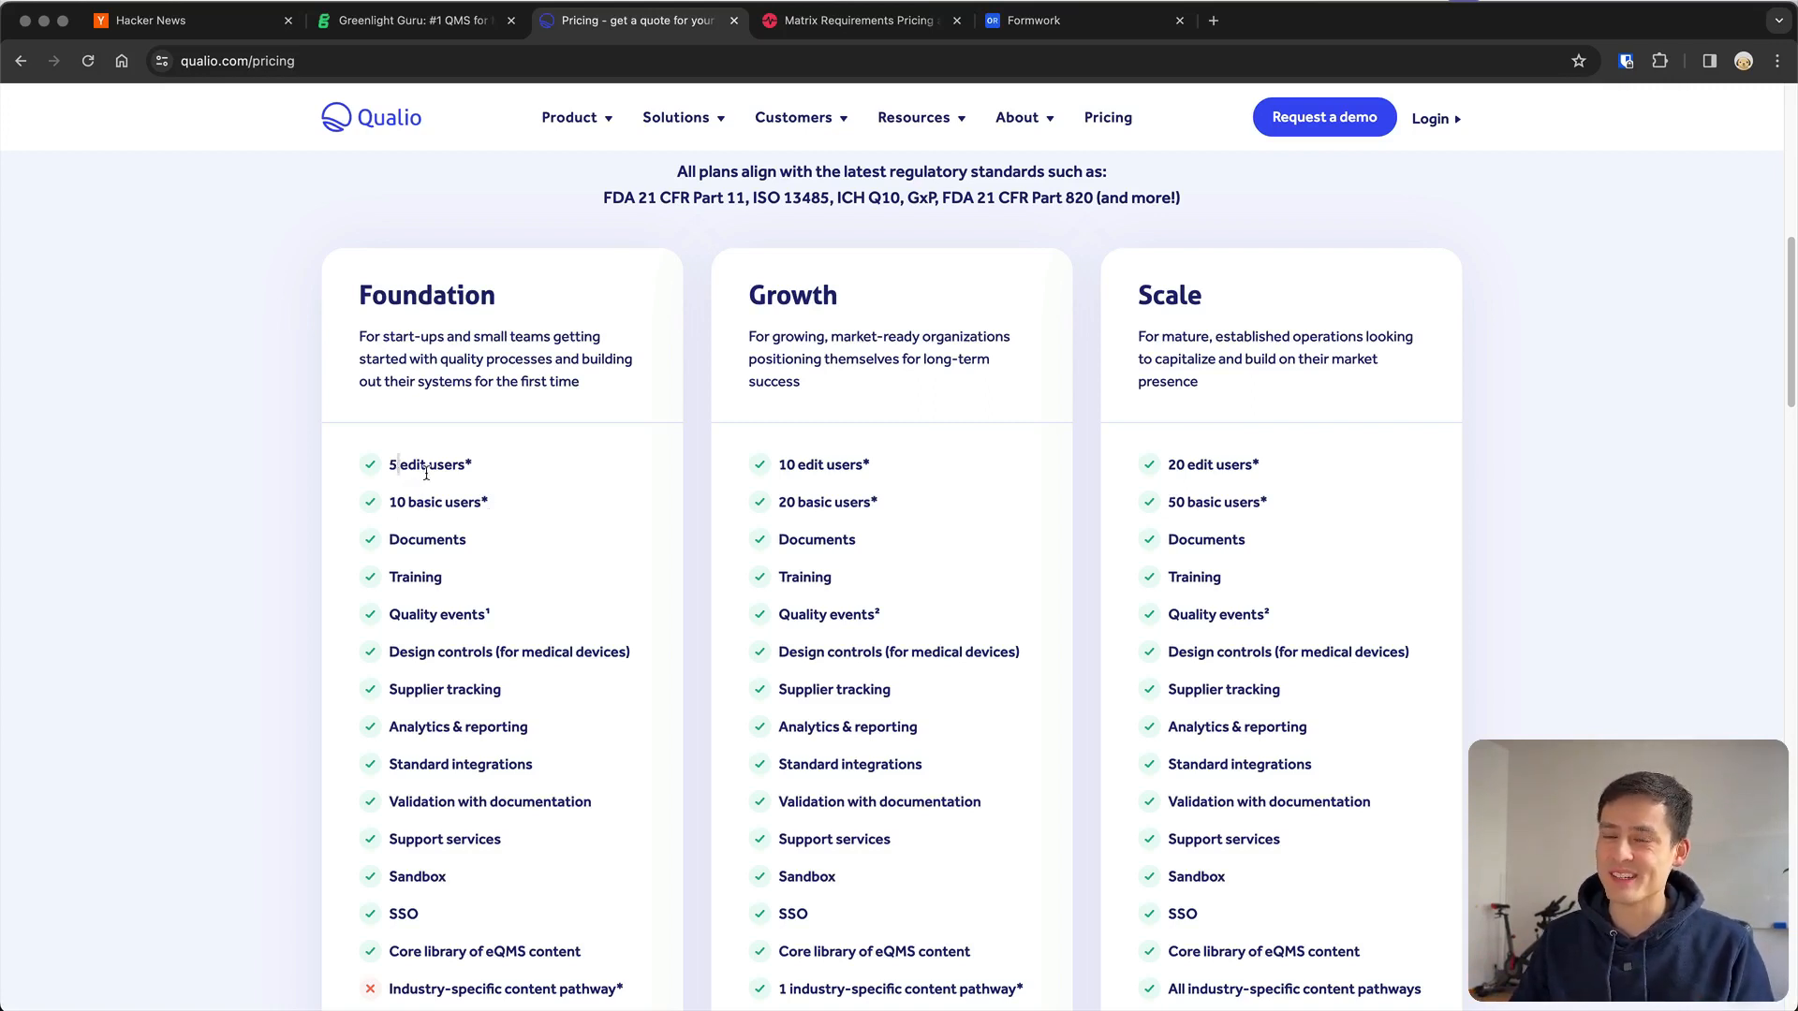
mouse_move(452, 509)
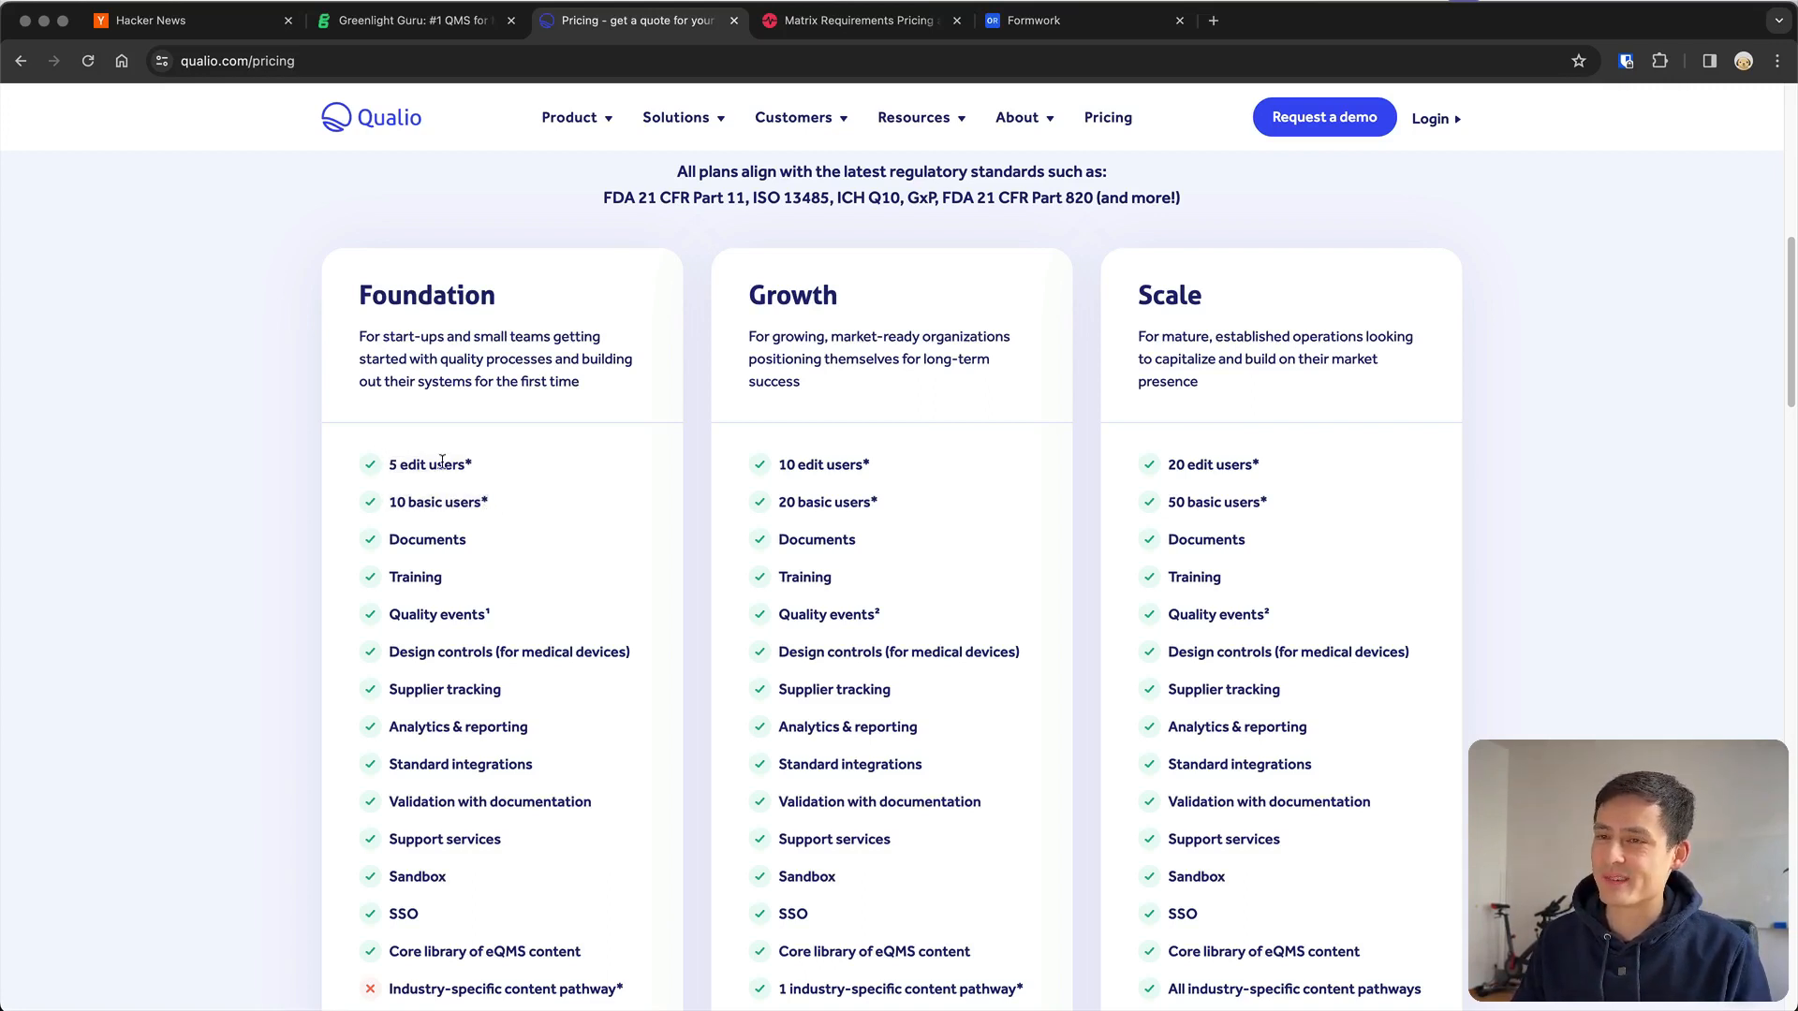
double_click(449, 464)
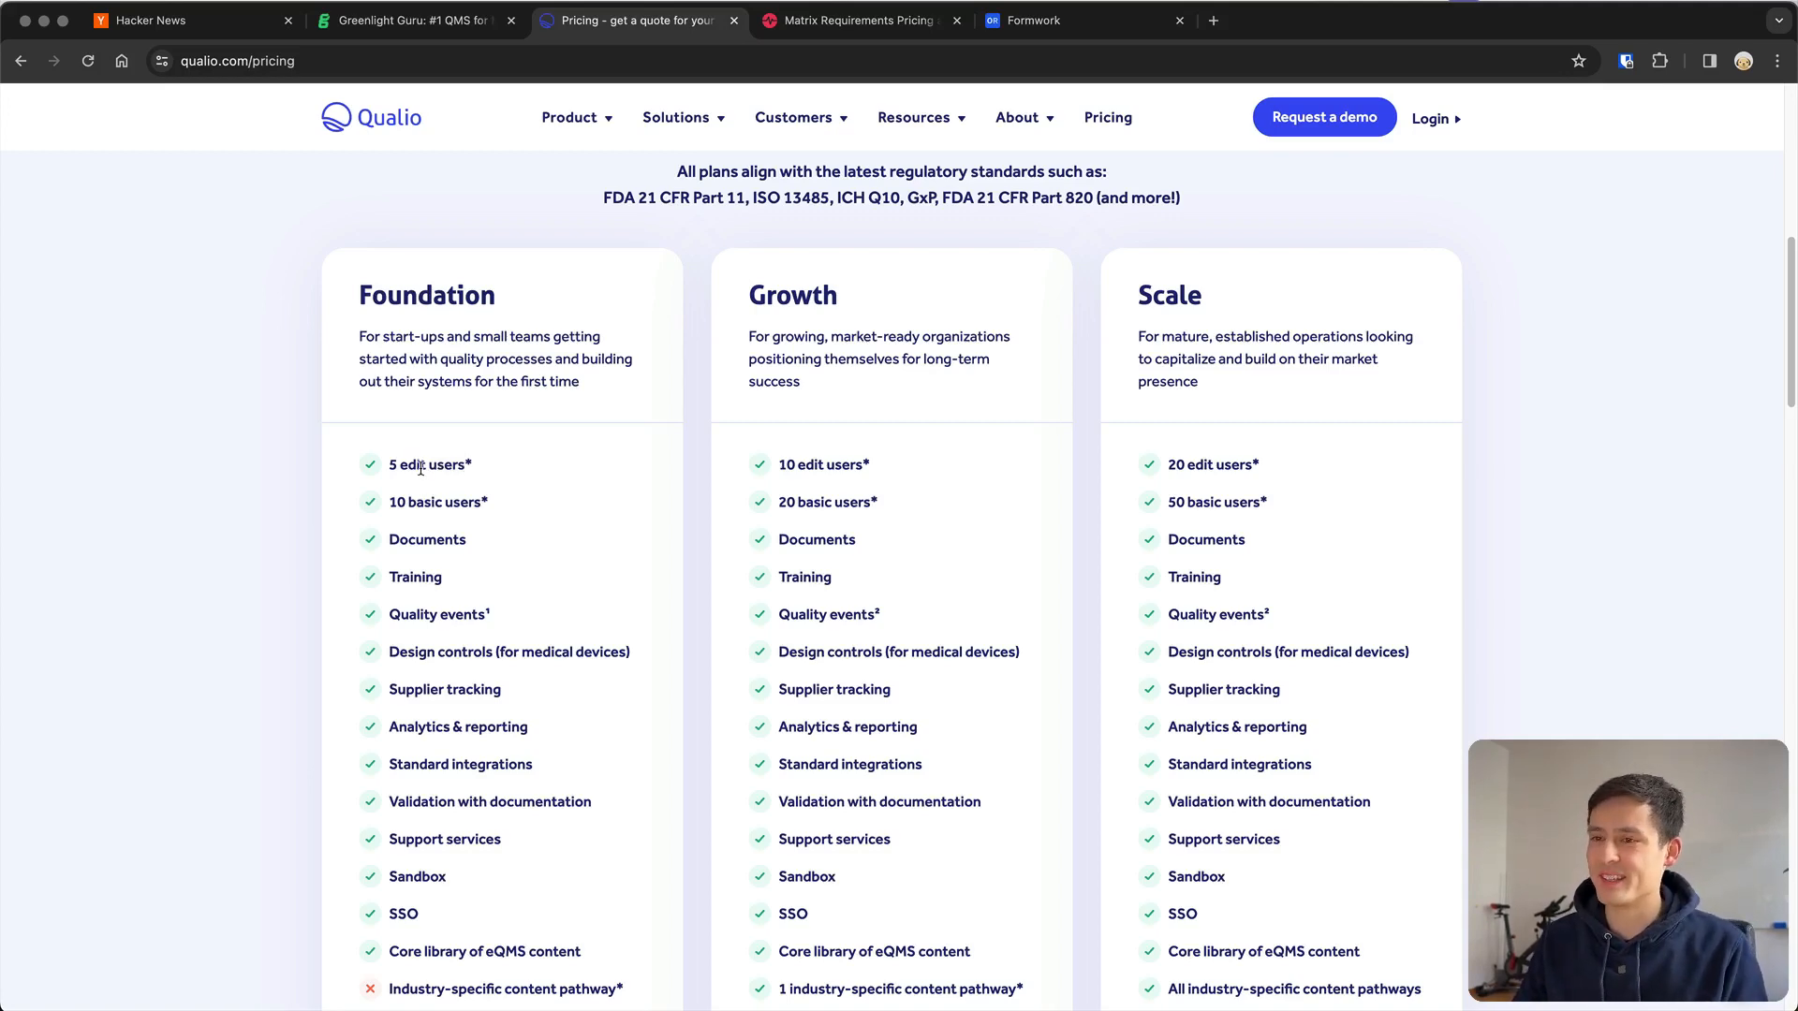
scroll("down", 3)
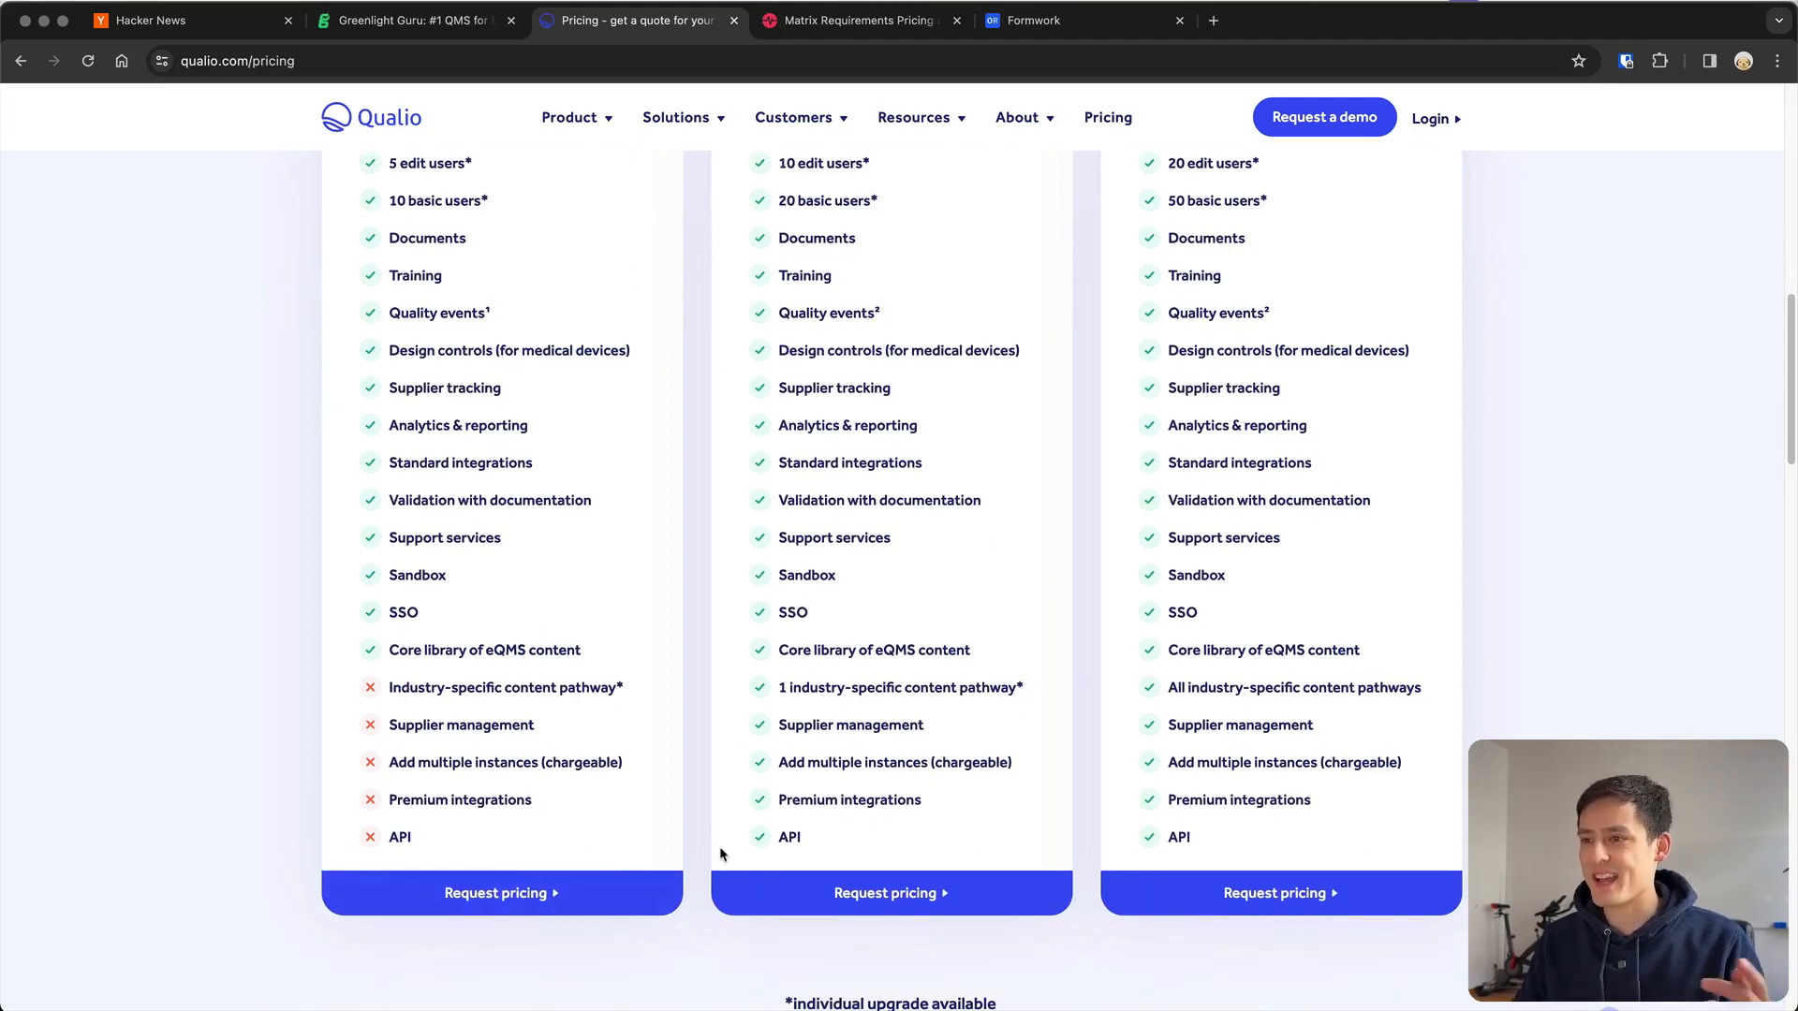
mouse_move(666, 856)
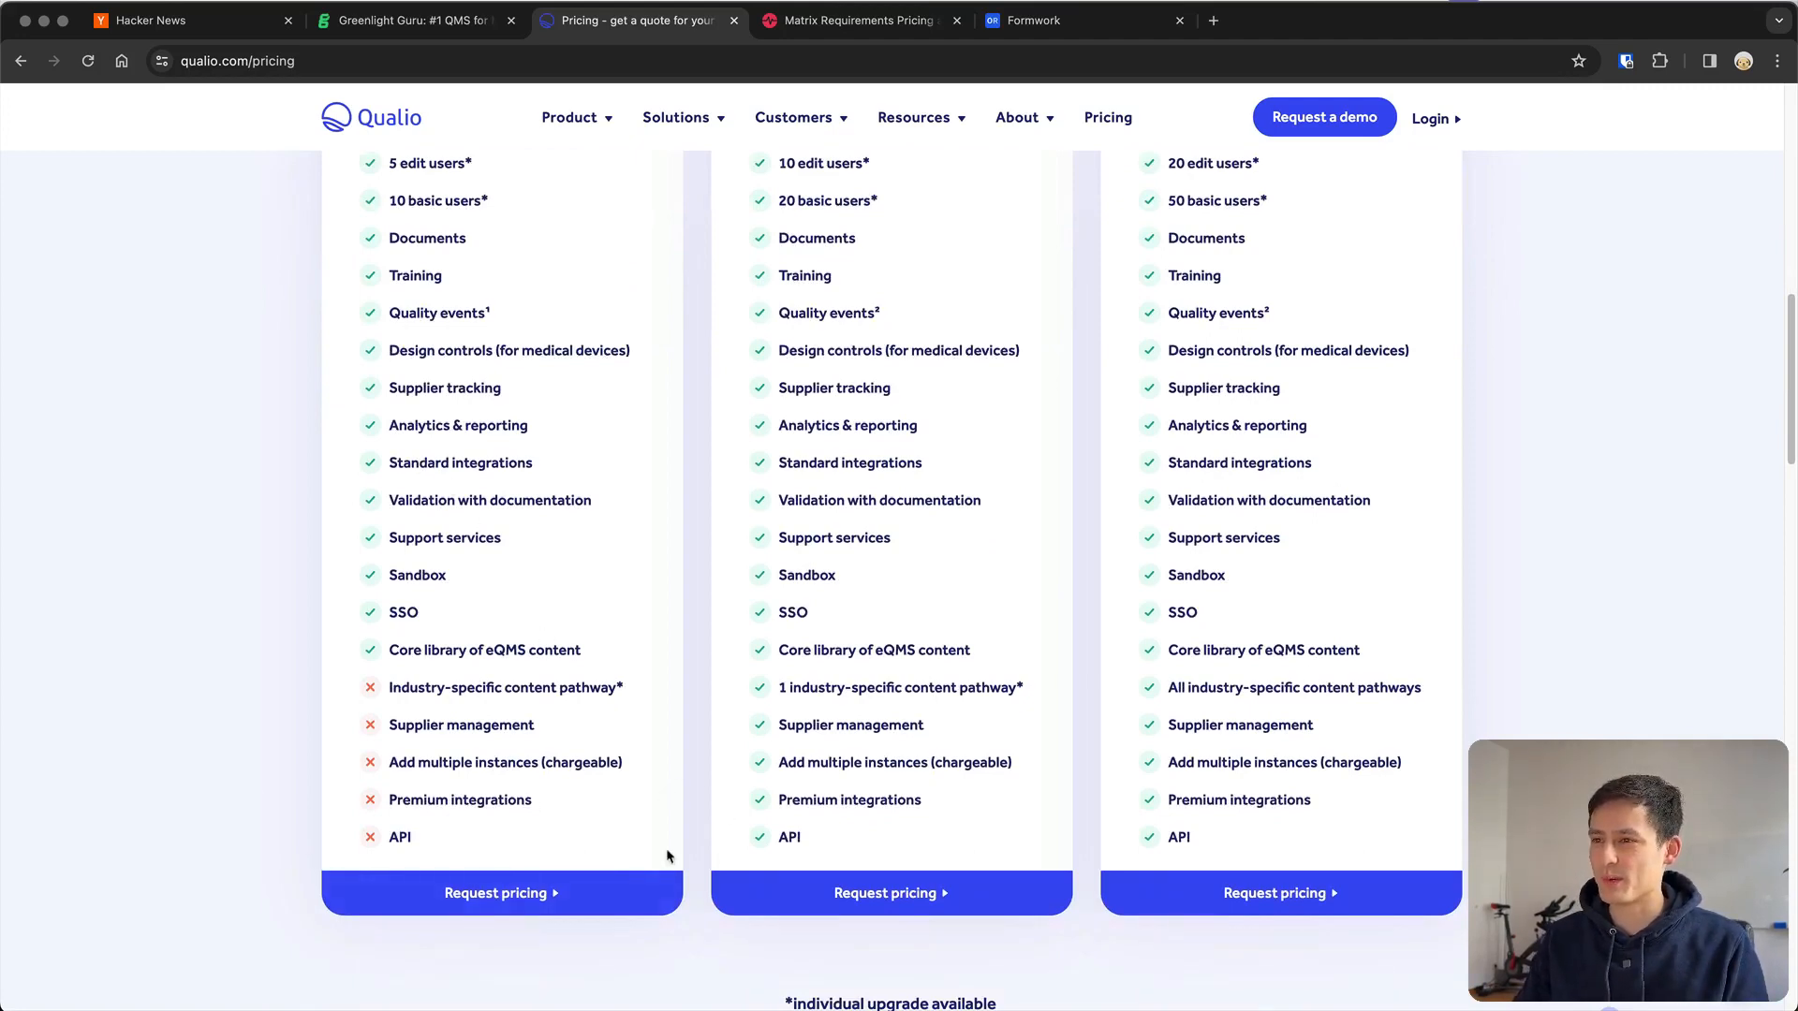
scroll("down", 3)
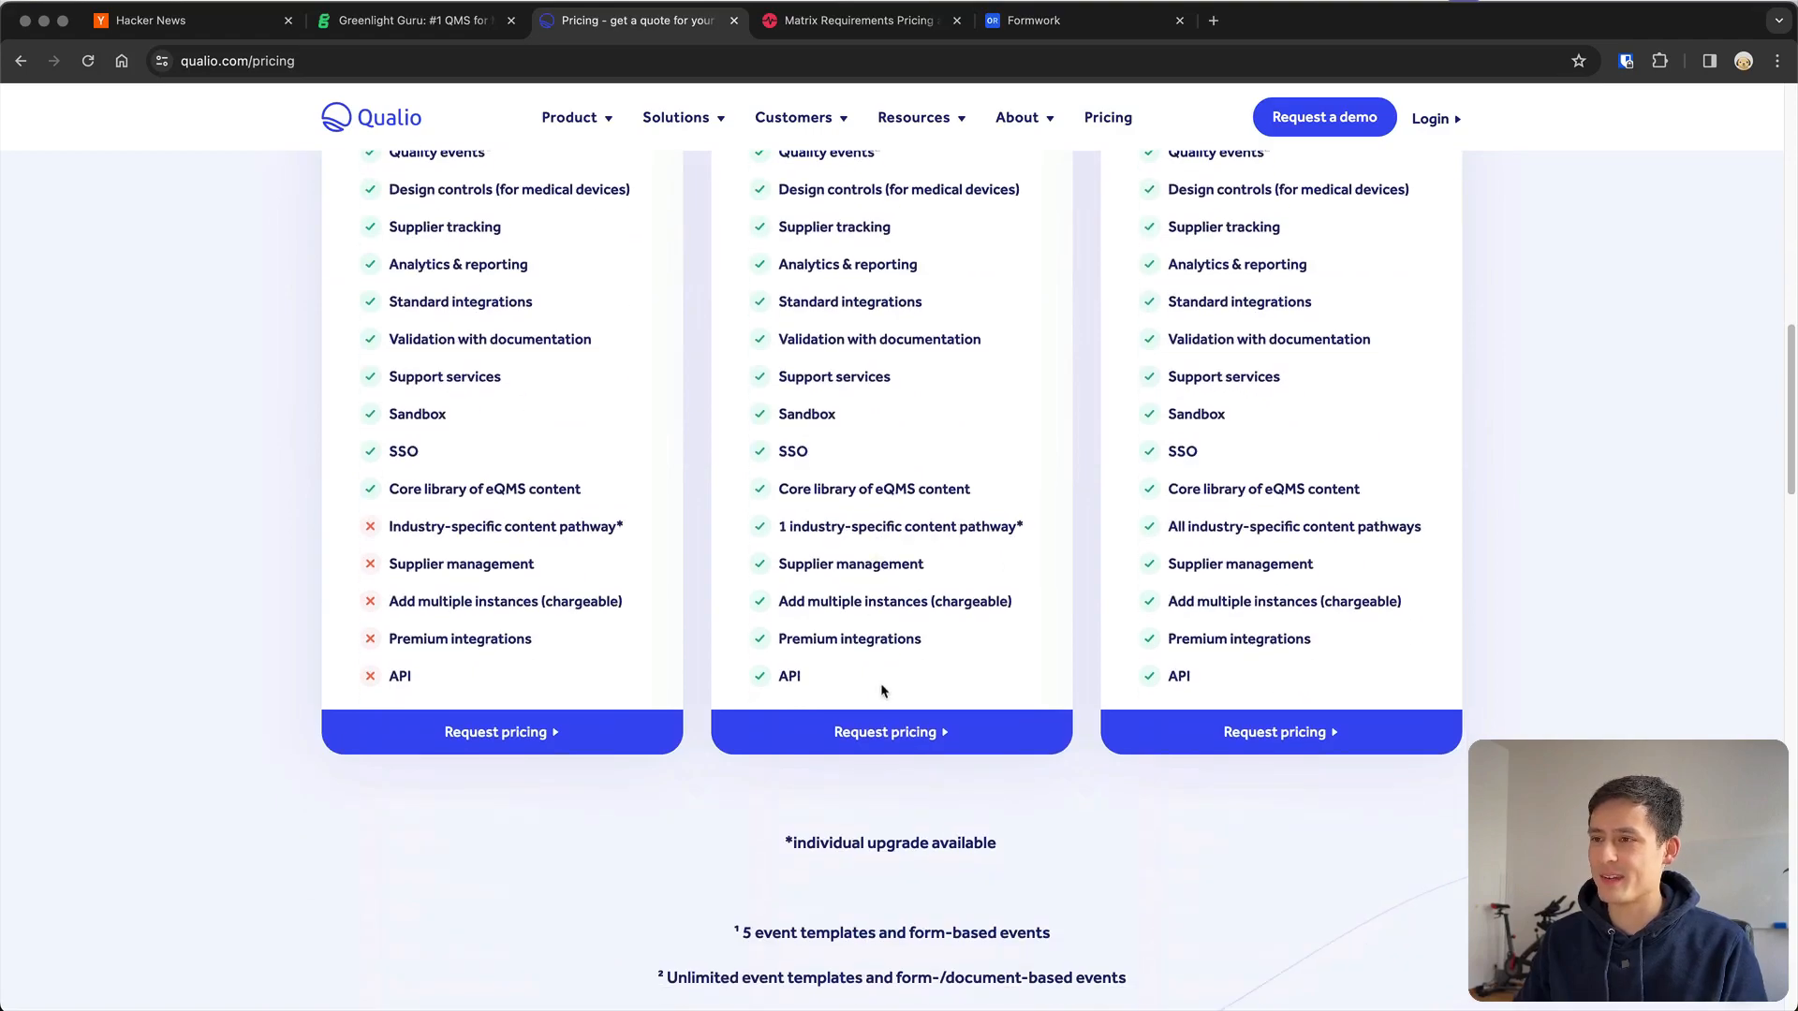
scroll("down", 3)
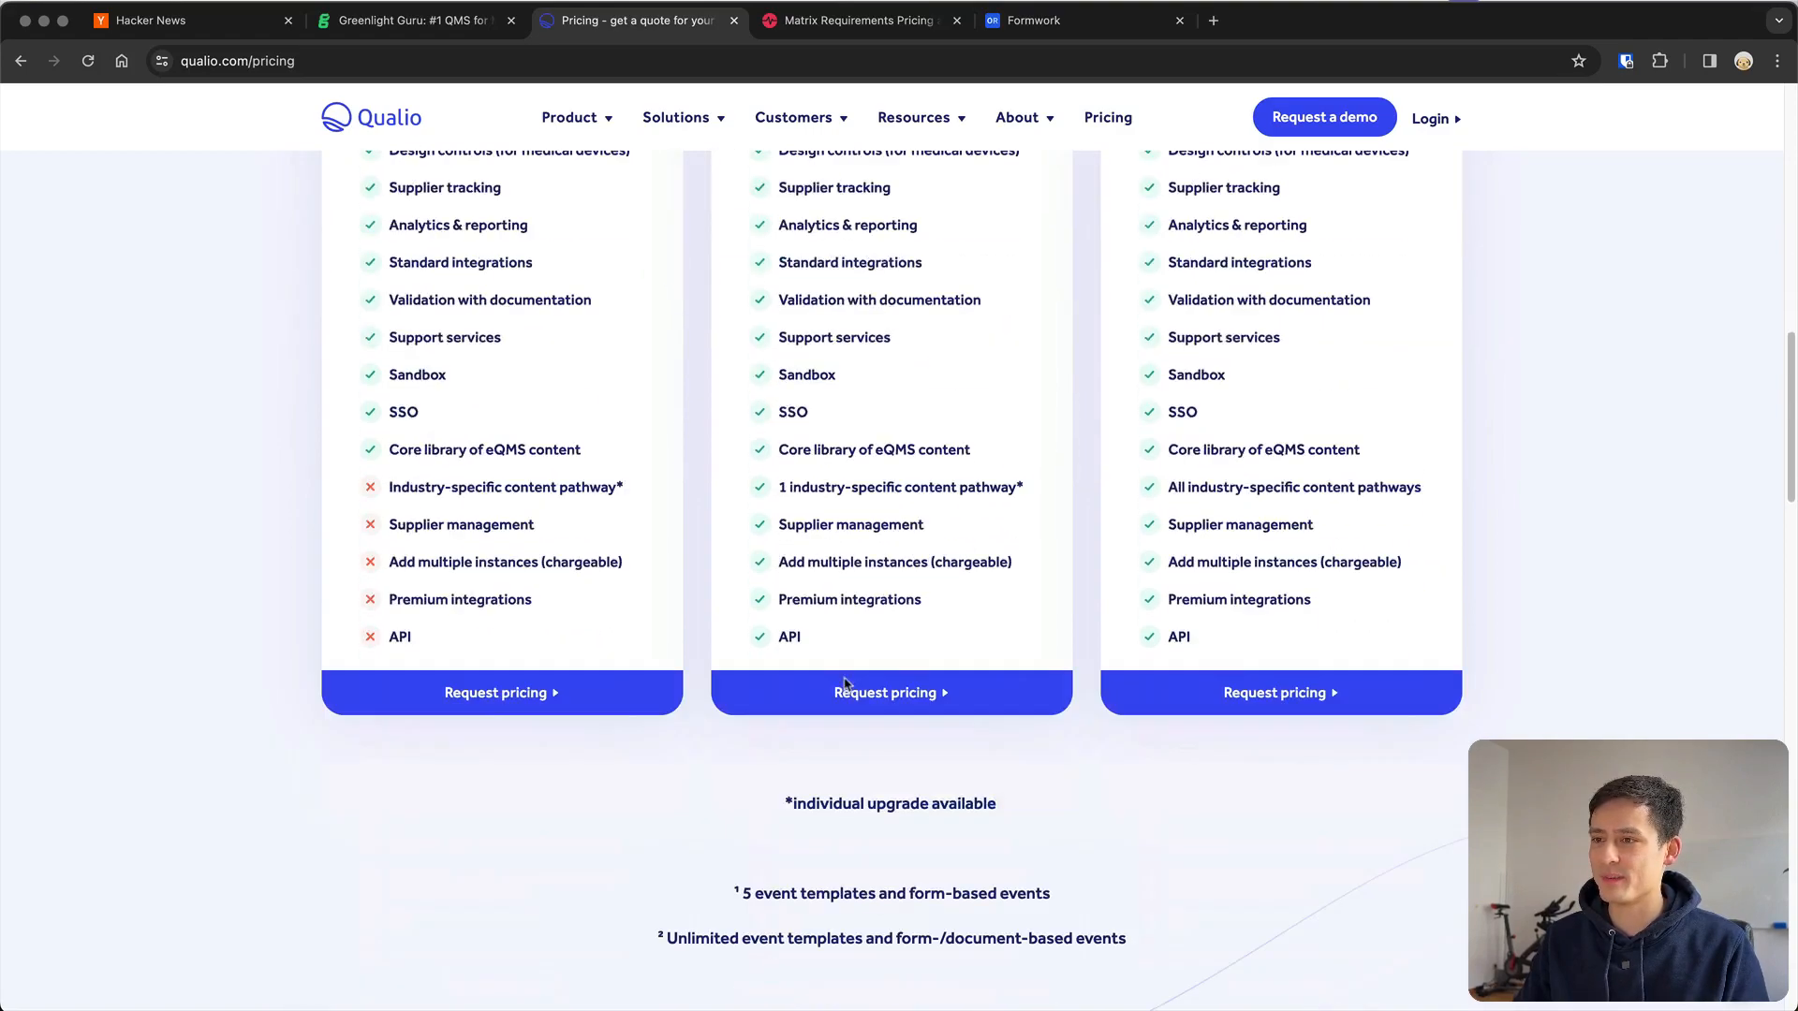
left_click(889, 692)
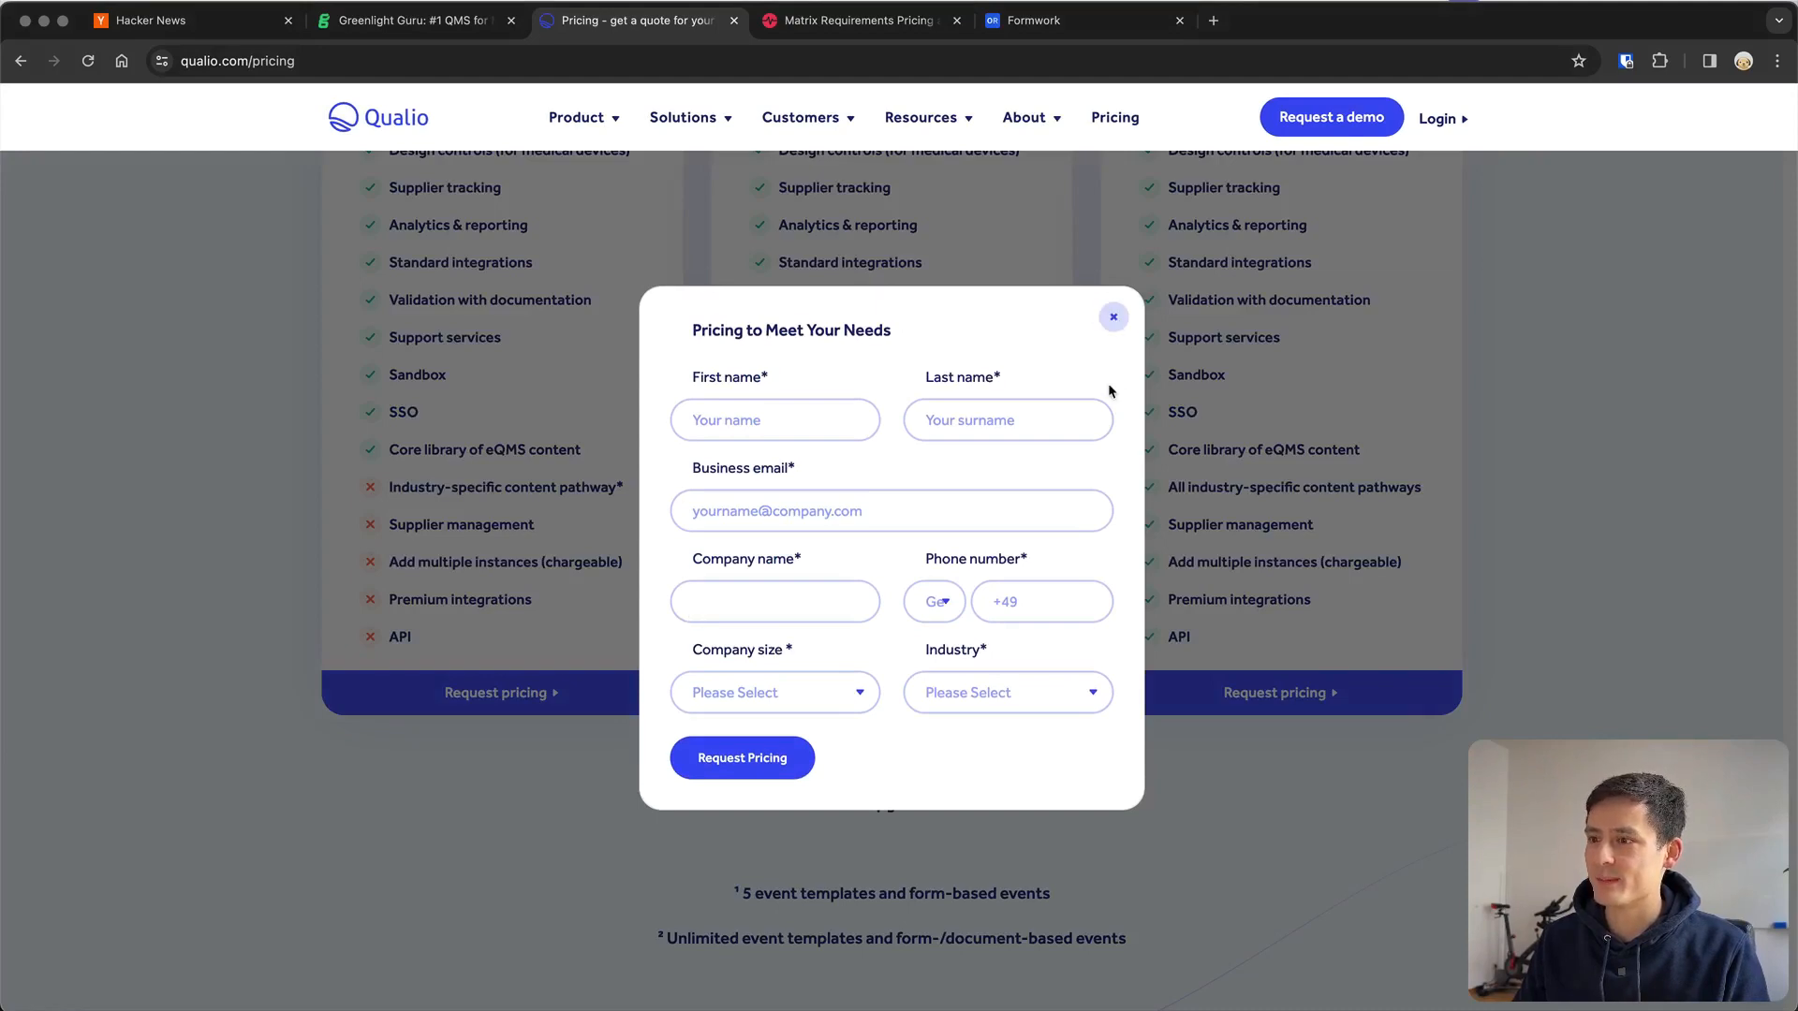
Close the pricing request form, glance at Greenlight Guru, and return to Qualio's pricing page
left_click(1113, 316)
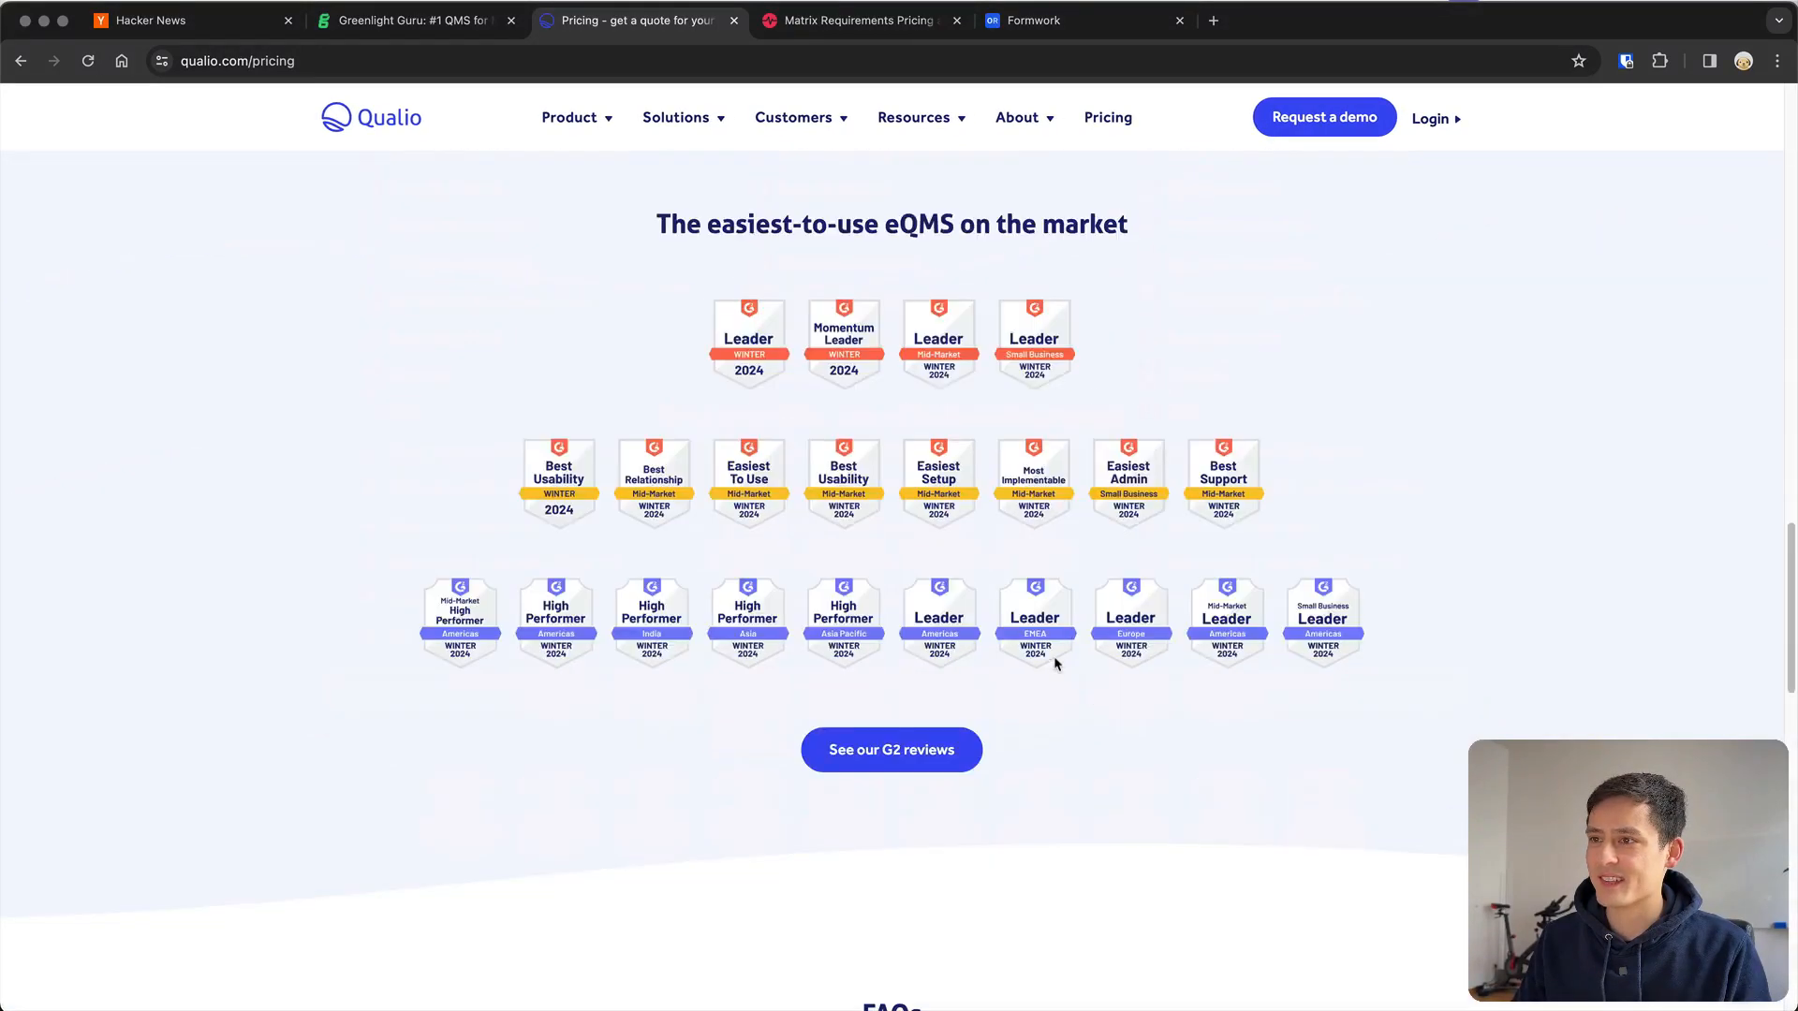
scroll("down", 3)
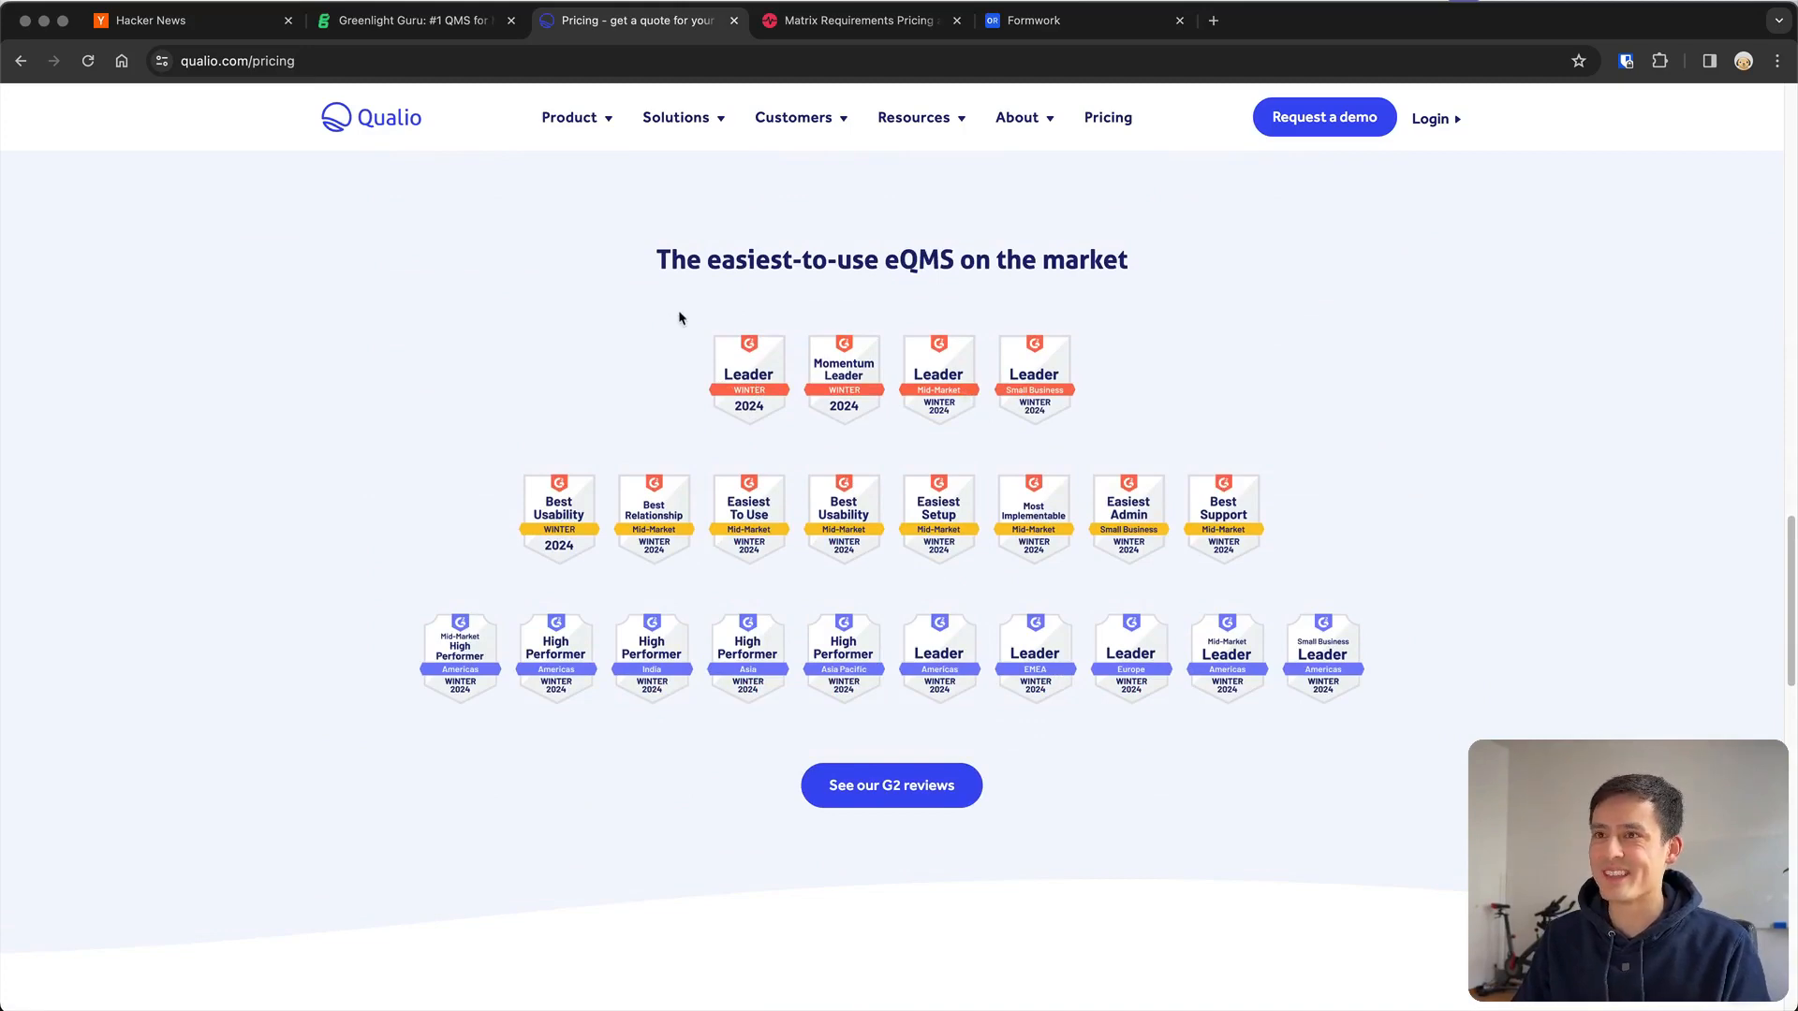
left_click(412, 19)
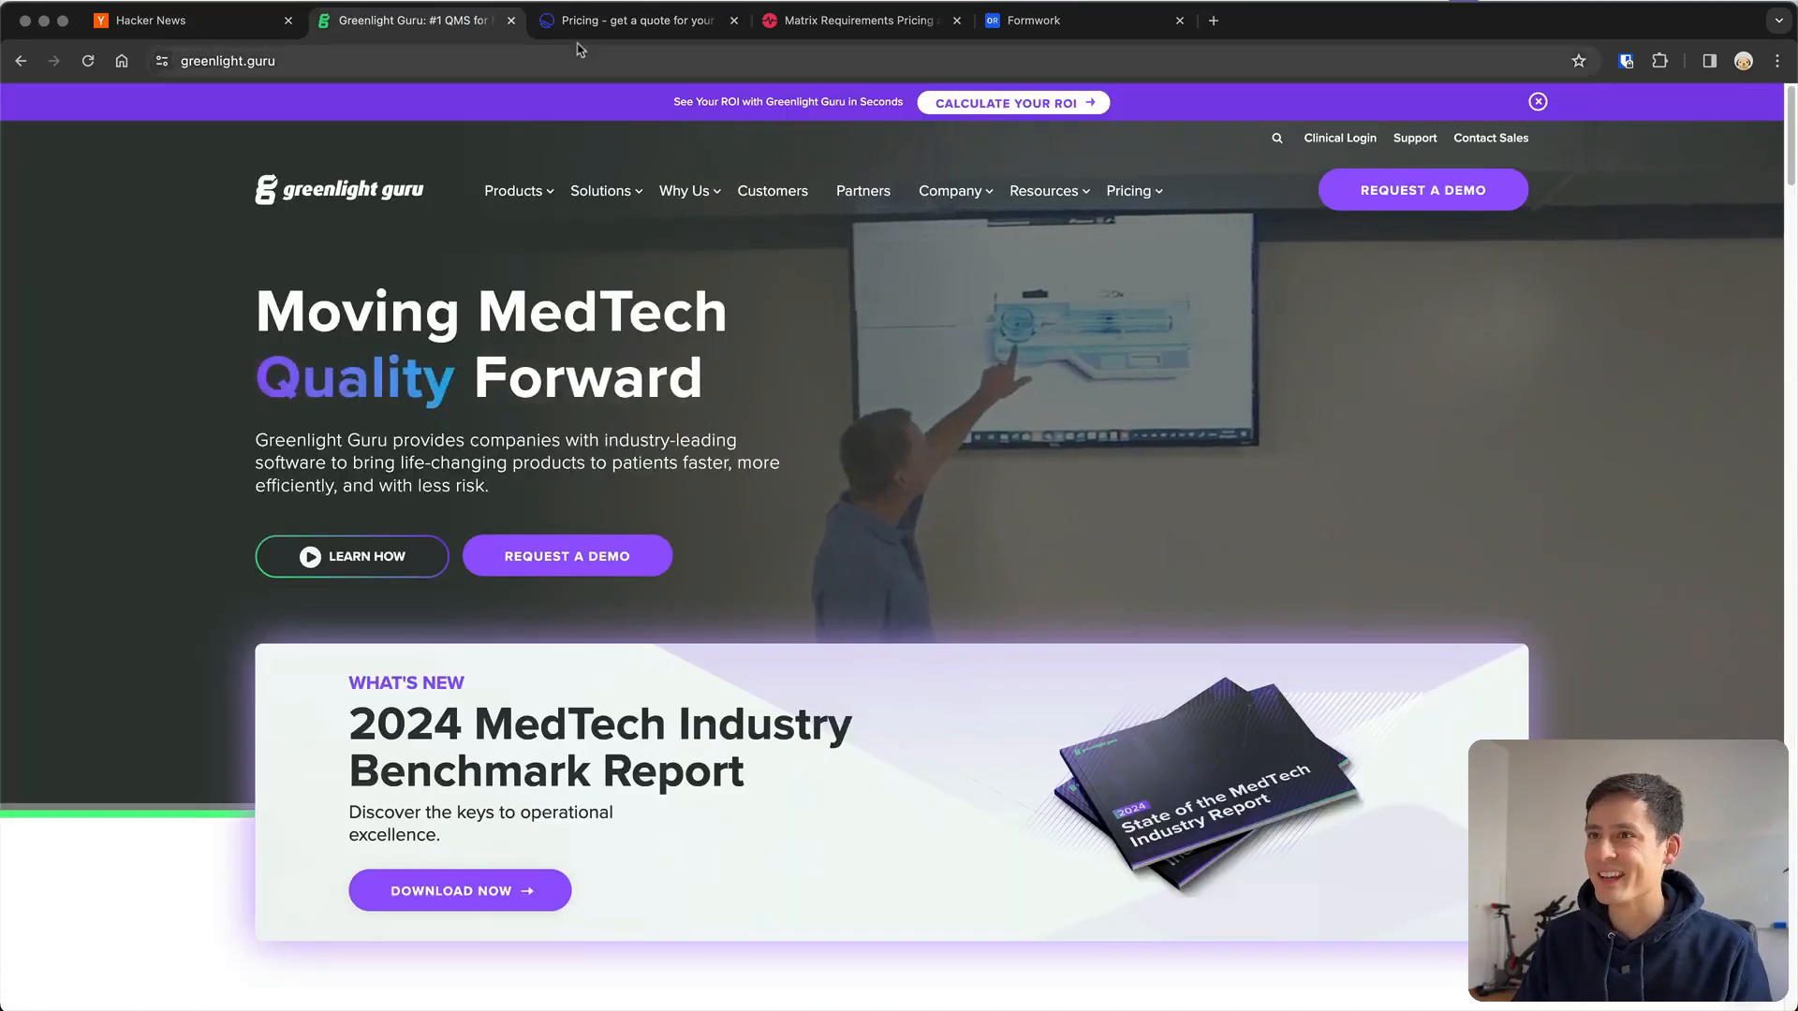
left_click(631, 20)
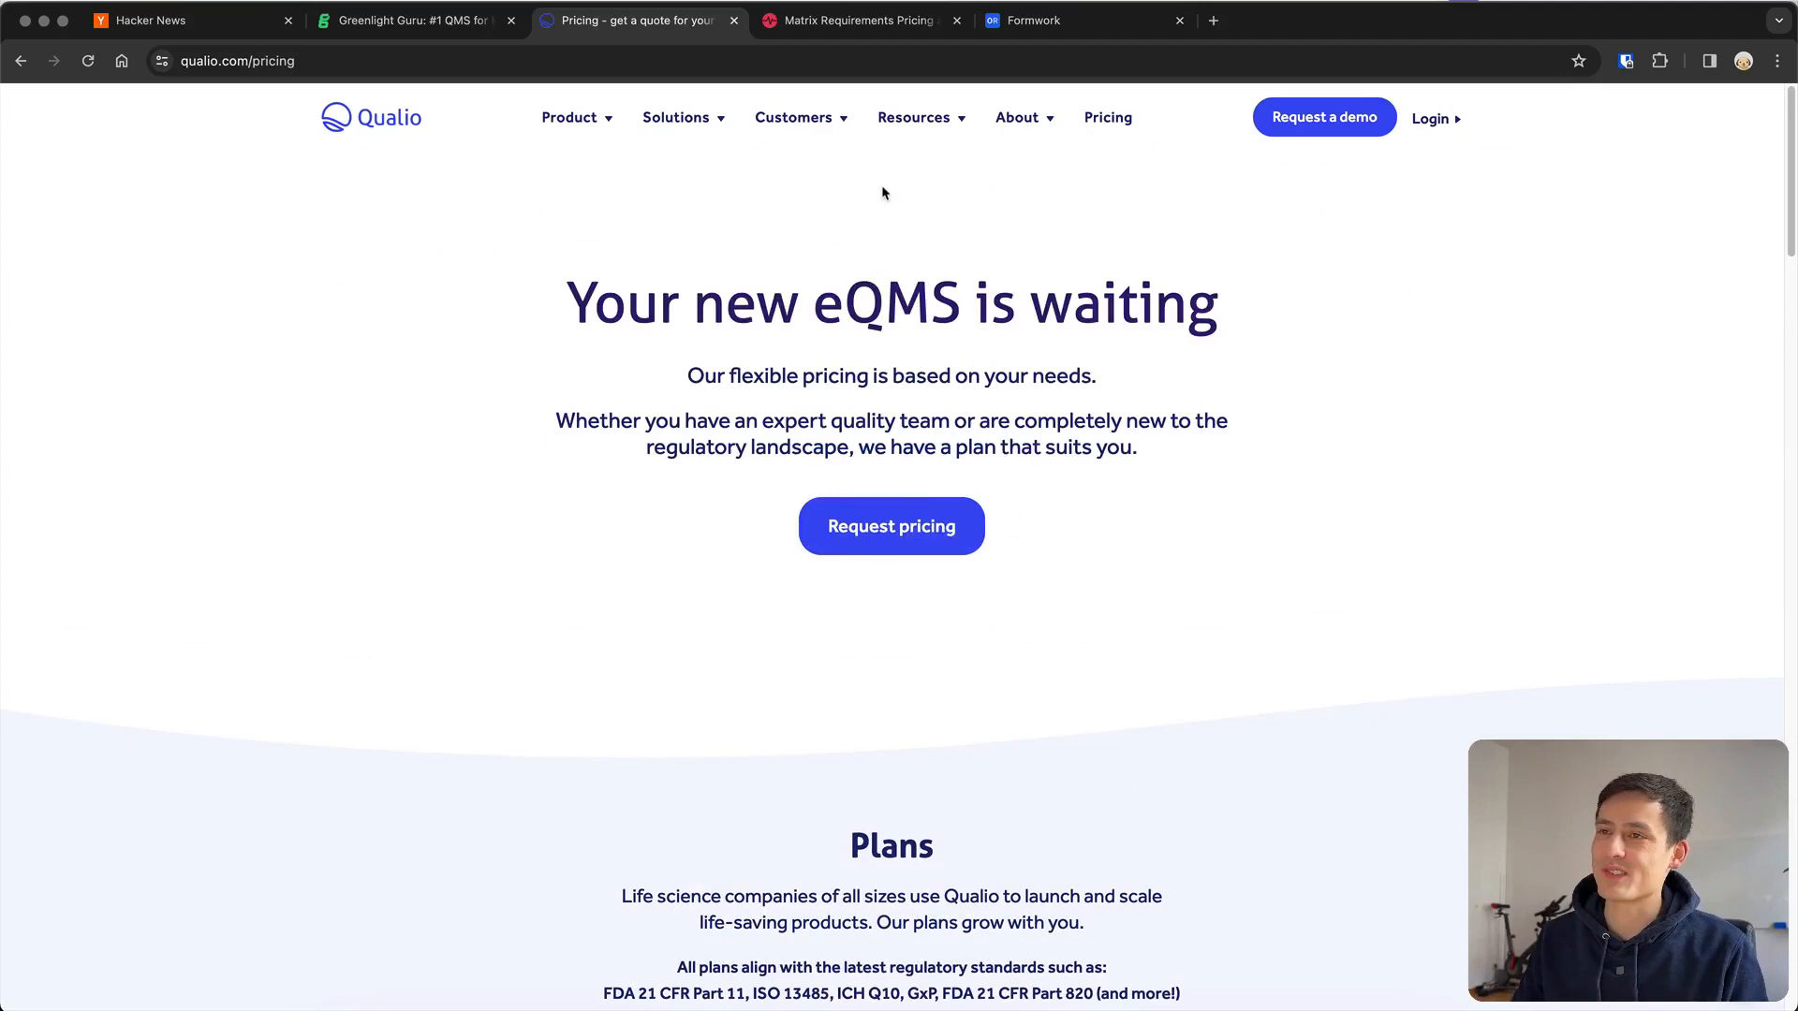
mouse_move(857, 20)
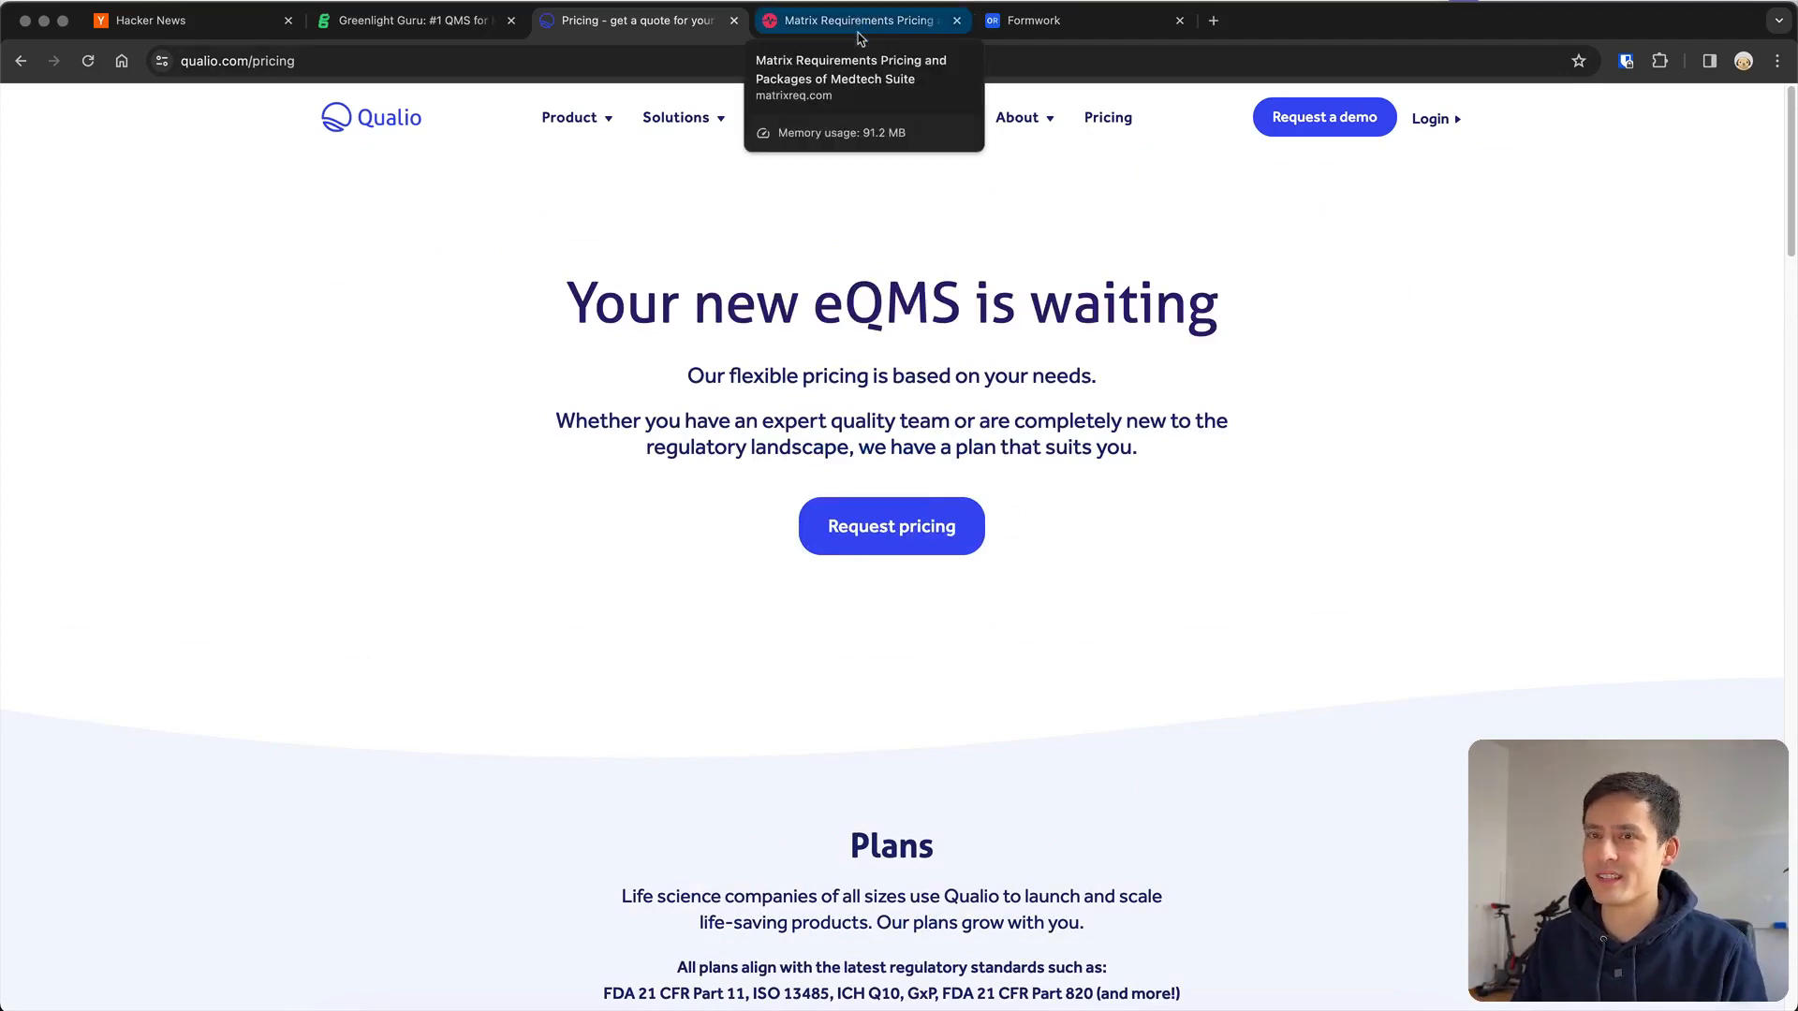
Switch to the Matrix Requirements pricing tab listing plans from €390 to €2130 monthly
left_click(854, 21)
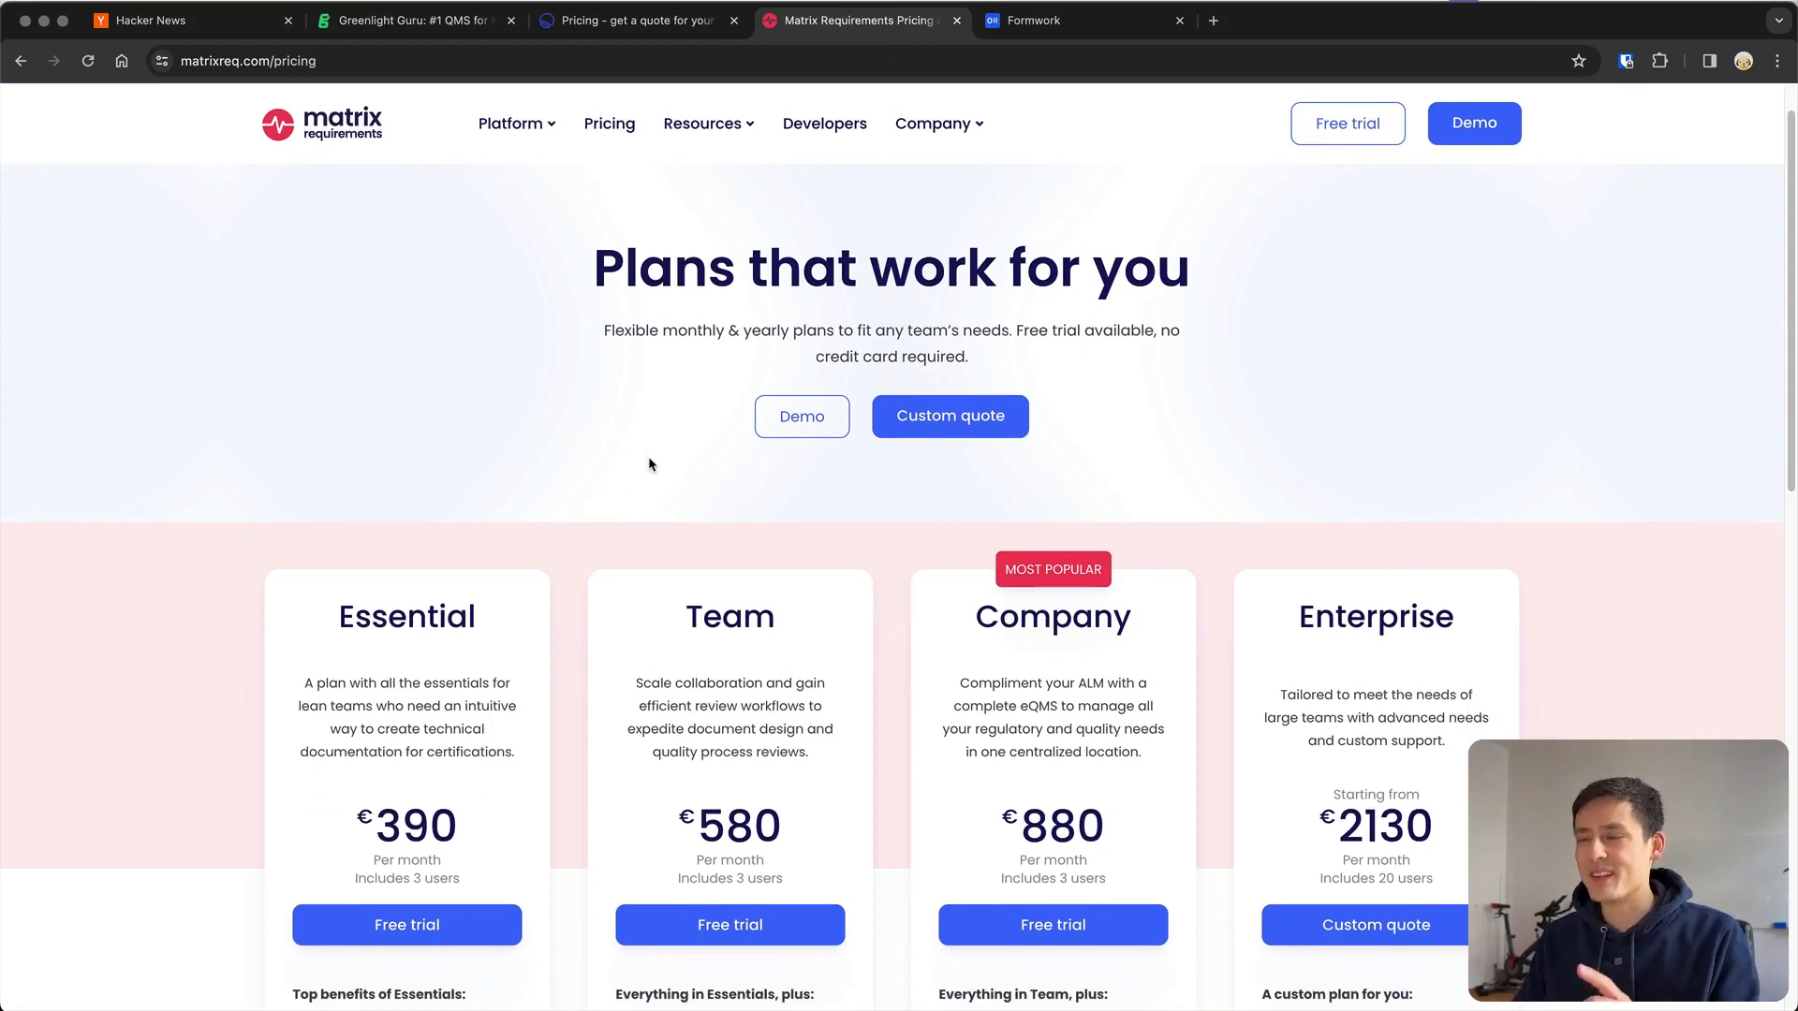
Review the €390, €580, €880 and €2130 plan cards, then start a Company plan free trial
scroll("down", 3)
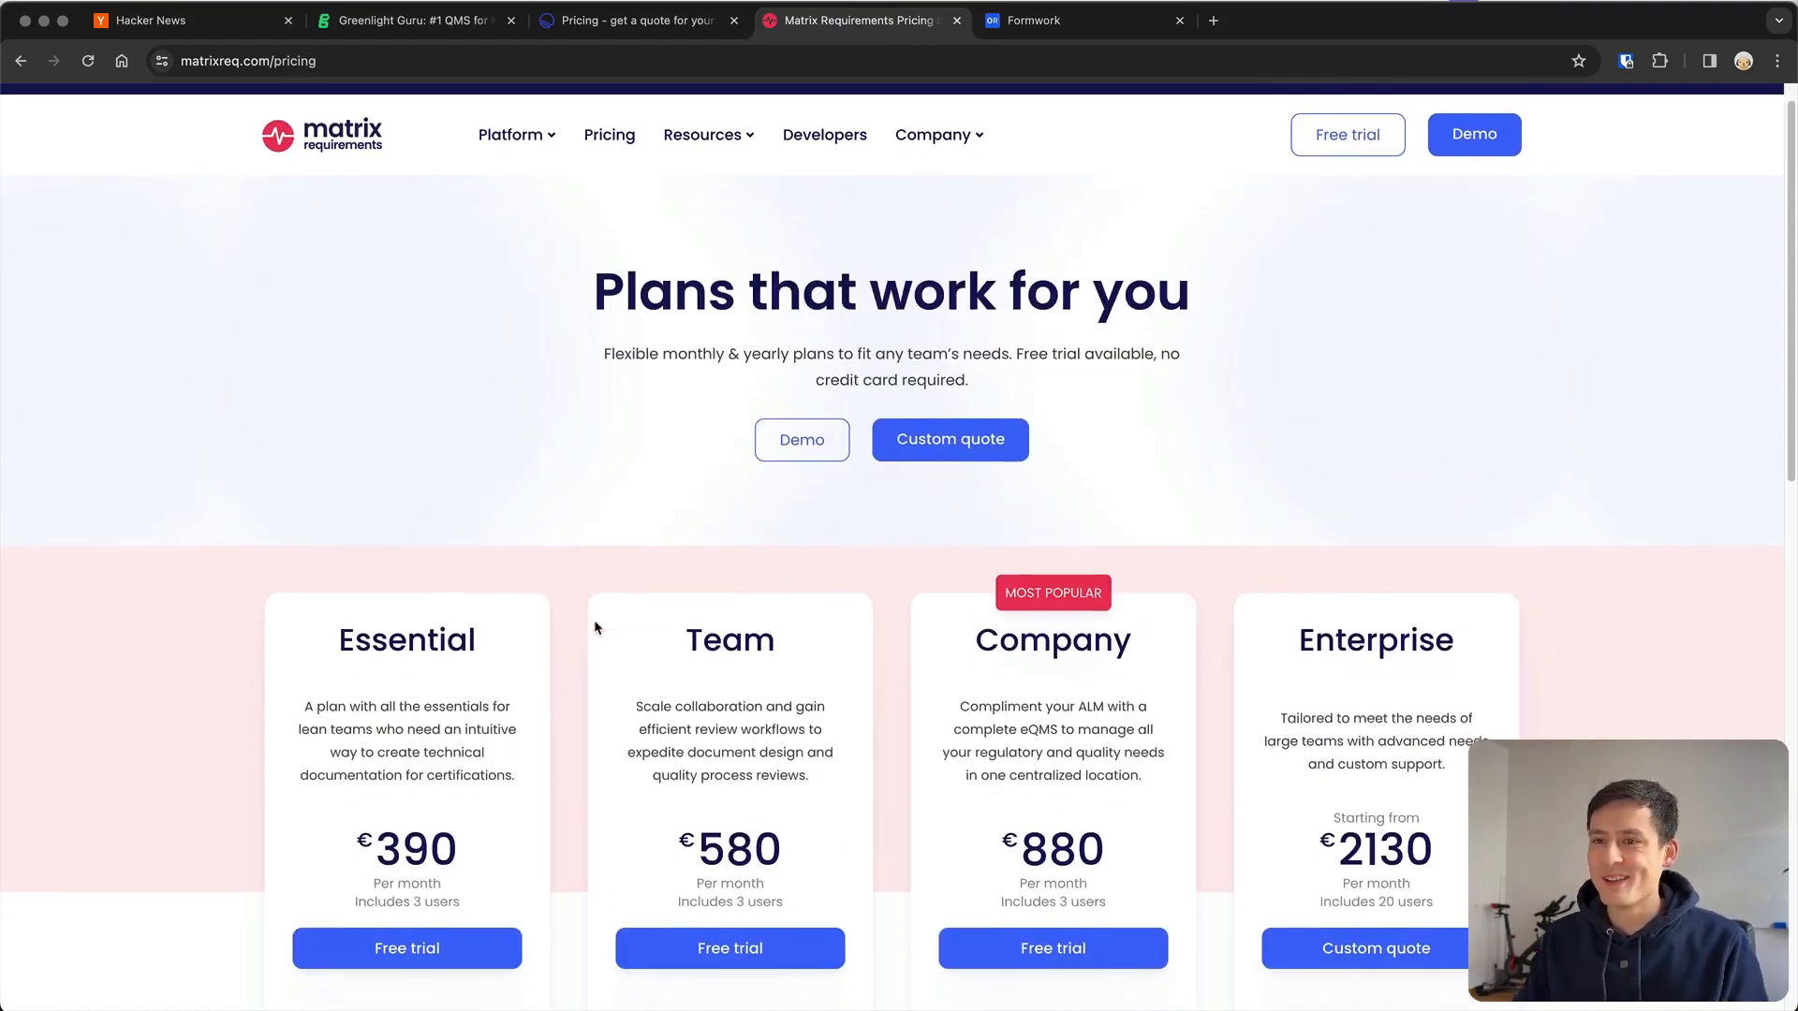
scroll("down", 3)
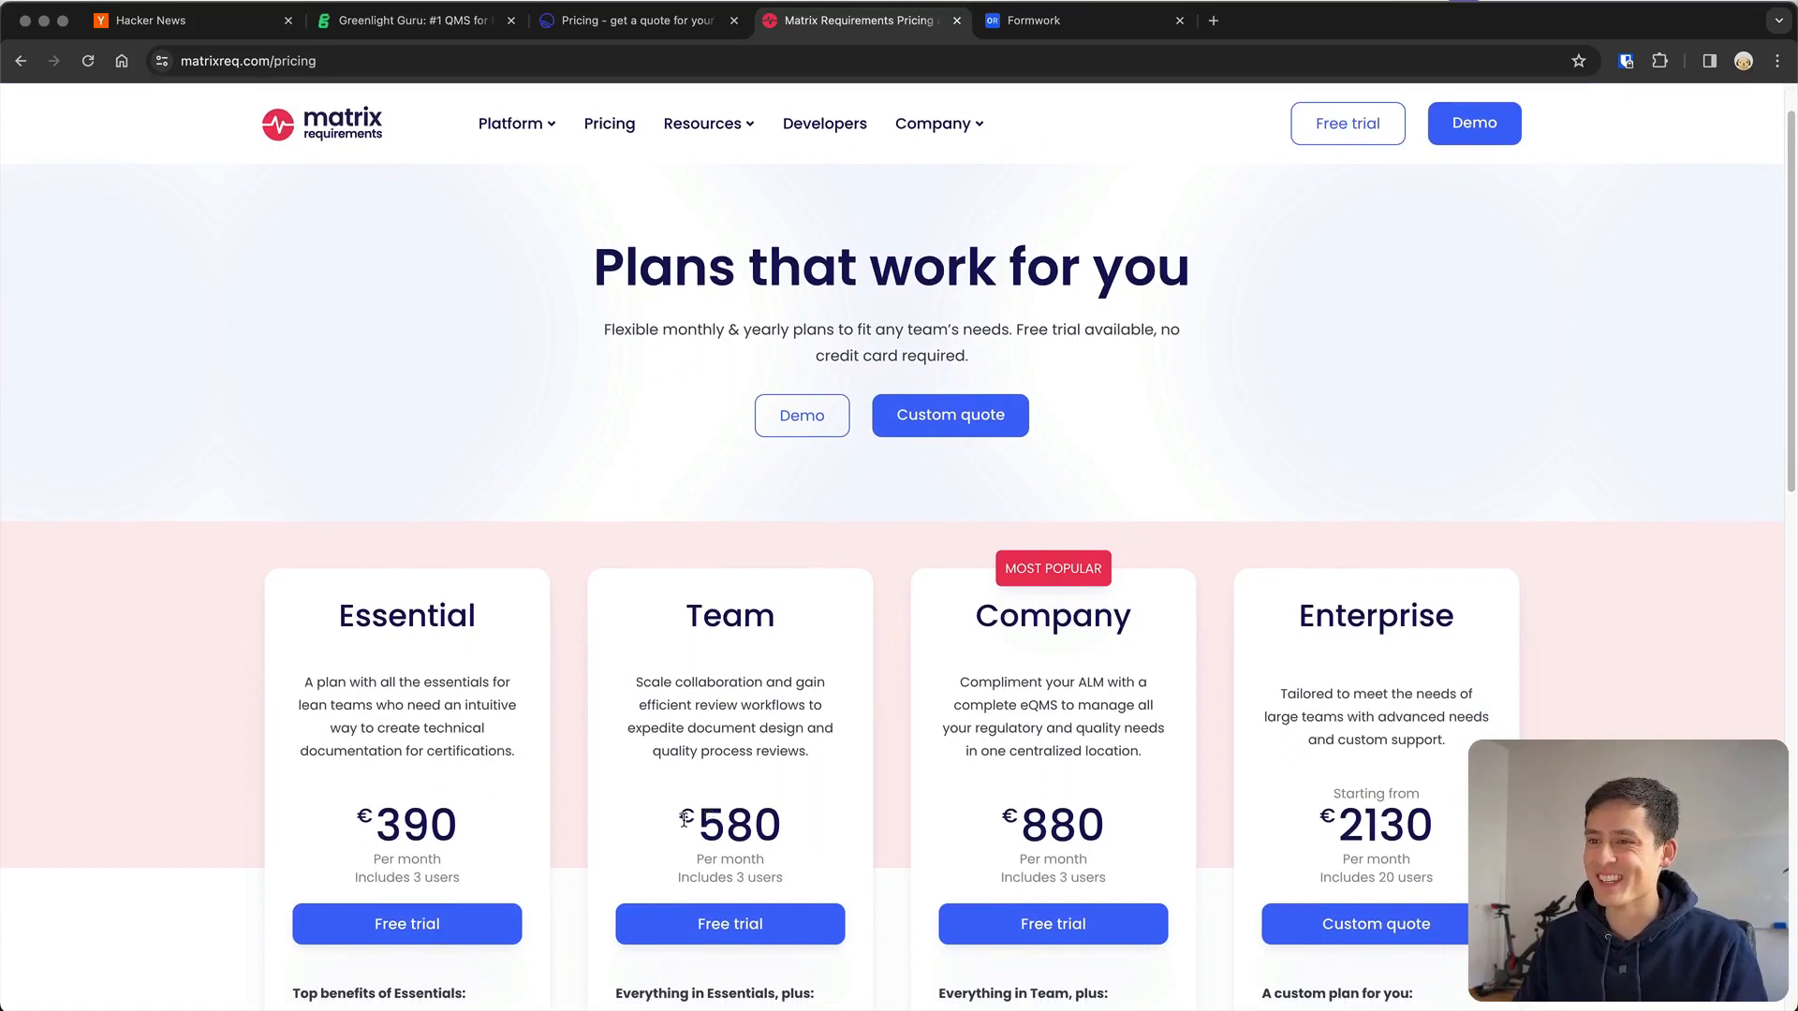
mouse_move(664, 845)
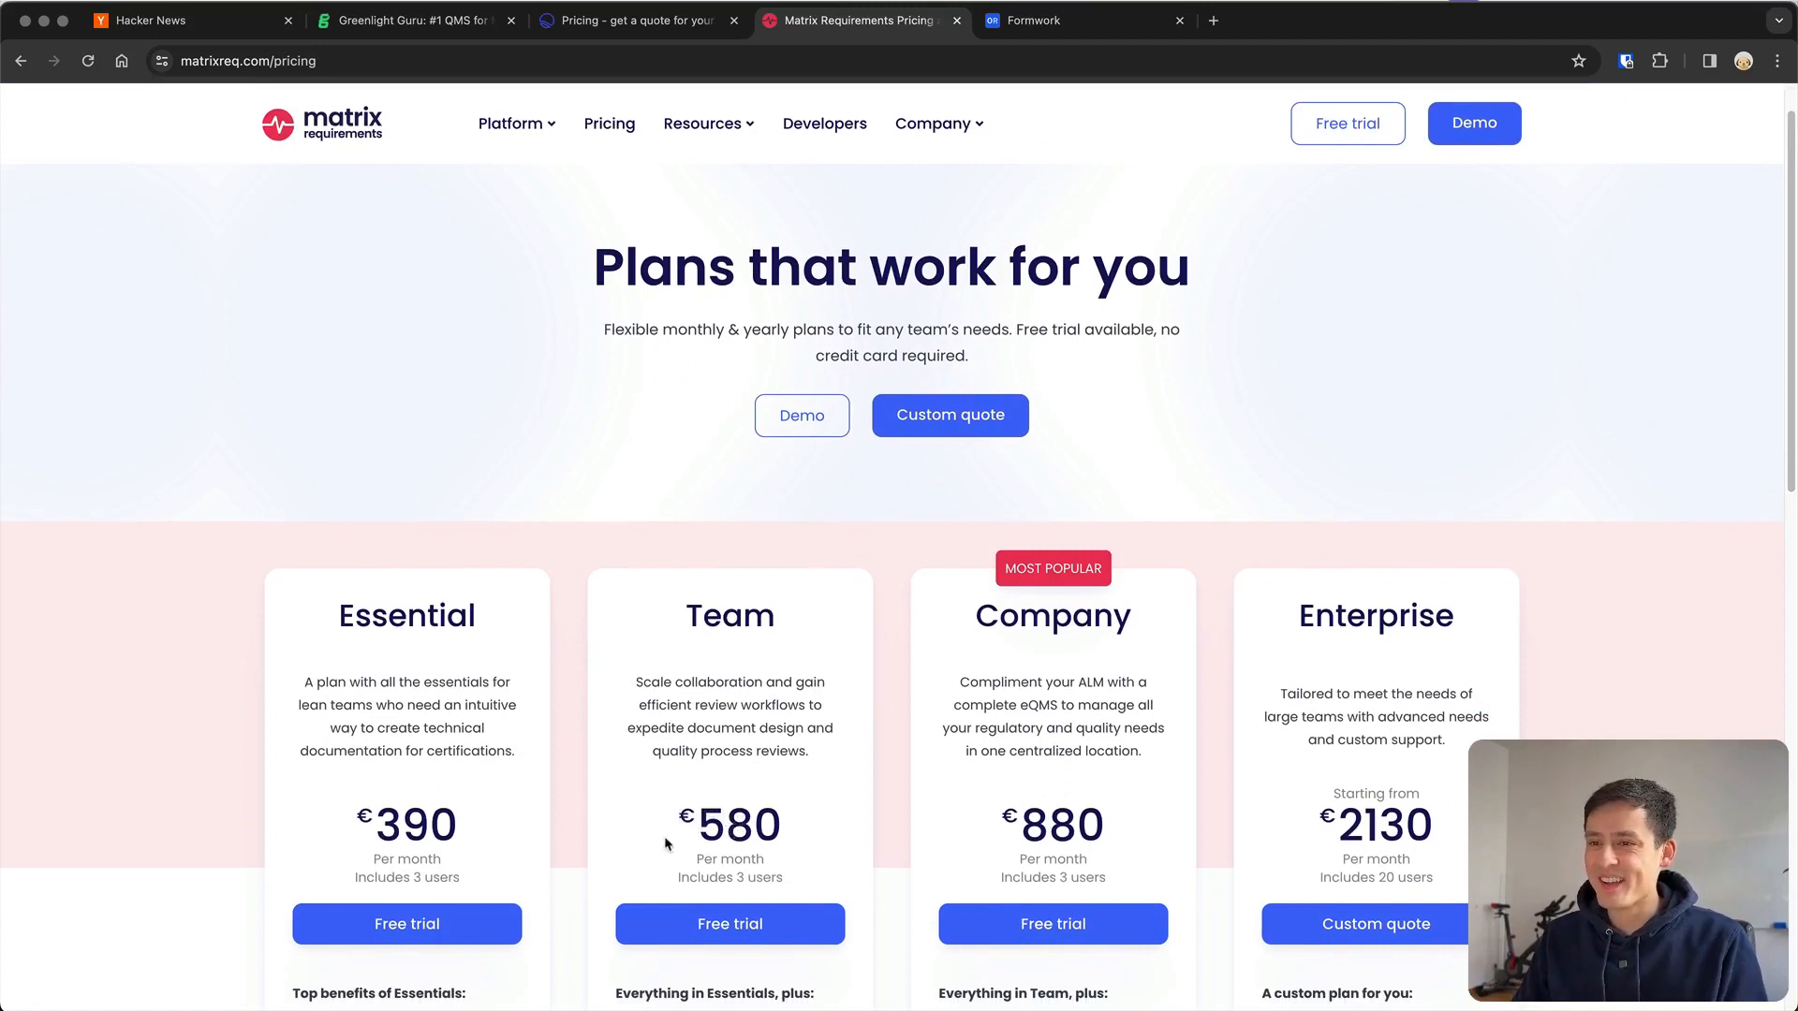
double_click(415, 824)
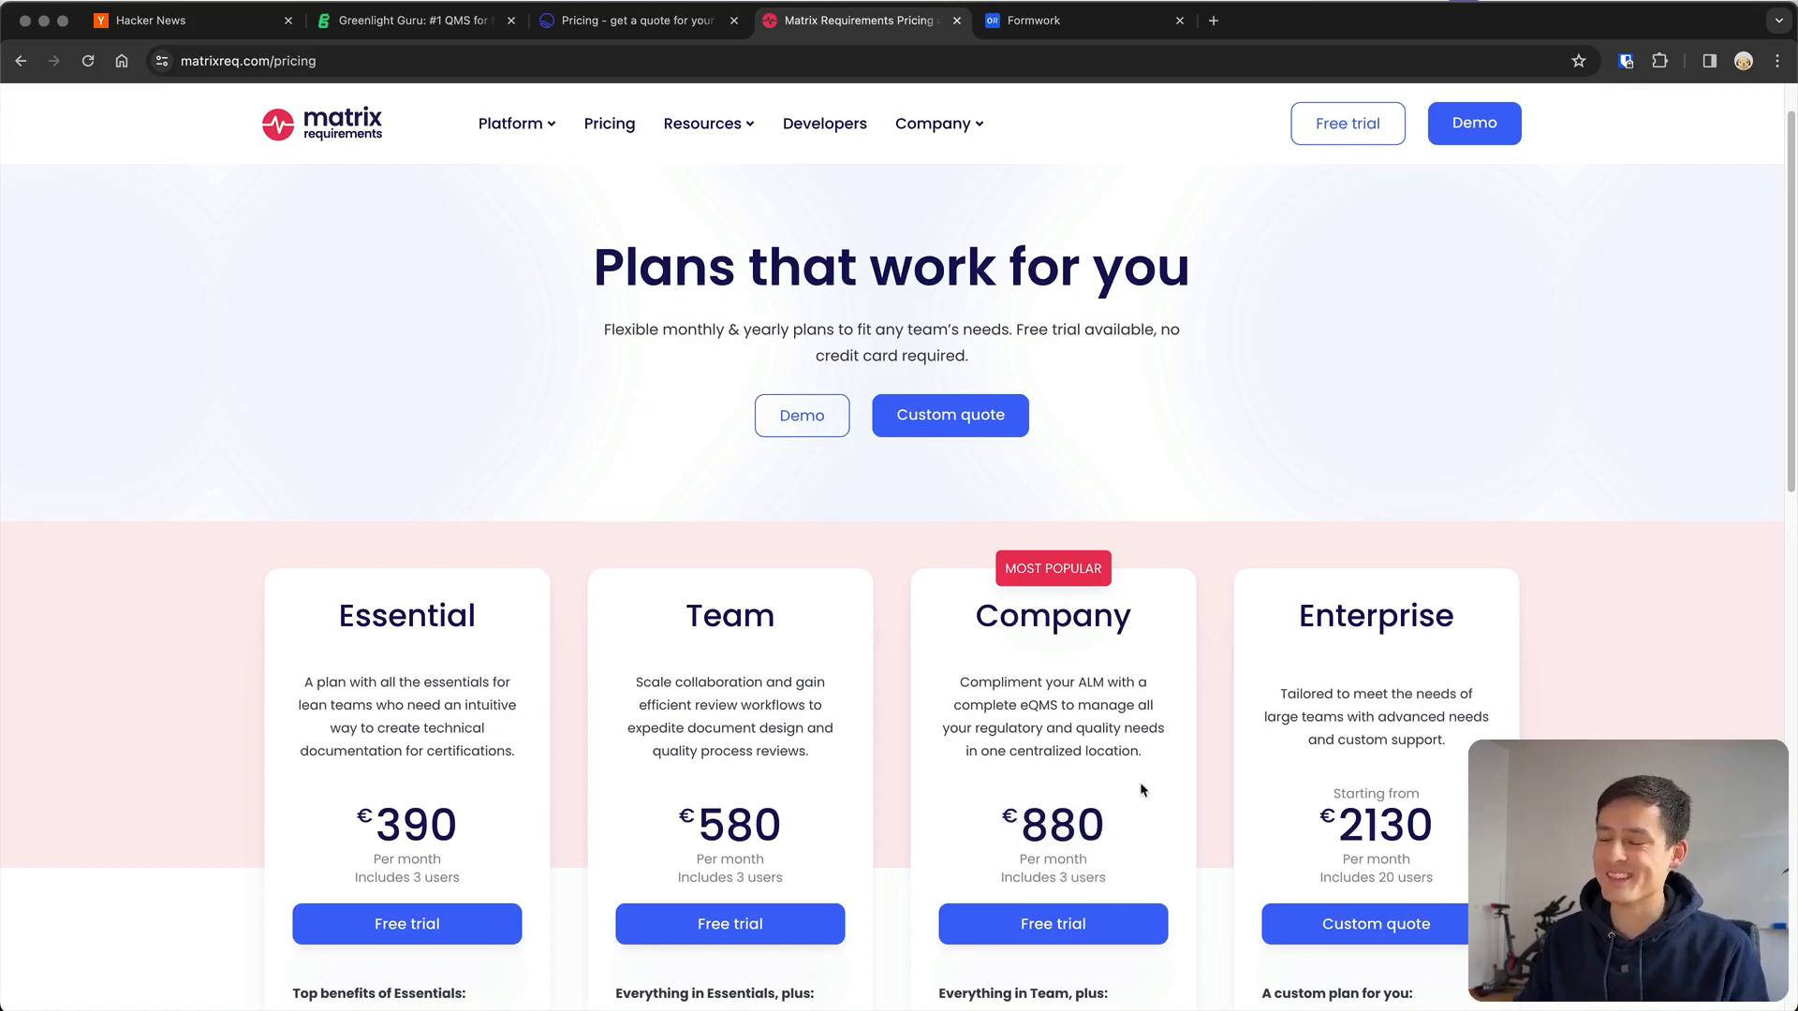
scroll("down", 3)
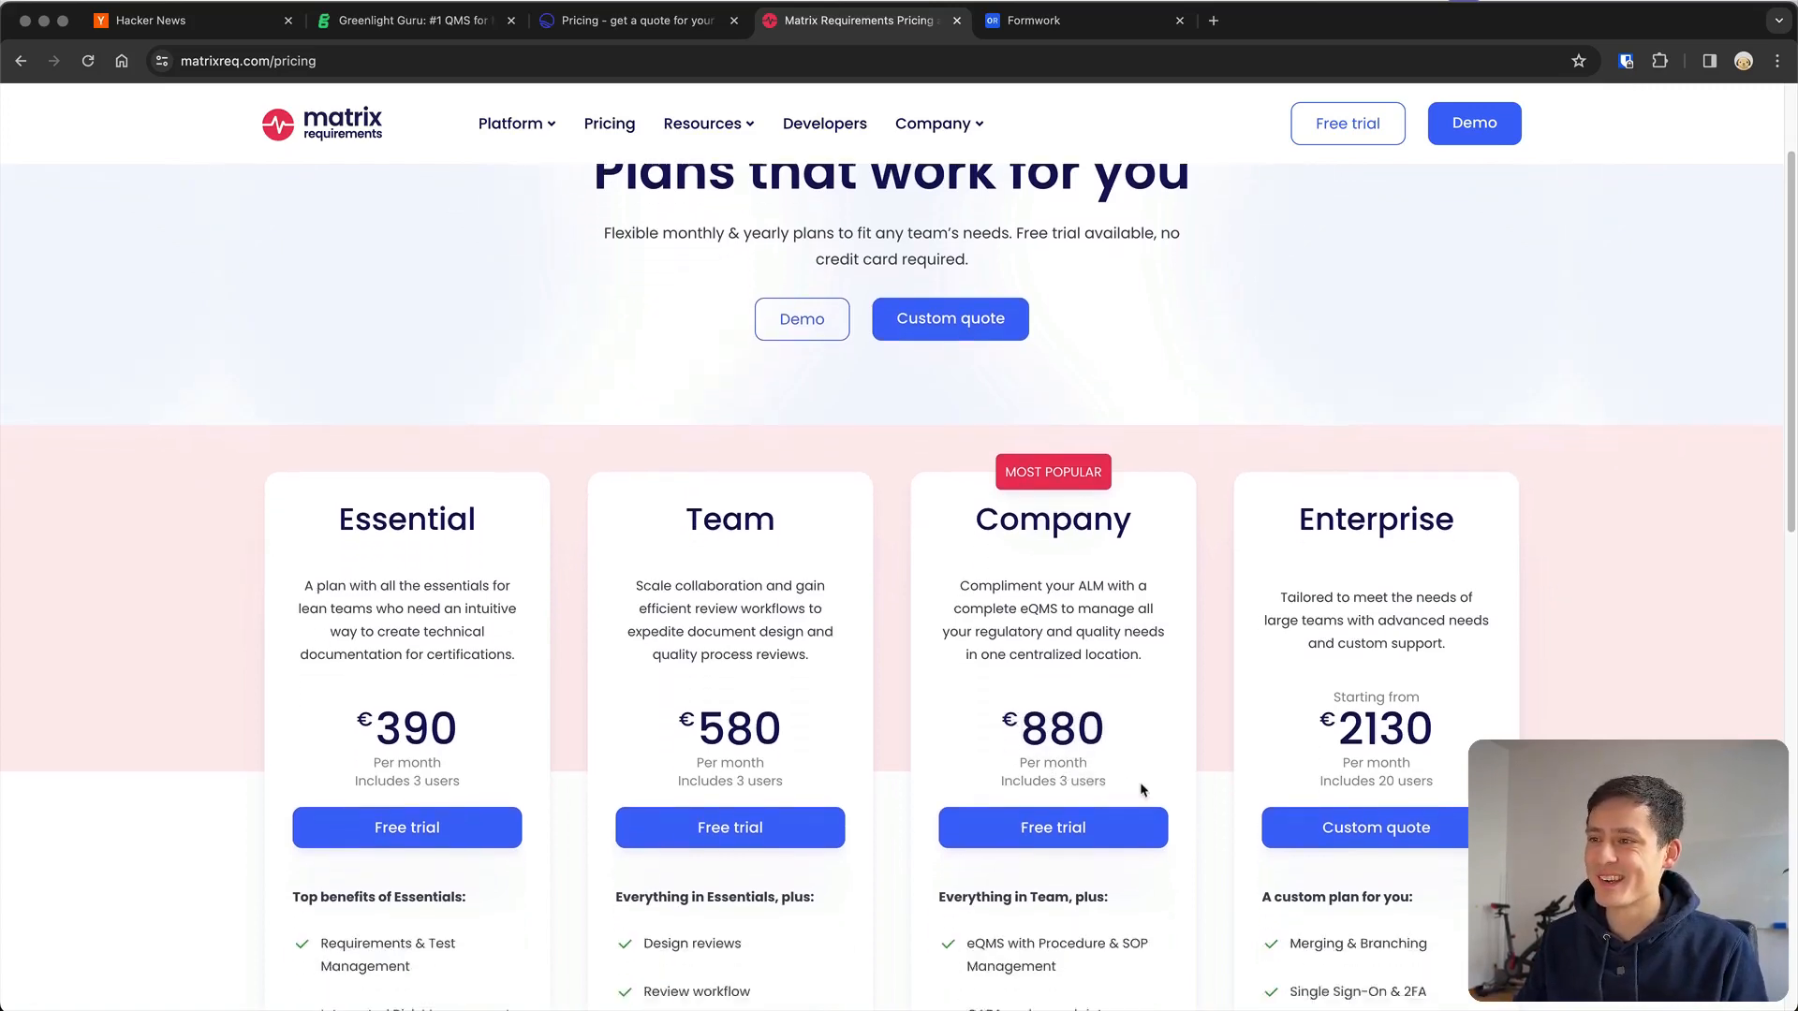
scroll("down", 3)
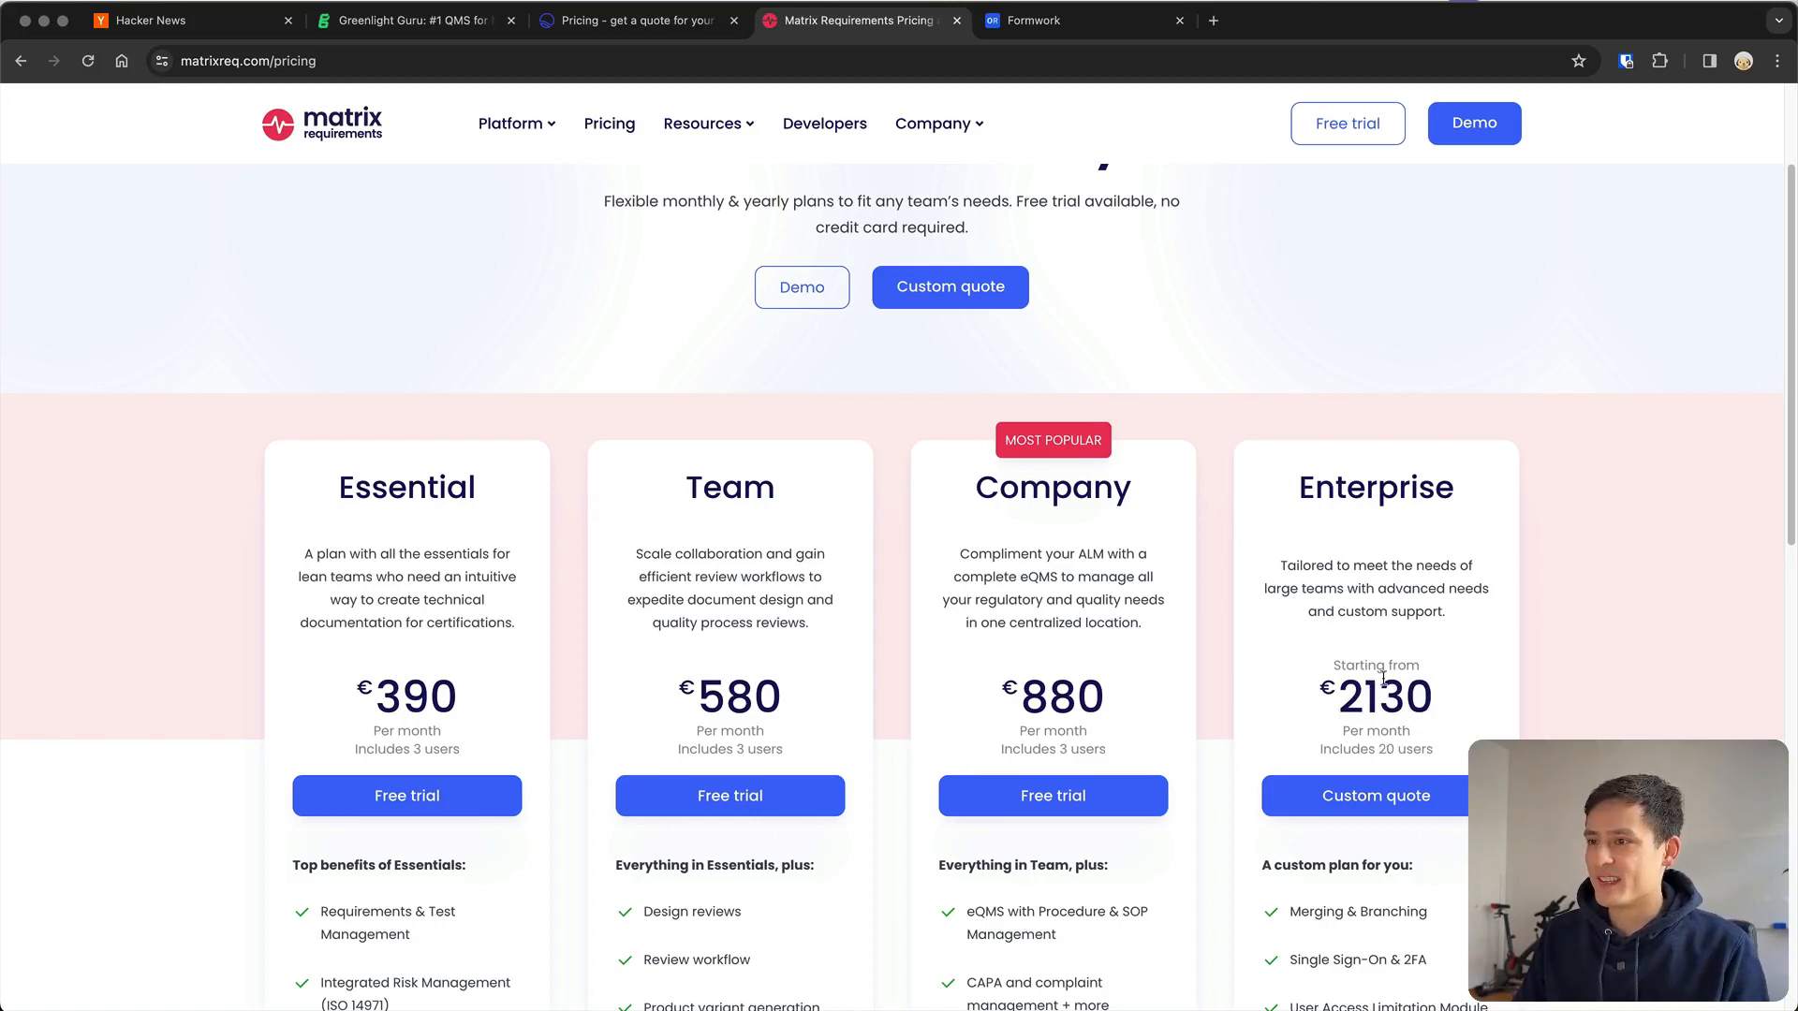
left_click(1050, 796)
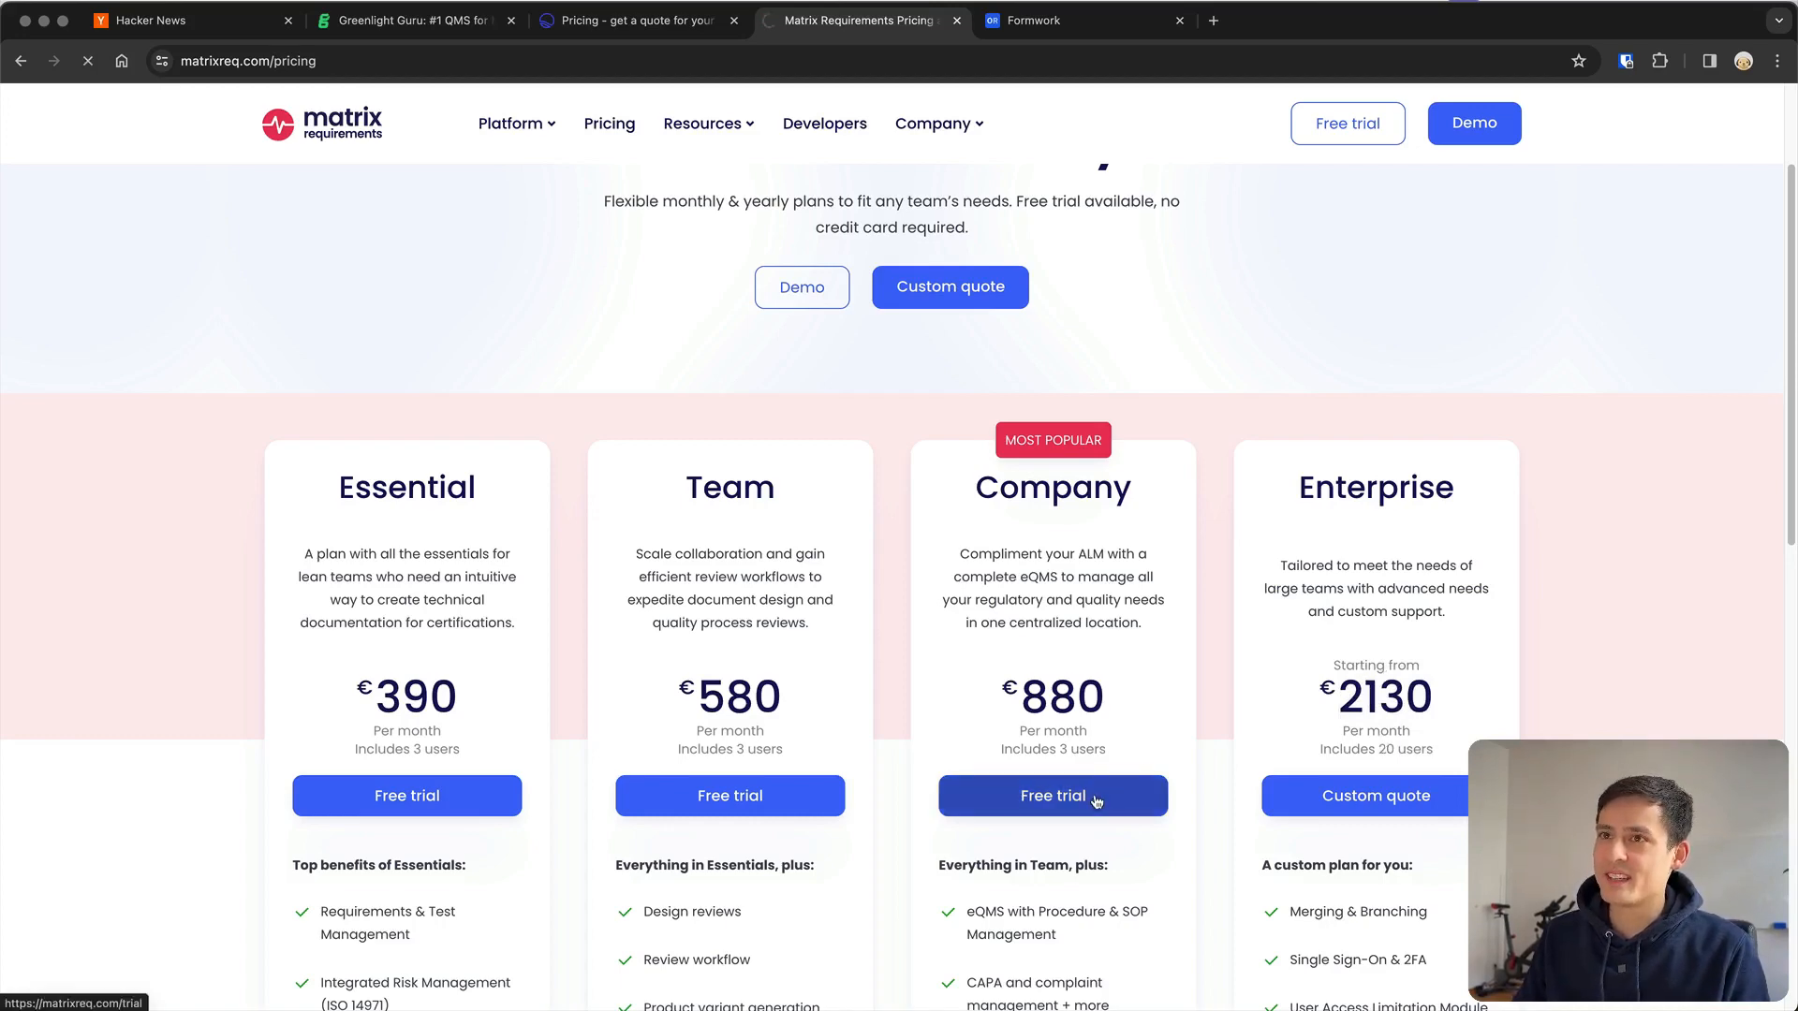
Review the free-trial signup form and product sections, then go to the Matrix Requirements homepage
left_click(1050, 796)
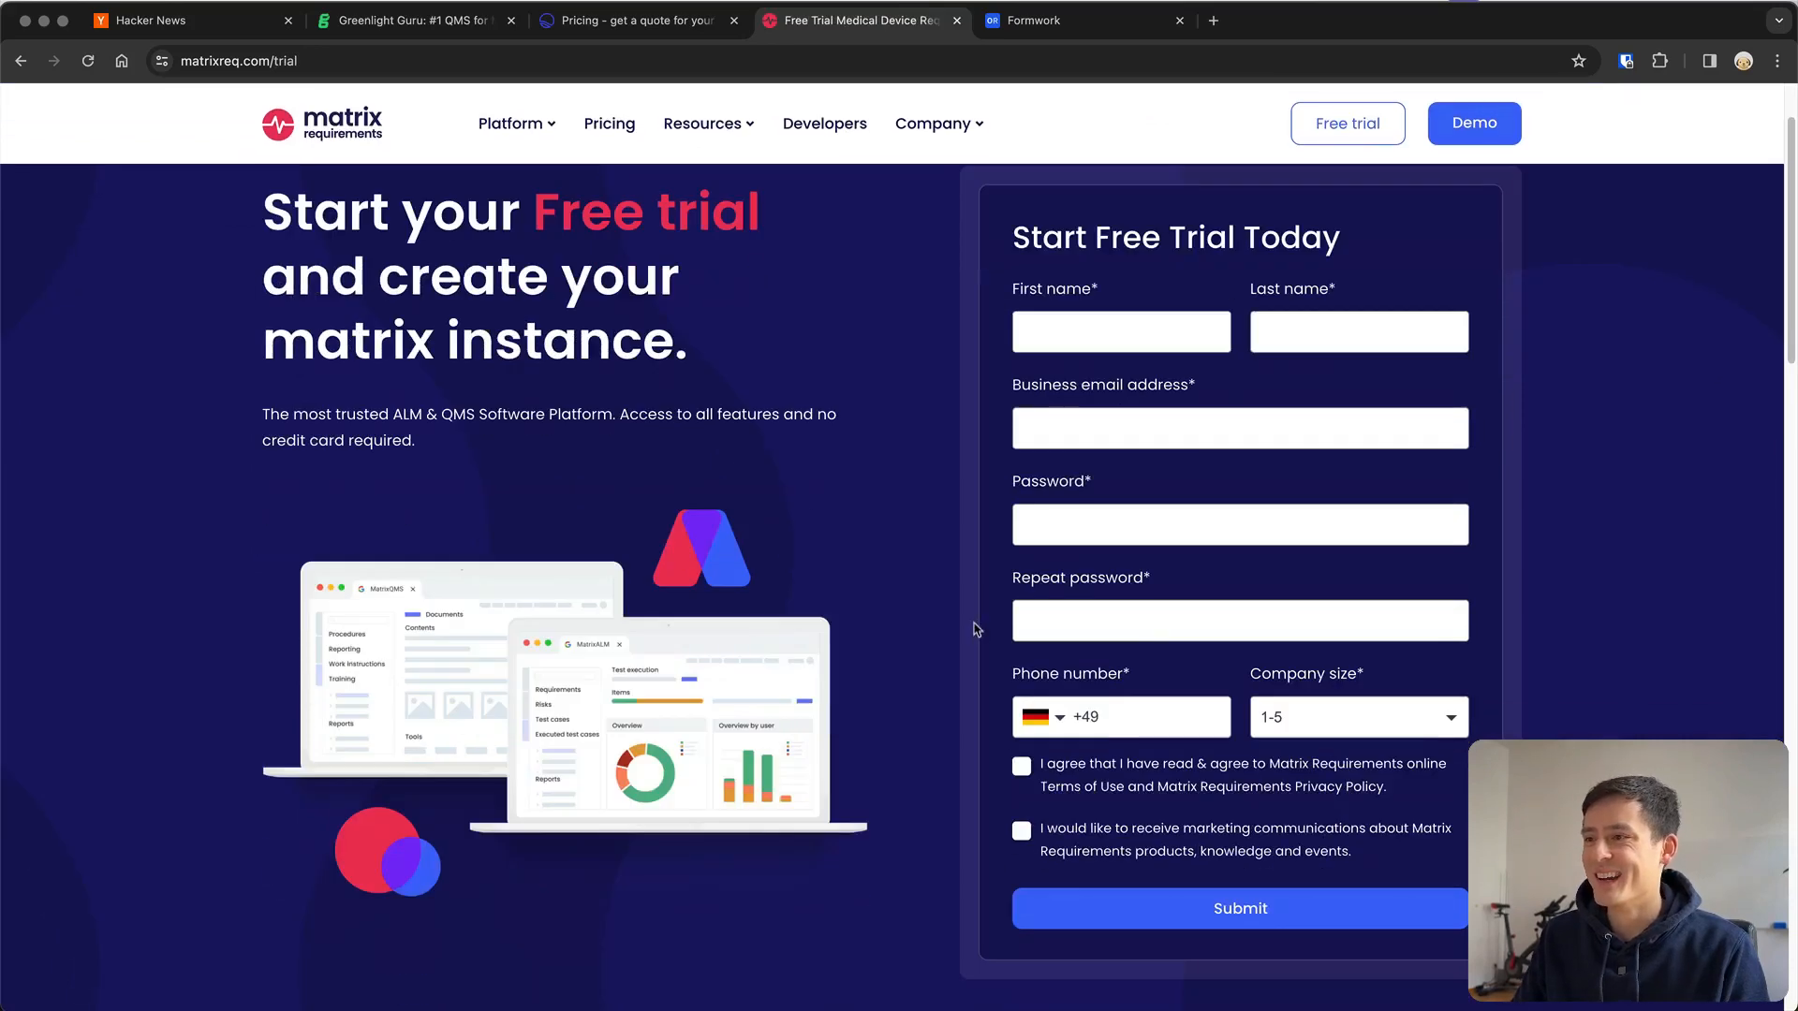
scroll("down", 3)
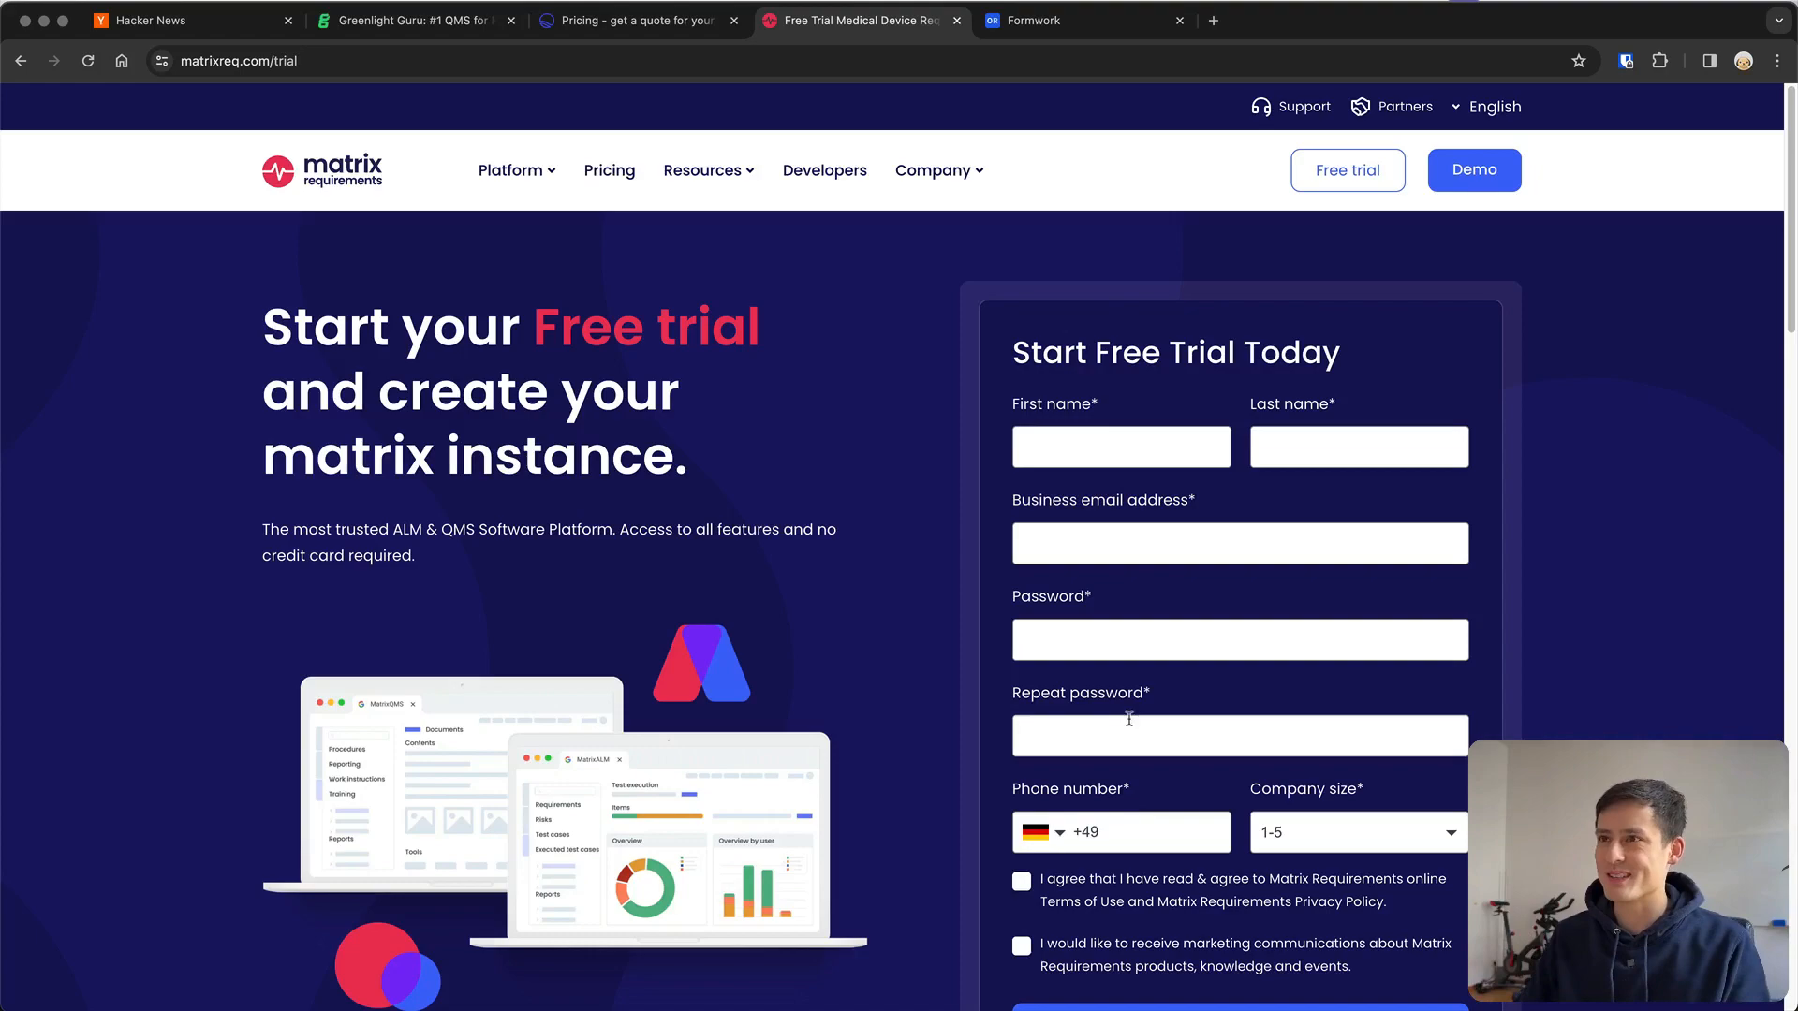
scroll("down", 3)
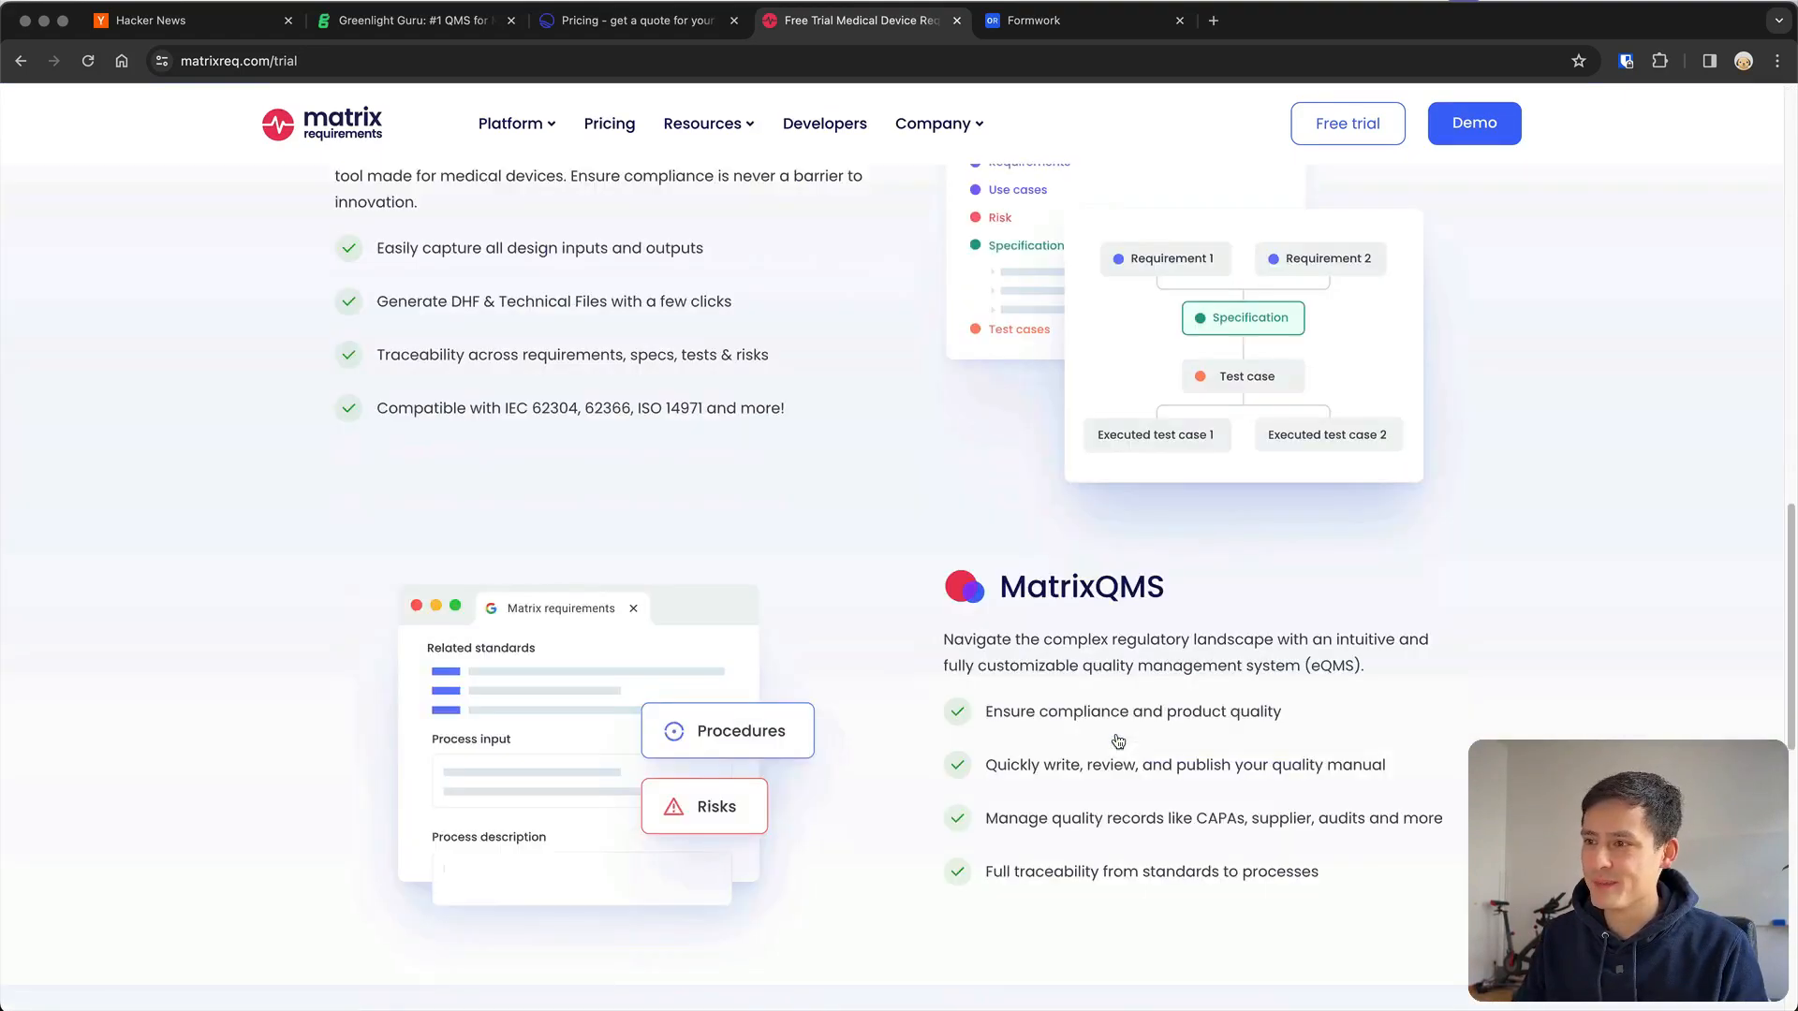
scroll("up", 3)
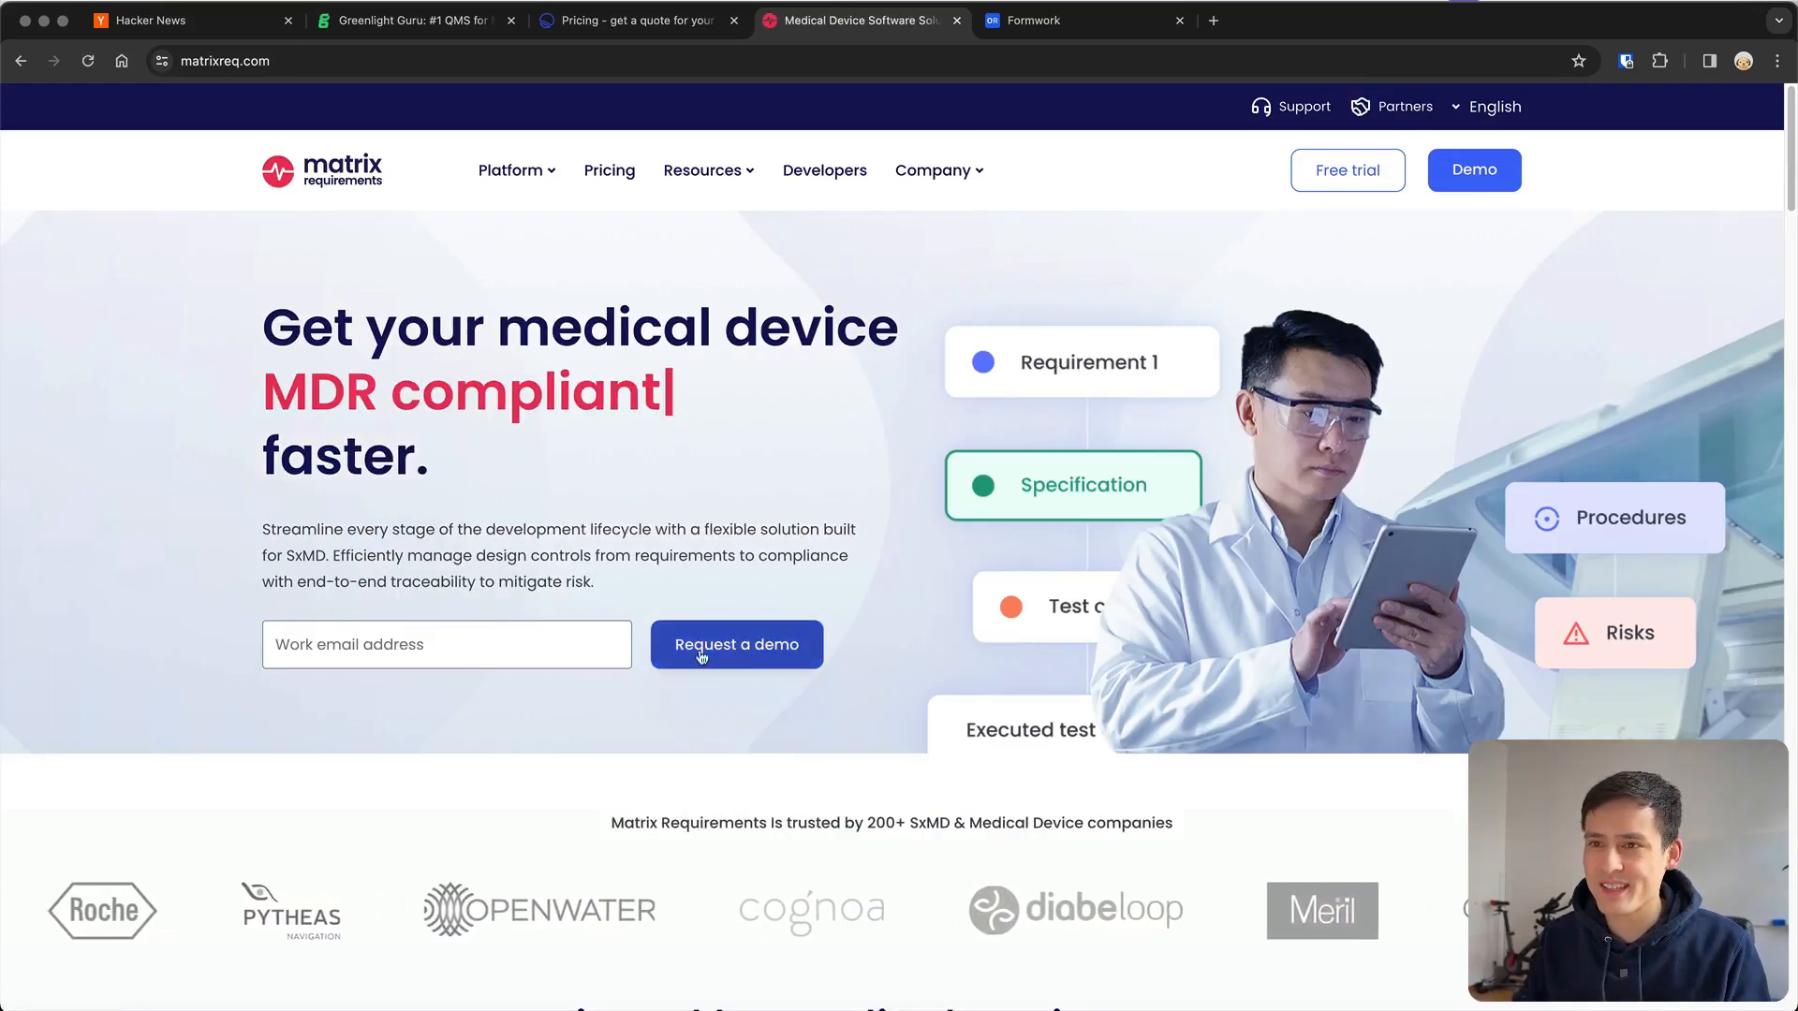
Compare the Qualio and Matrix Requirements homepages, then move on to Formwork's page
left_click(637, 19)
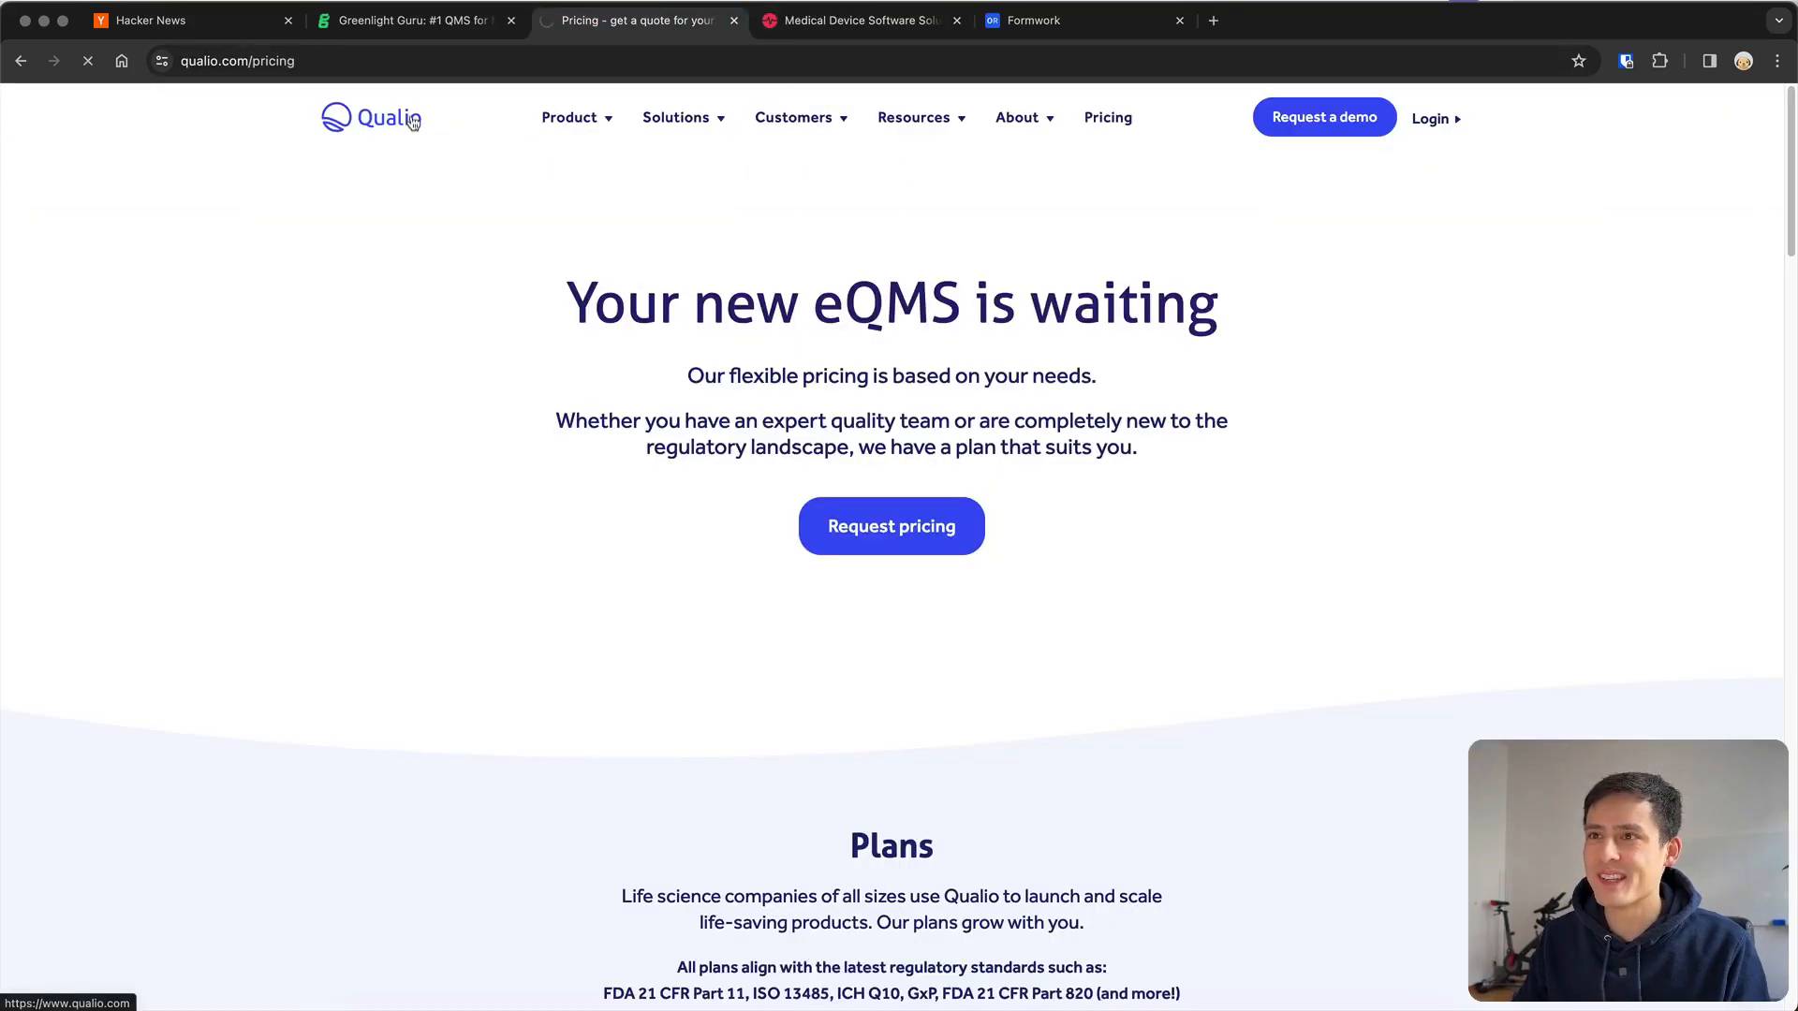
left_click(370, 116)
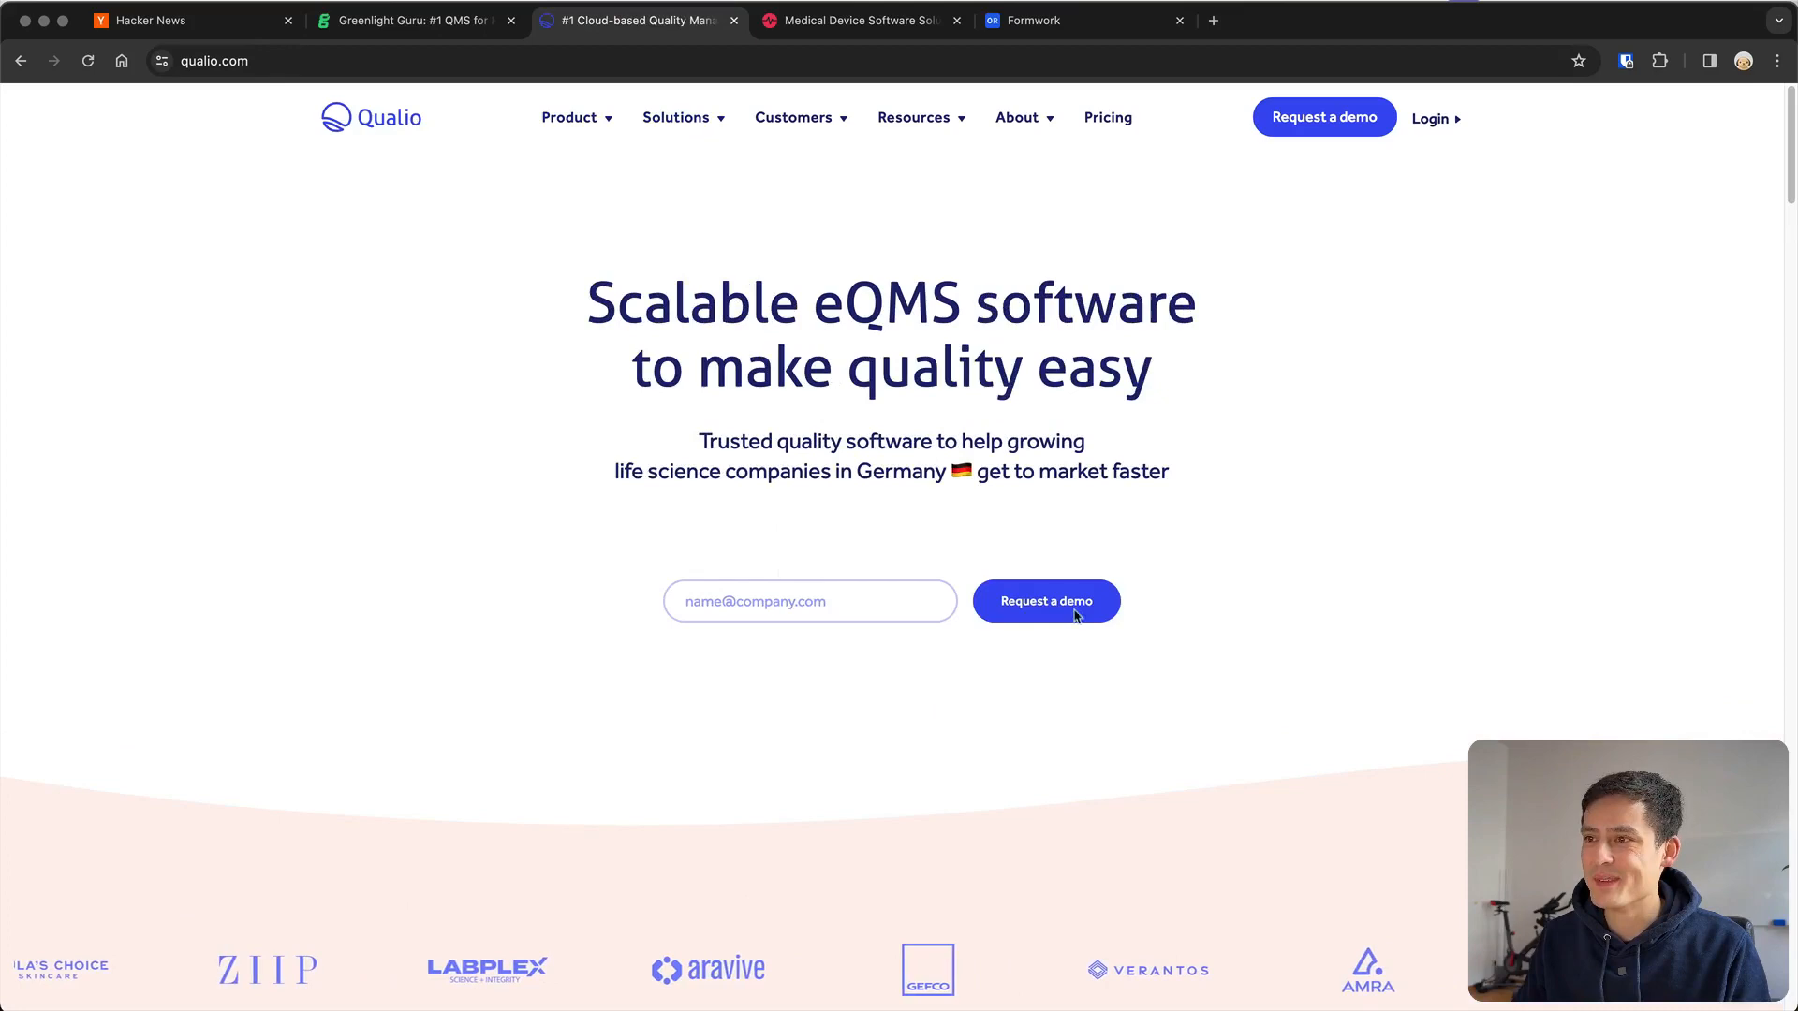
left_click(854, 19)
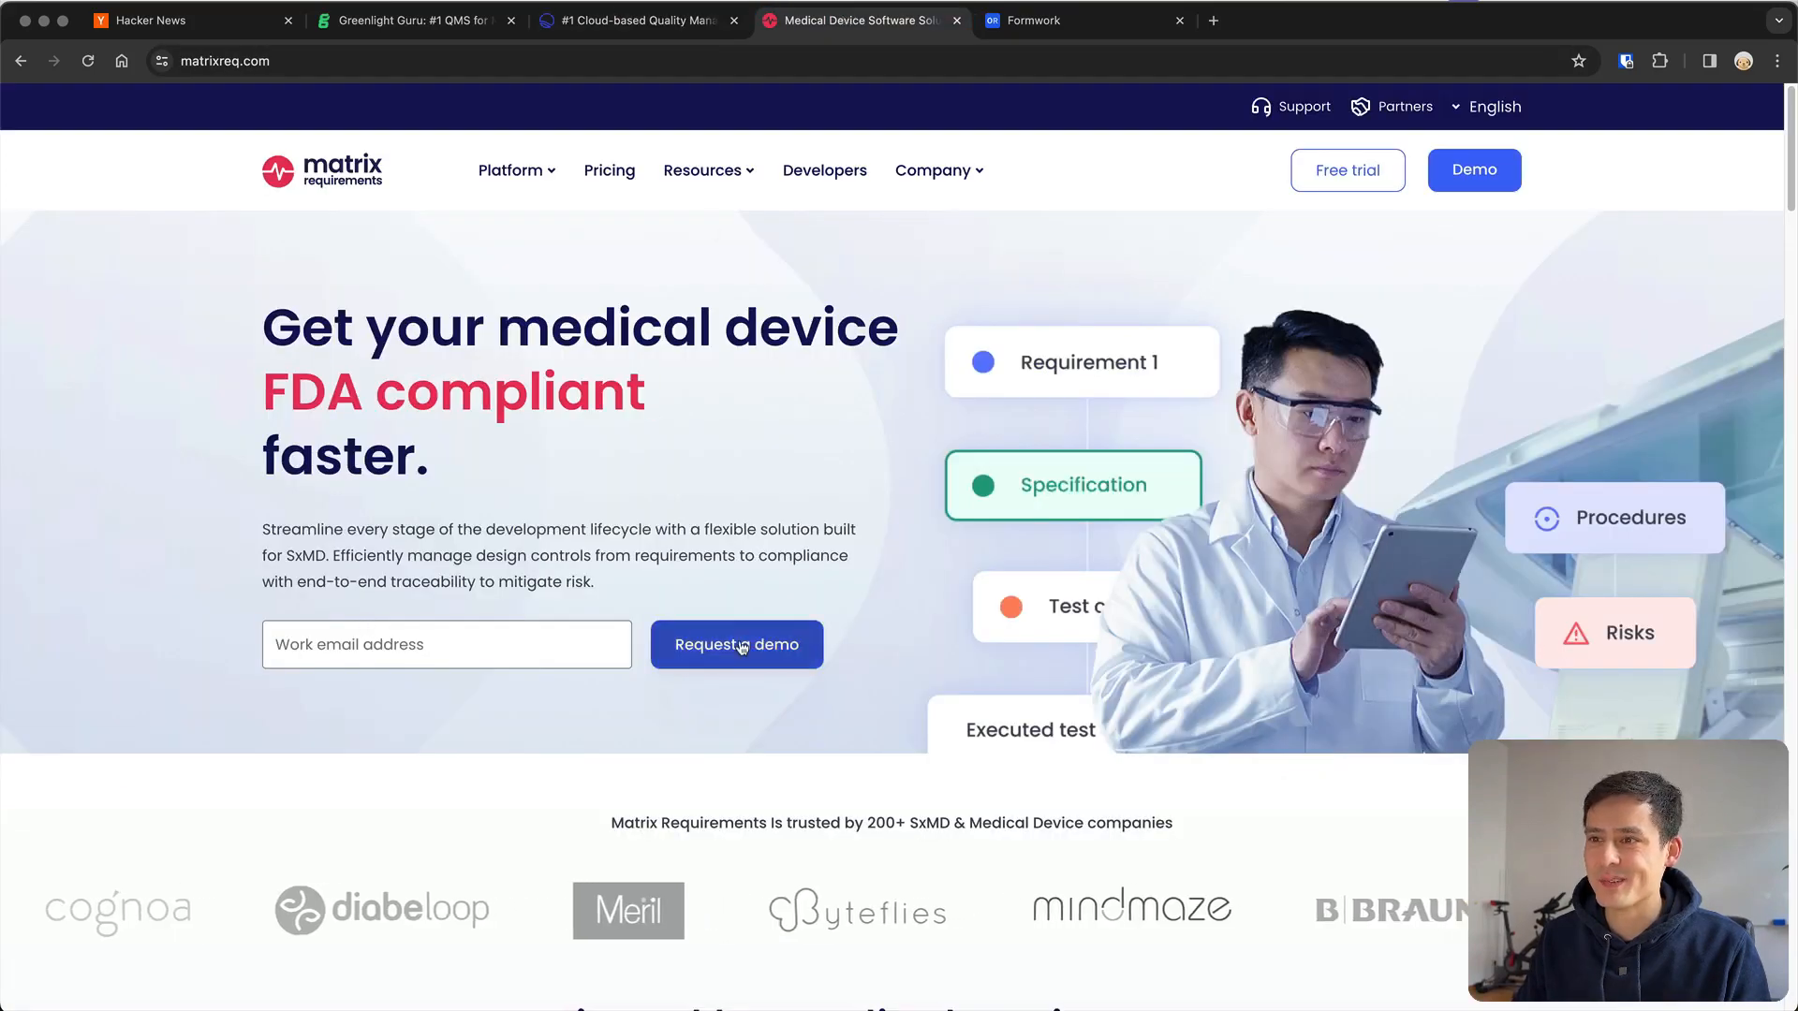
left_click(635, 19)
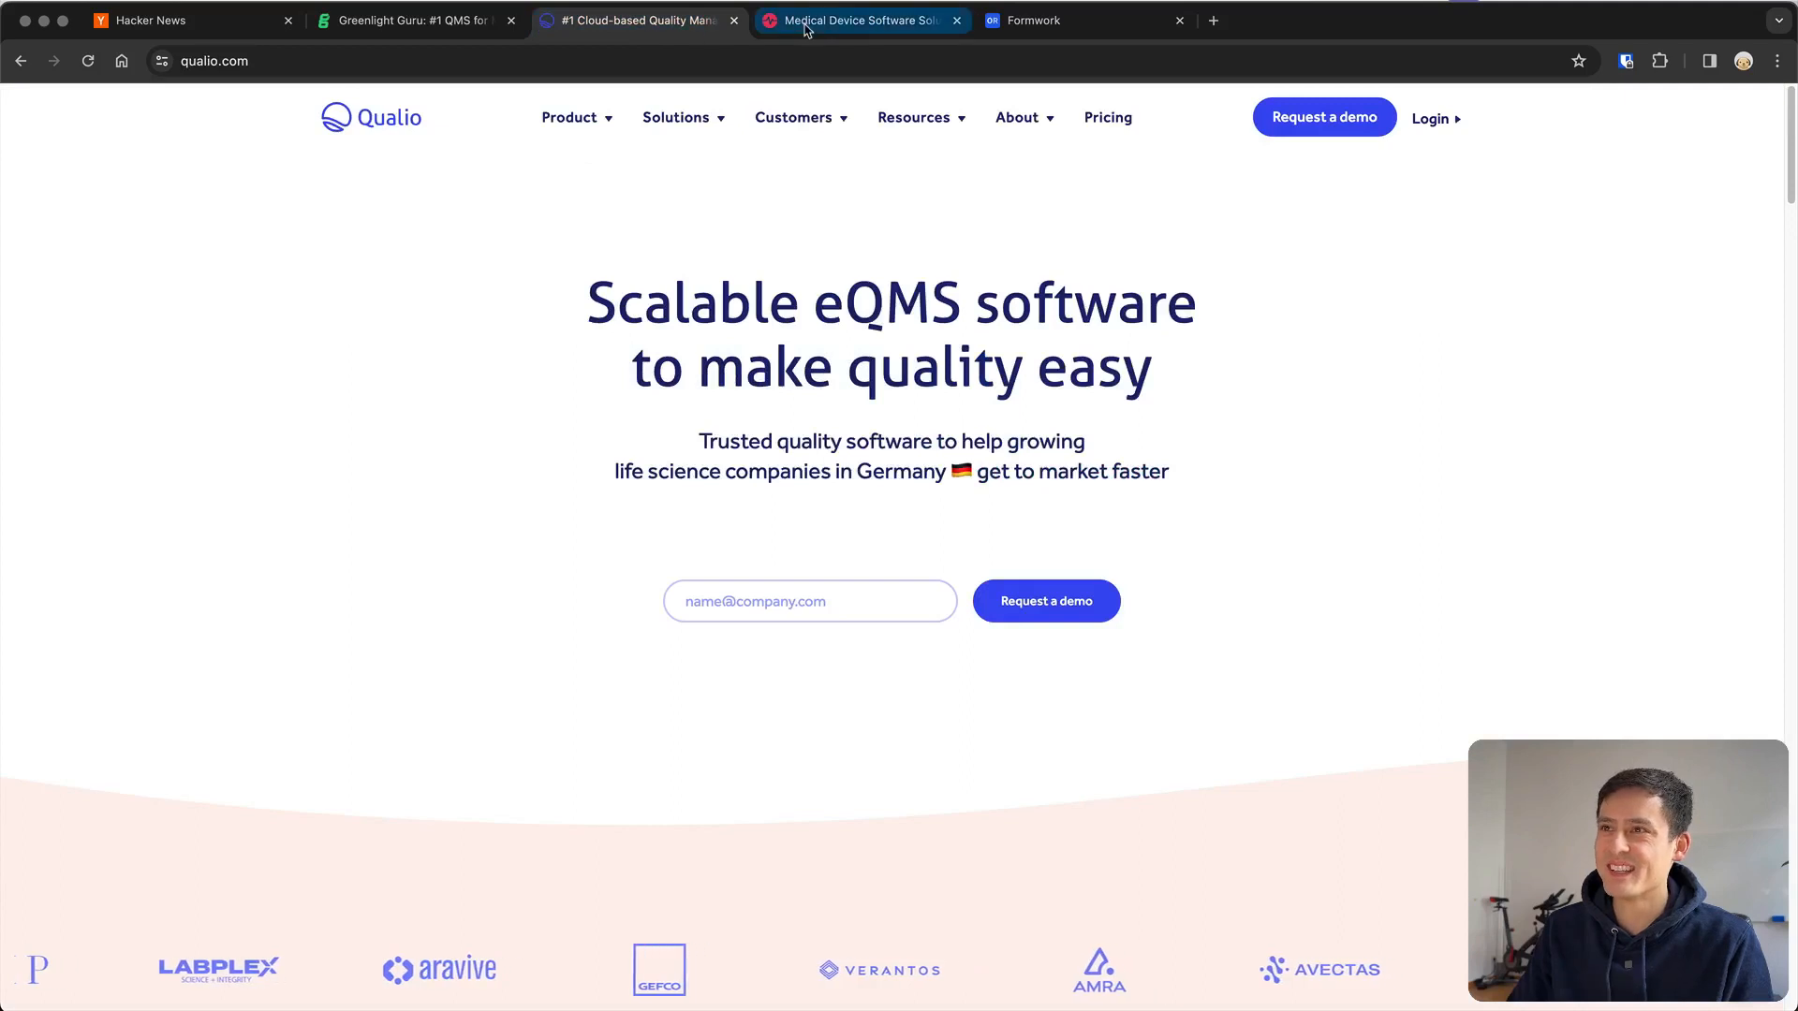
left_click(860, 20)
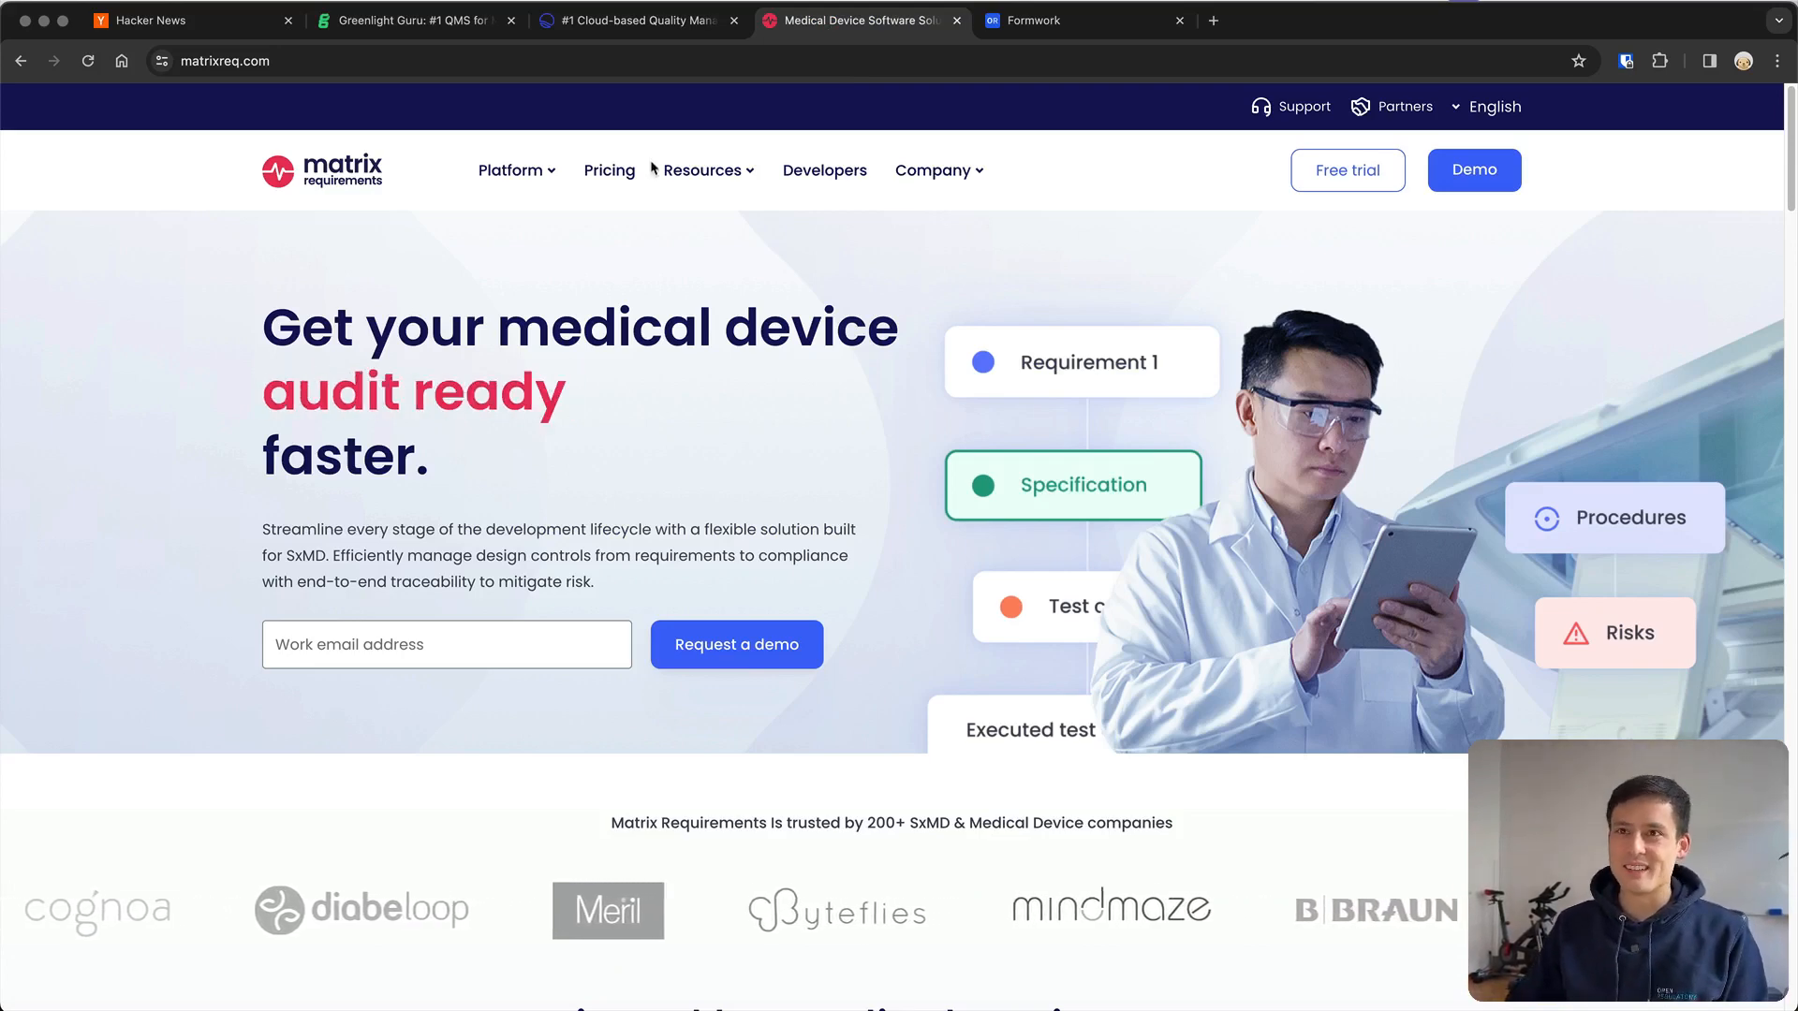
left_click(173, 20)
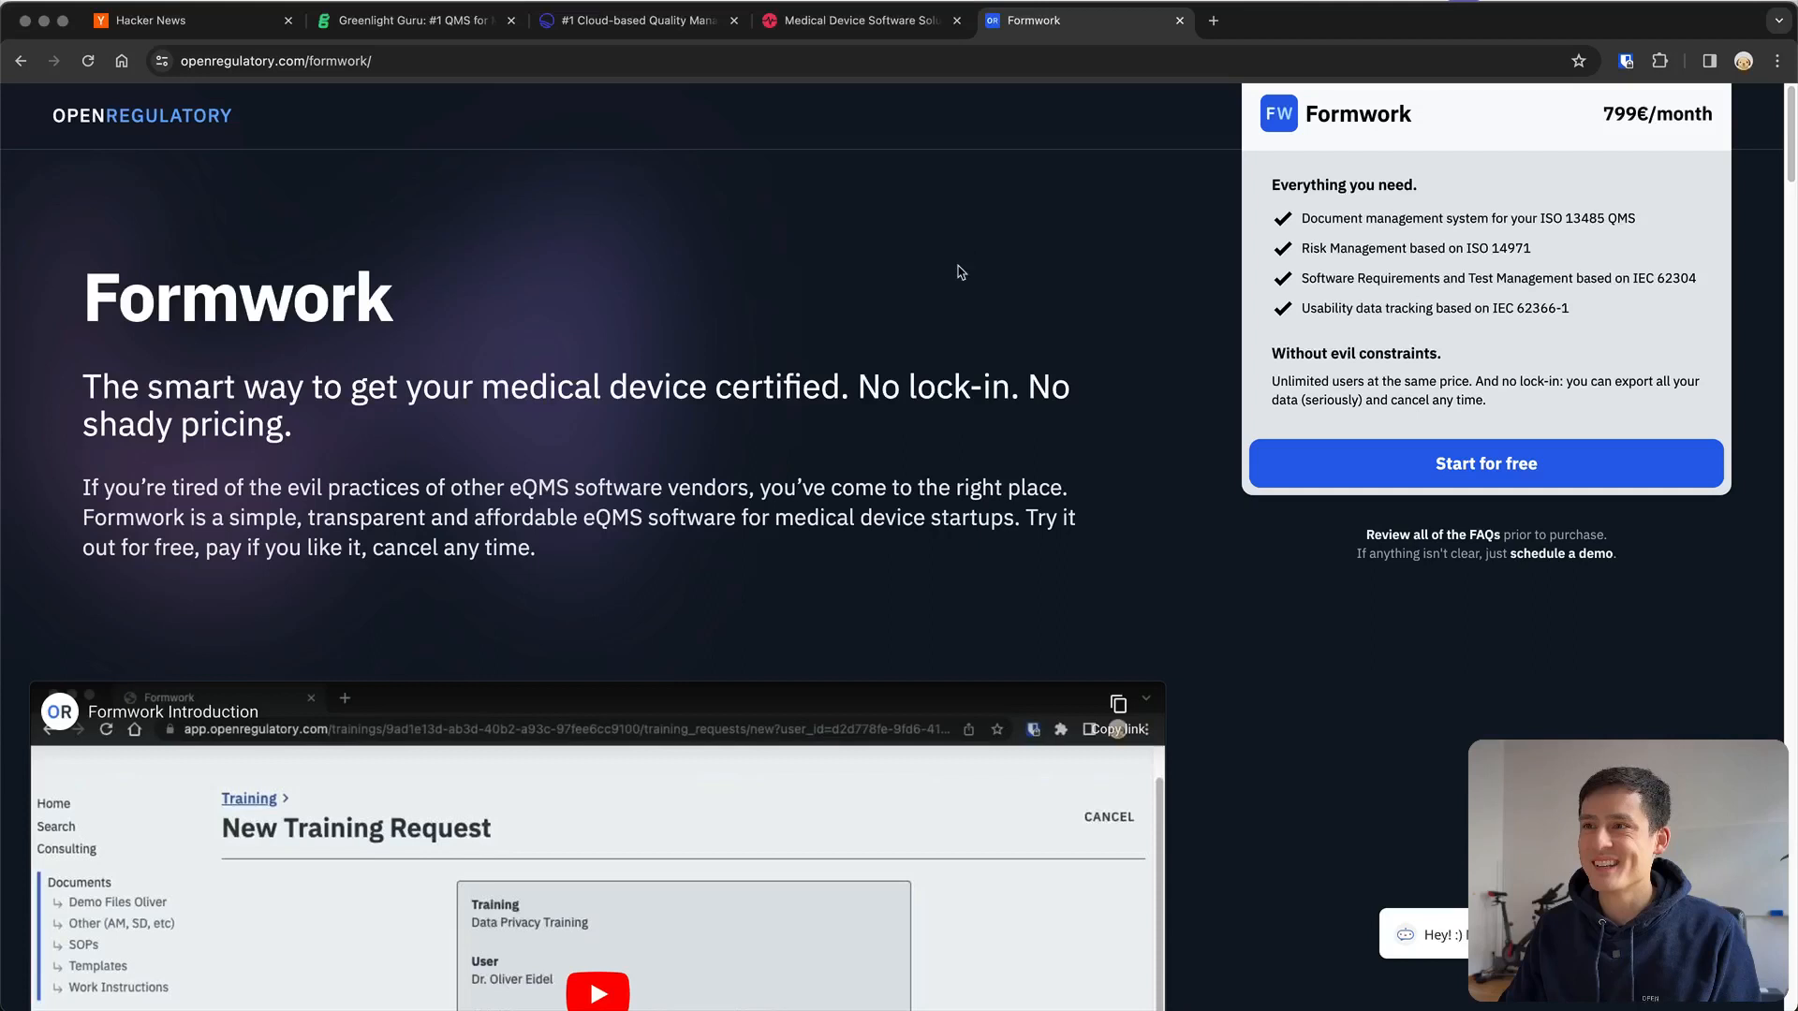
mouse_move(129, 129)
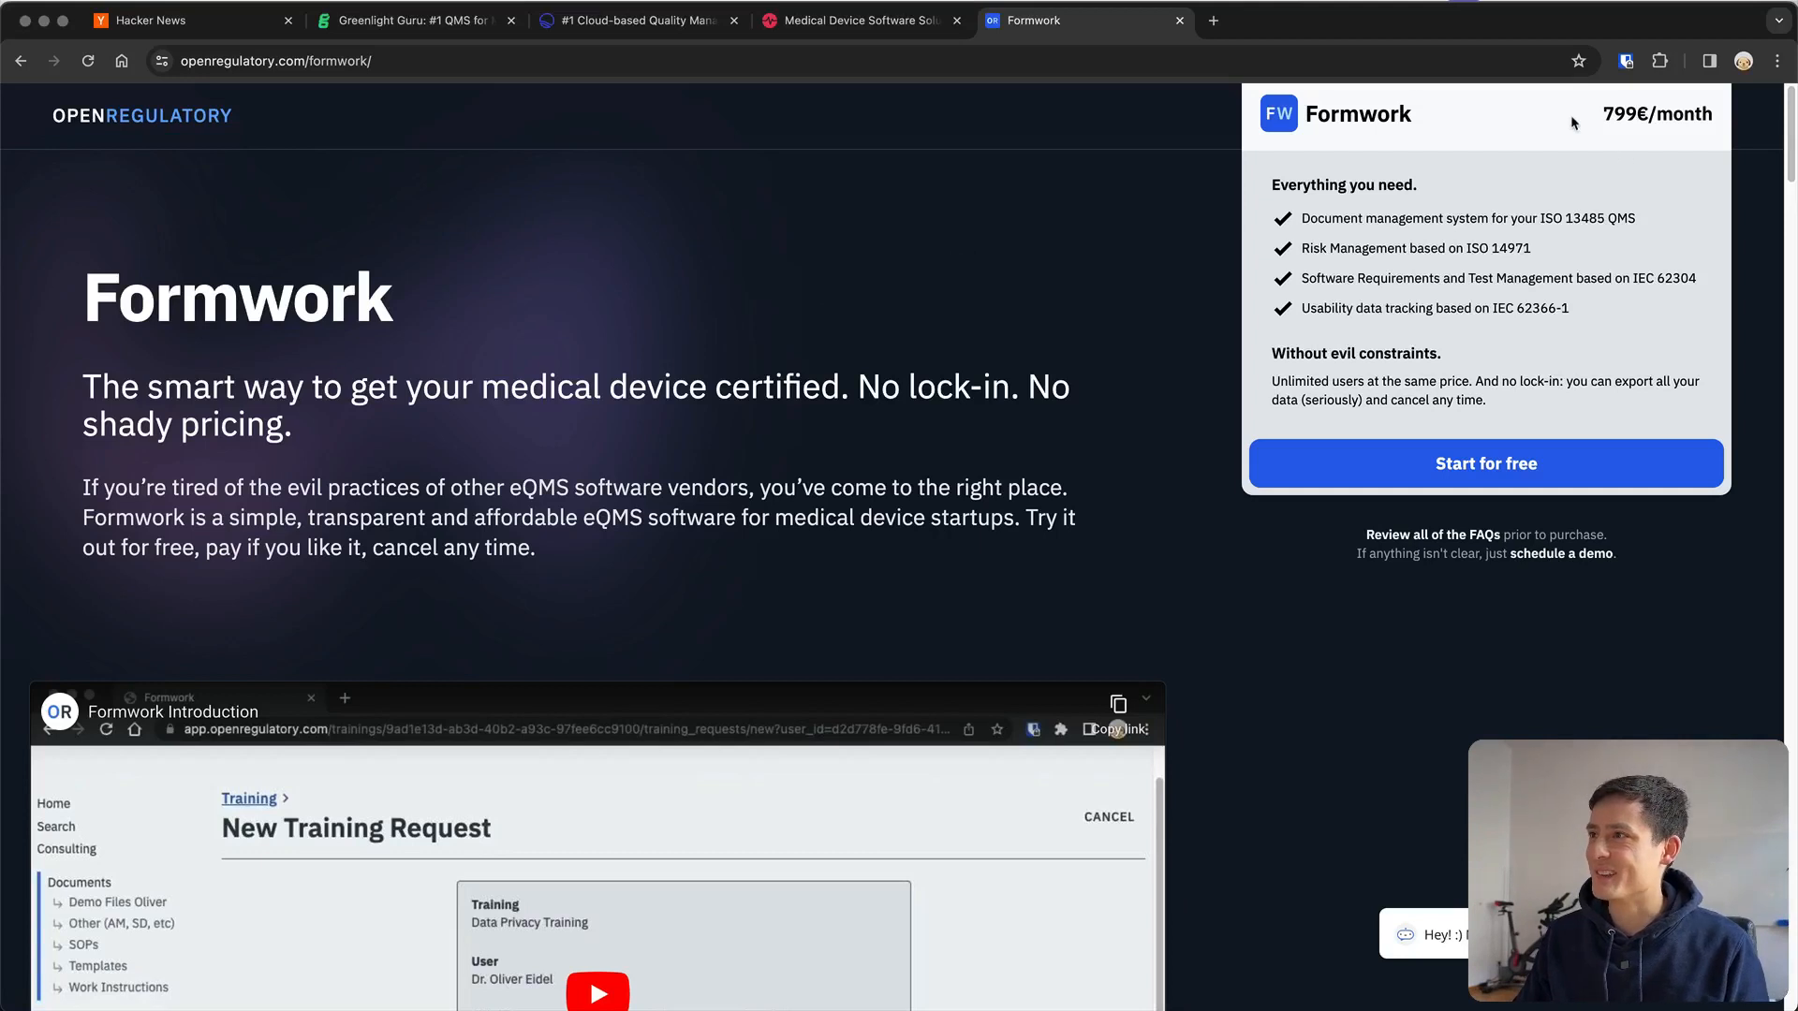
mouse_move(1597, 129)
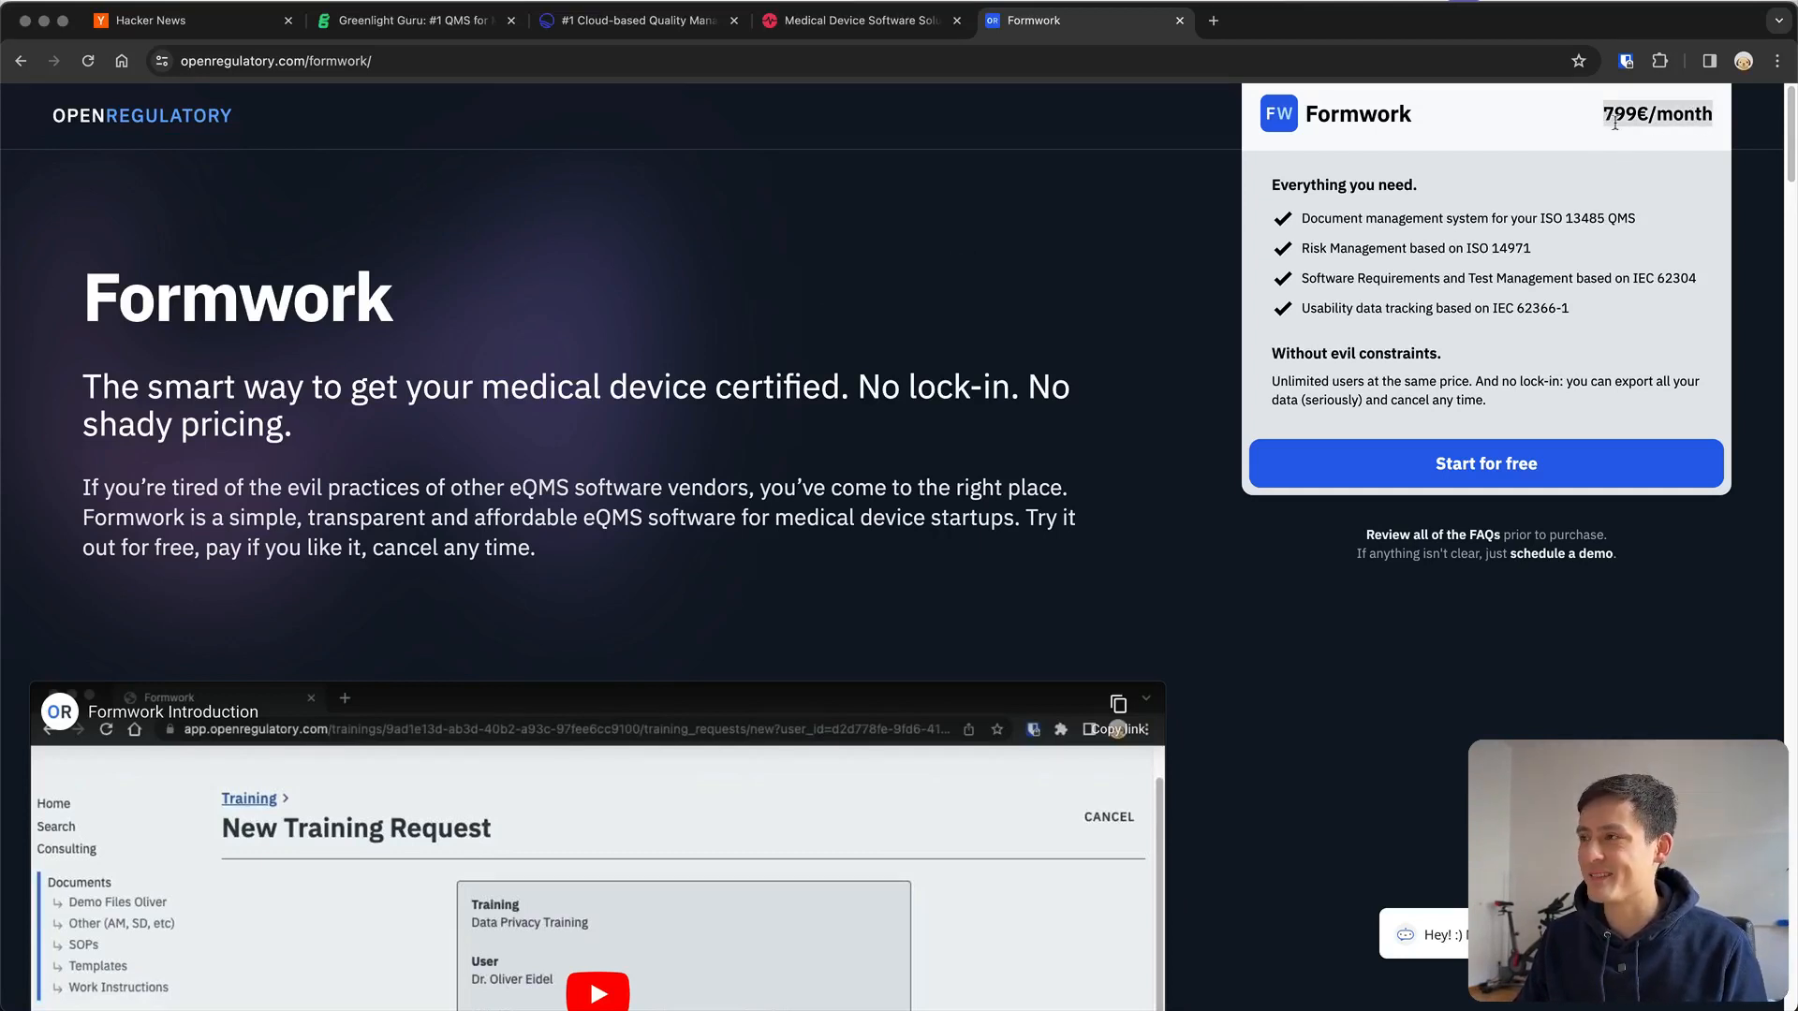
mouse_move(1530, 191)
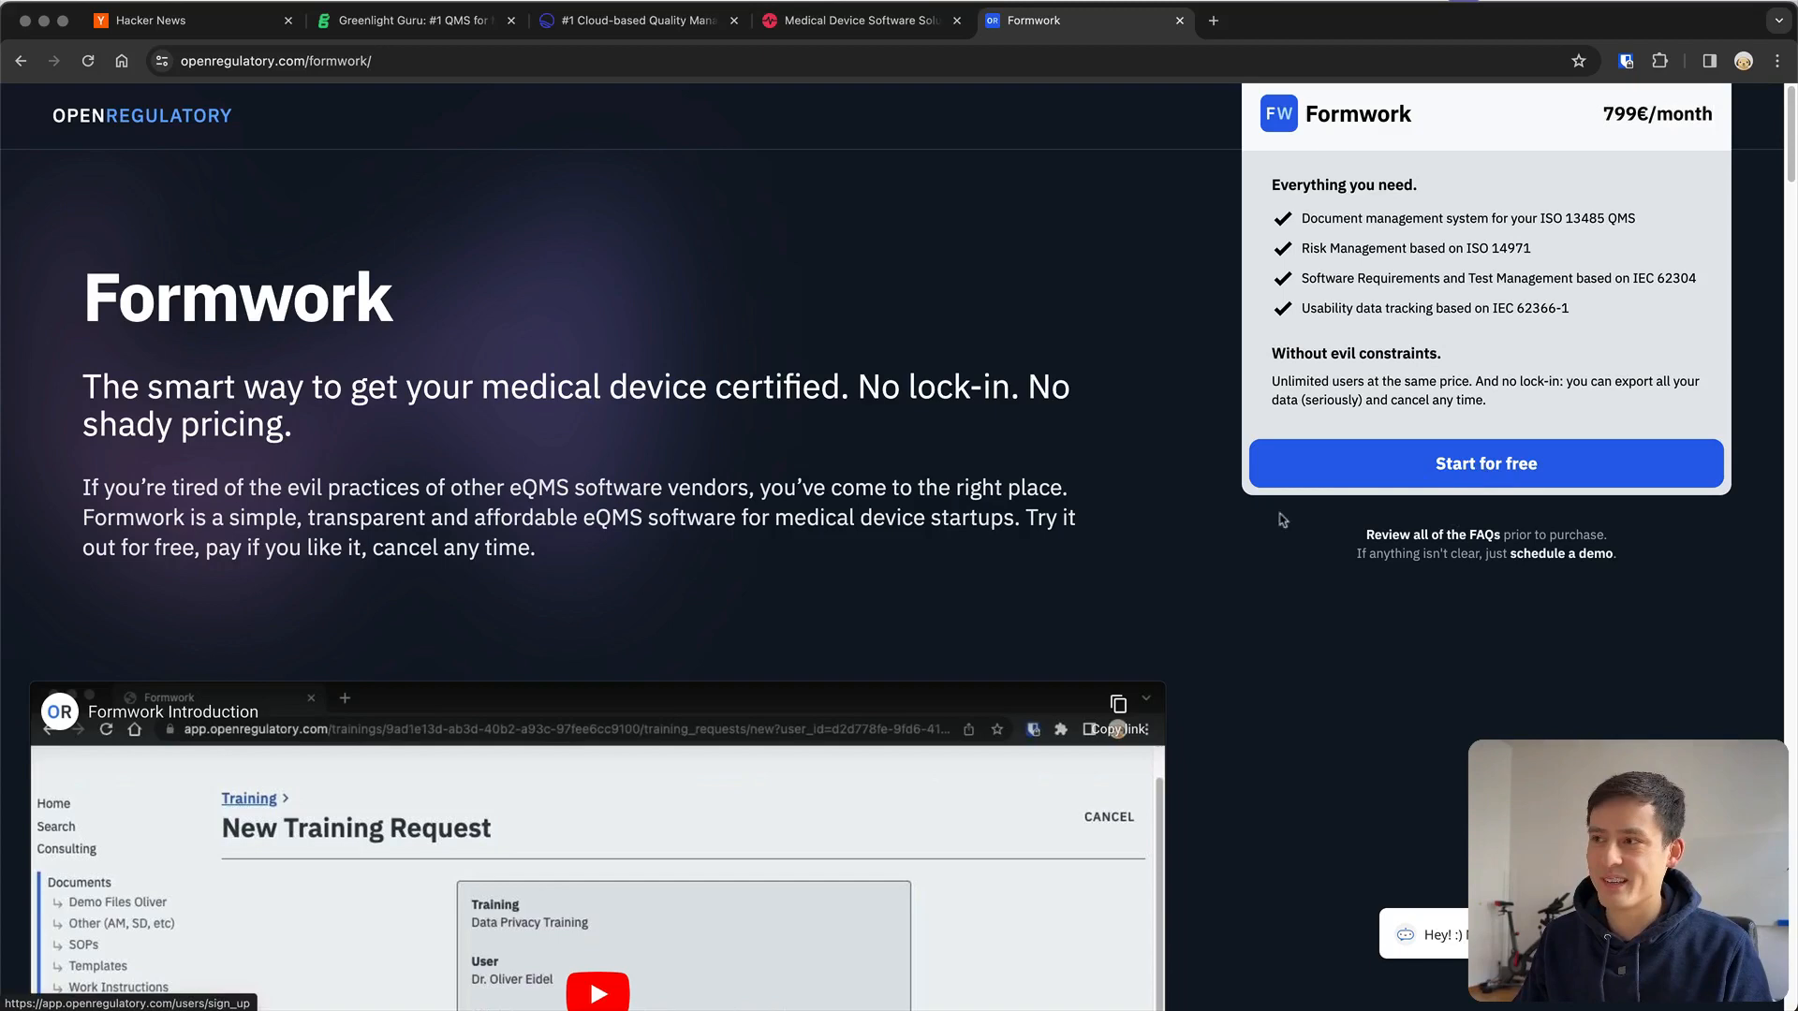
Start a free Formwork account, landing on the OpenRegulatory sign-in page
left_click(1484, 462)
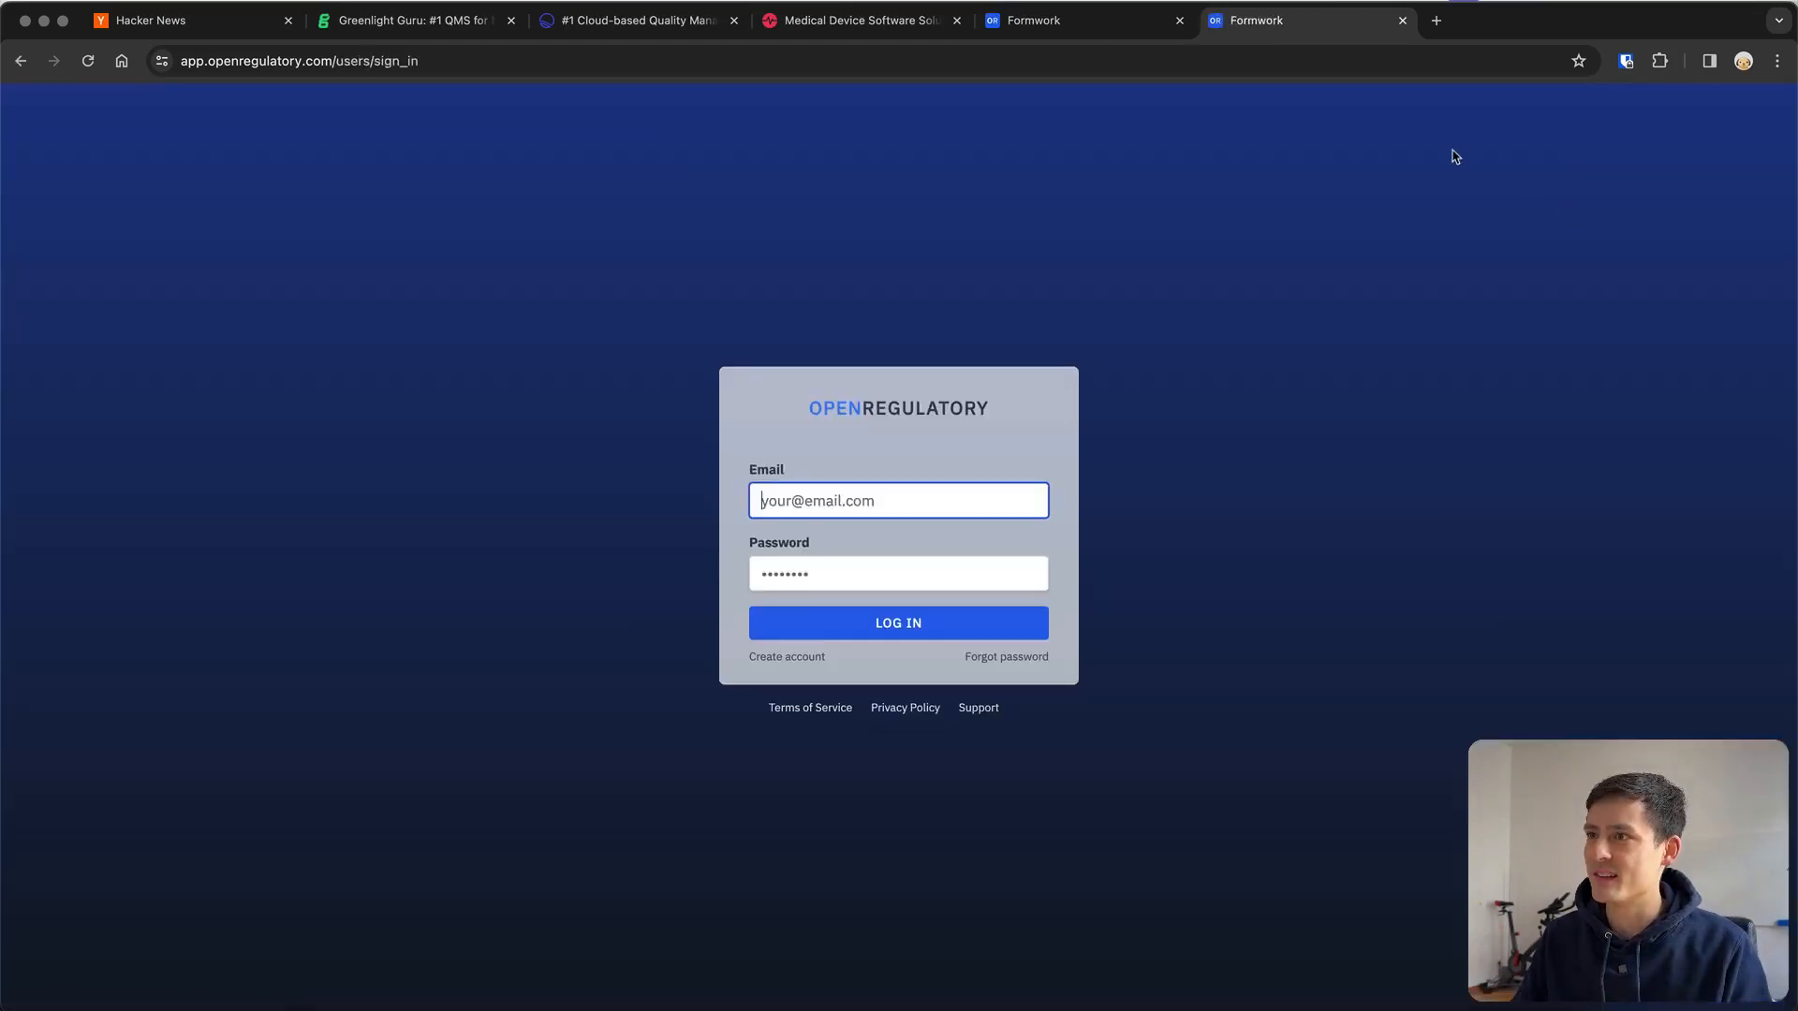
Review the signup form's Company Name, Your Name, Email and Password fields, then close it
left_click(786, 655)
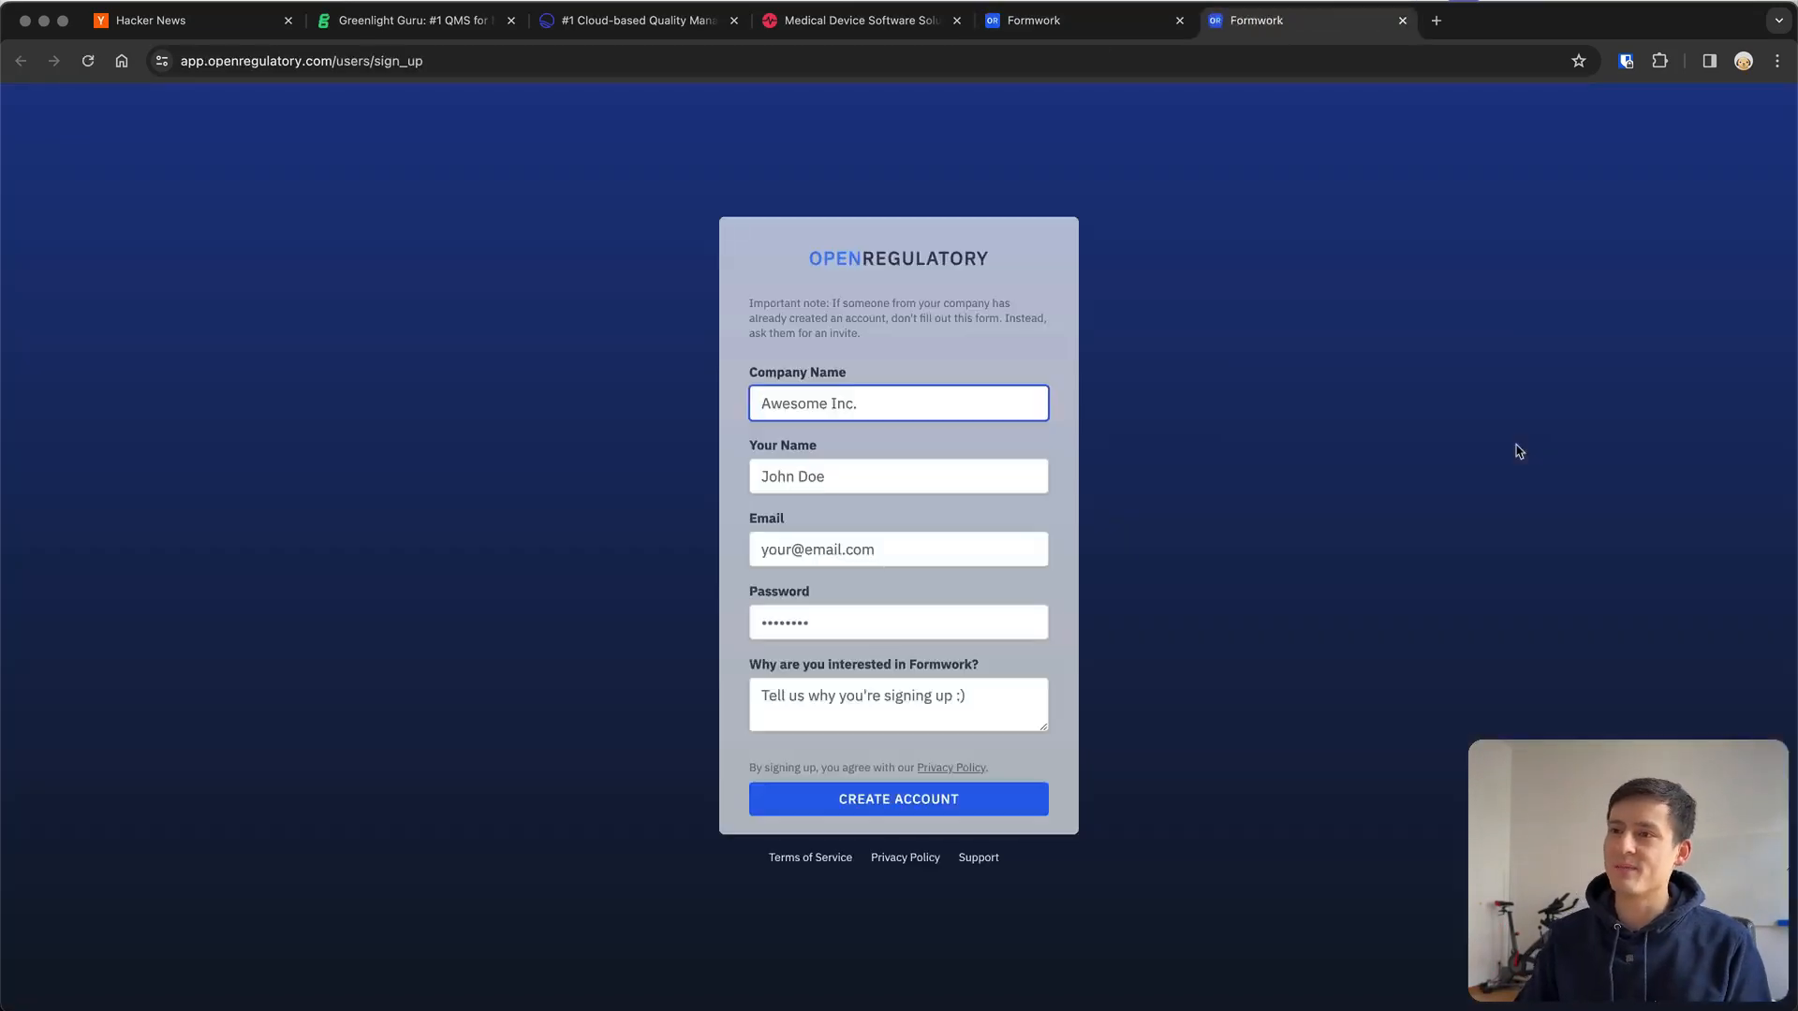
left_click(897, 549)
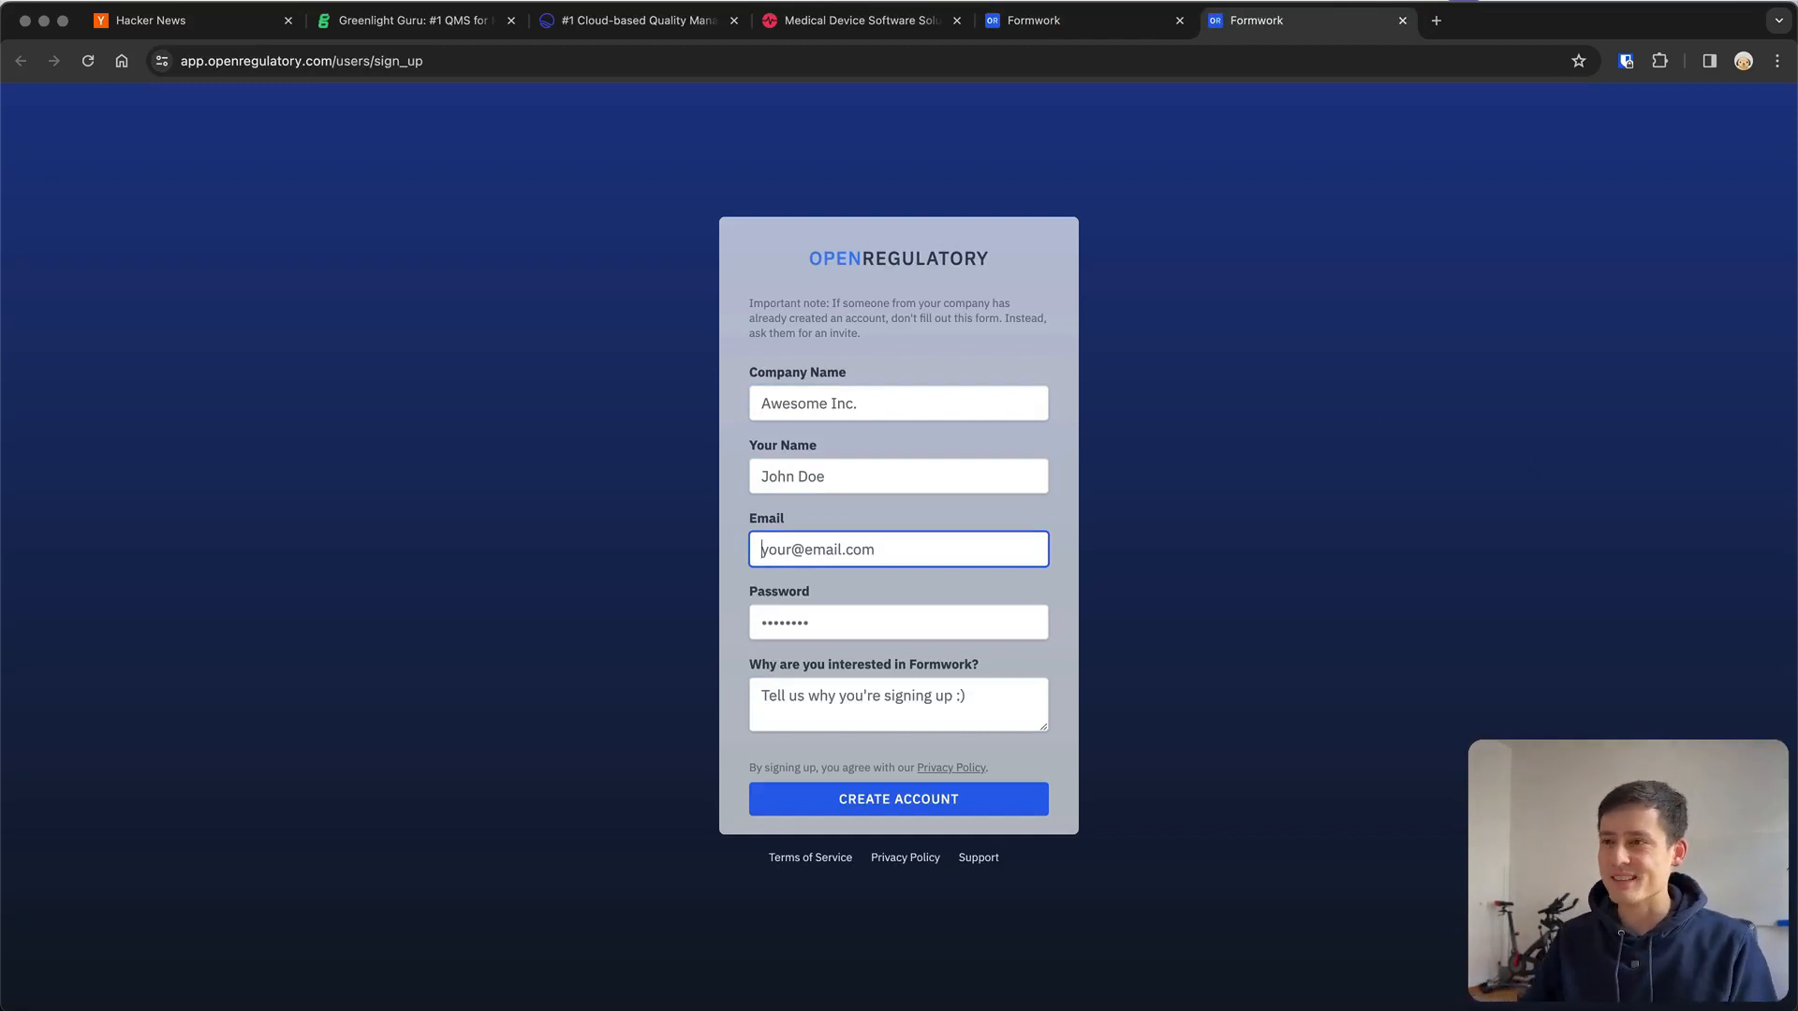
left_click(897, 403)
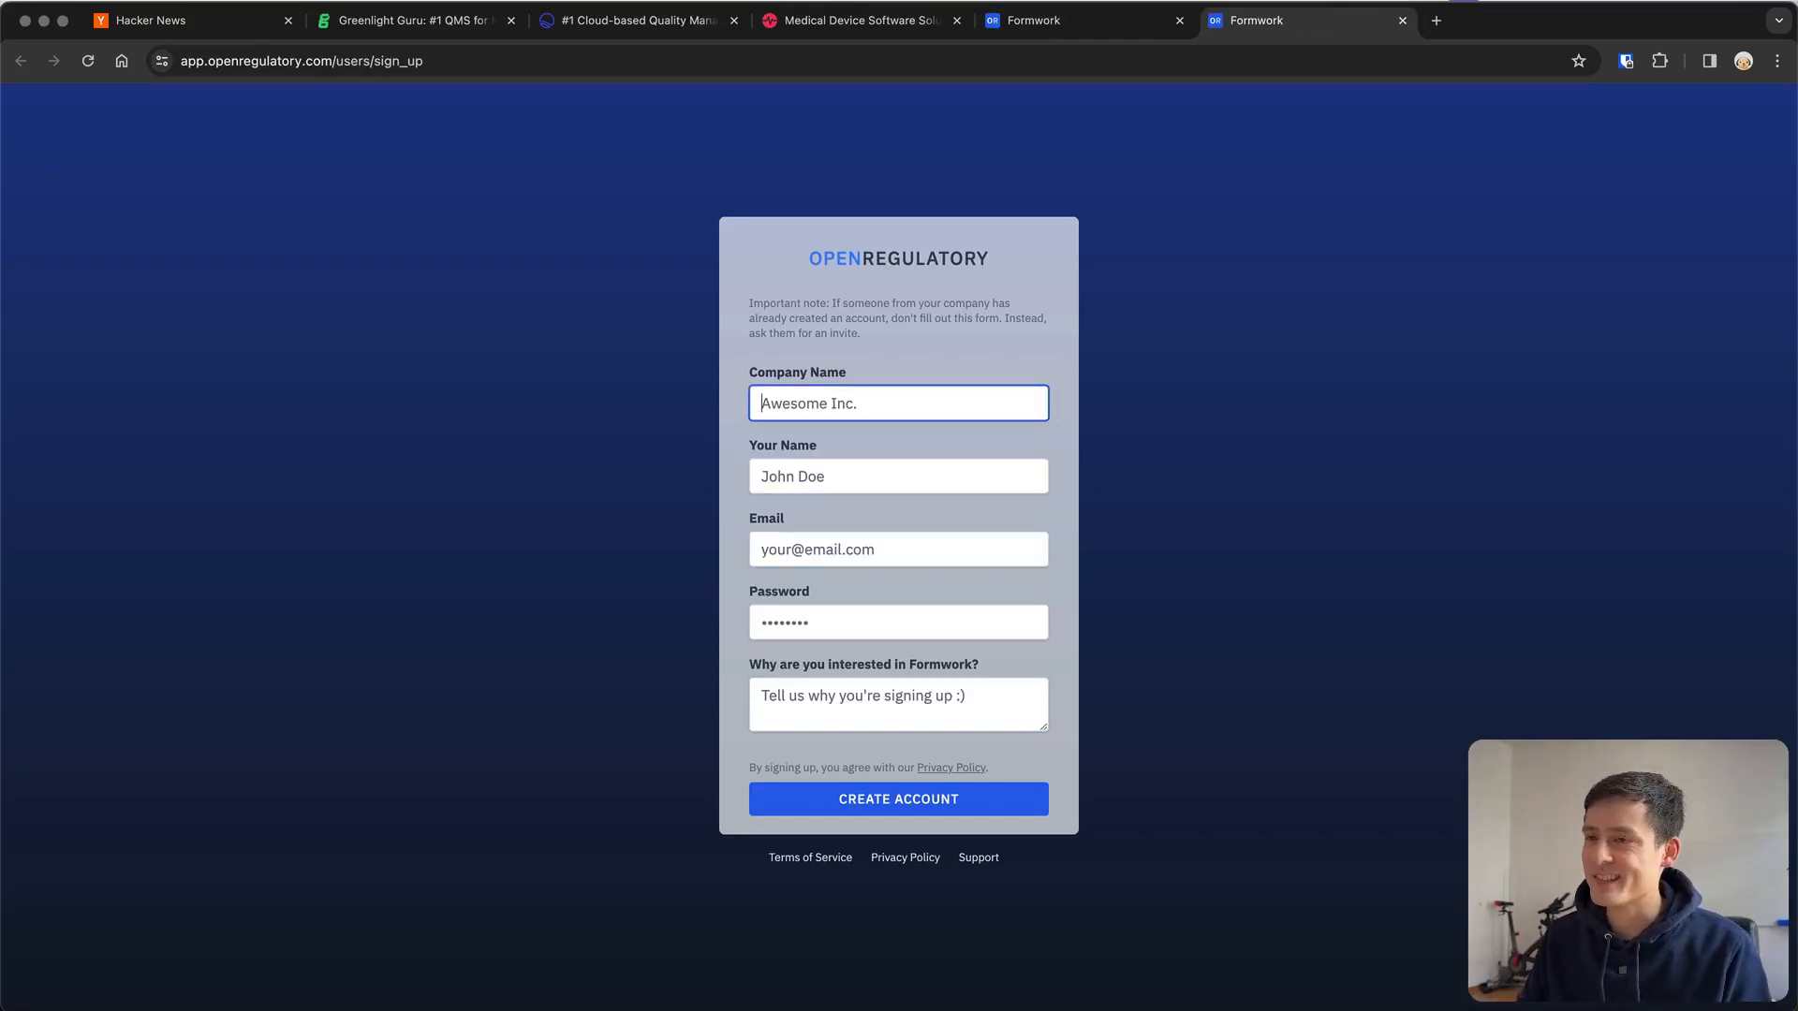
left_click(896, 476)
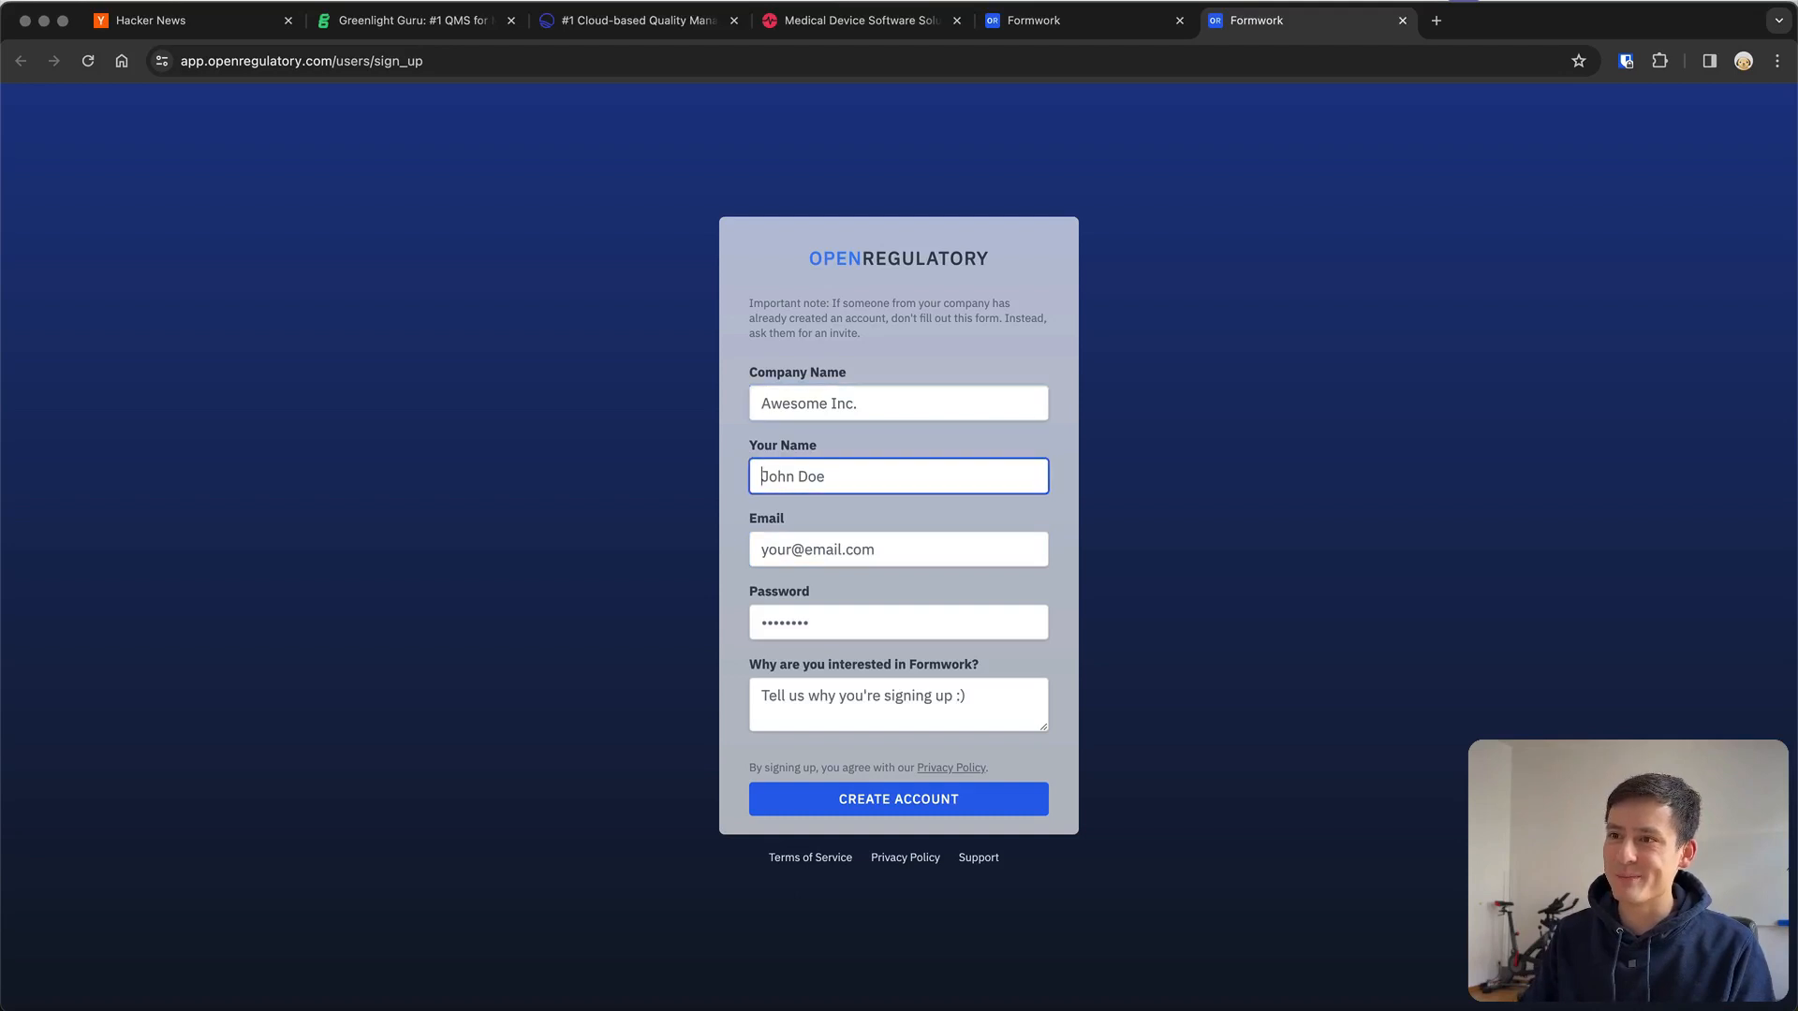
left_click(897, 621)
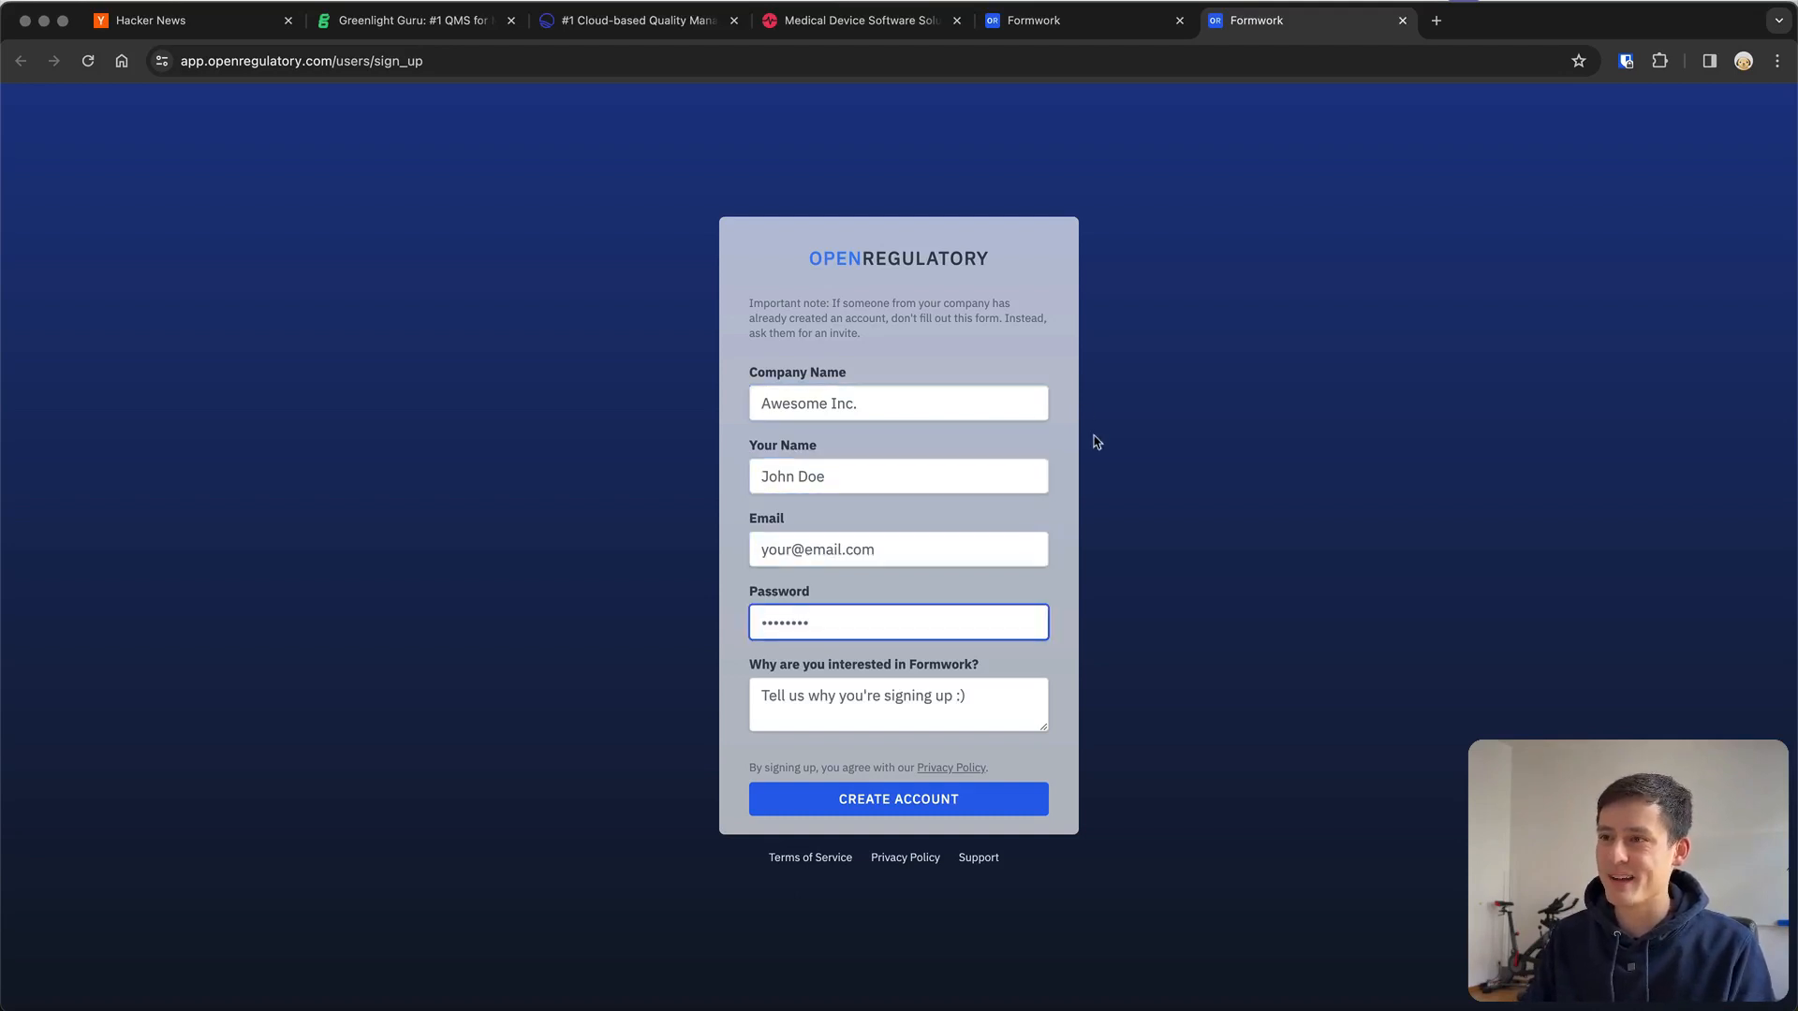
left_click(896, 702)
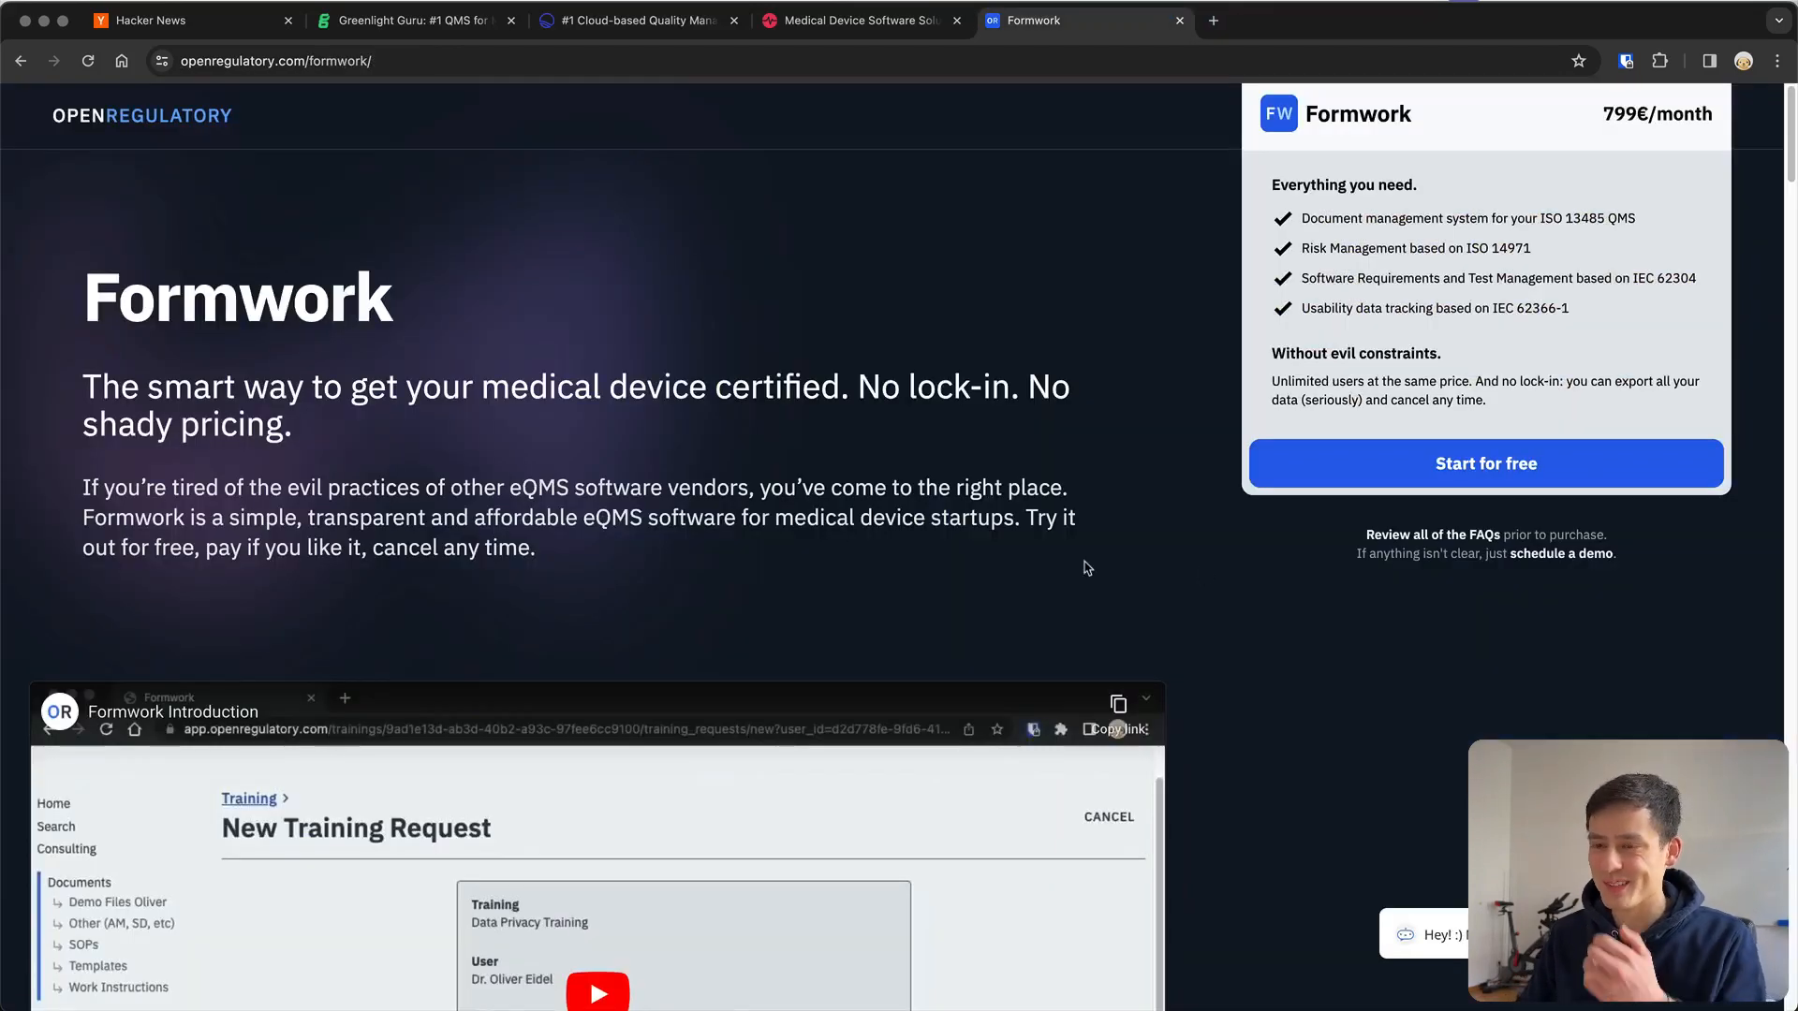
Review Formwork's FREE, 349€ and 799€ plans, then return to Matrix Requirements
scroll("down", 3)
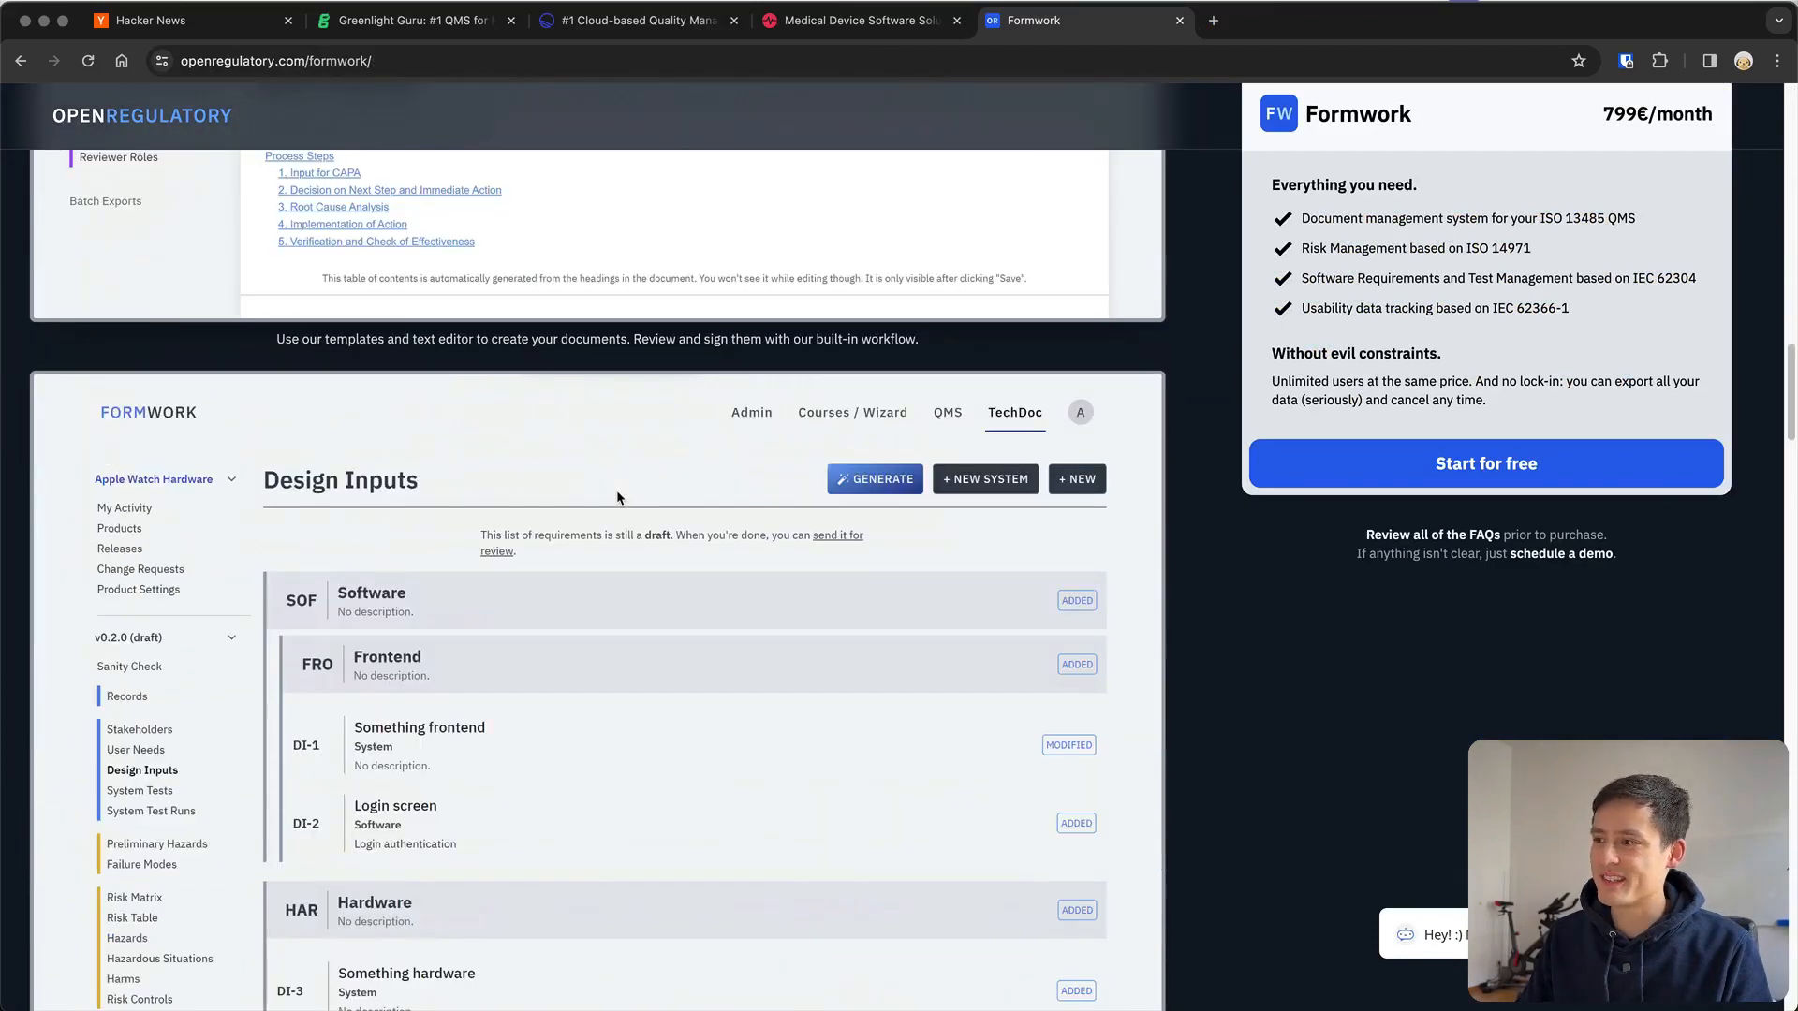
scroll("down", 3)
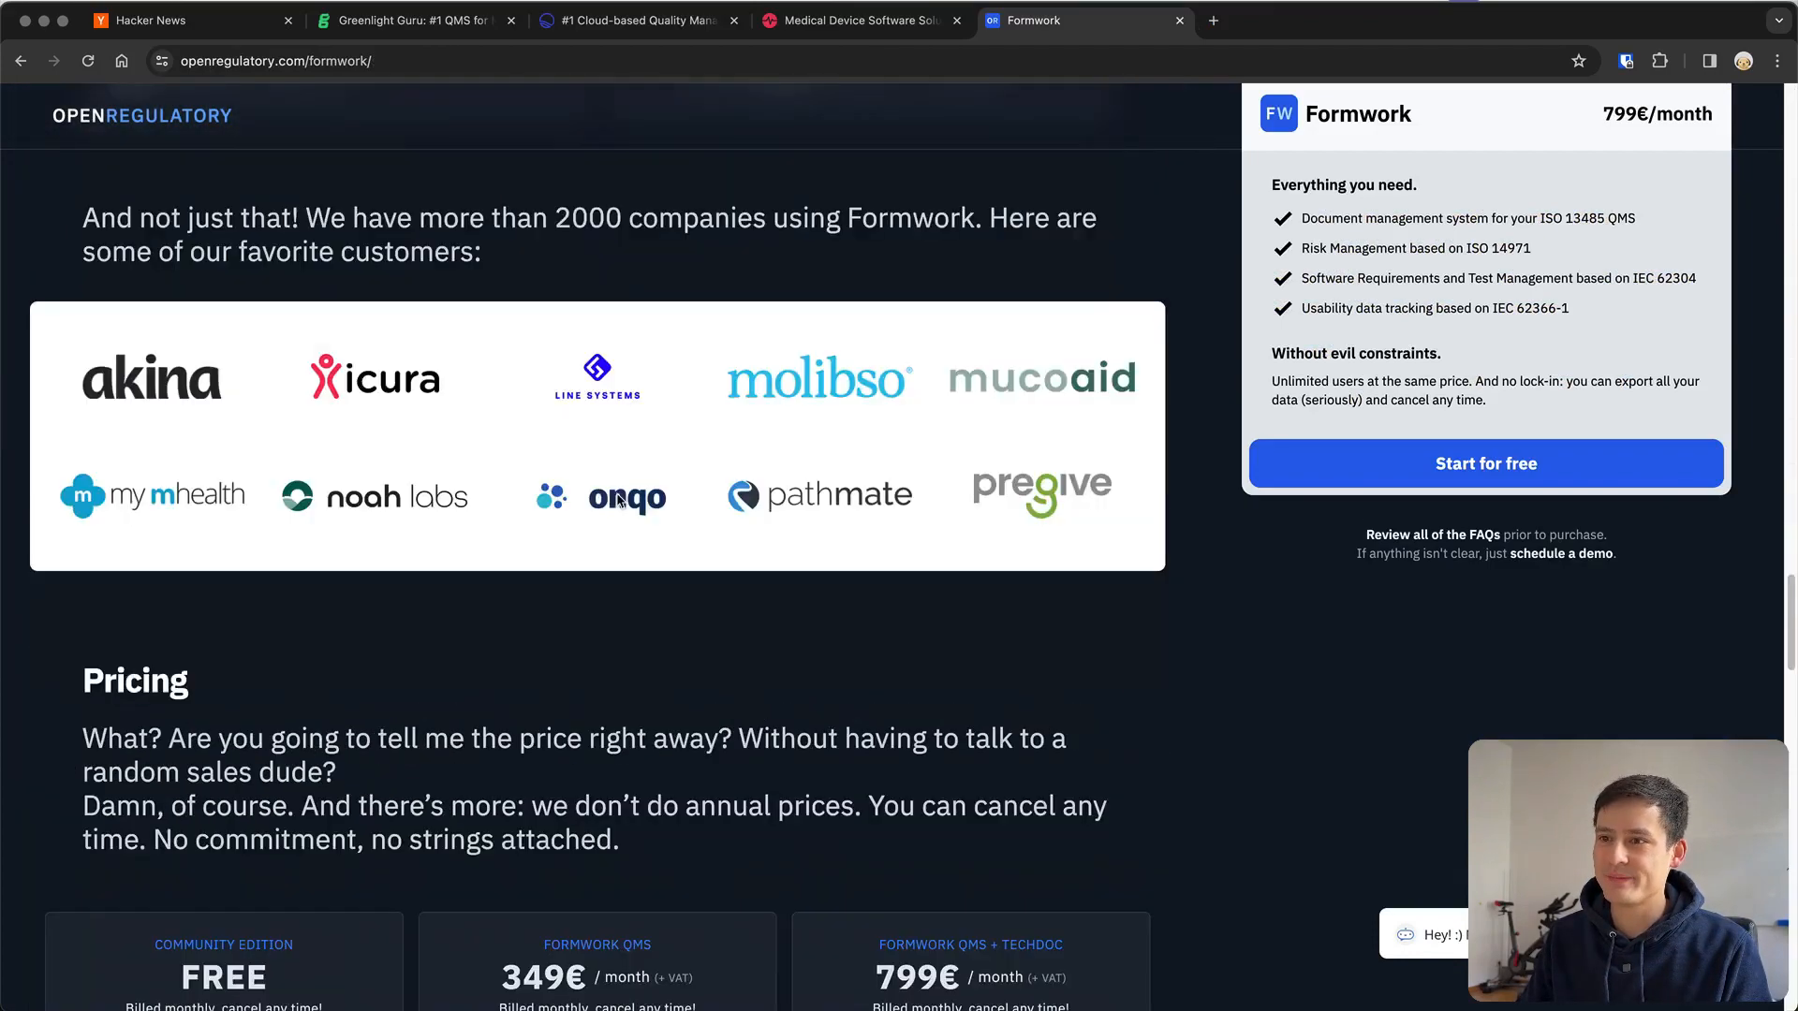
scroll("down", 3)
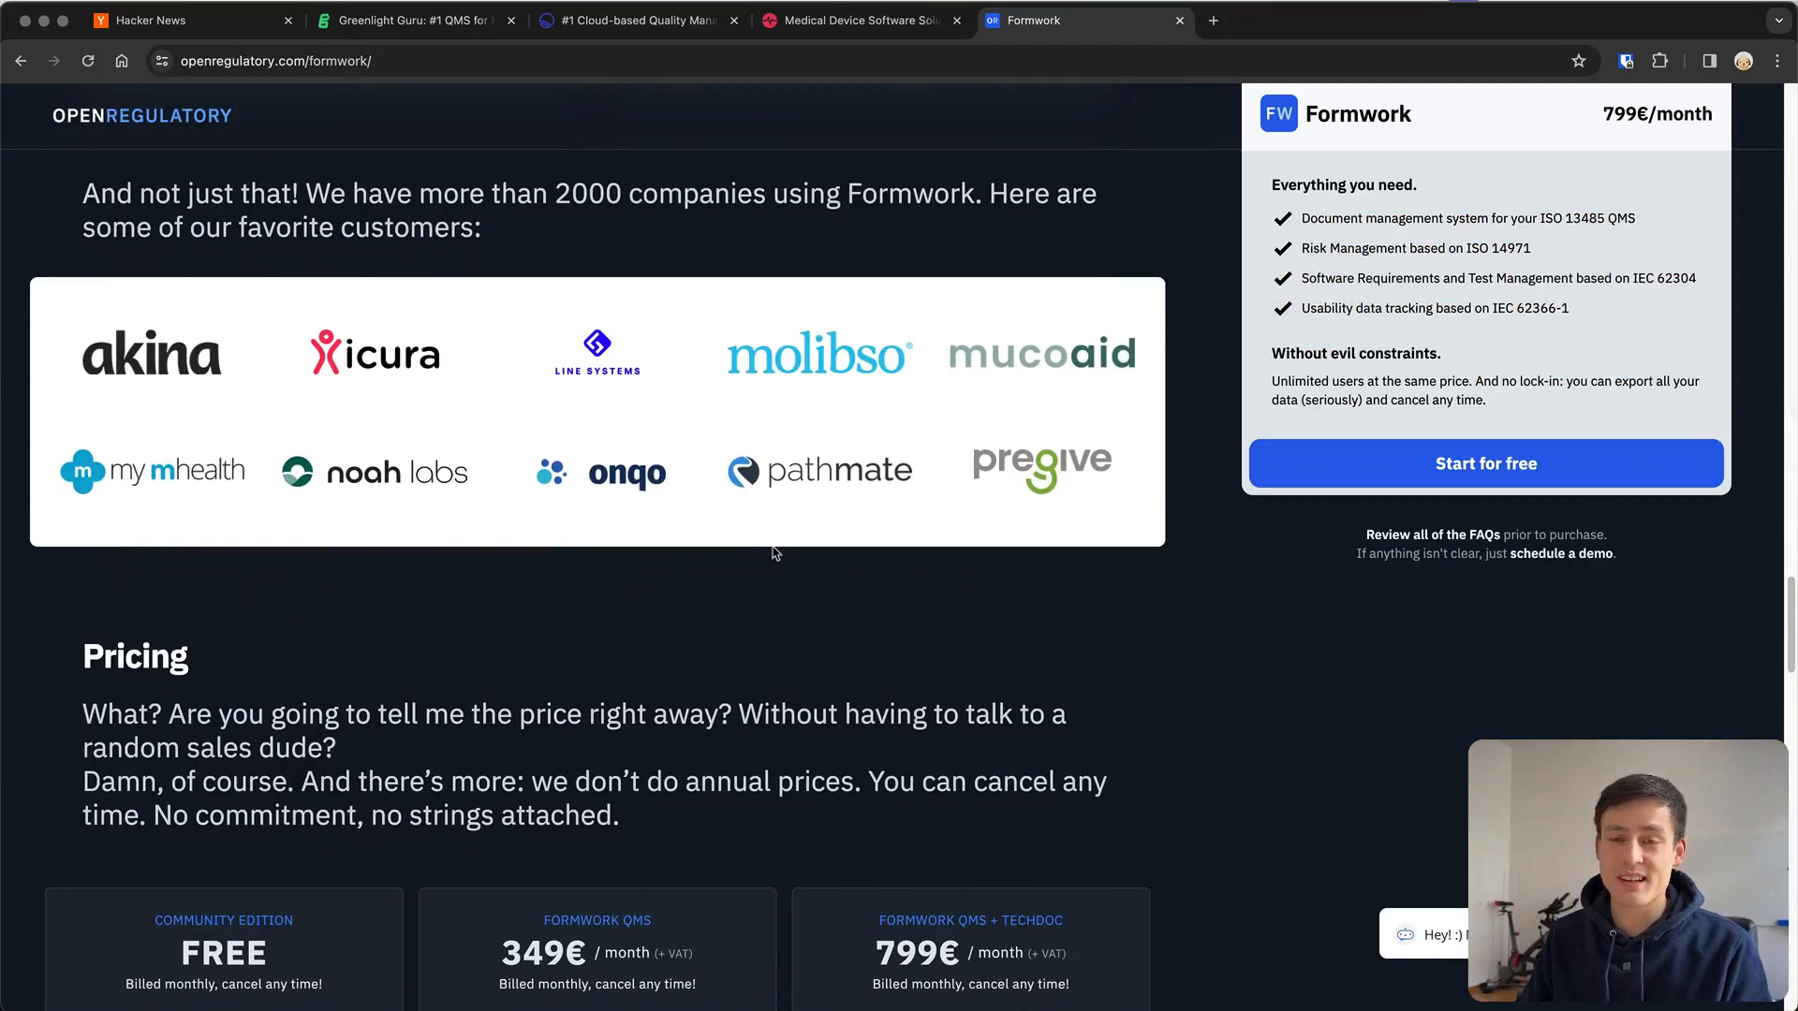
scroll("down", 3)
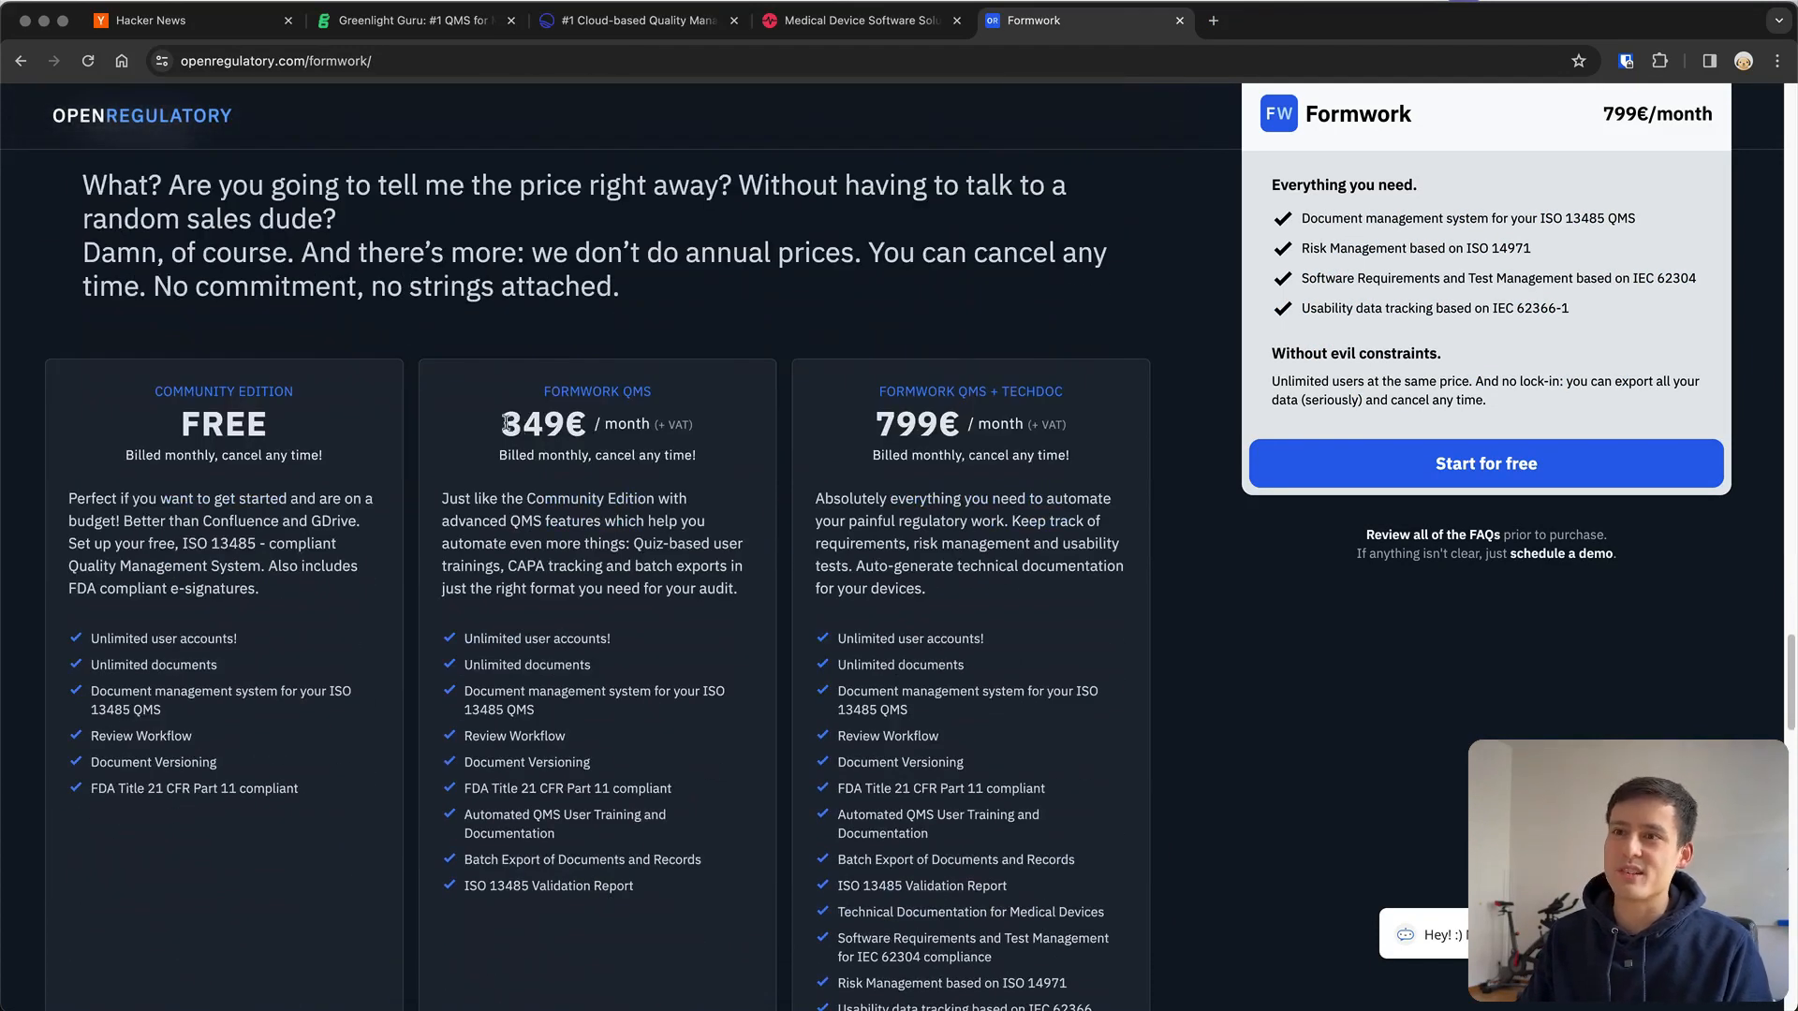
double_click(543, 423)
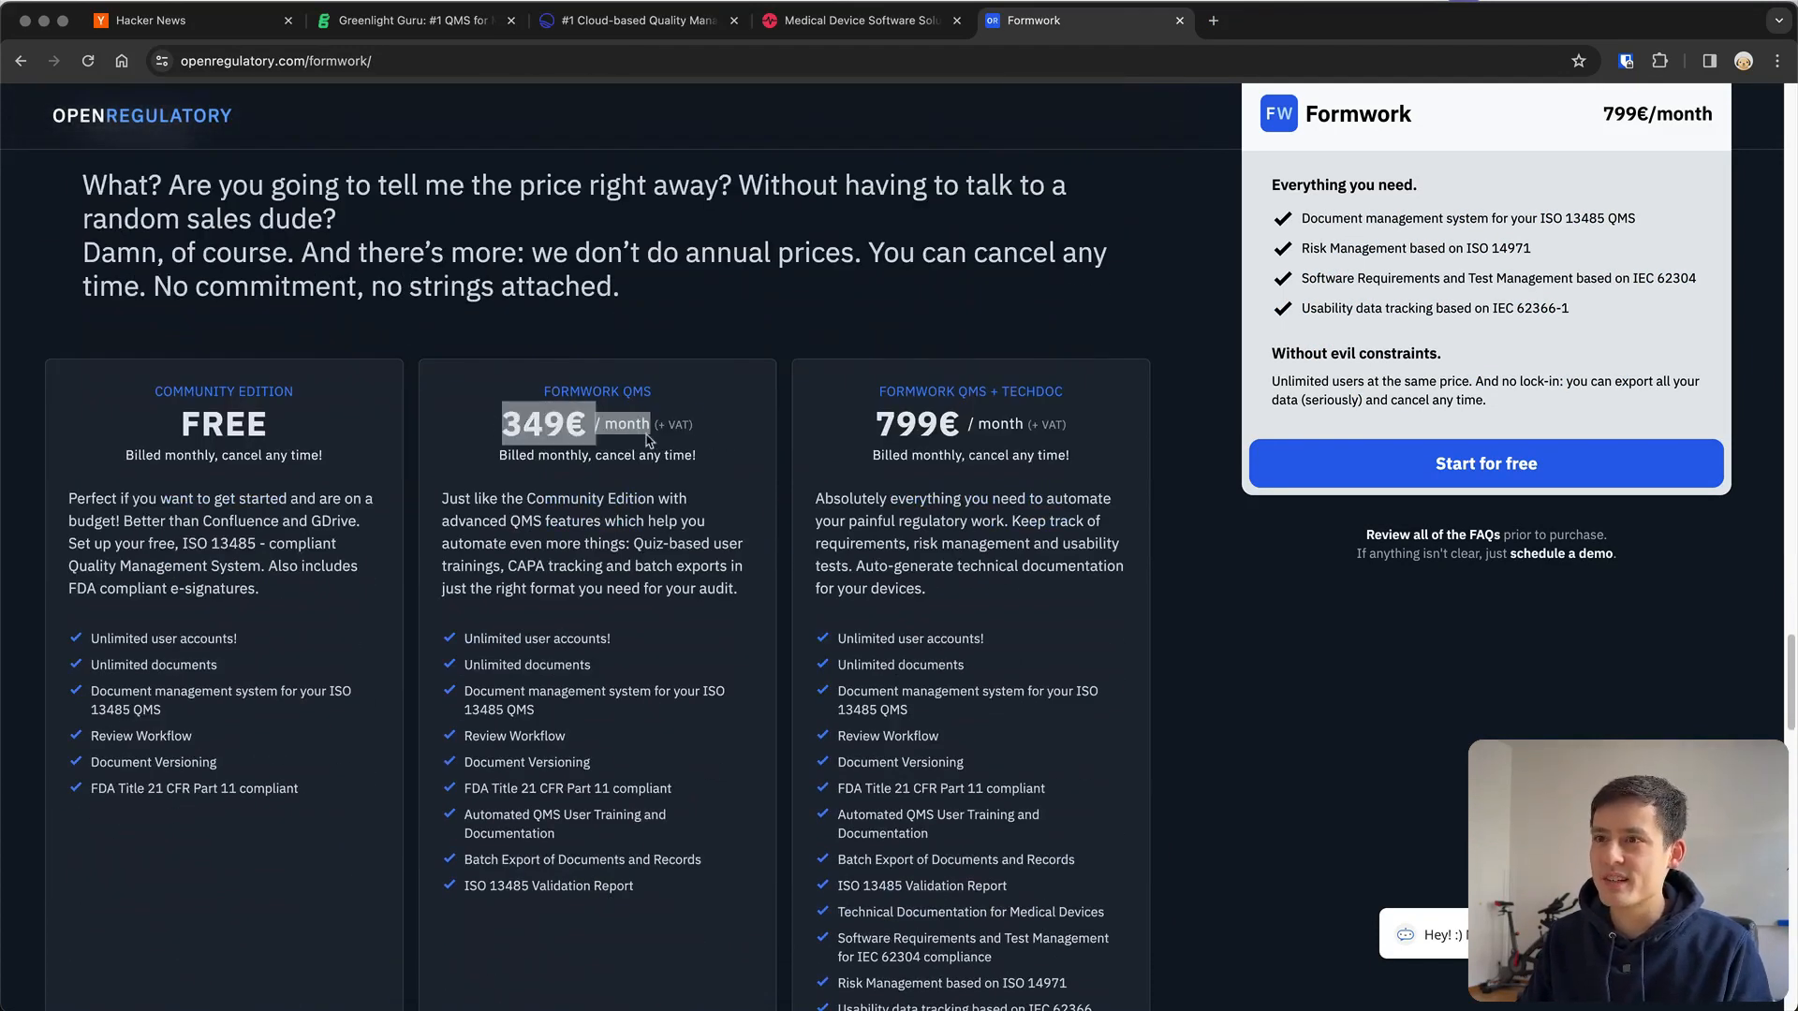
left_click(862, 19)
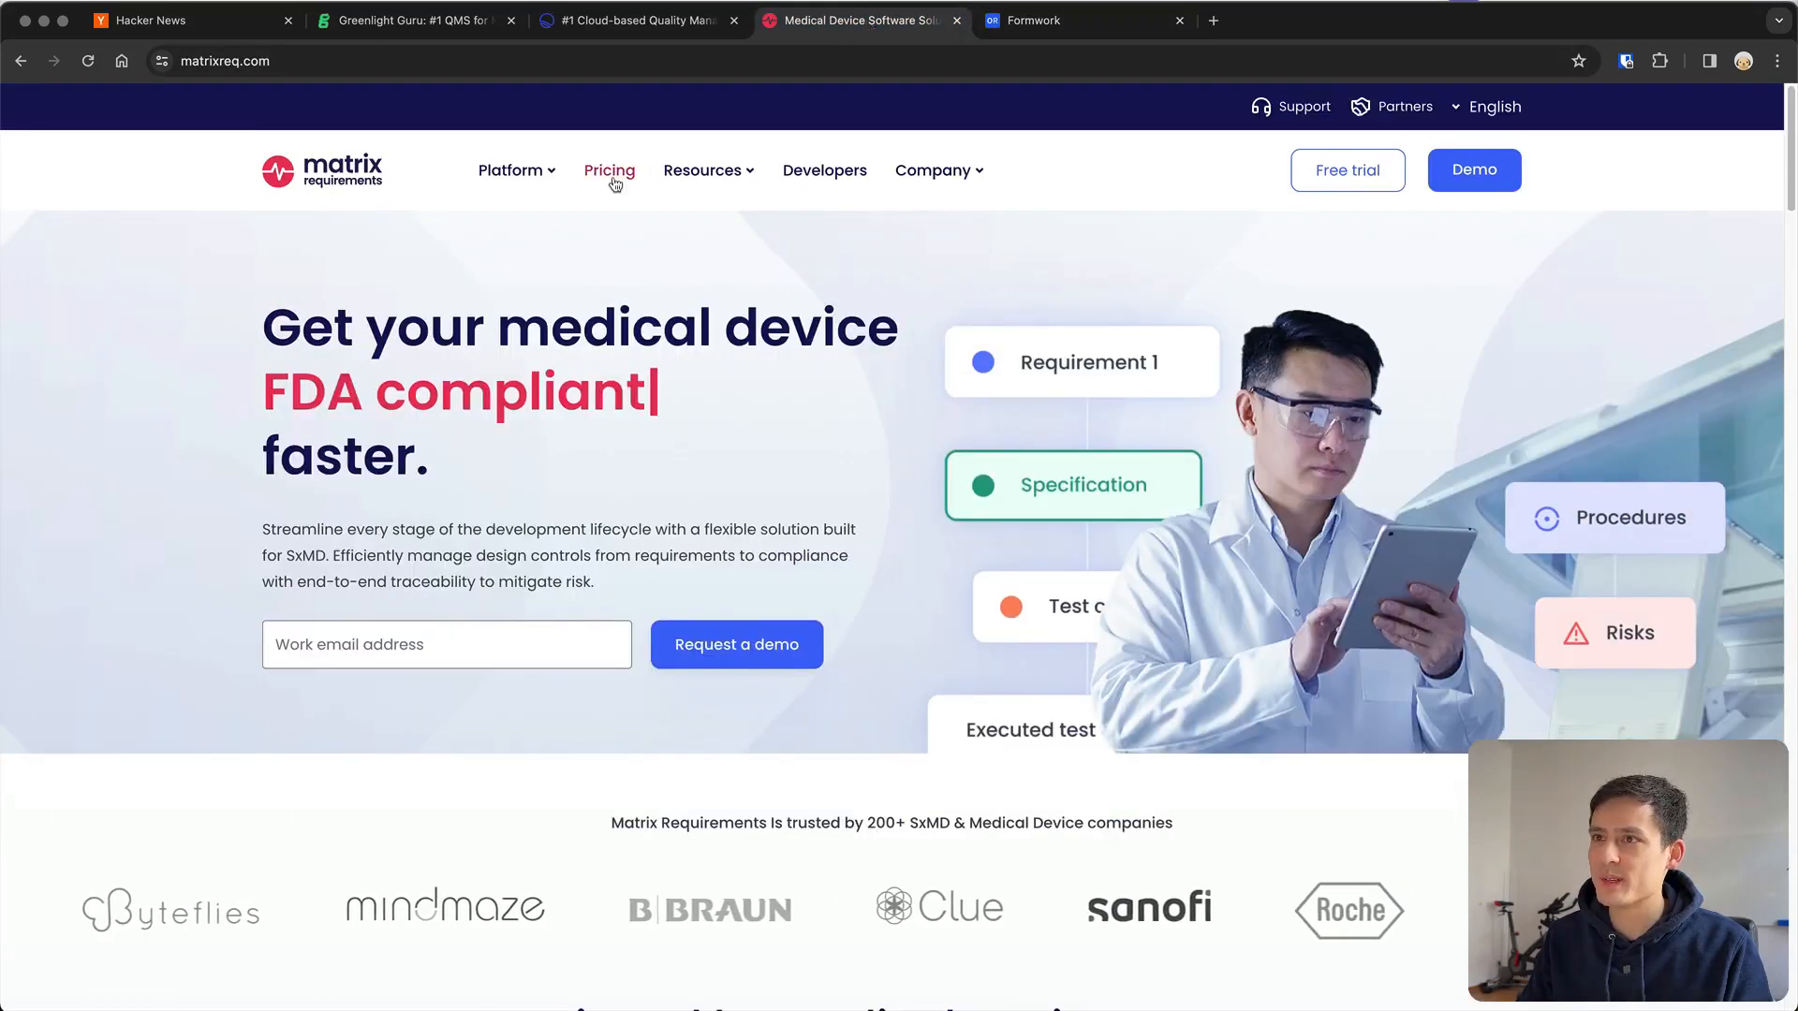
Compare Matrix Requirements' €390–€2130 pricing page against Formwork's plans, ending on Formwork
left_click(609, 171)
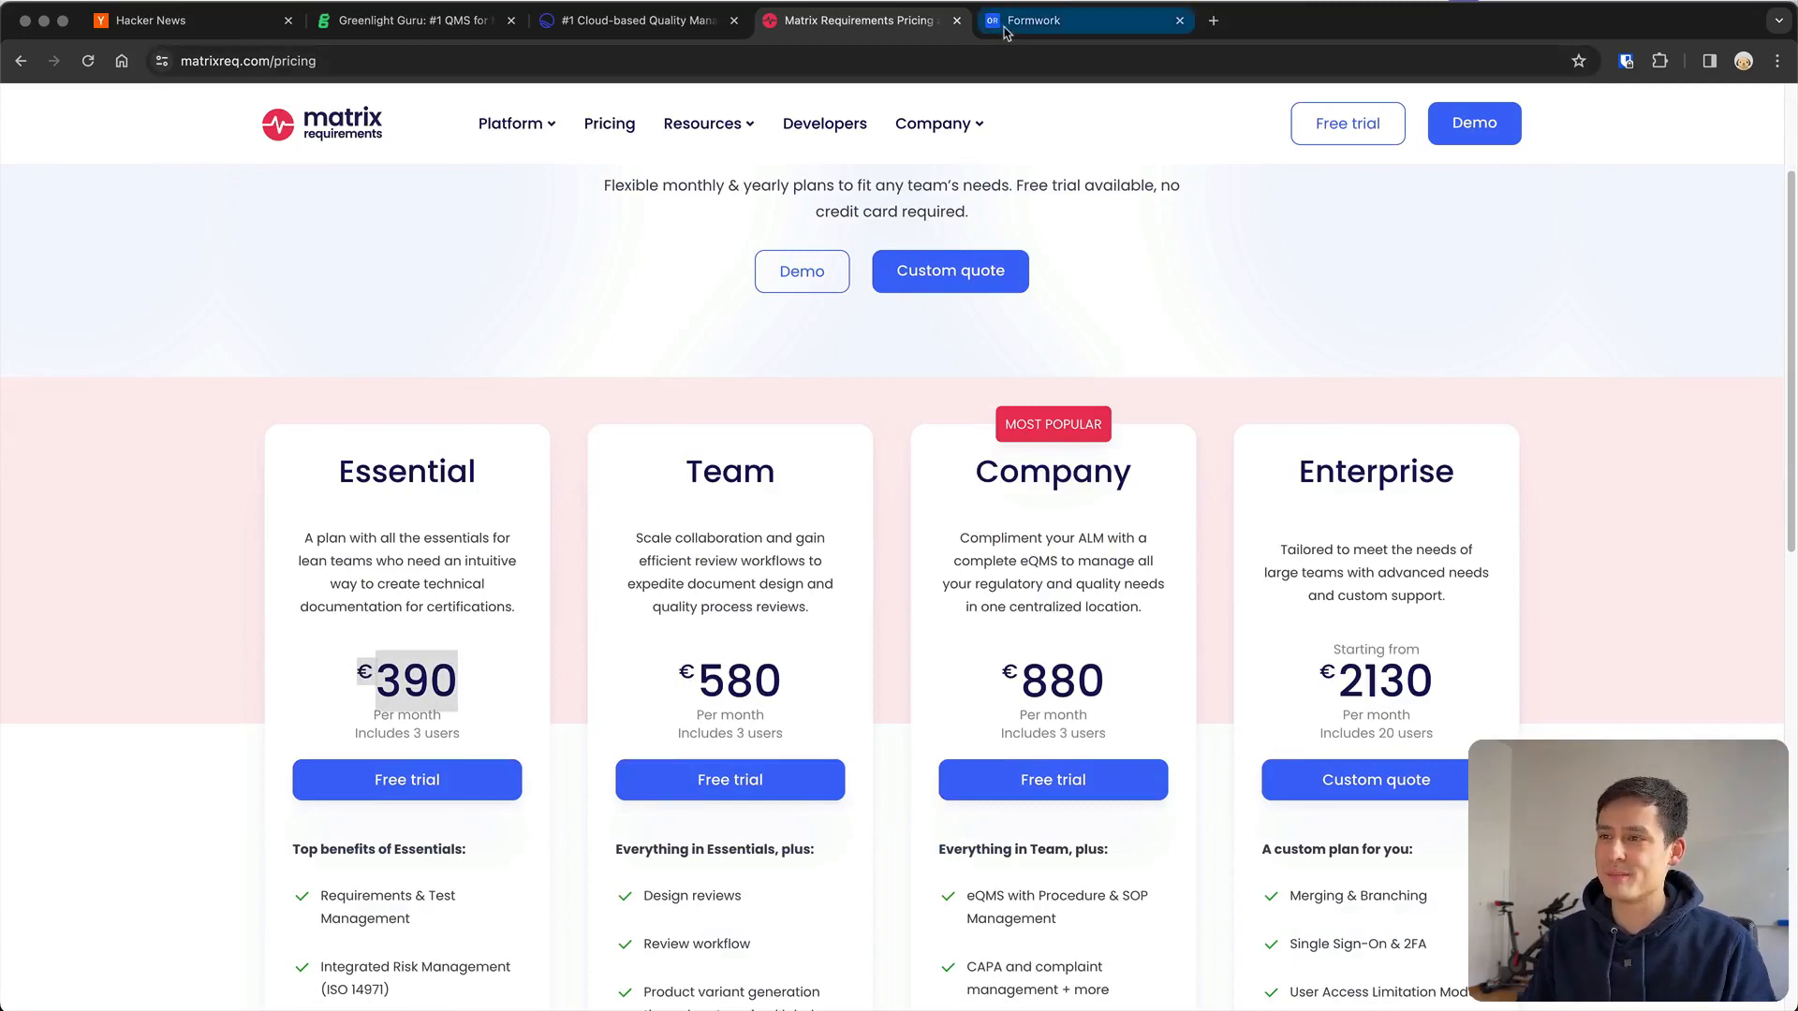
left_click(1084, 19)
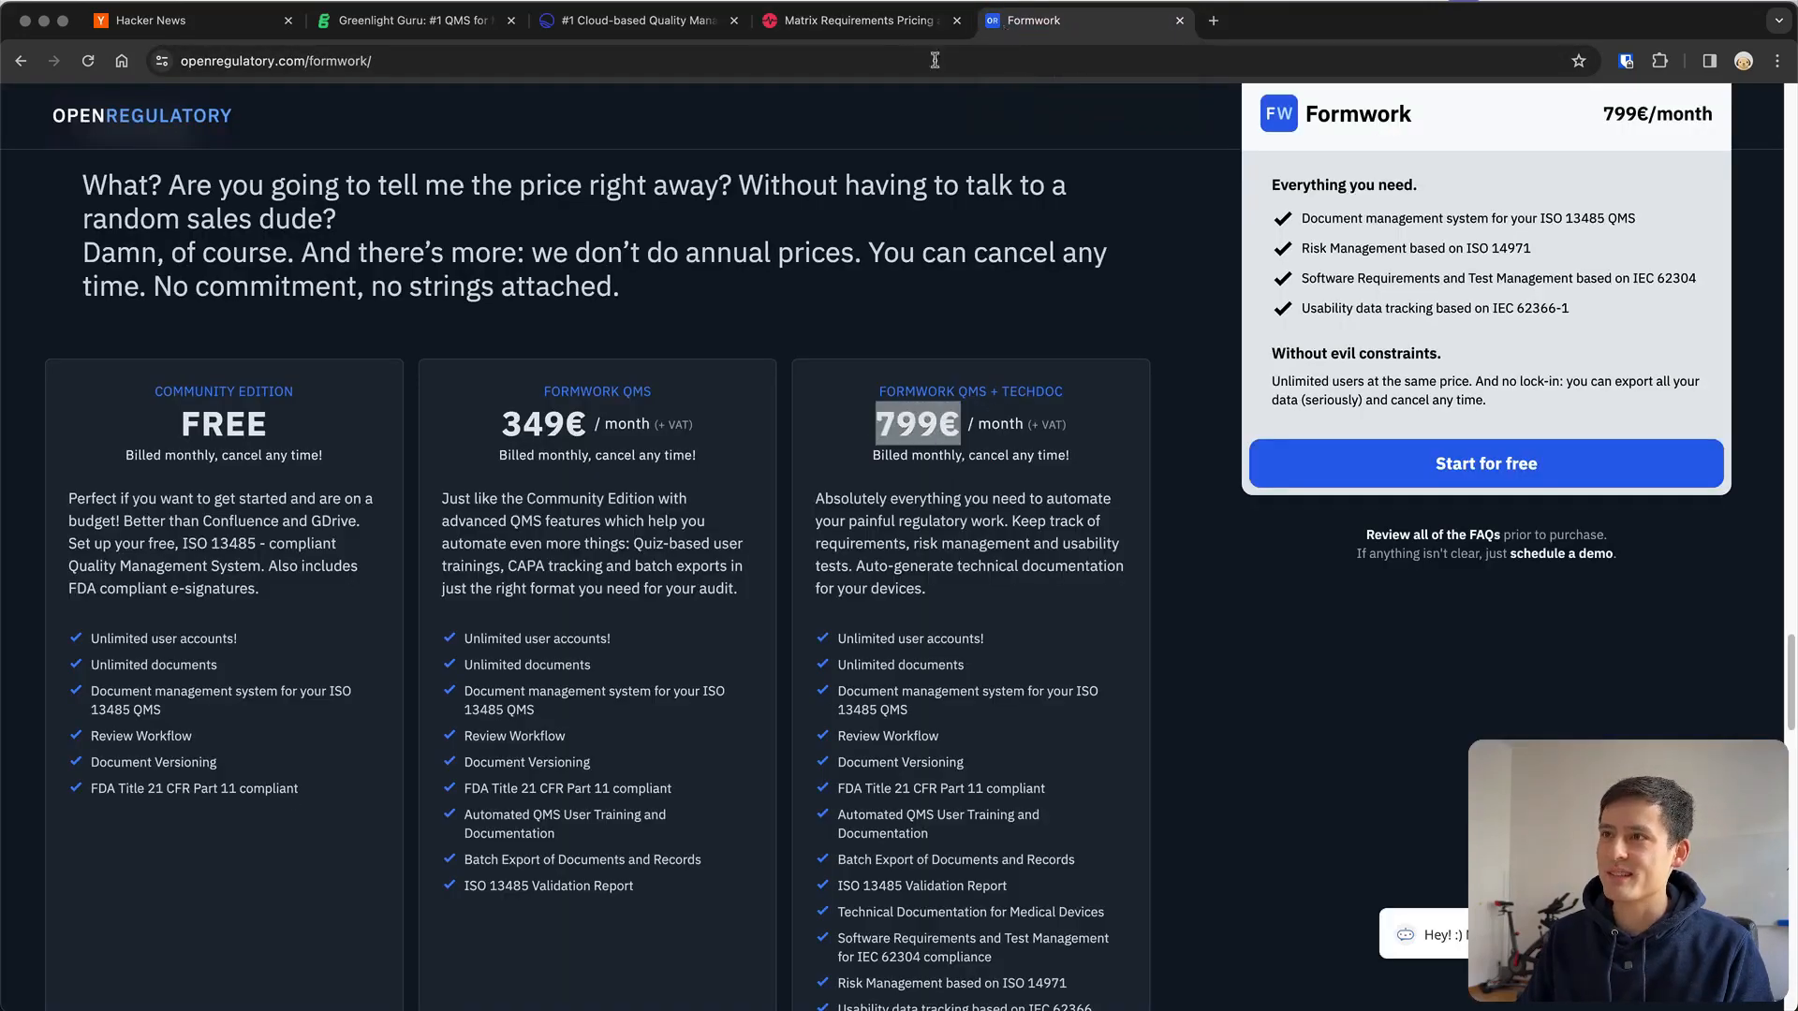
left_click(854, 19)
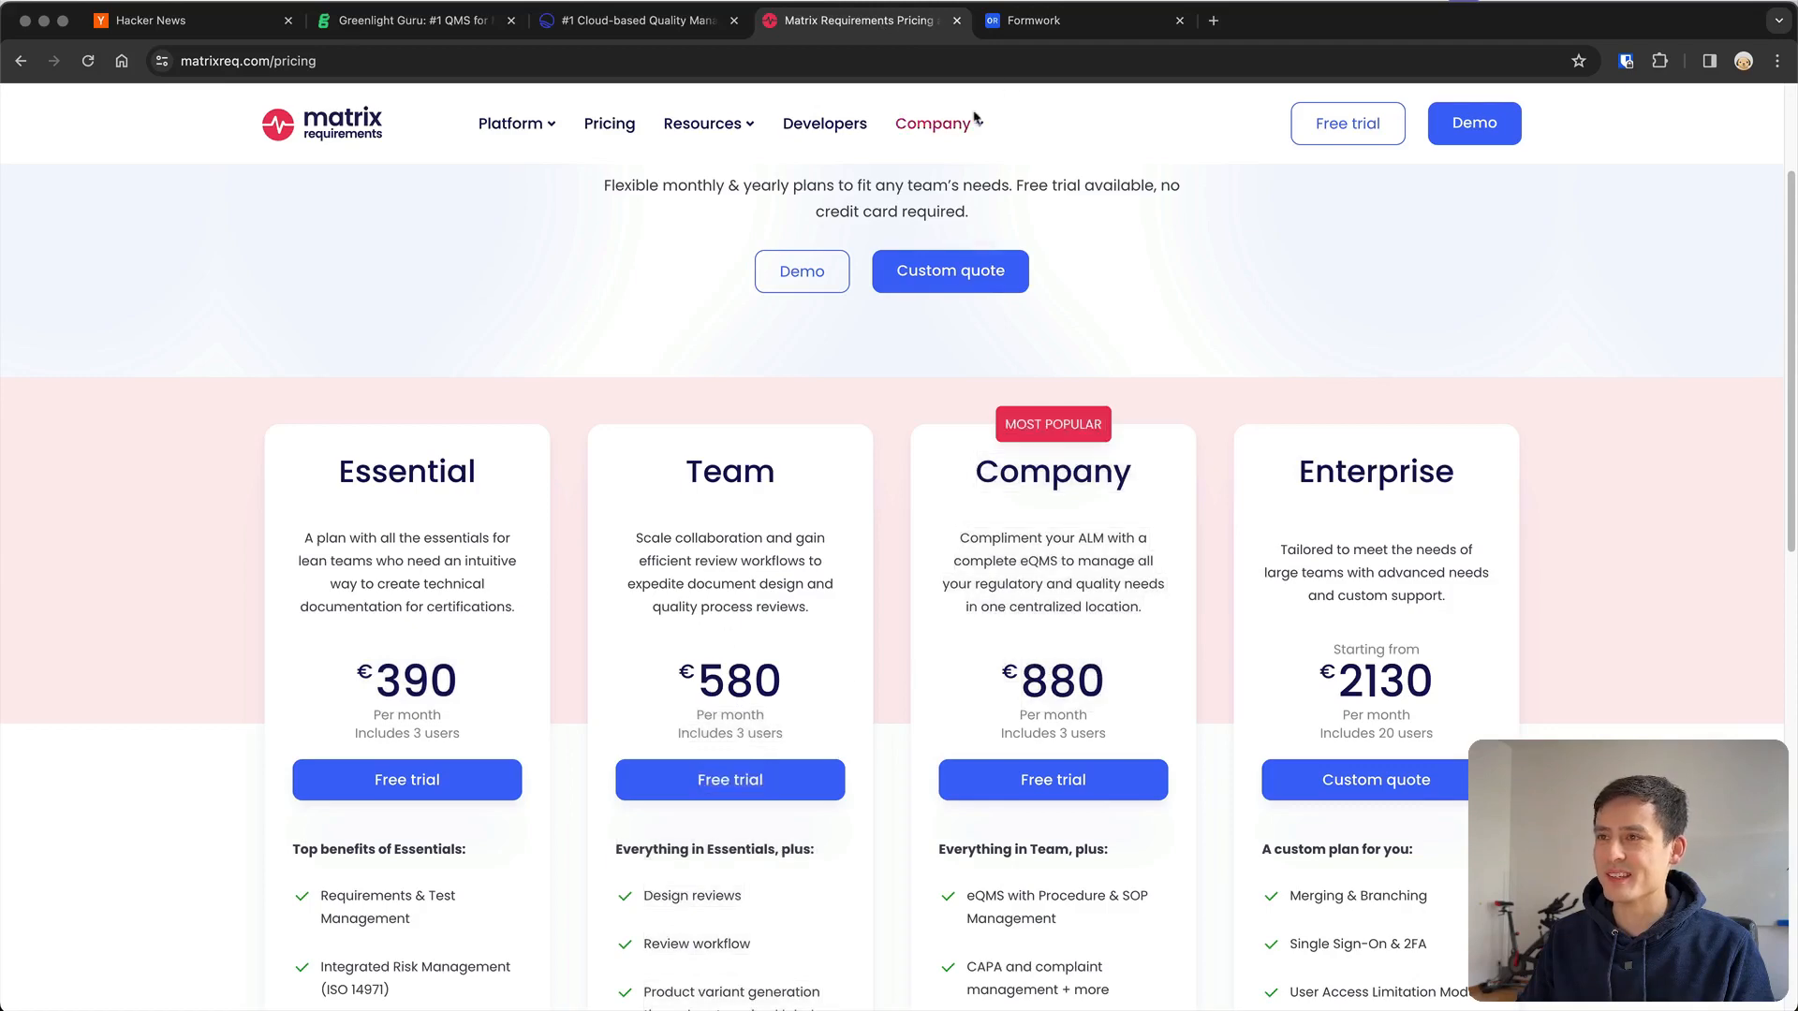
left_click(1084, 21)
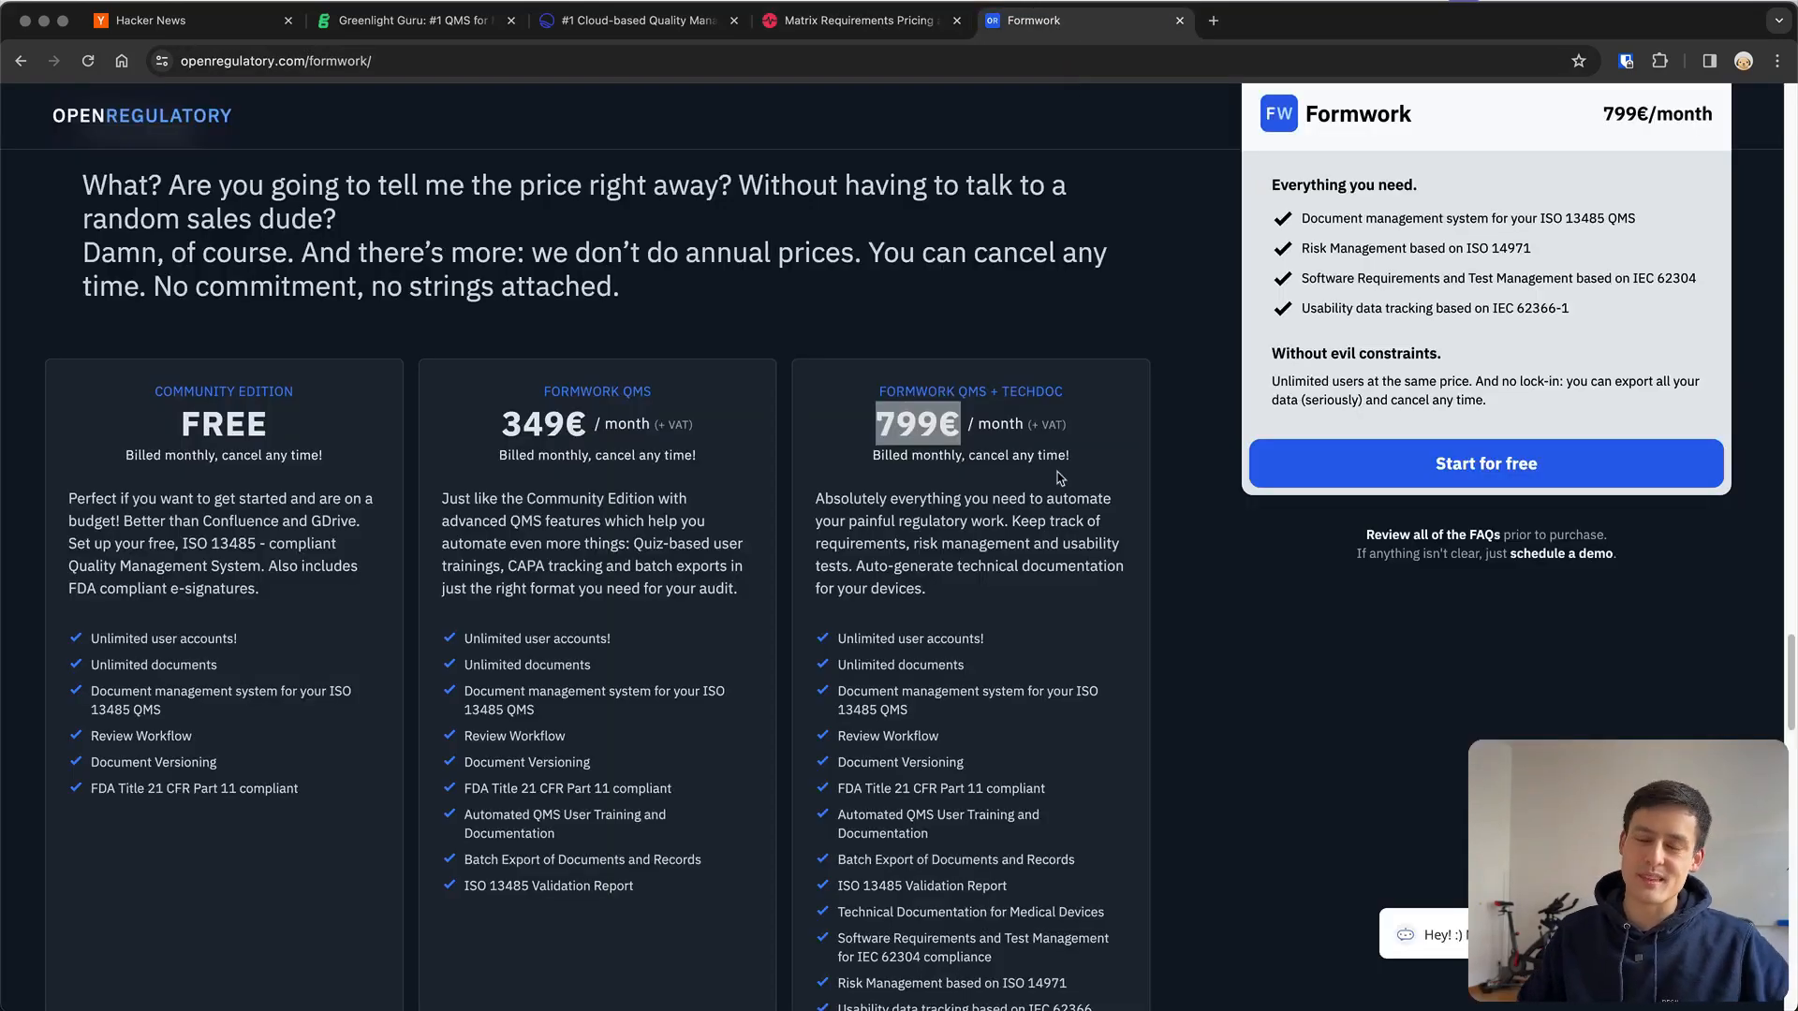
Bring the early-stage startup offer of 499€ instead of 799€ monthly into view
scroll("down", 3)
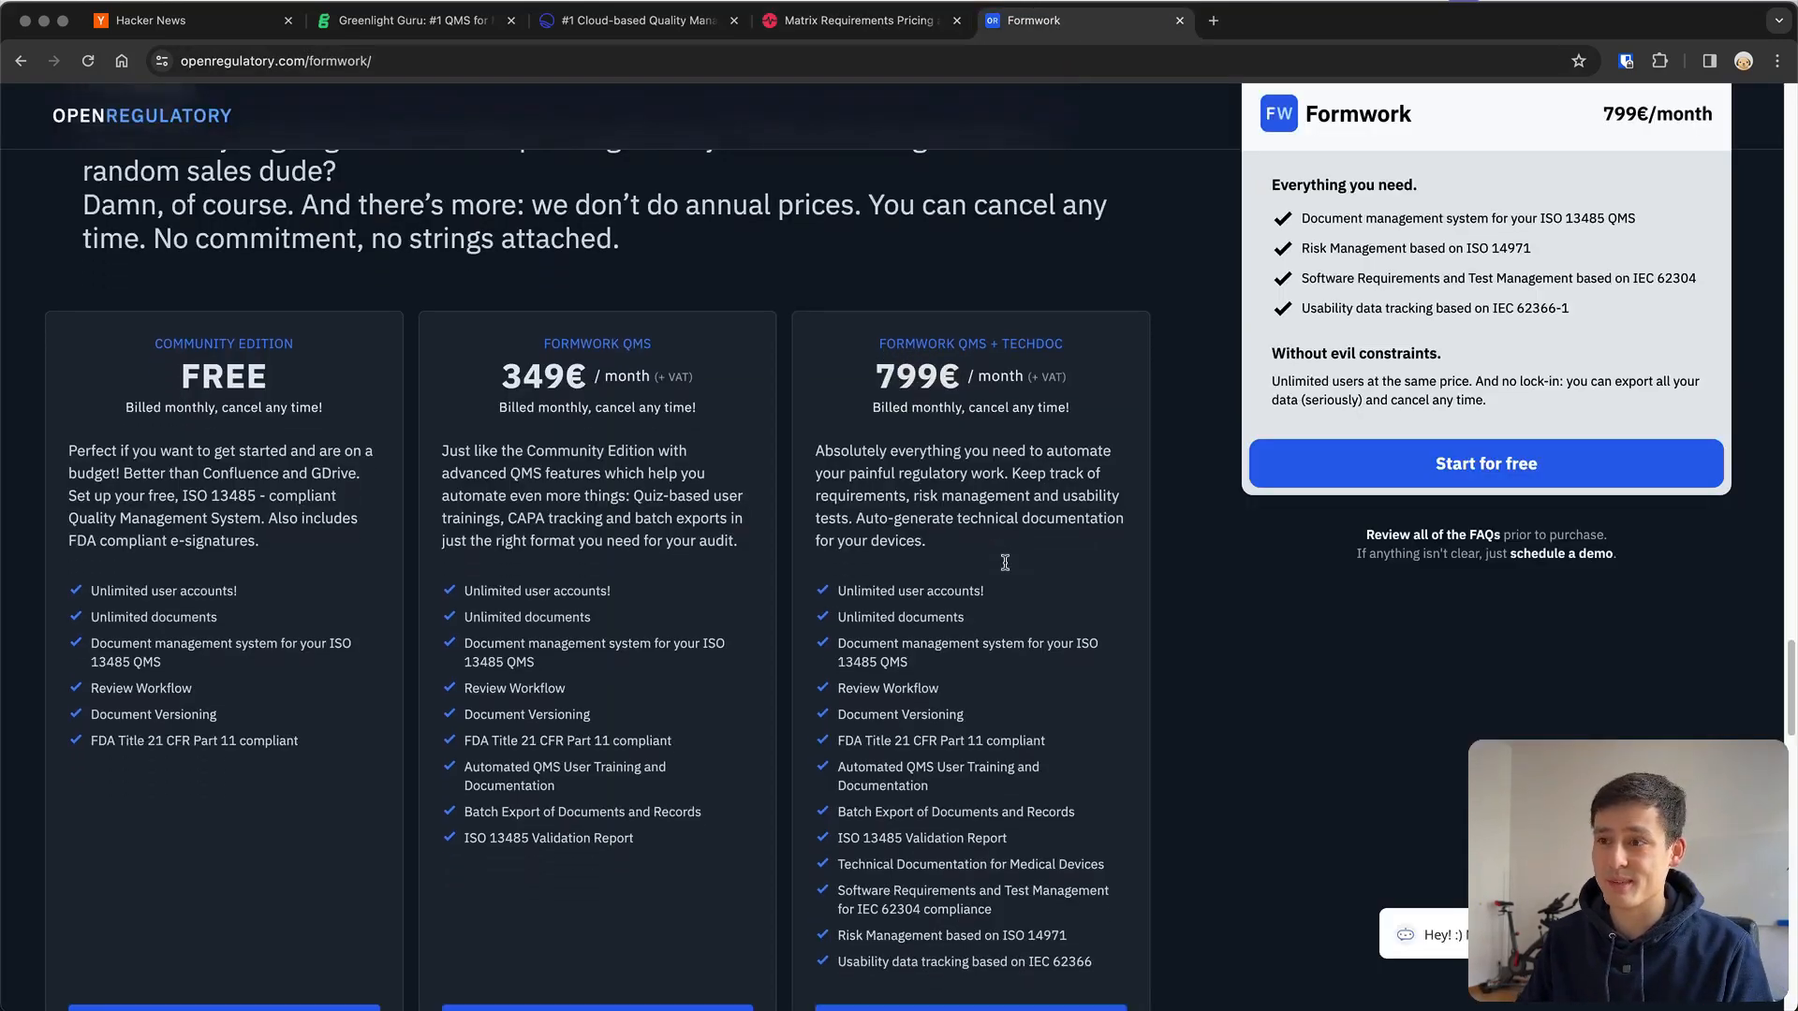
scroll("down", 3)
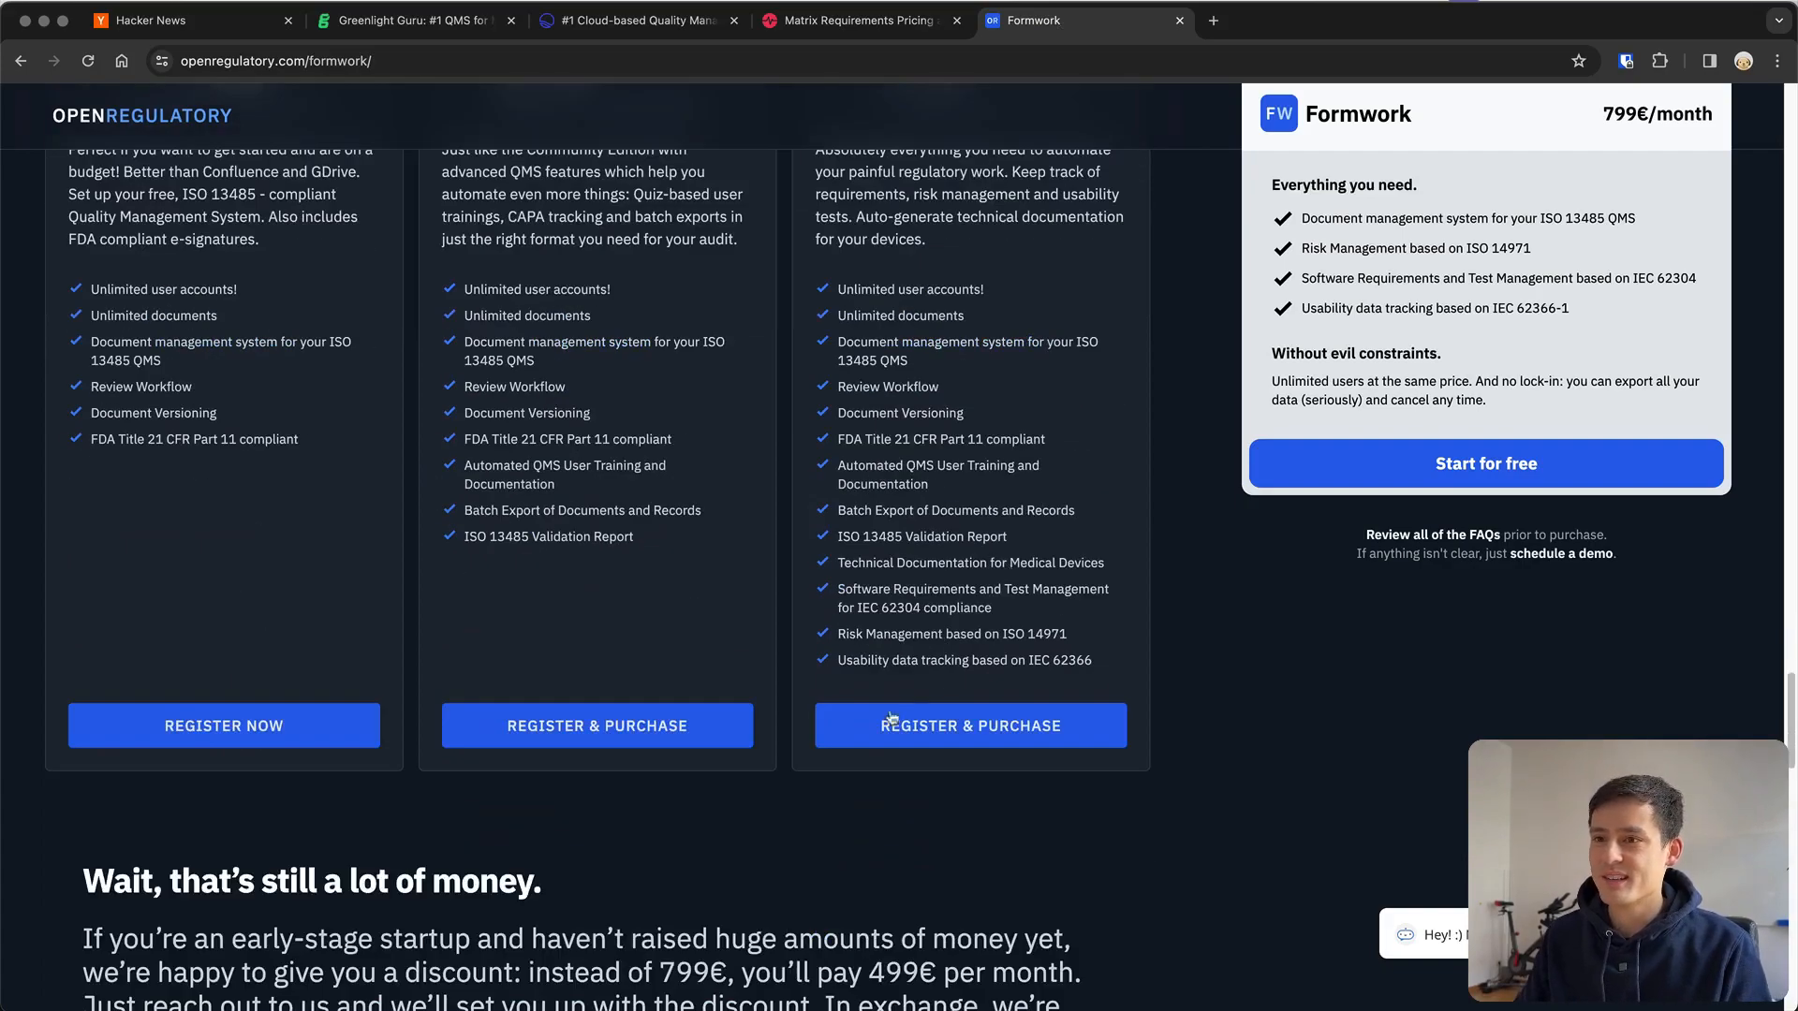
scroll("down", 3)
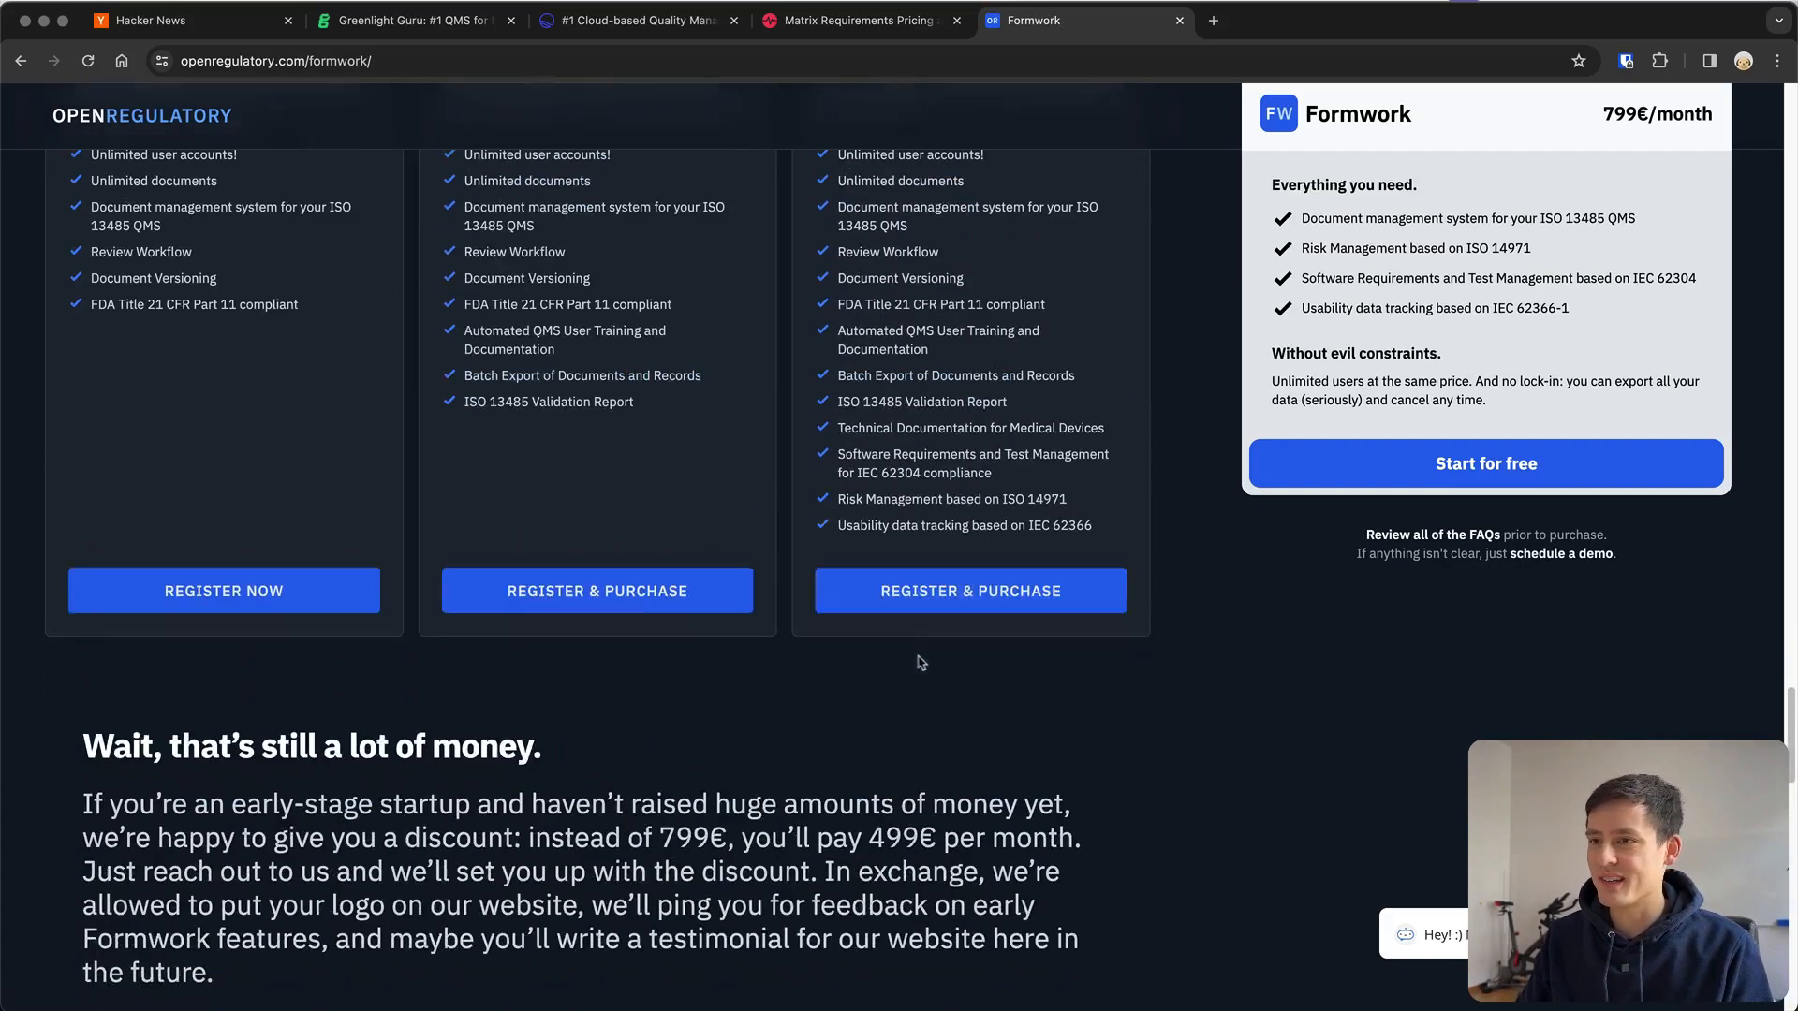